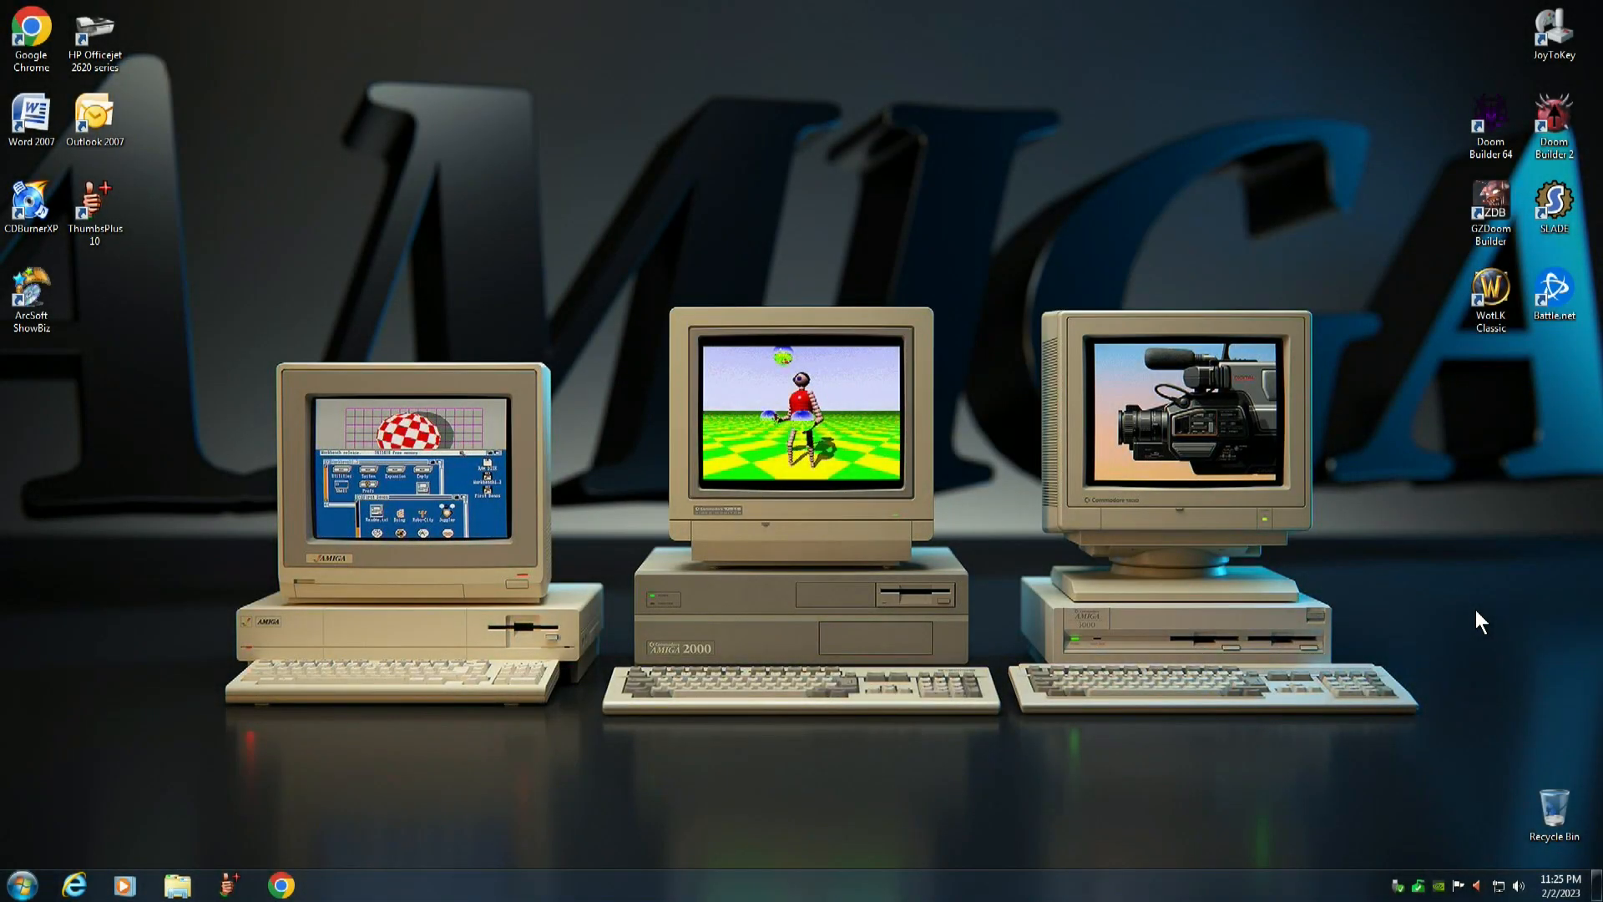
mouse_move(1451, 429)
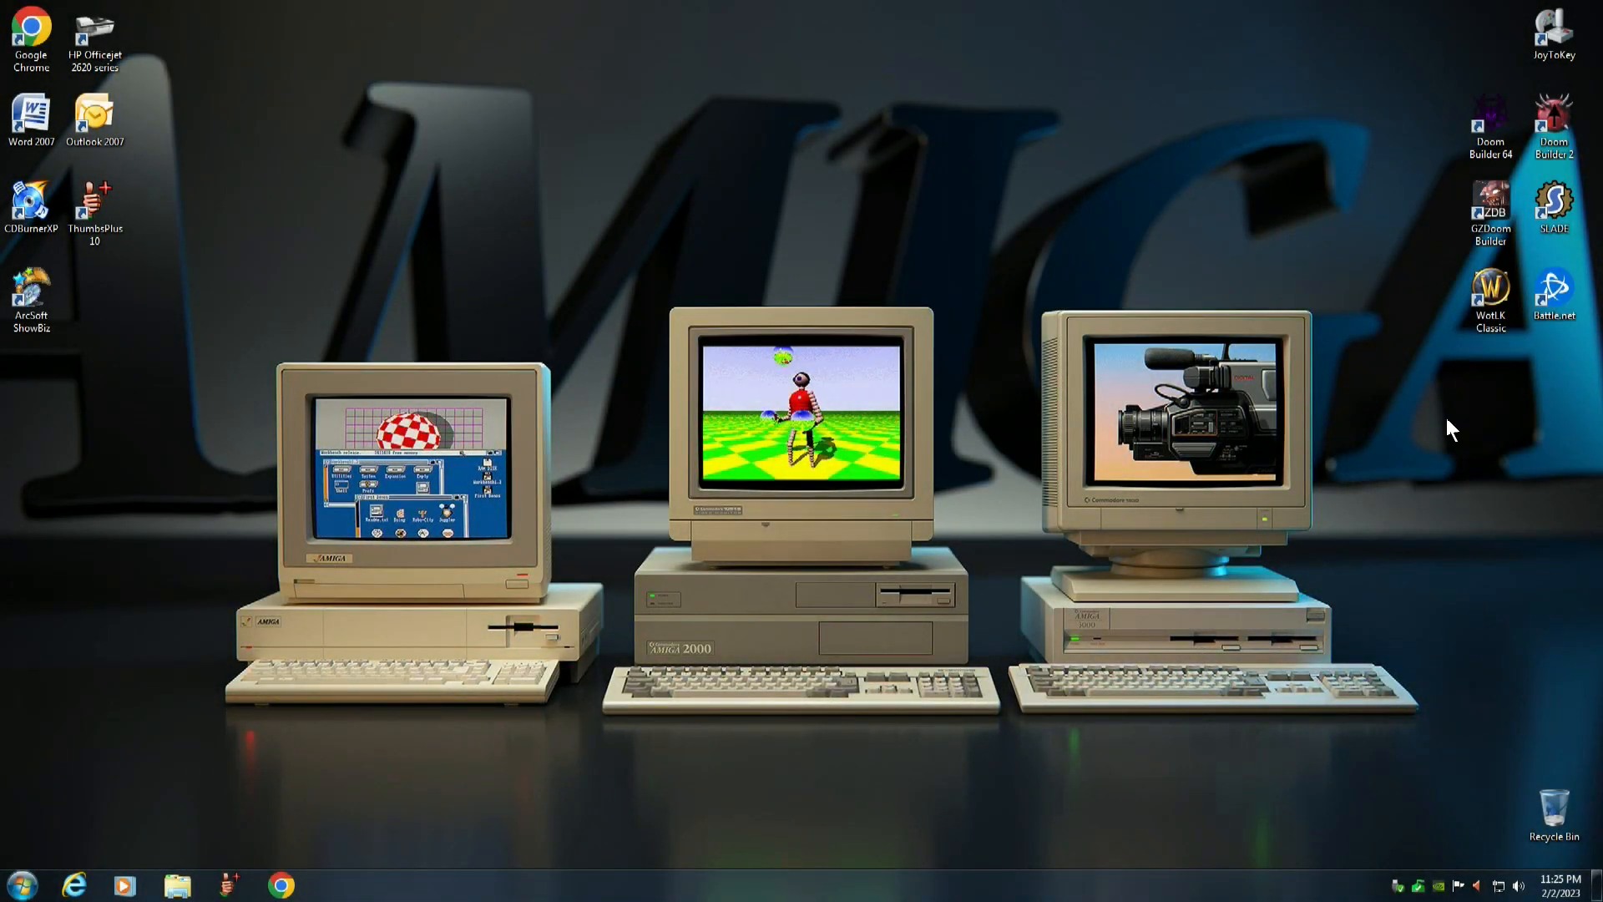
Launch SLADE from its desktop shortcut into an empty workspace
left_click(1491, 210)
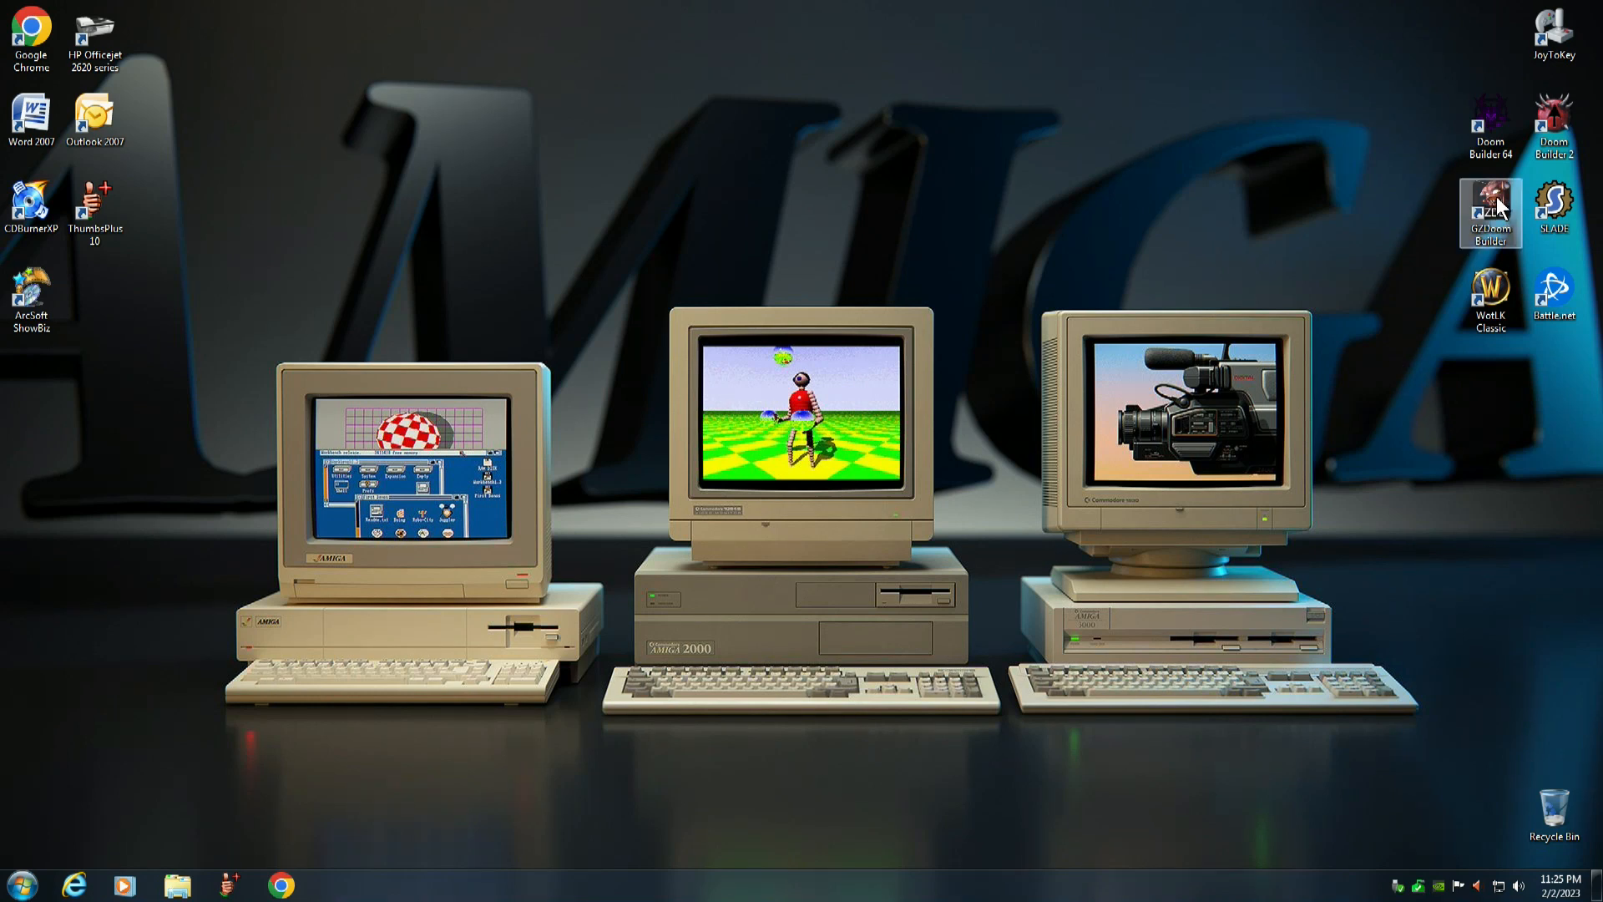
mouse_move(1553, 204)
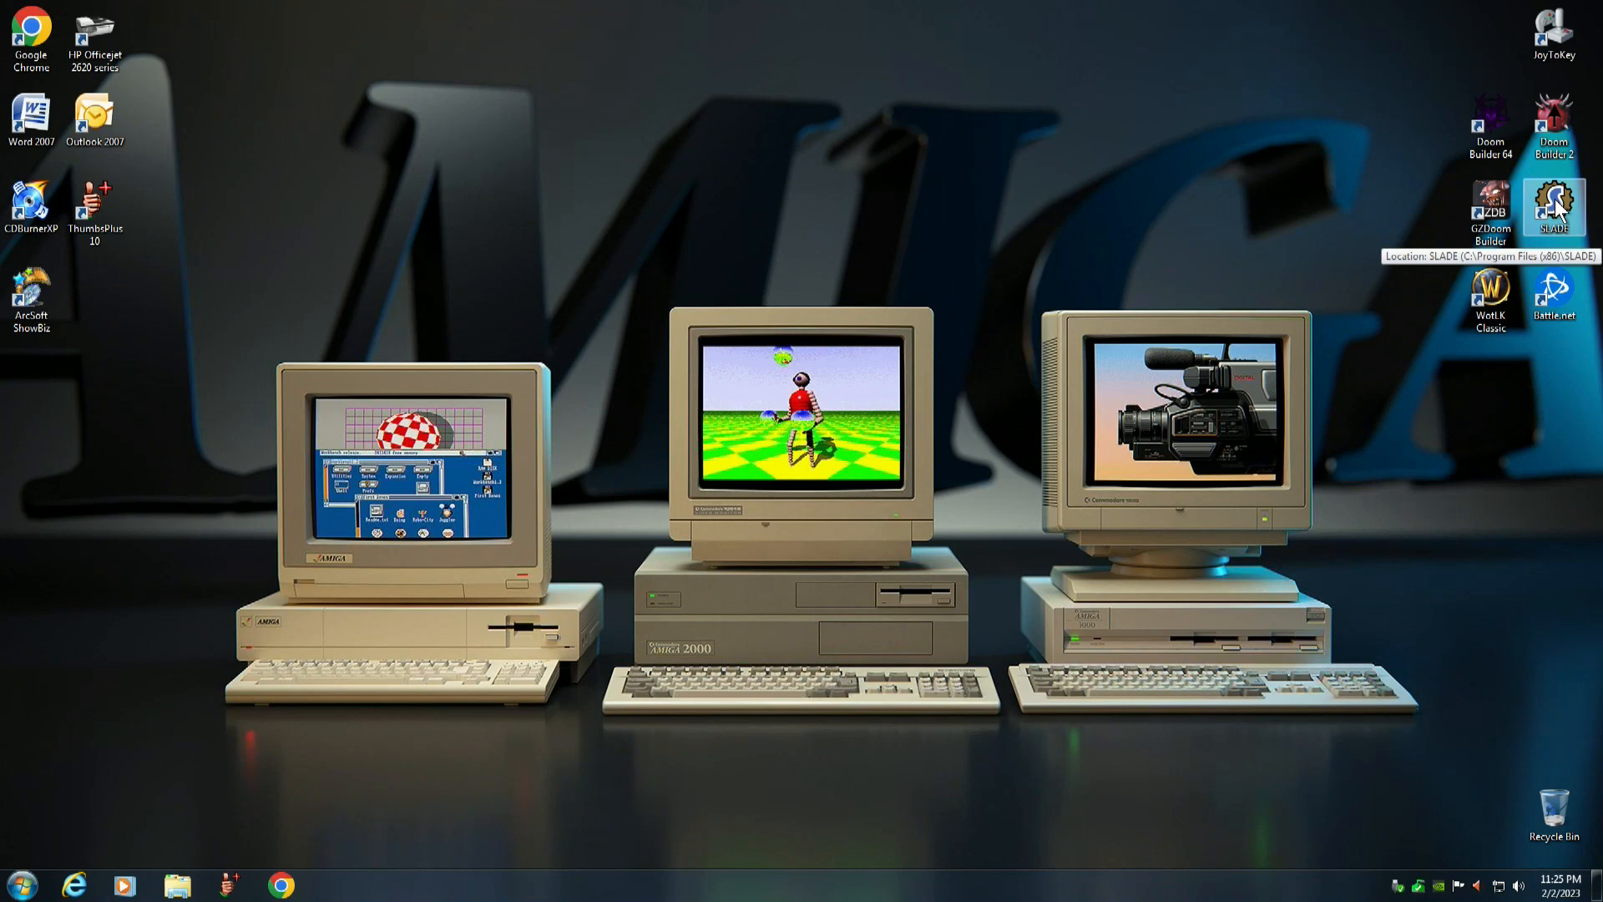
double_click(1553, 209)
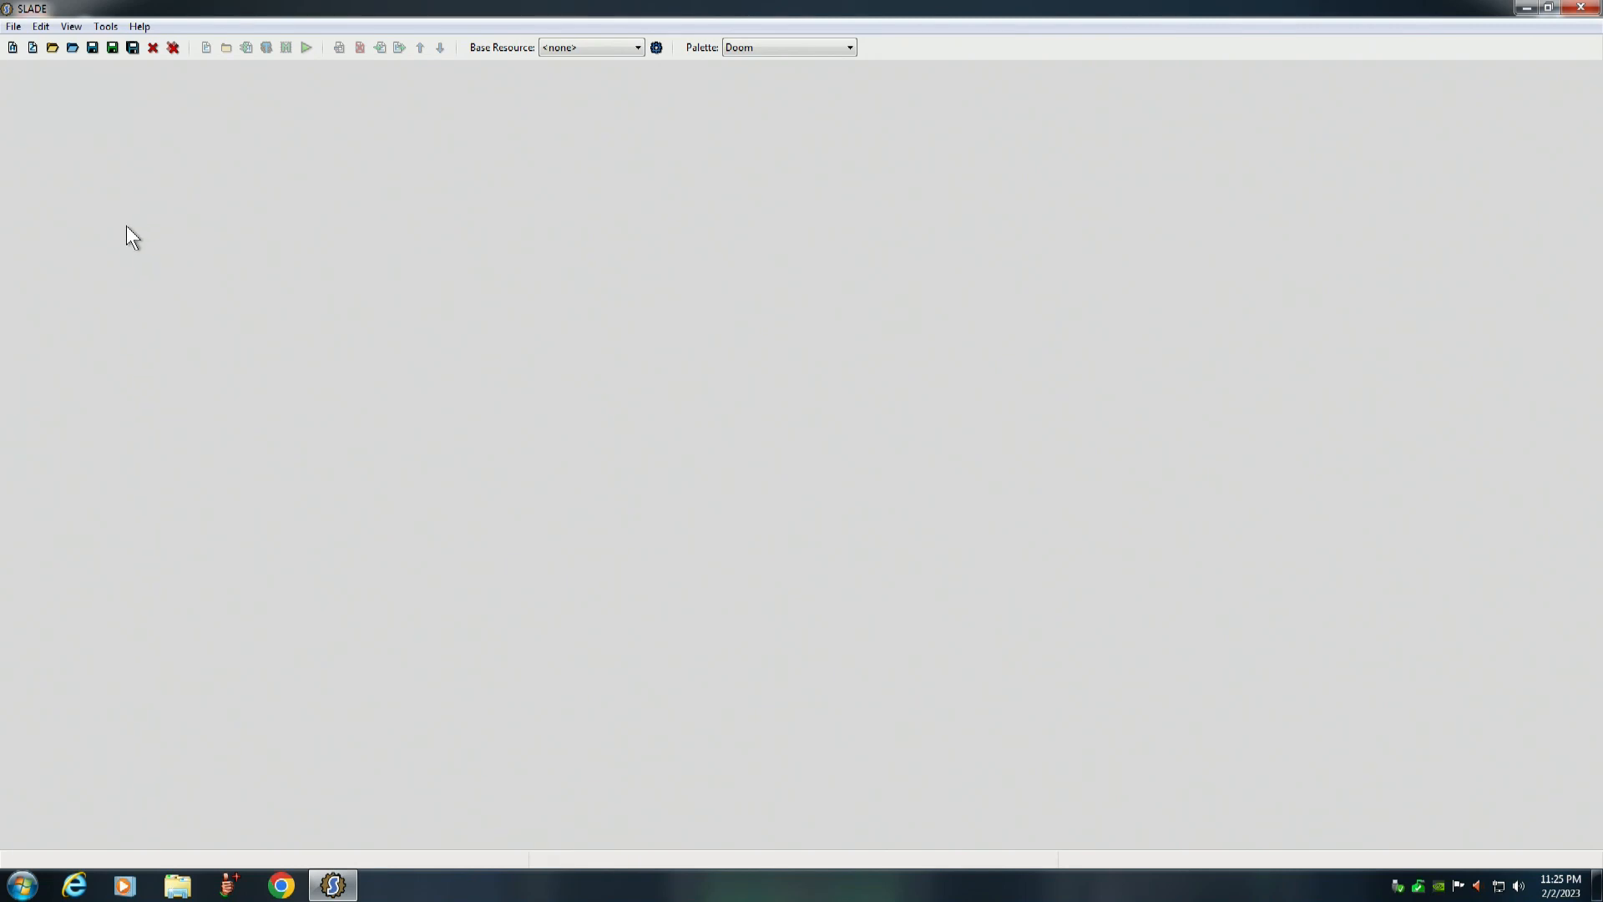
mouse_move(48, 83)
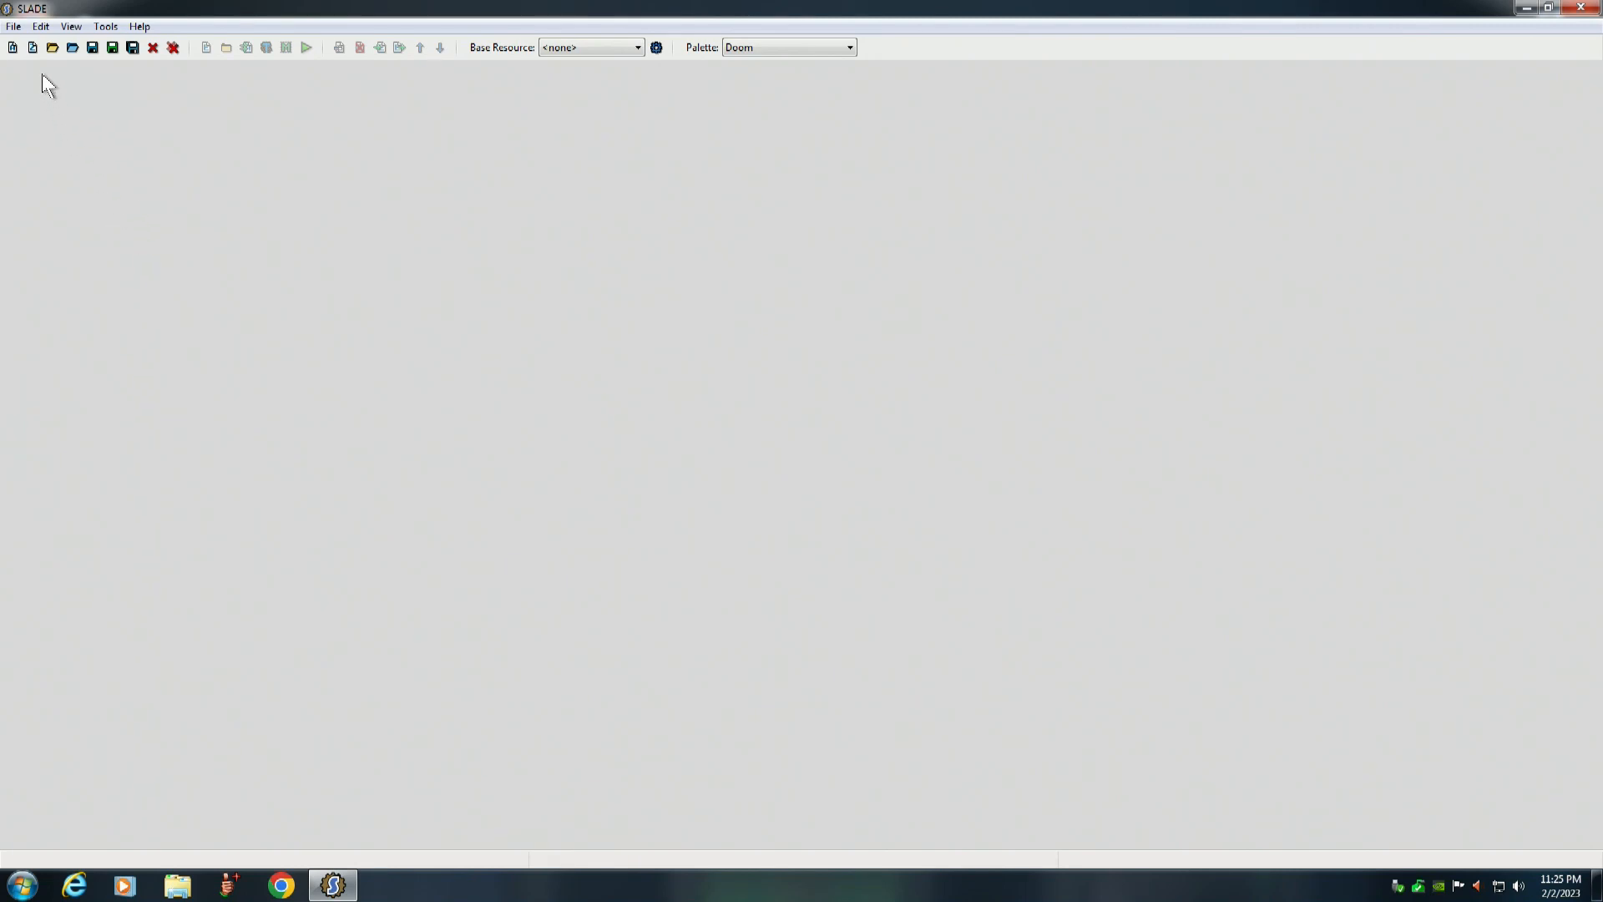
mouse_move(32, 47)
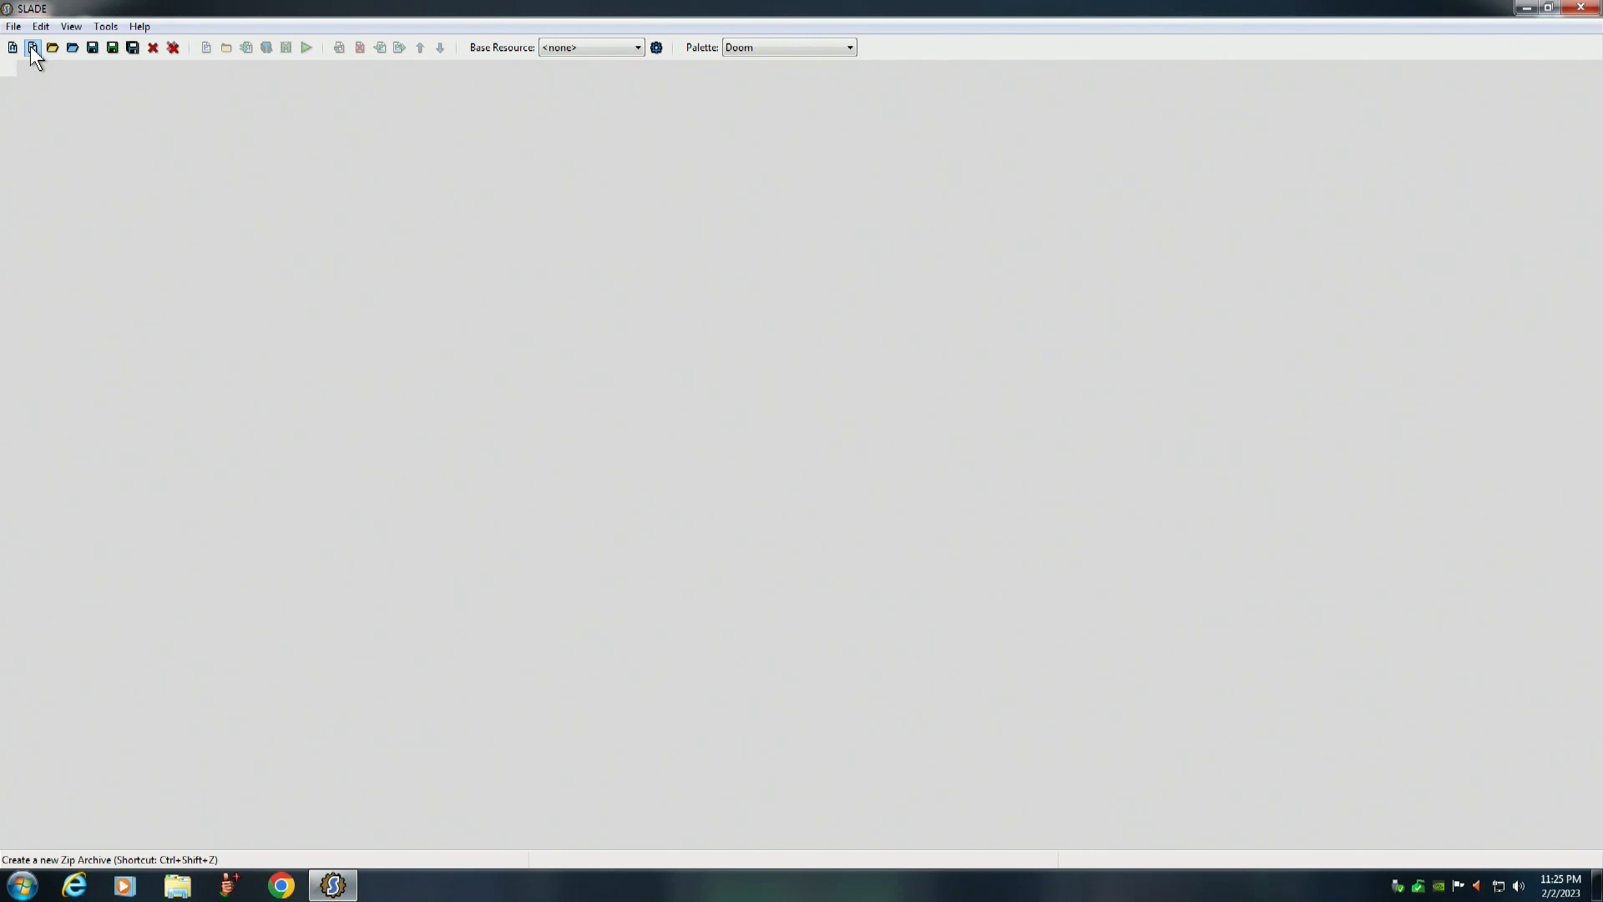
Start a new zip archive and add an empty folder named Textures
left_click(32, 47)
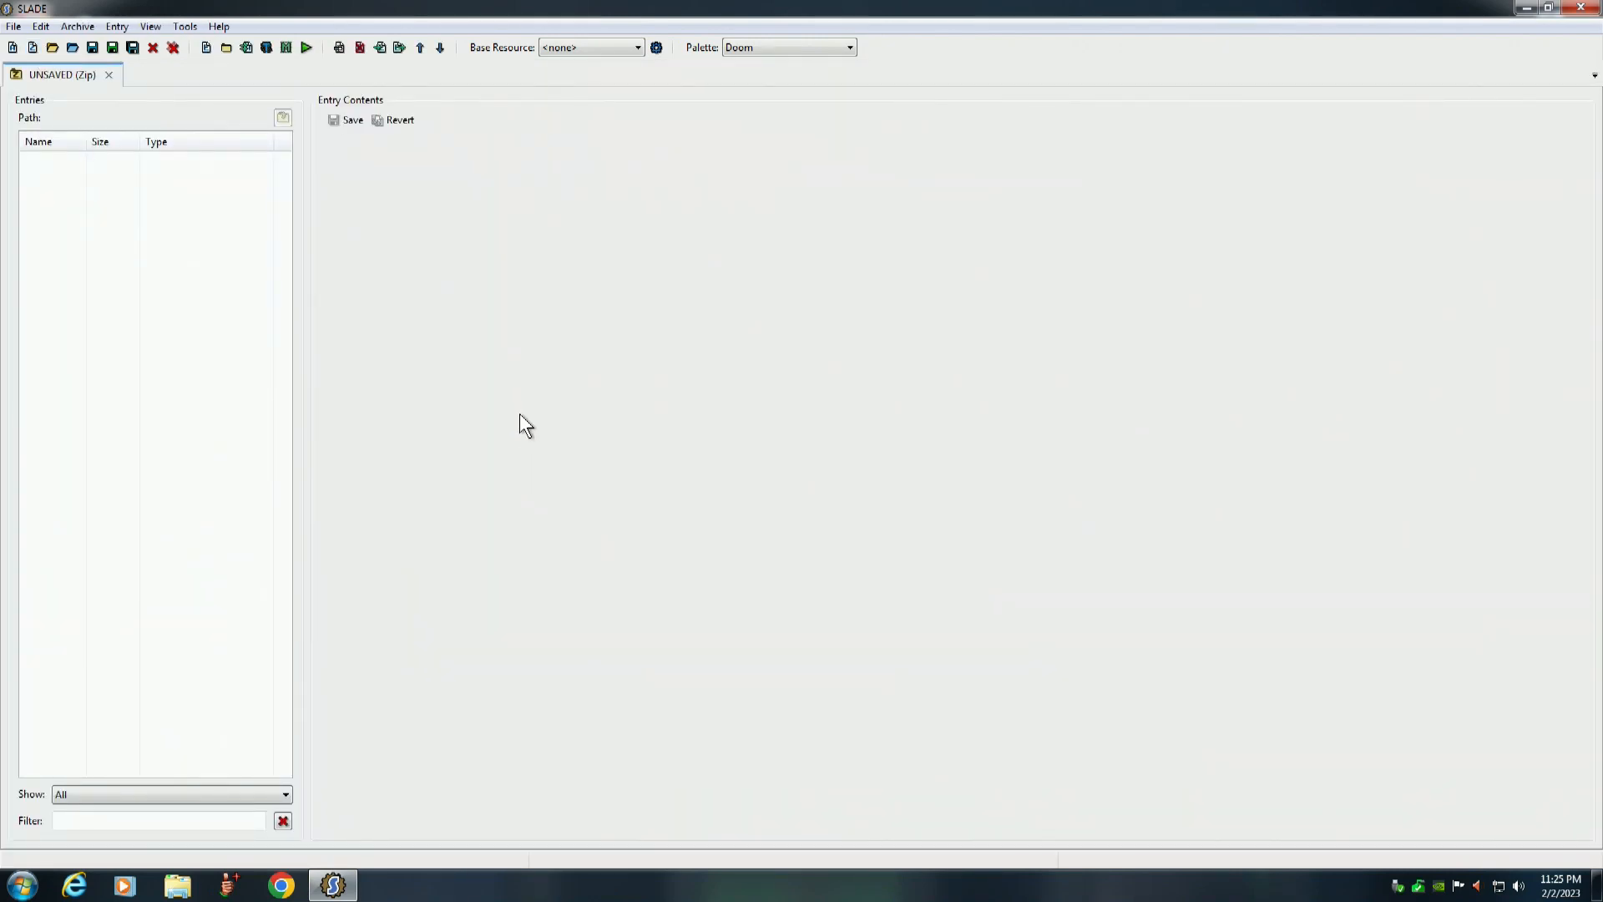
mouse_move(501, 317)
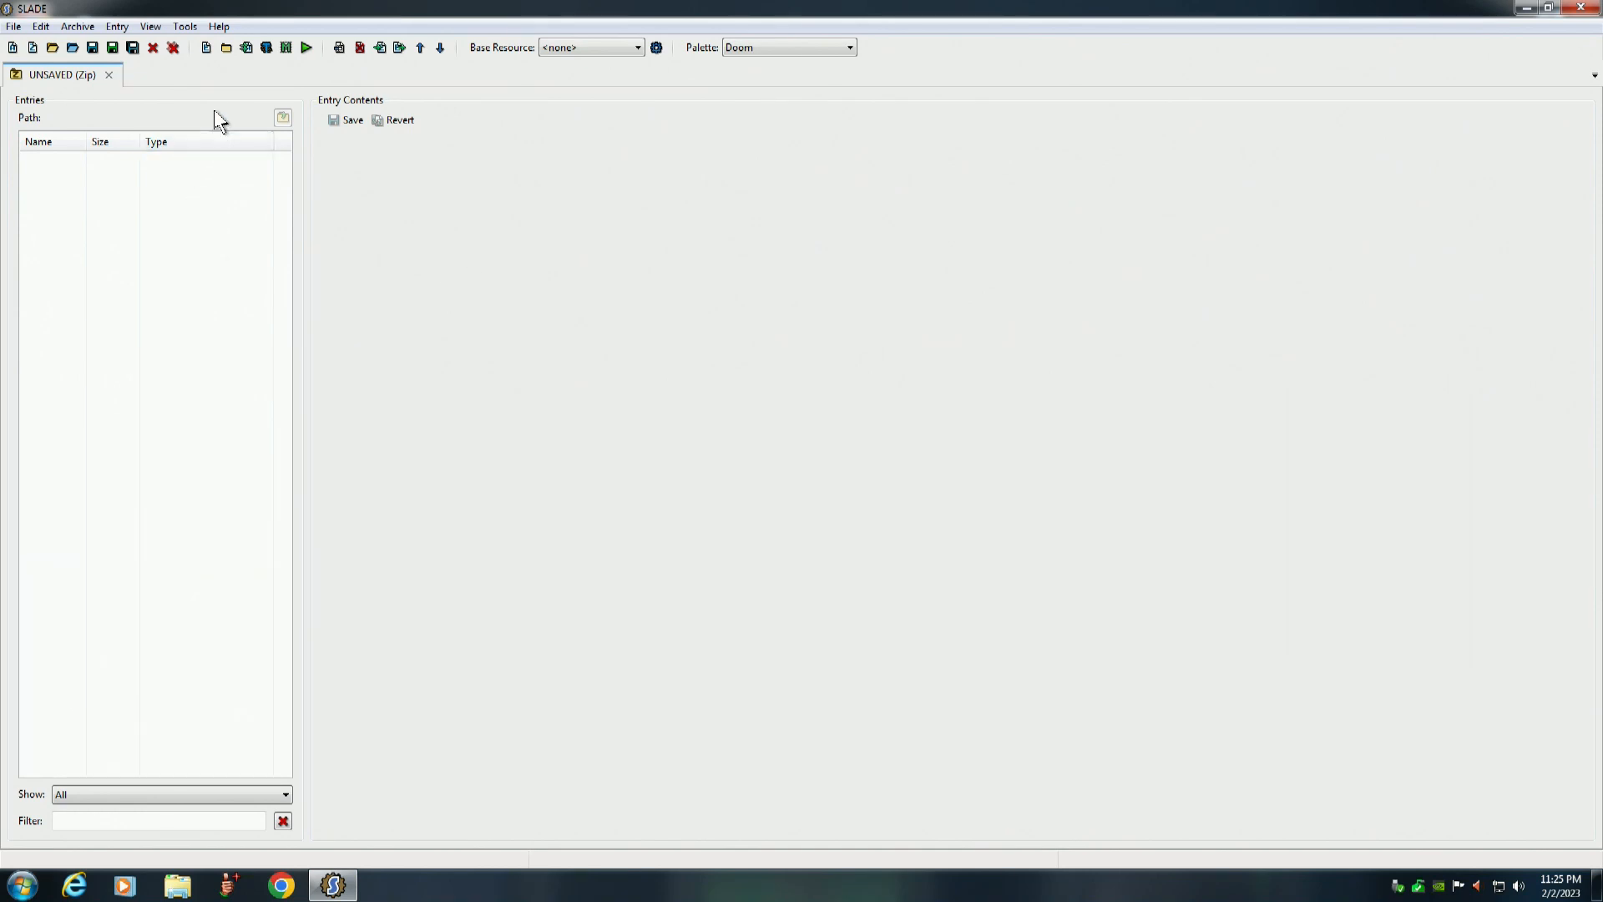
mouse_move(225, 47)
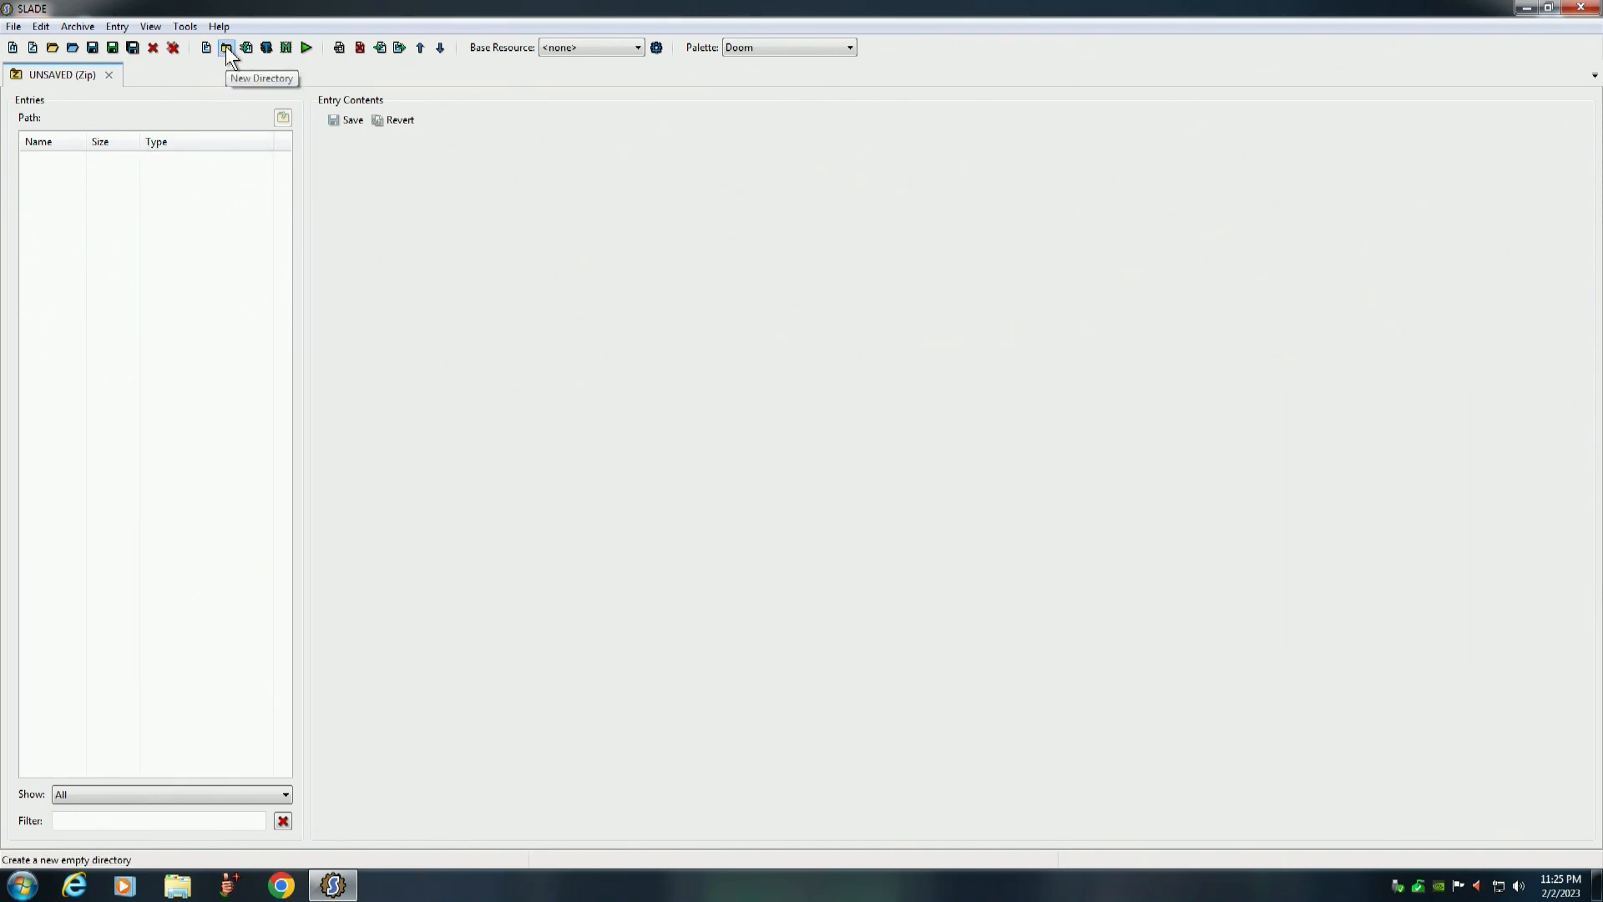
left_click(226, 47)
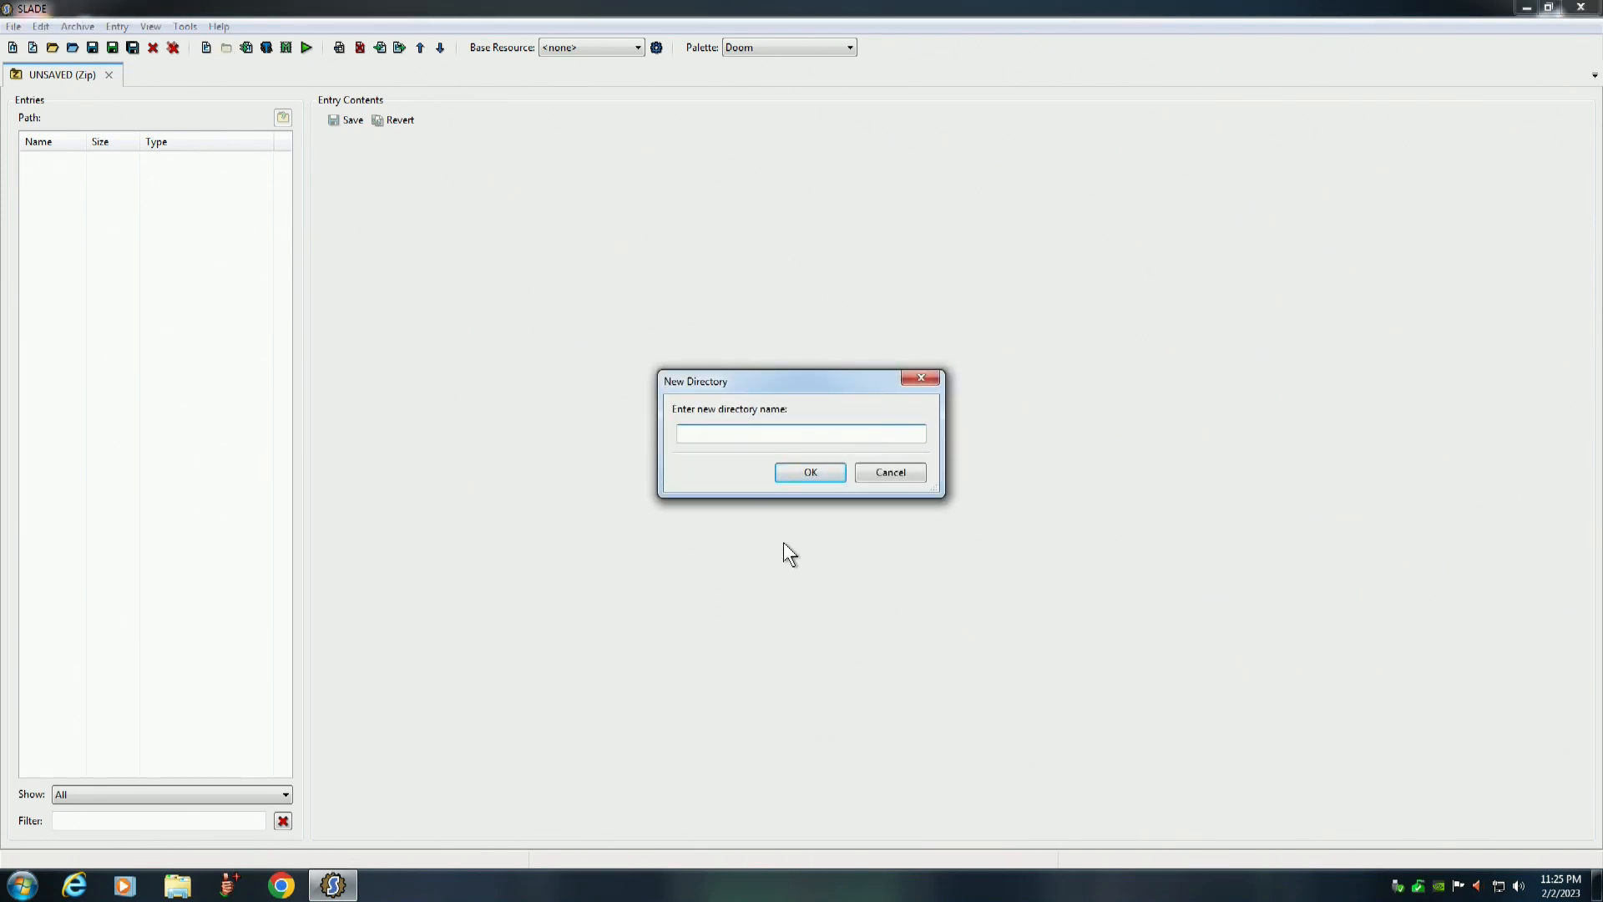
type("T")
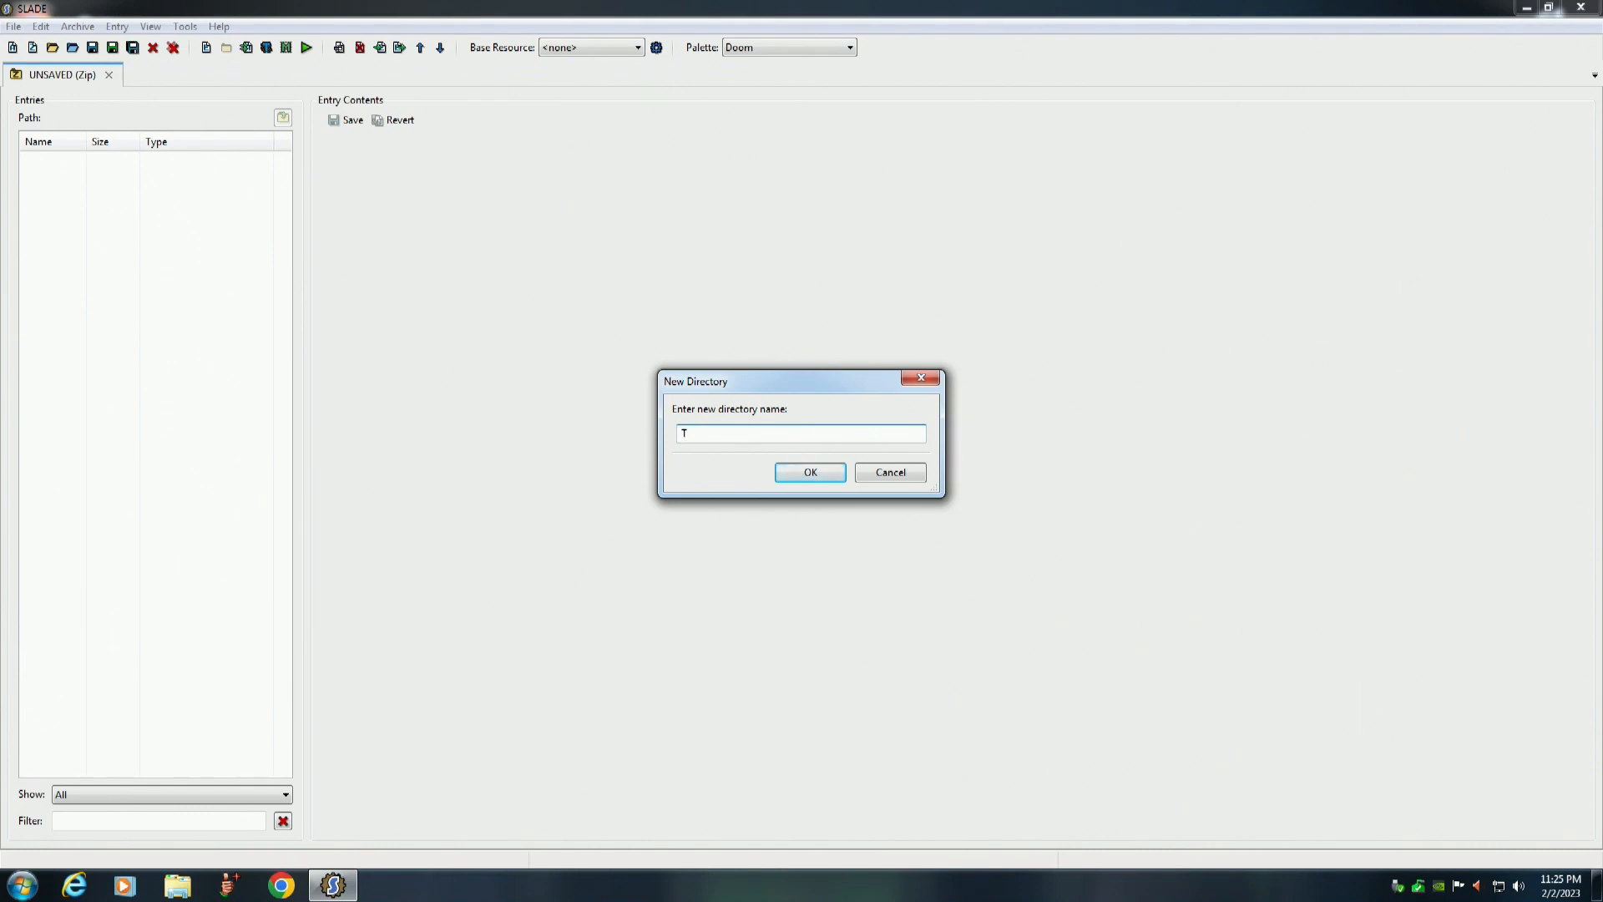
type("exture")
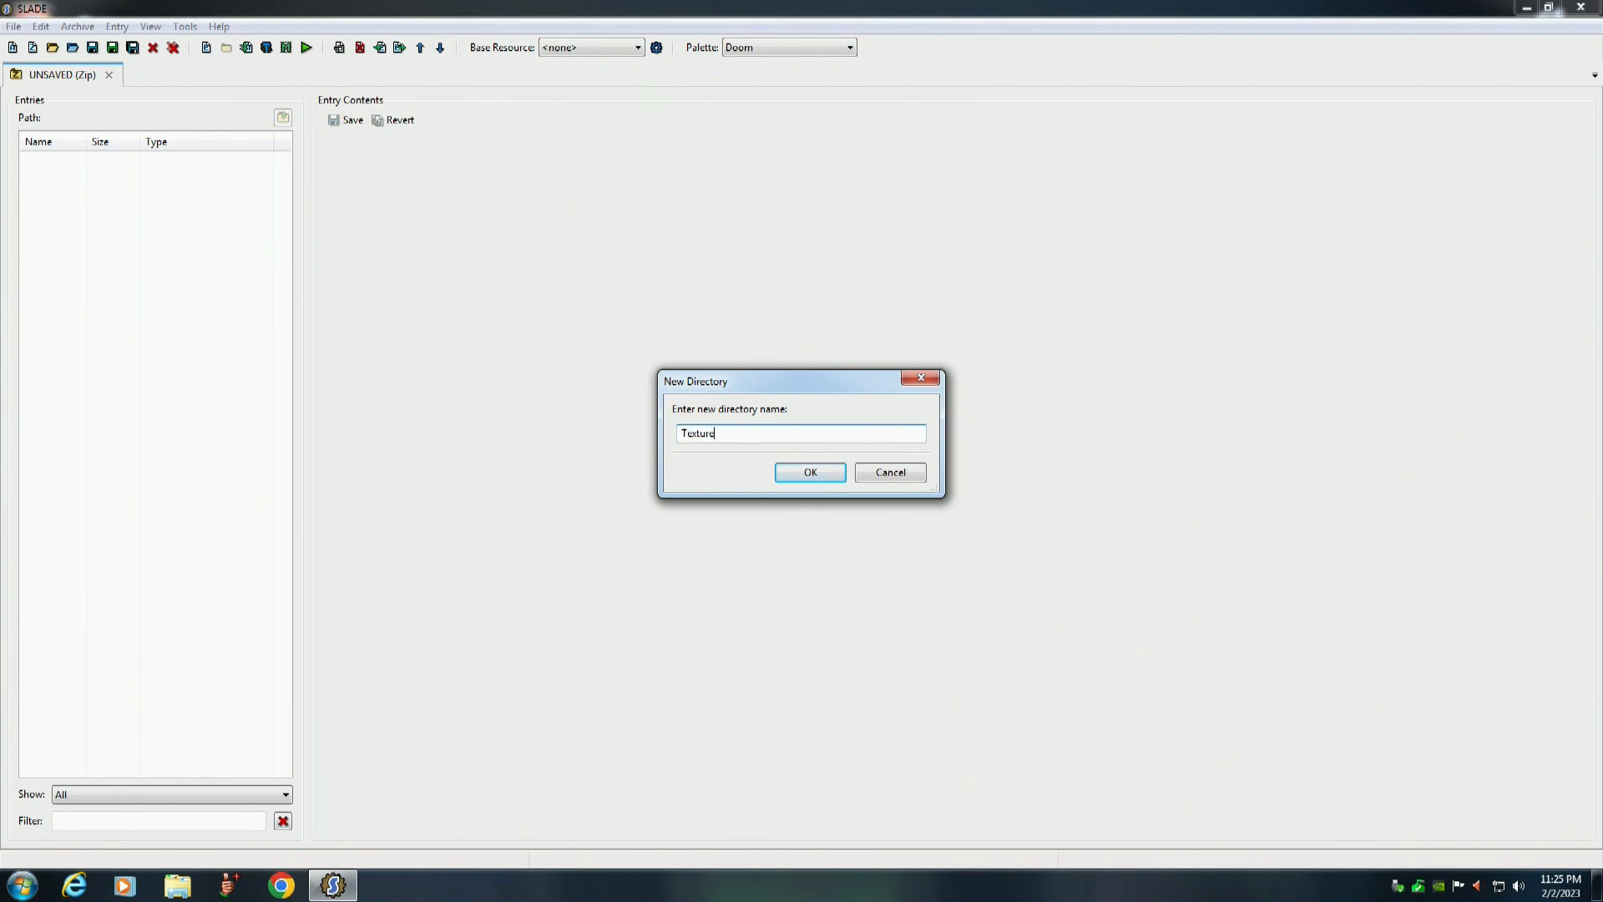
type("s")
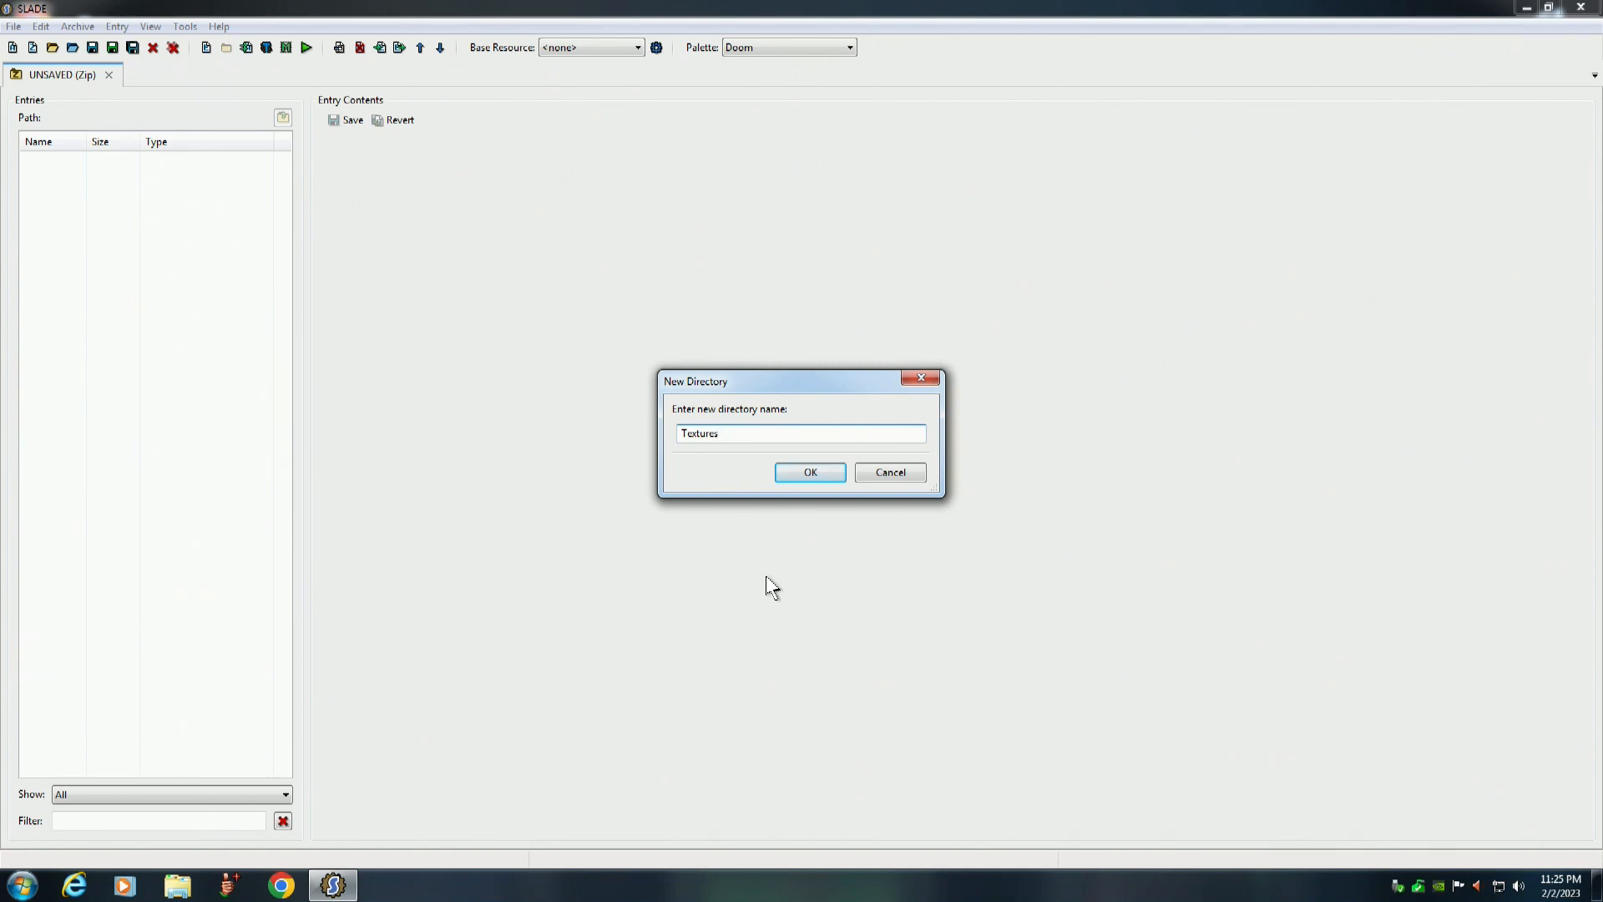
left_click(808, 471)
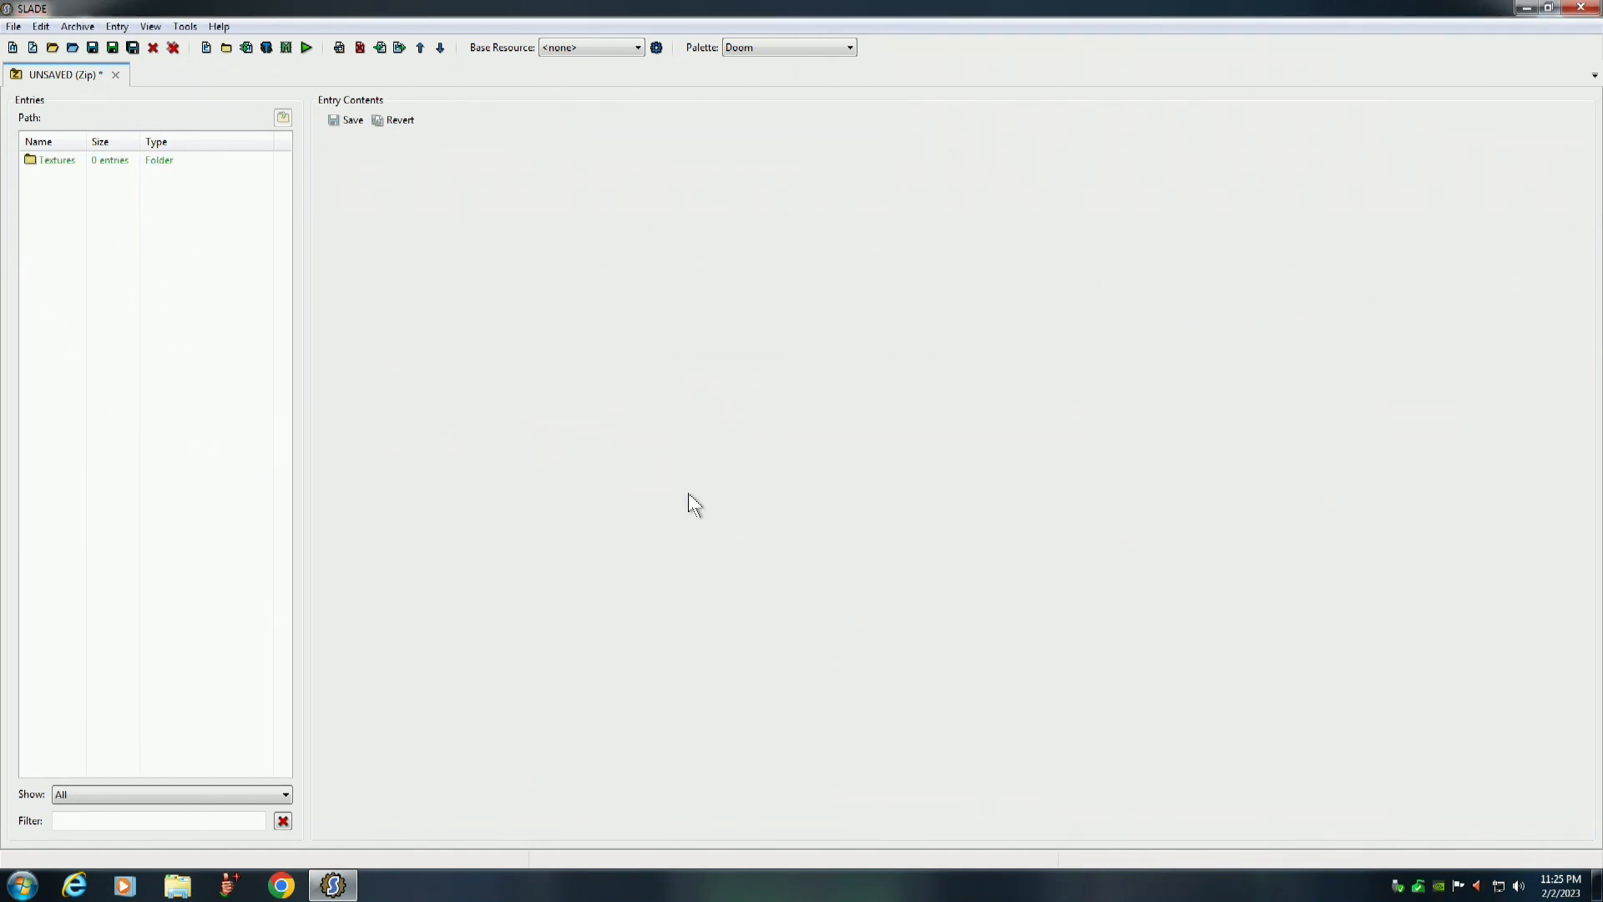
mouse_move(226, 46)
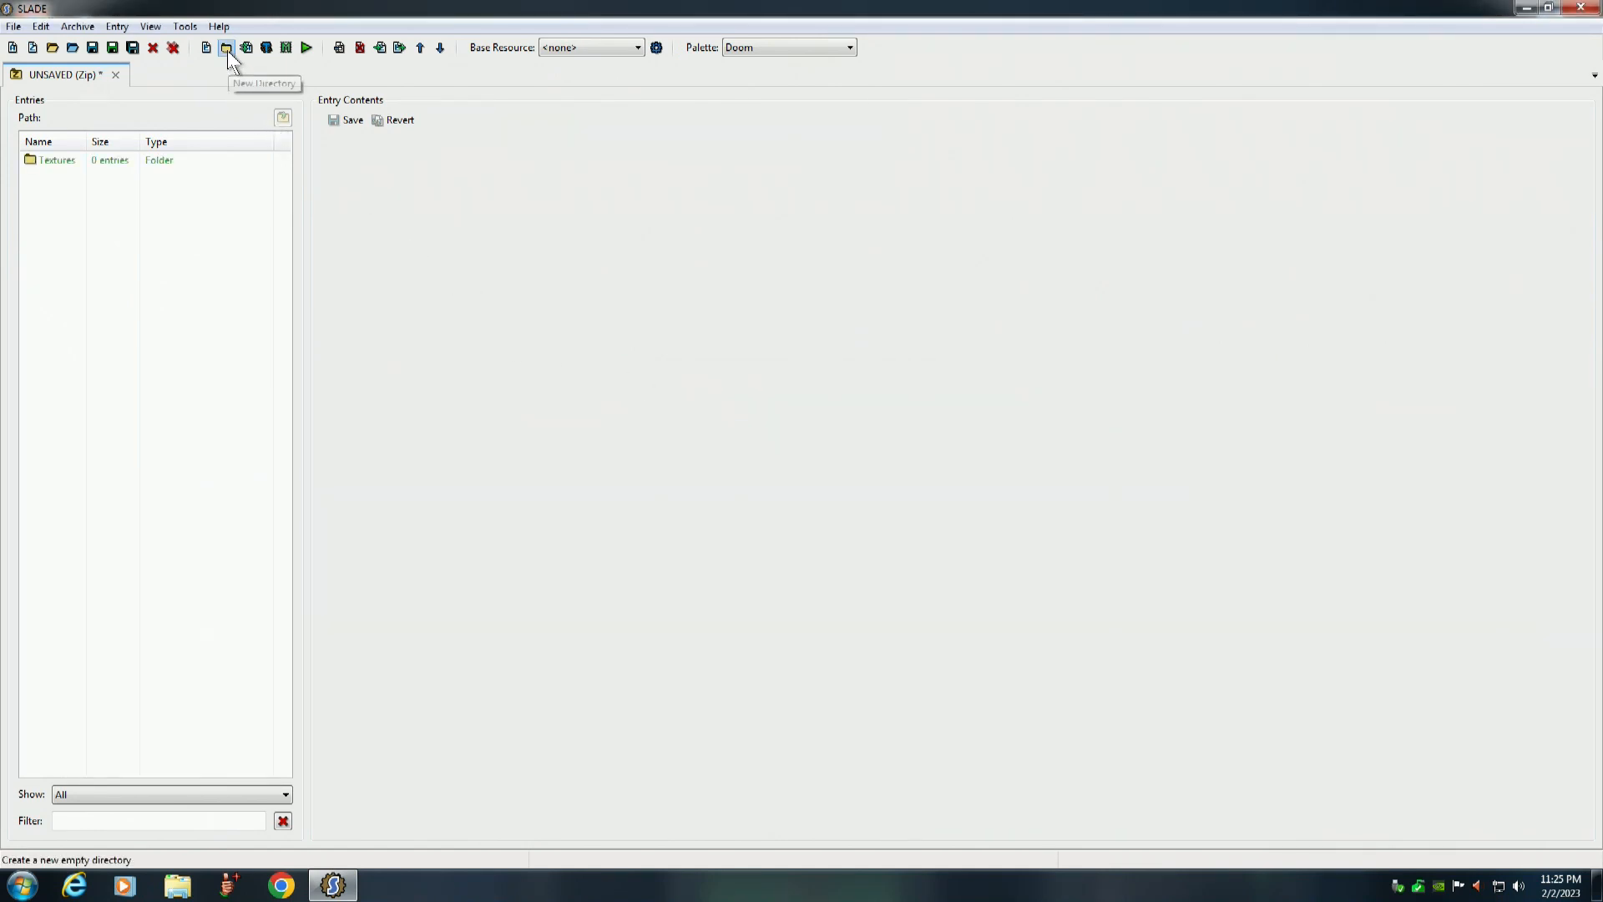
Begin adding a second folder, starting its name with F for Flats
left_click(225, 47)
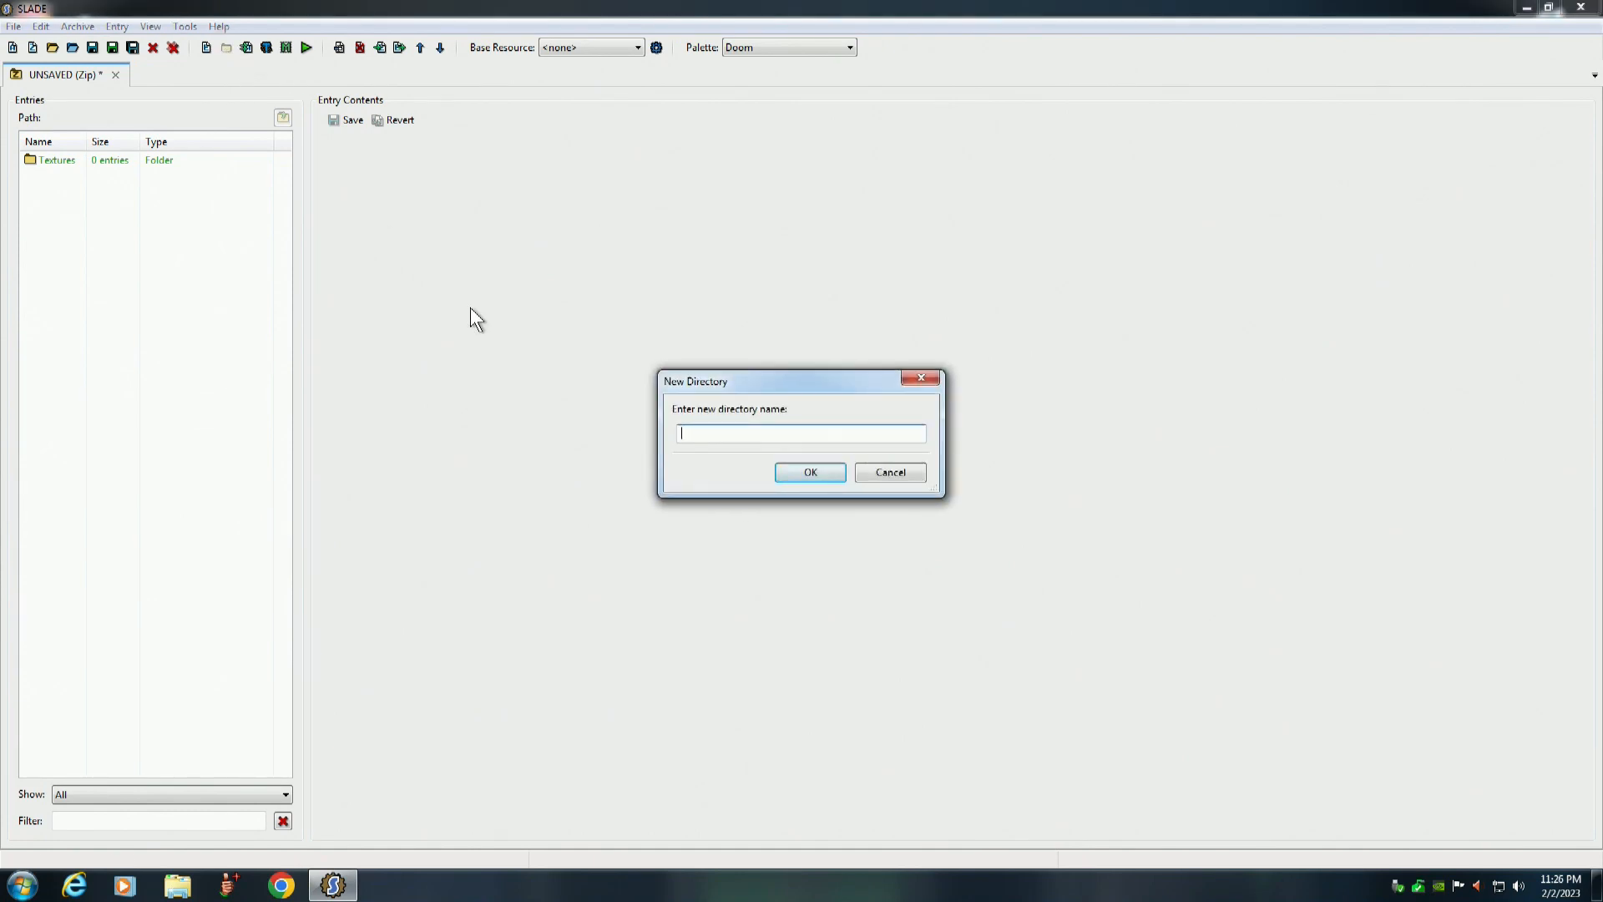
type("Flats")
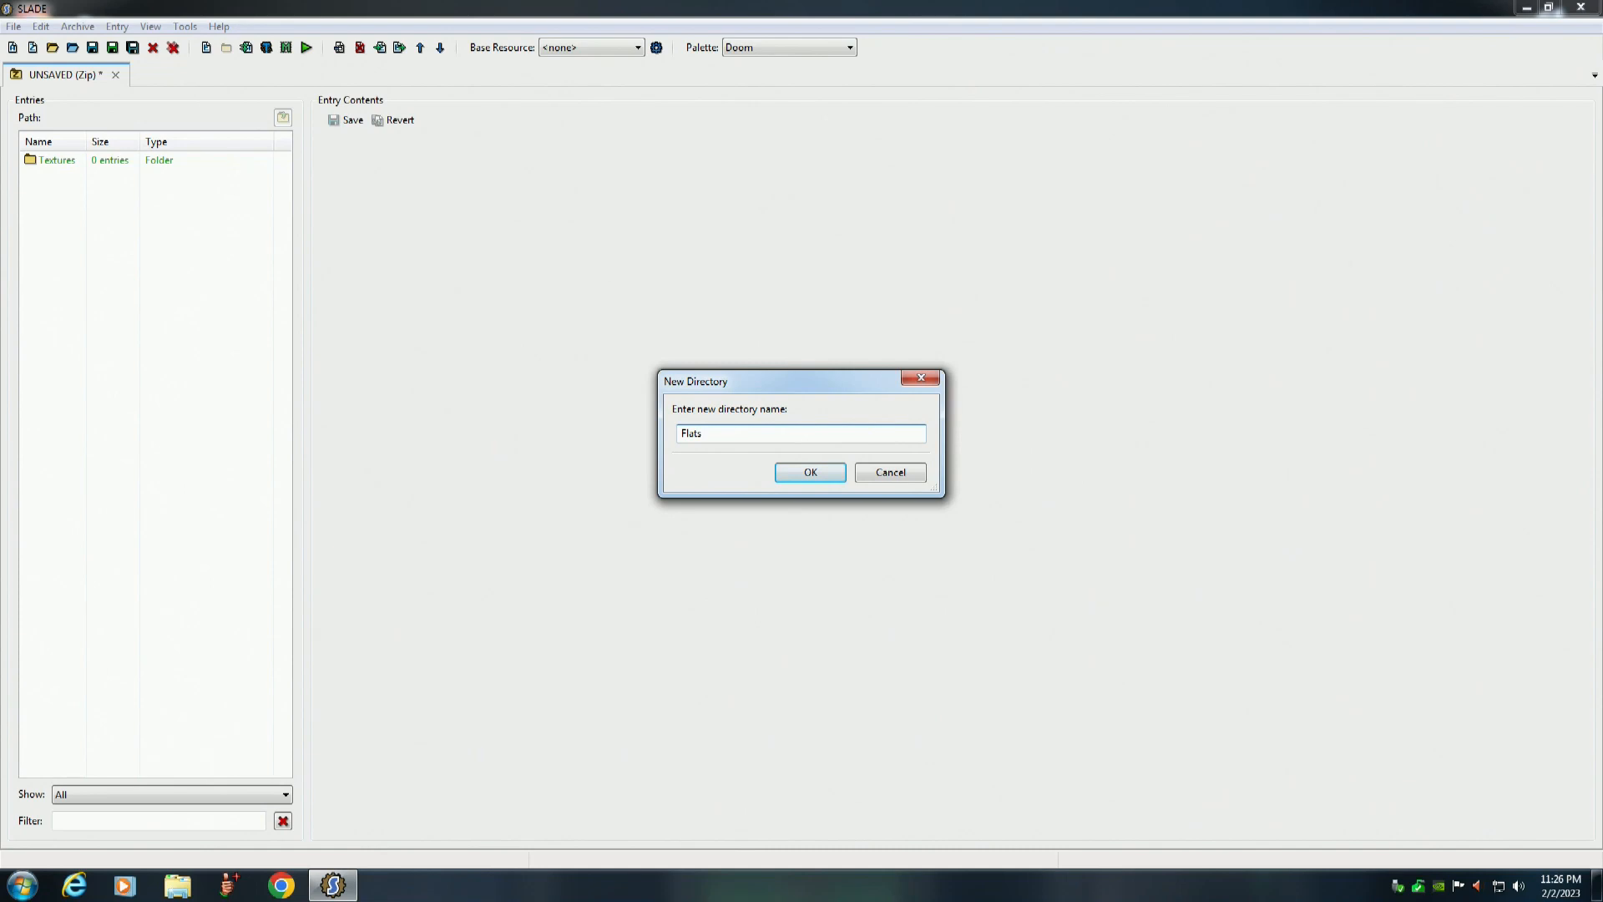
mouse_move(817, 514)
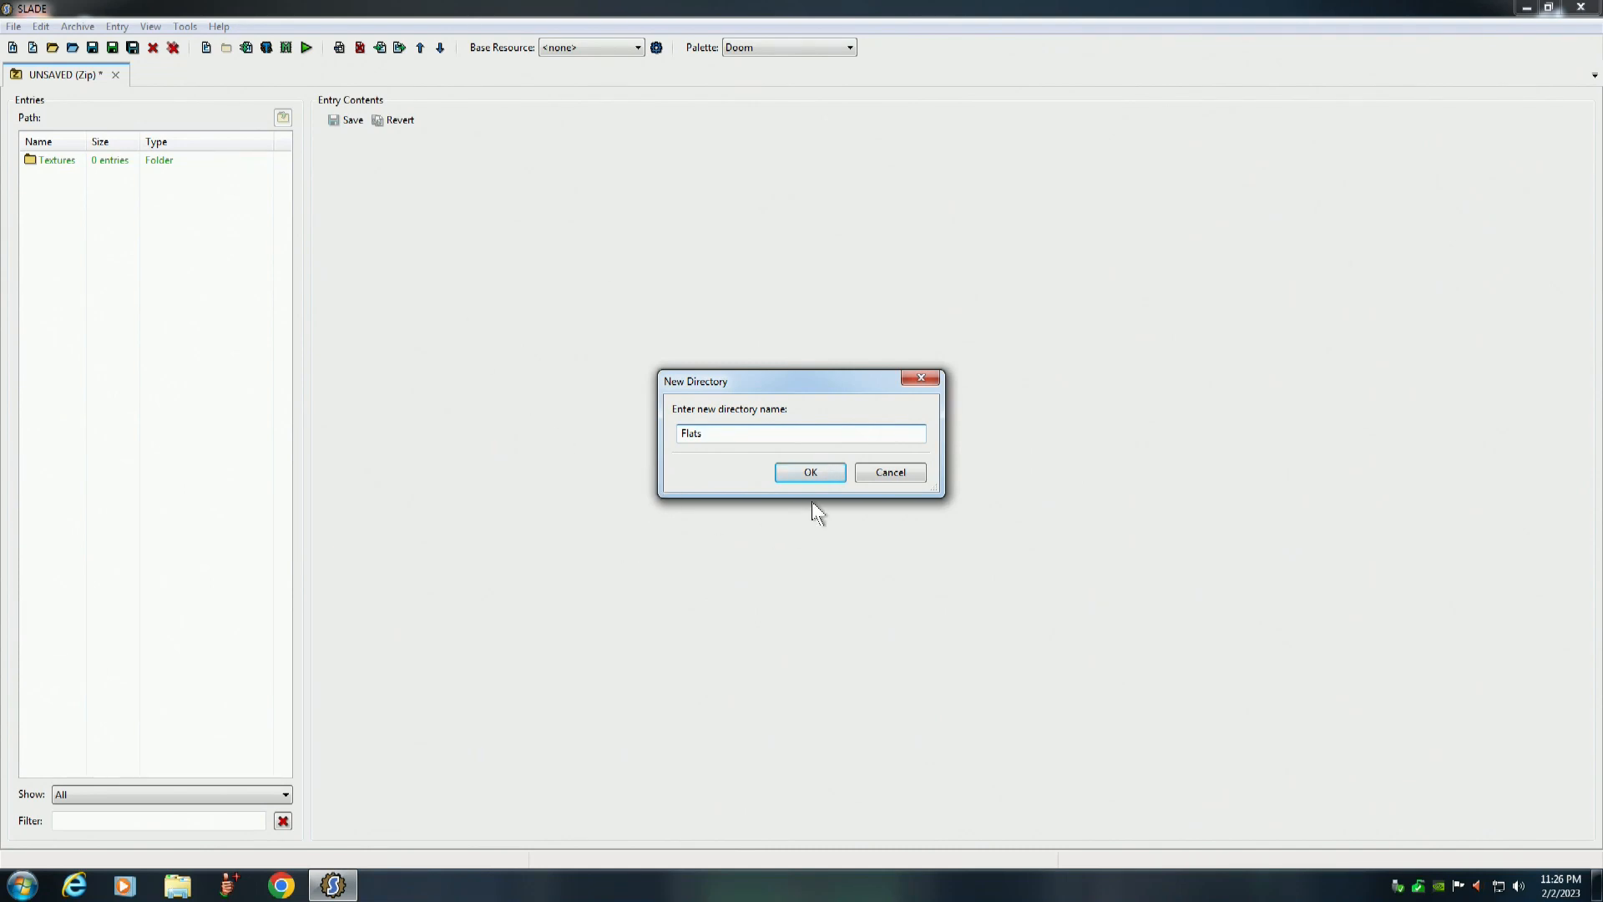
Confirm the Flats folder, then close the unsaved archive tab to bring up the save prompt
left_click(810, 471)
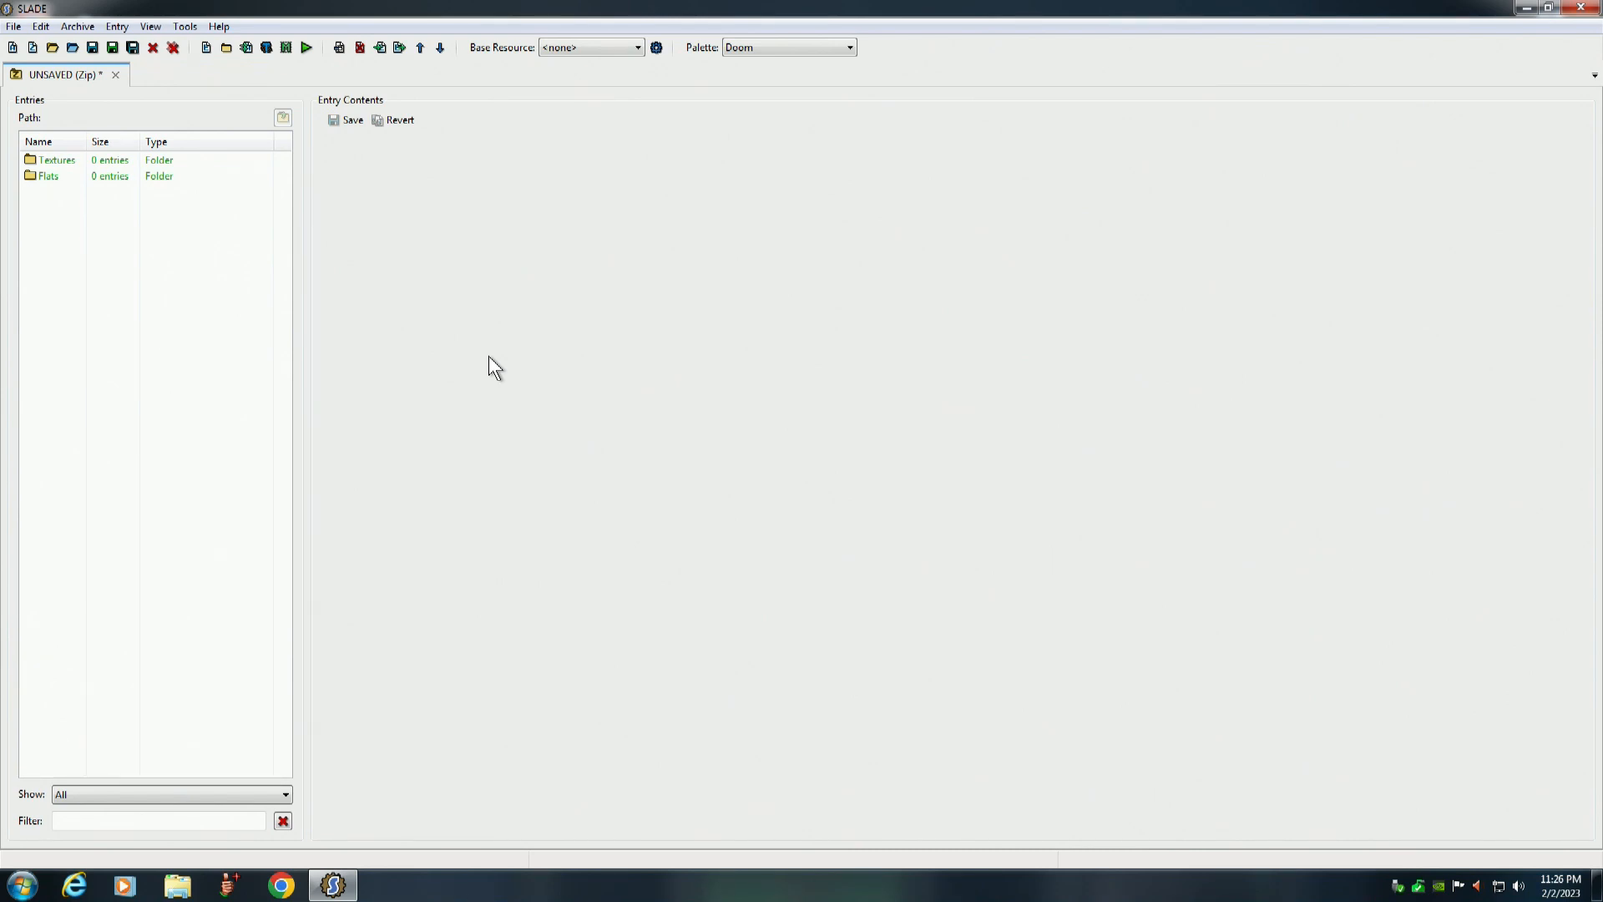
mouse_move(521, 341)
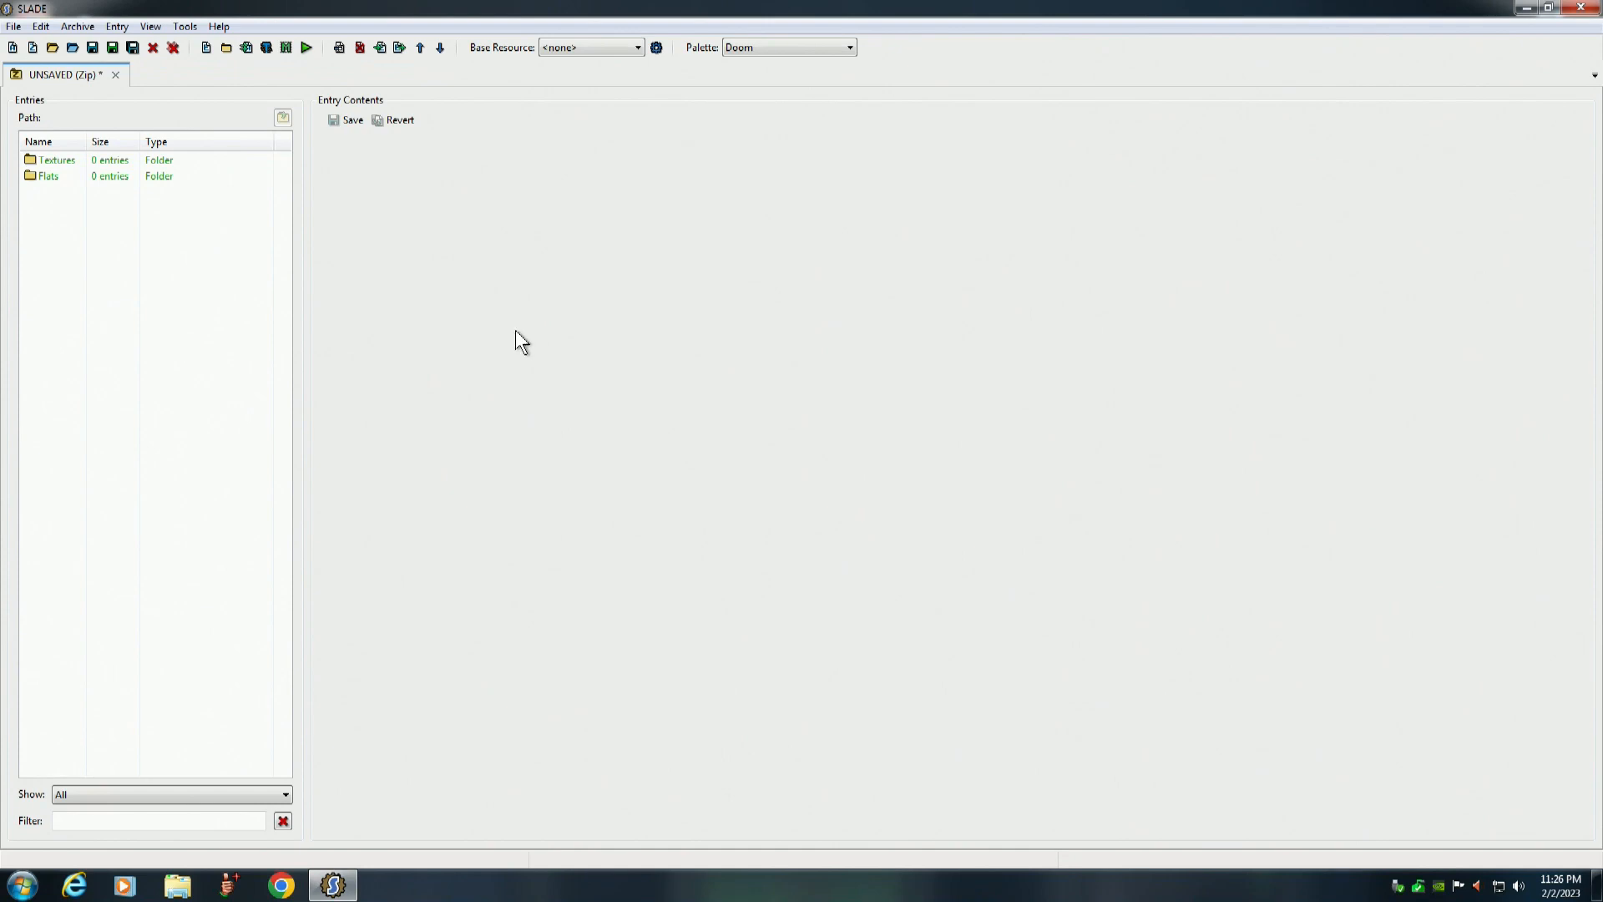
mouse_move(134, 325)
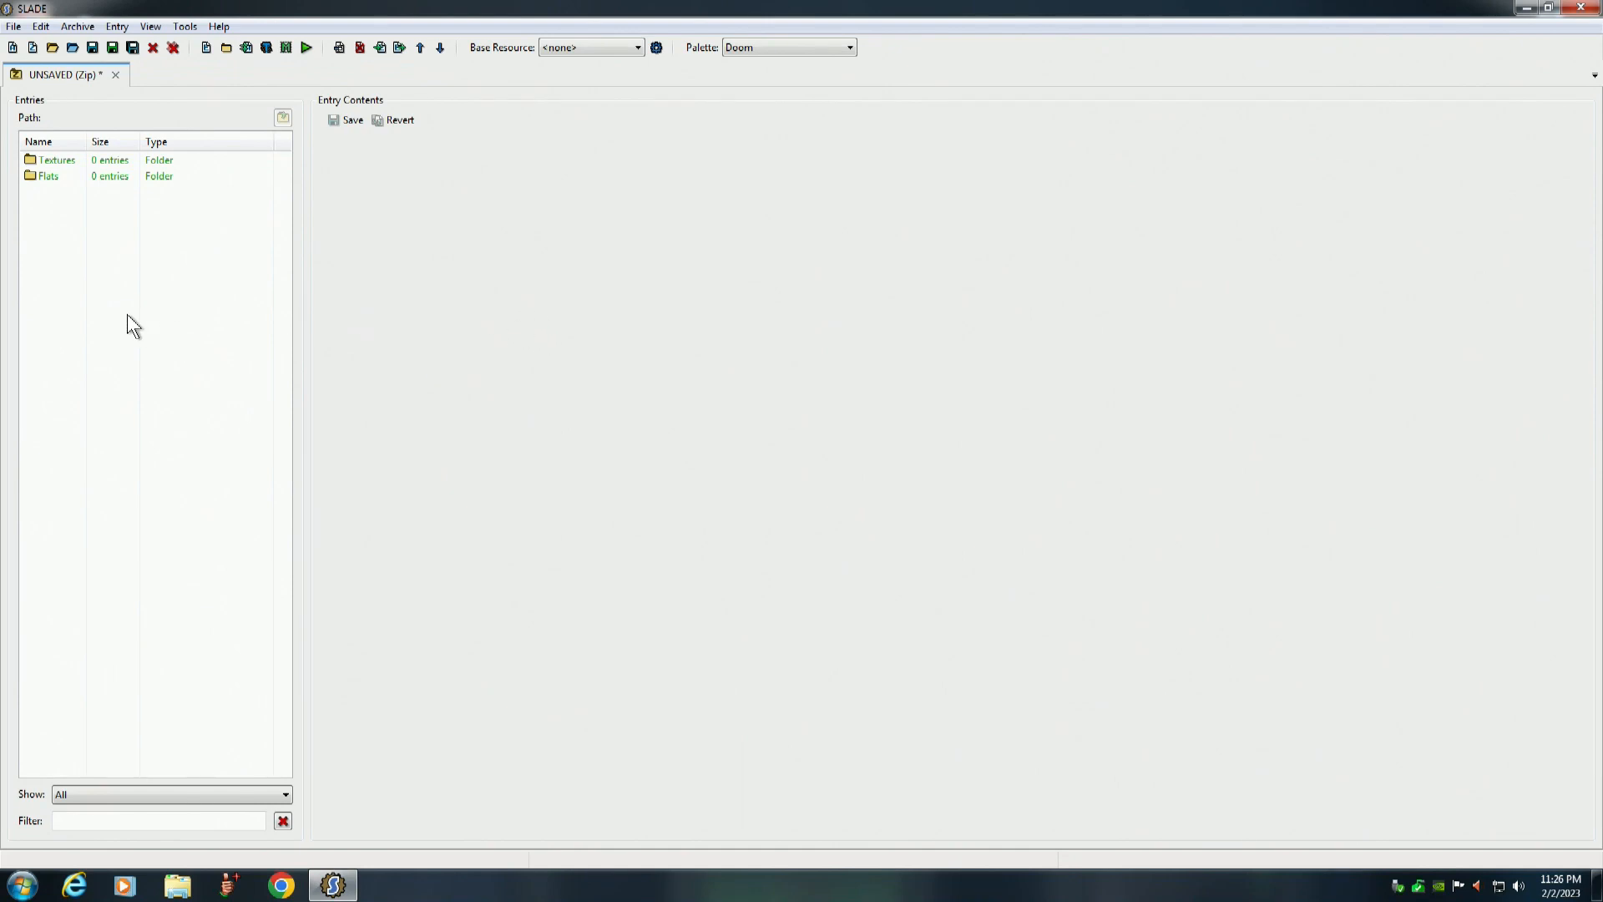
mouse_move(112, 110)
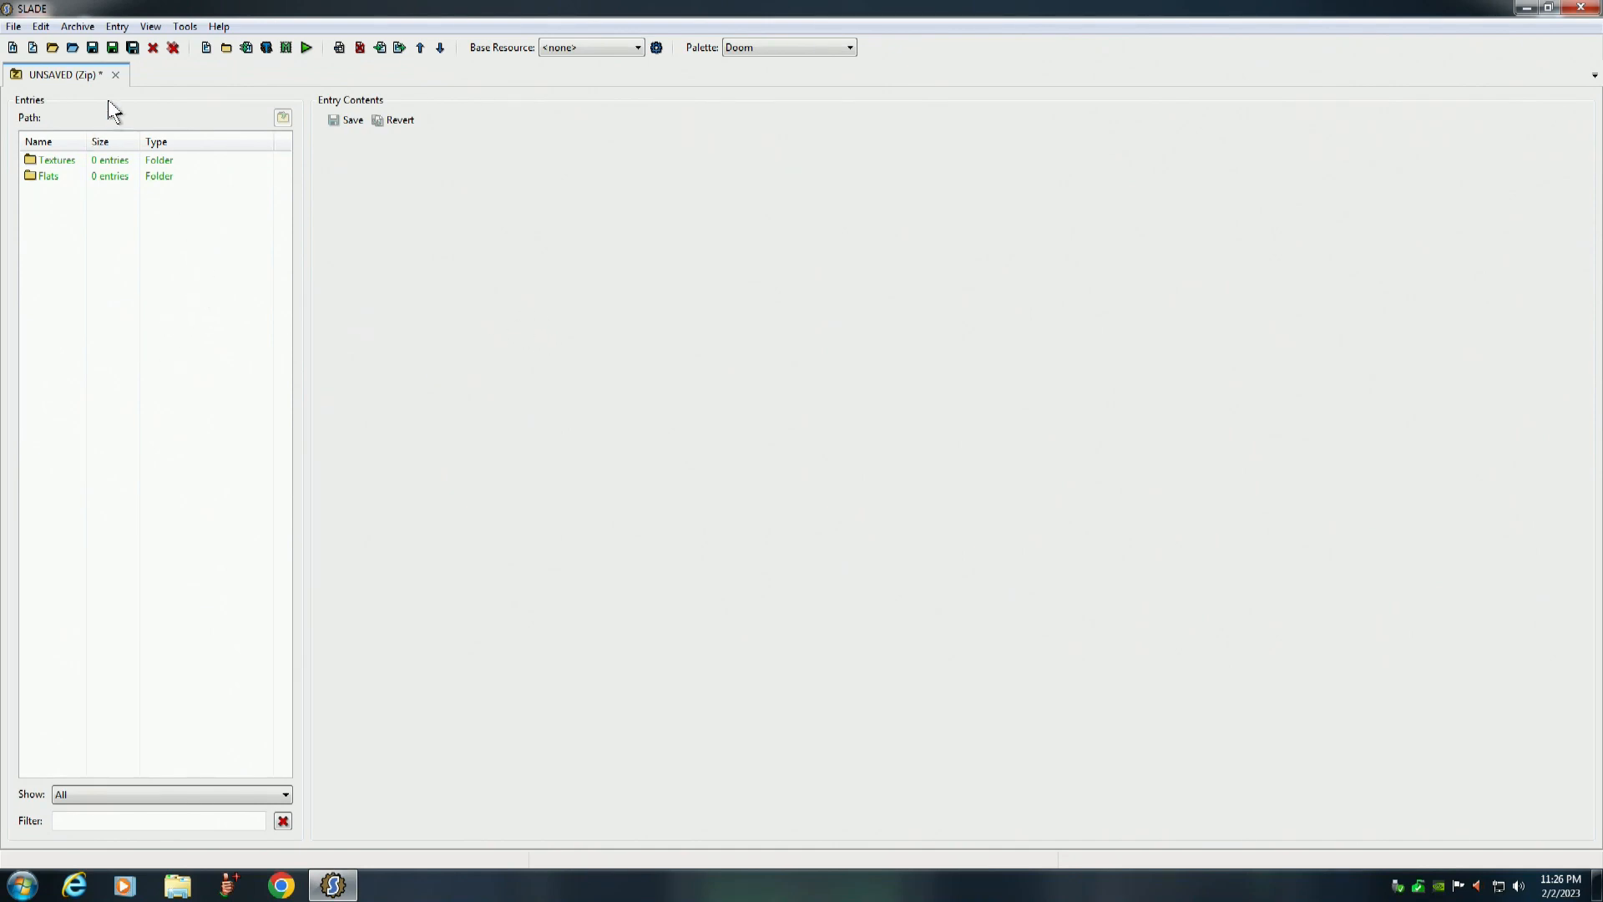
left_click(115, 75)
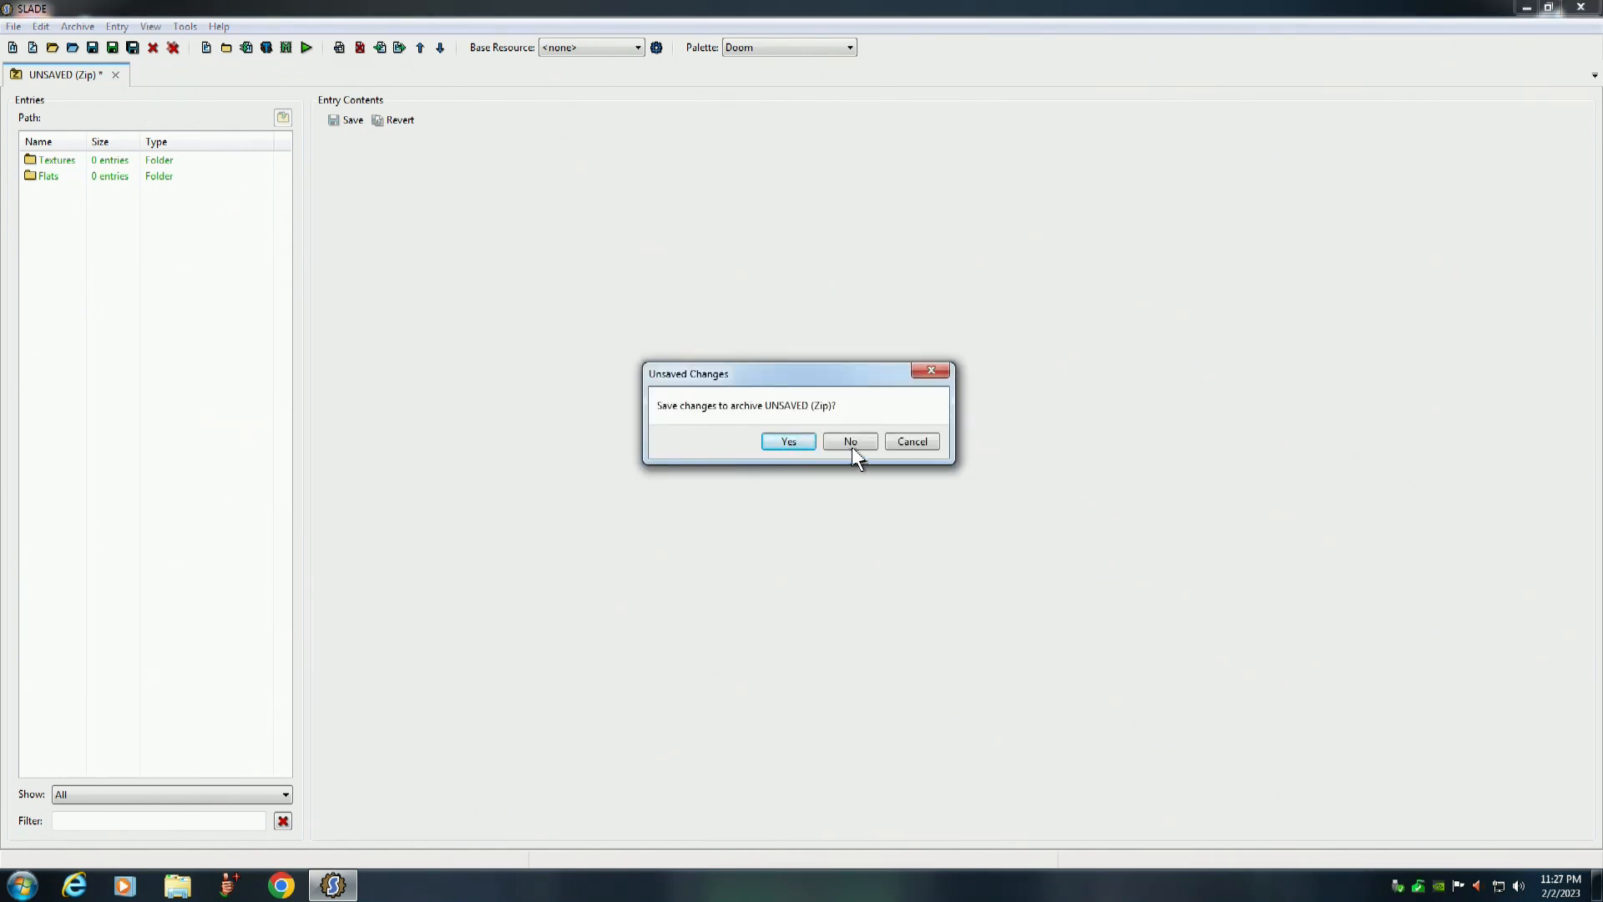
Discard the old archive and build a fresh zip with empty Textures and Flats folders
left_click(850, 441)
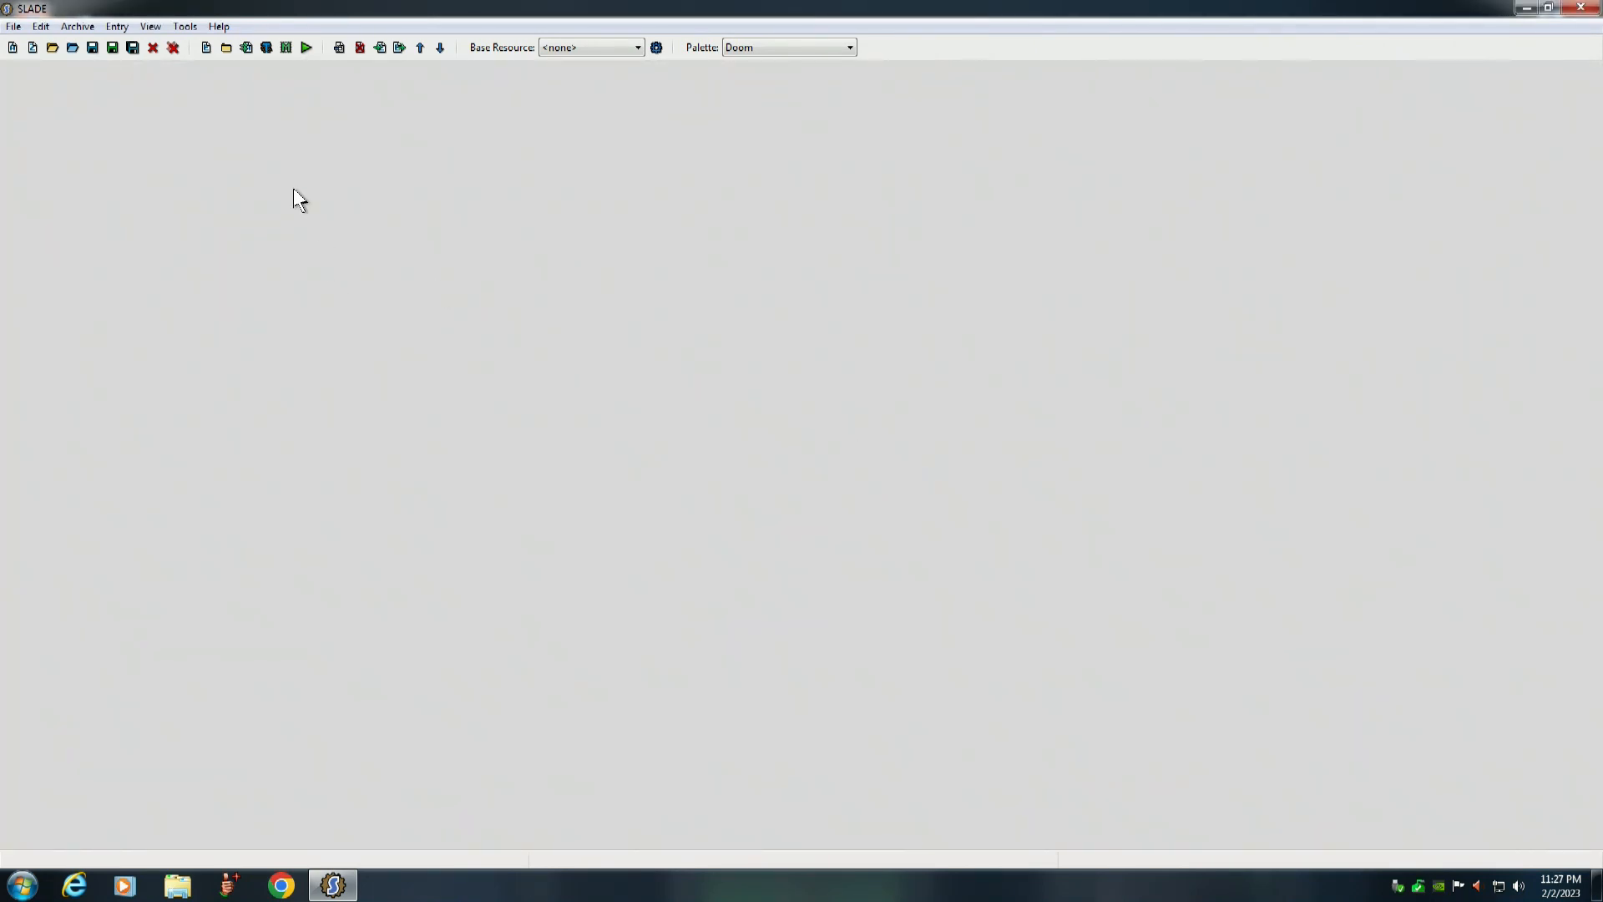
left_click(12, 47)
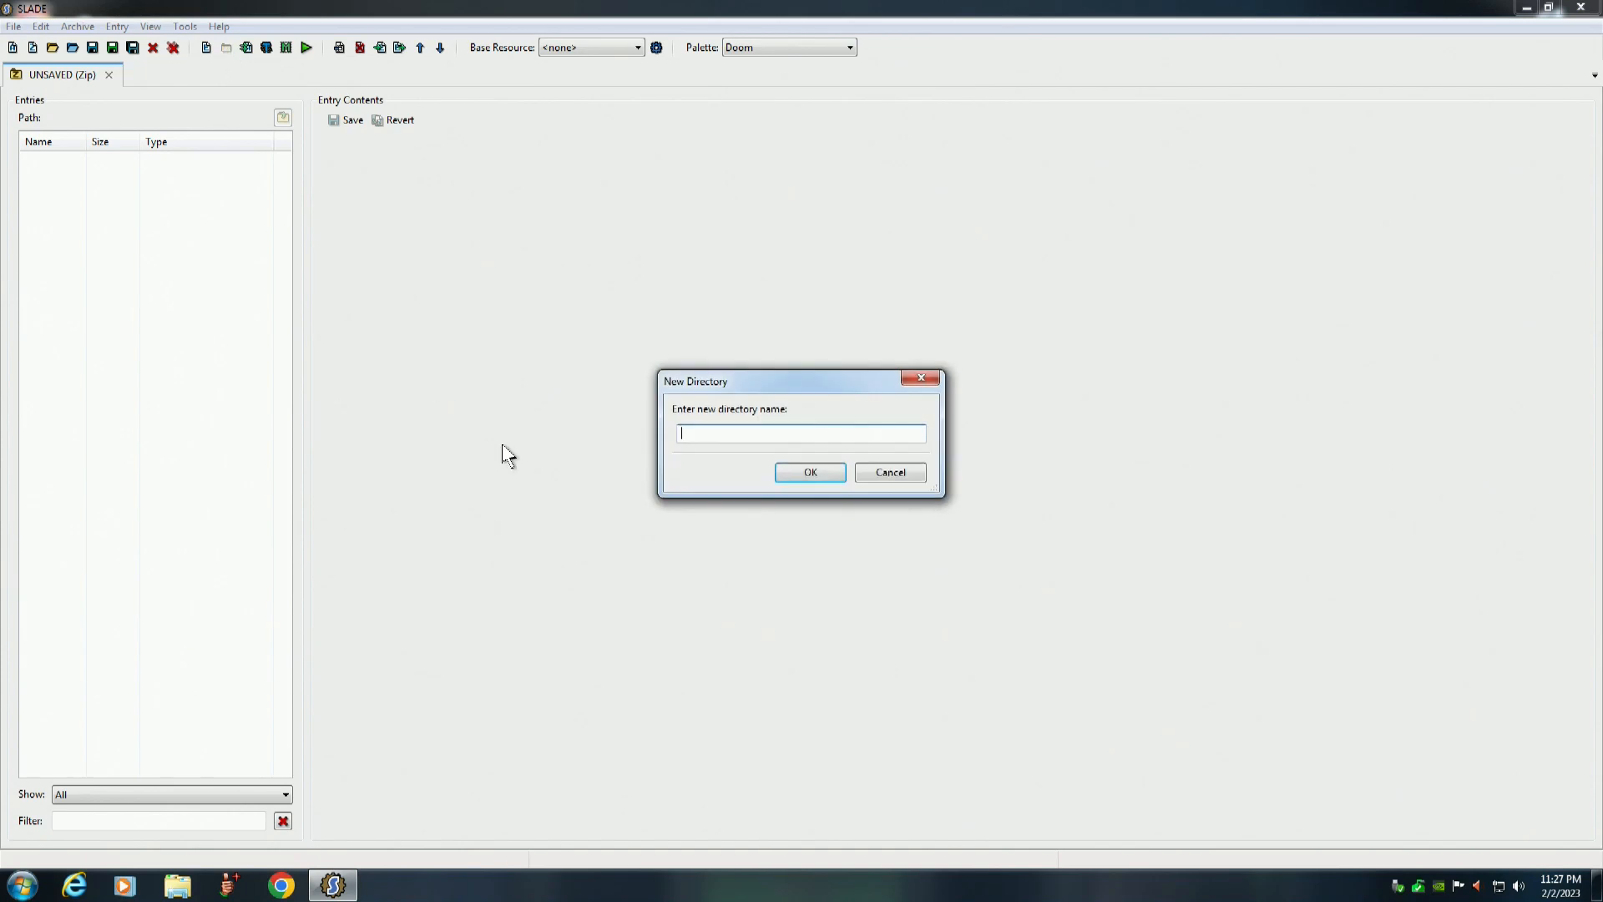
type("Textures")
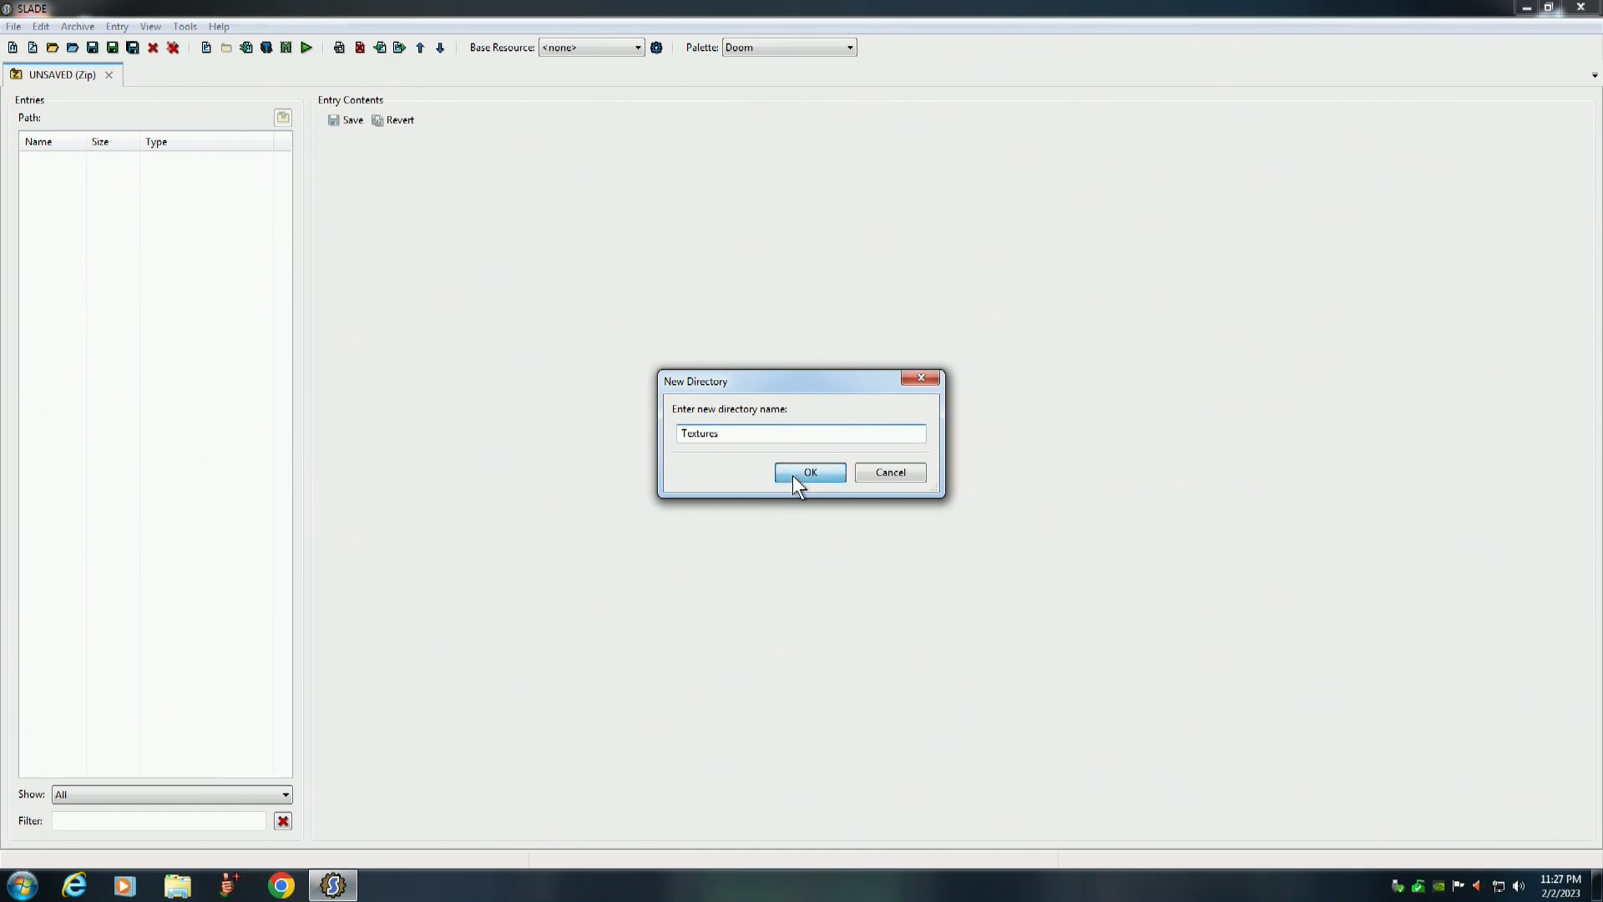
left_click(808, 470)
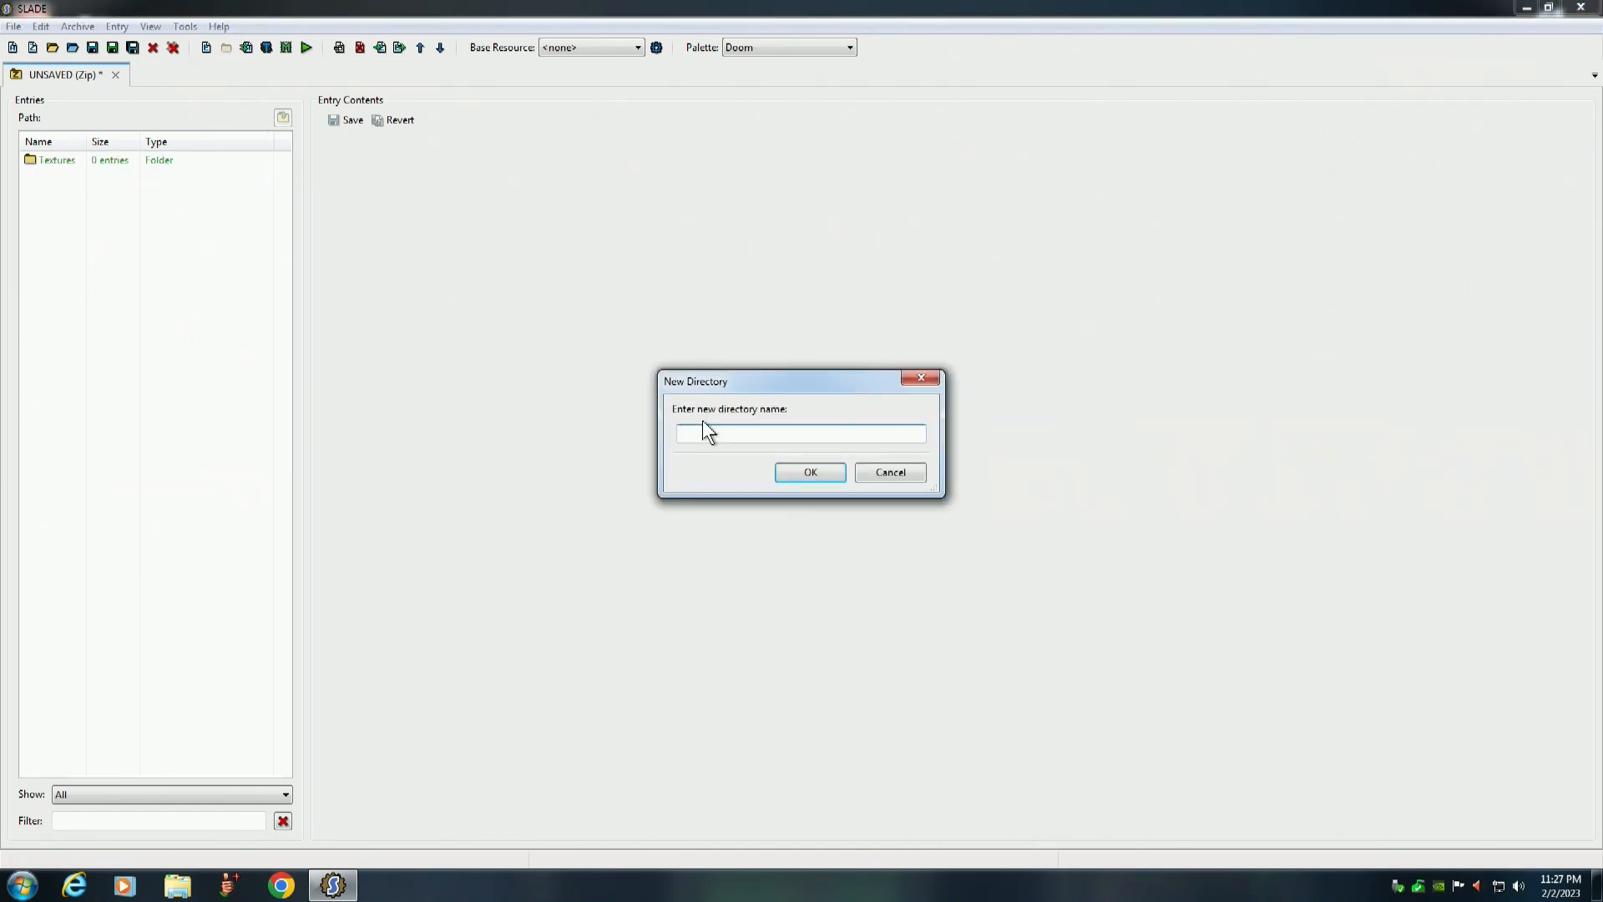
type("Fla")
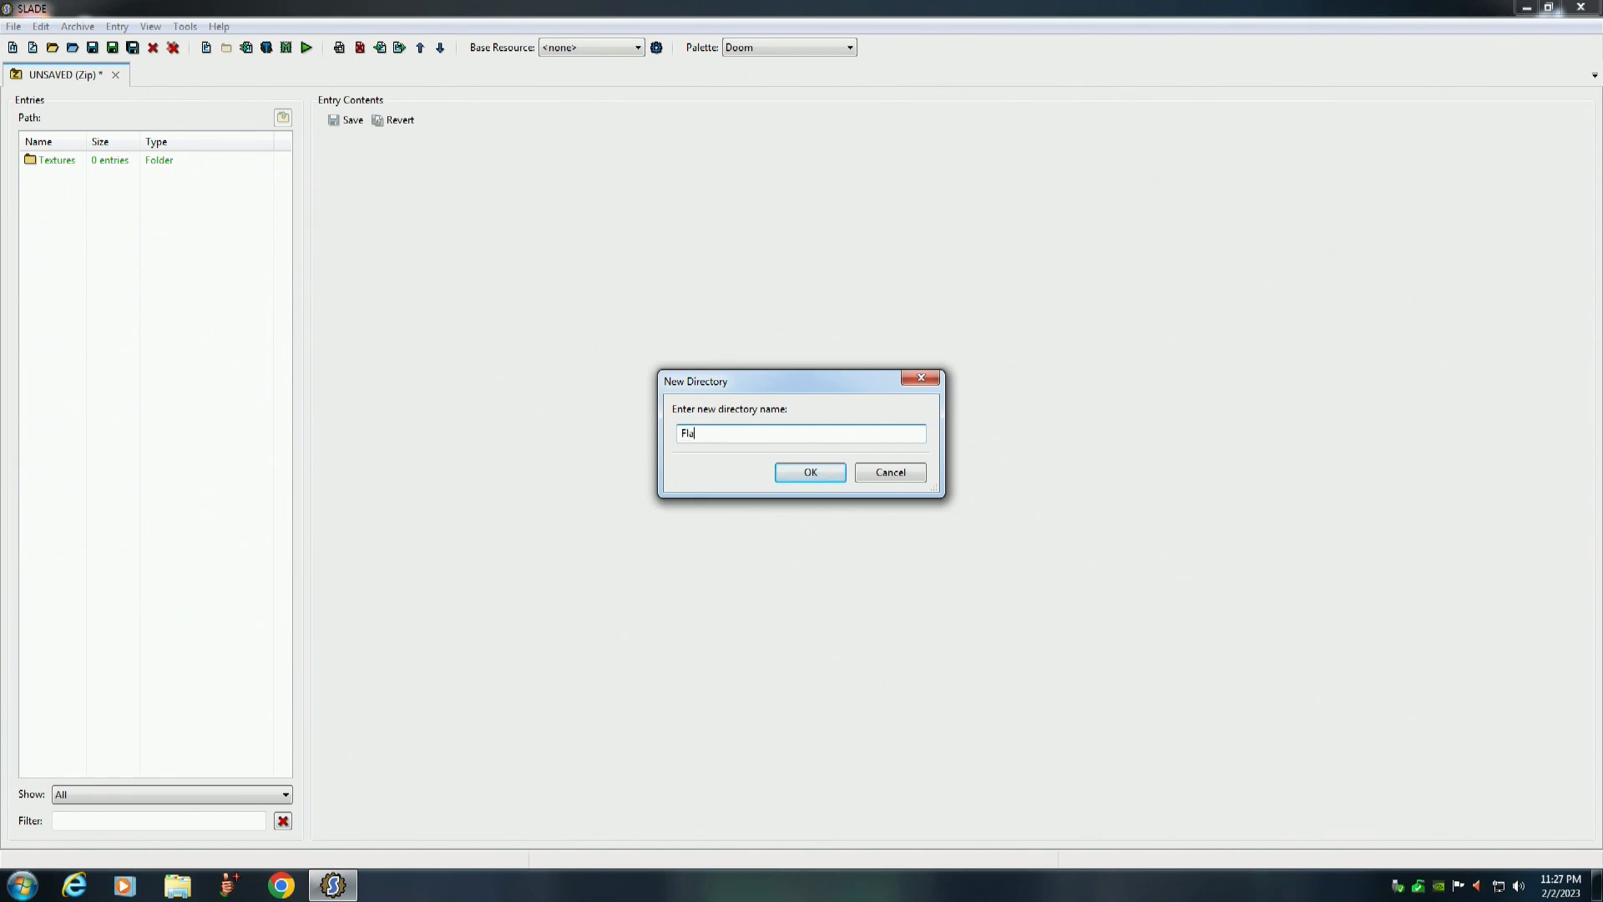
type("ts")
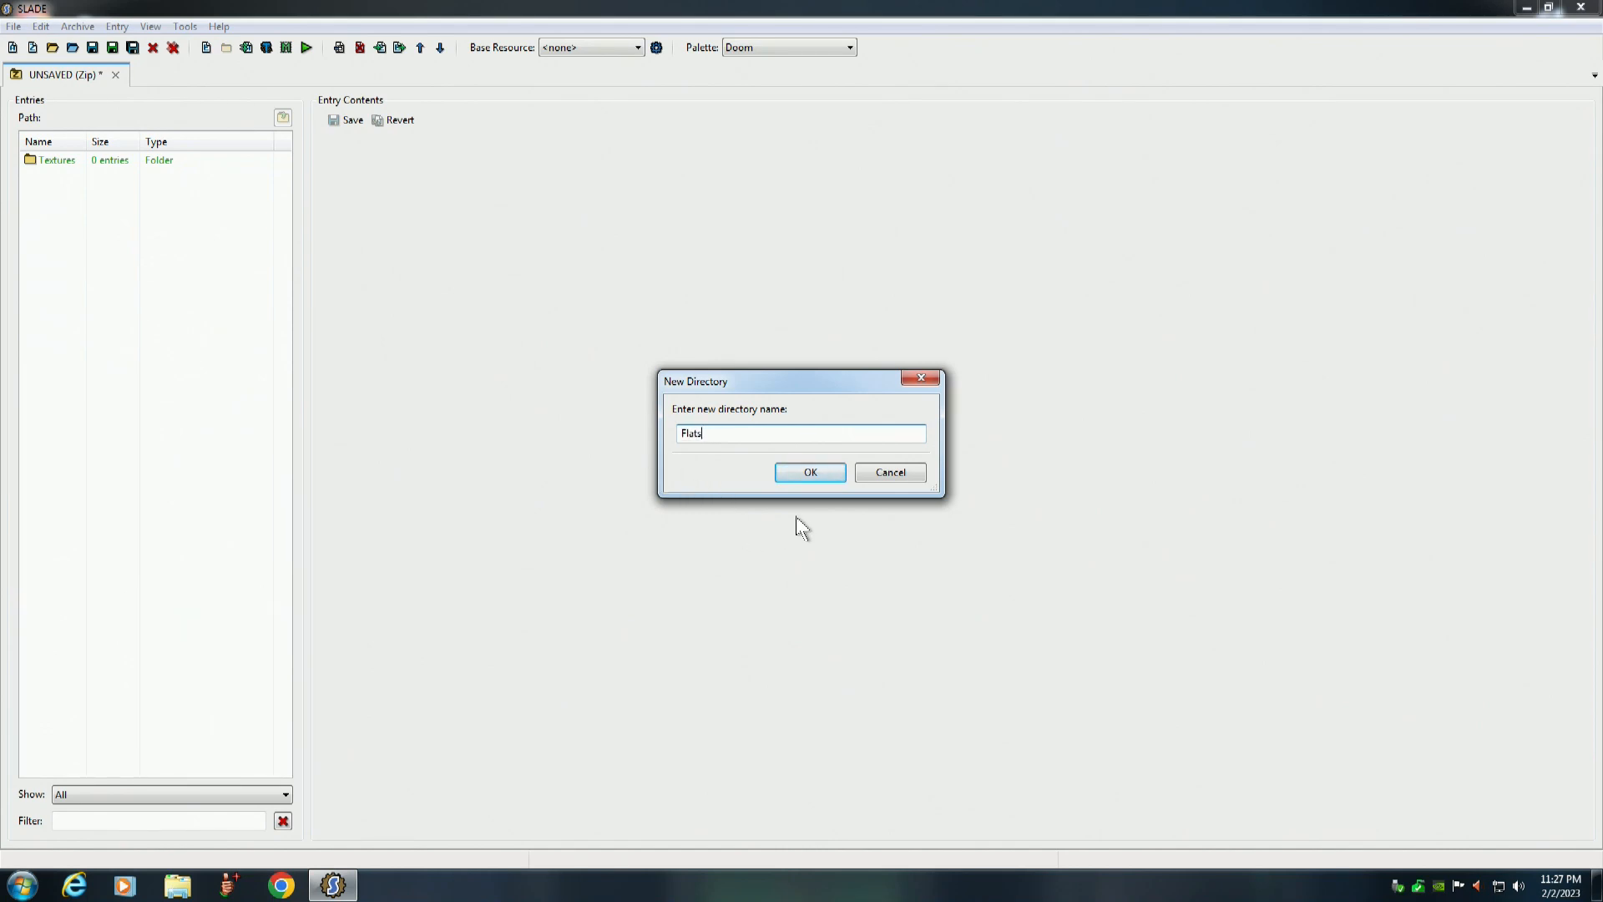
left_click(810, 471)
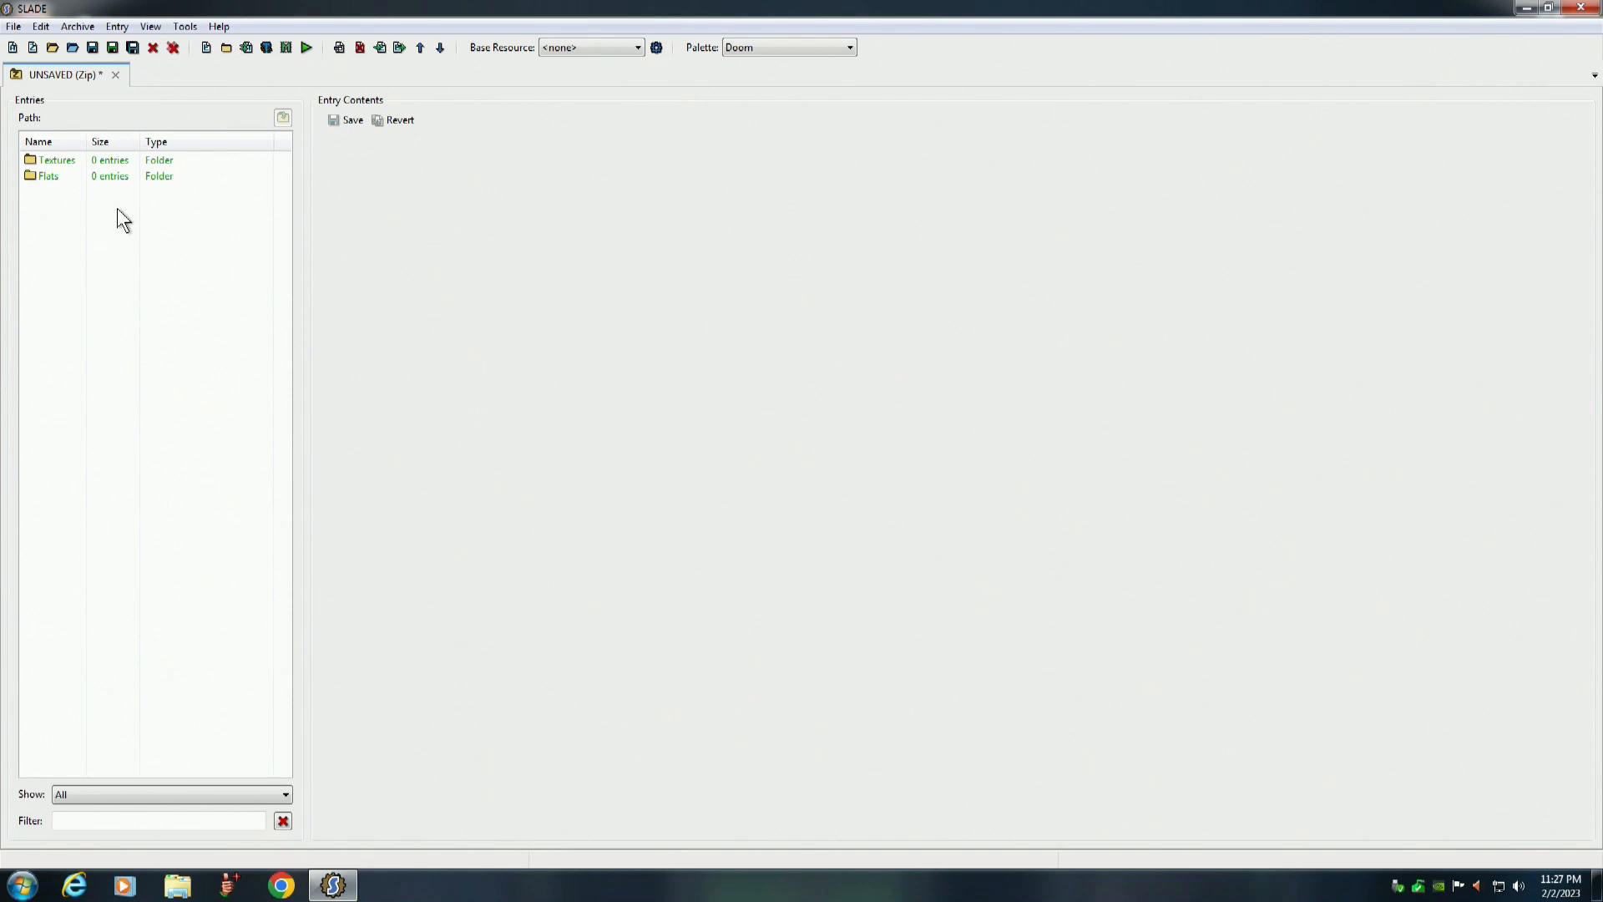
Save the archive as City Scene Tutorial.pk3 in PK3 format in the GZDoom folder
left_click(13, 25)
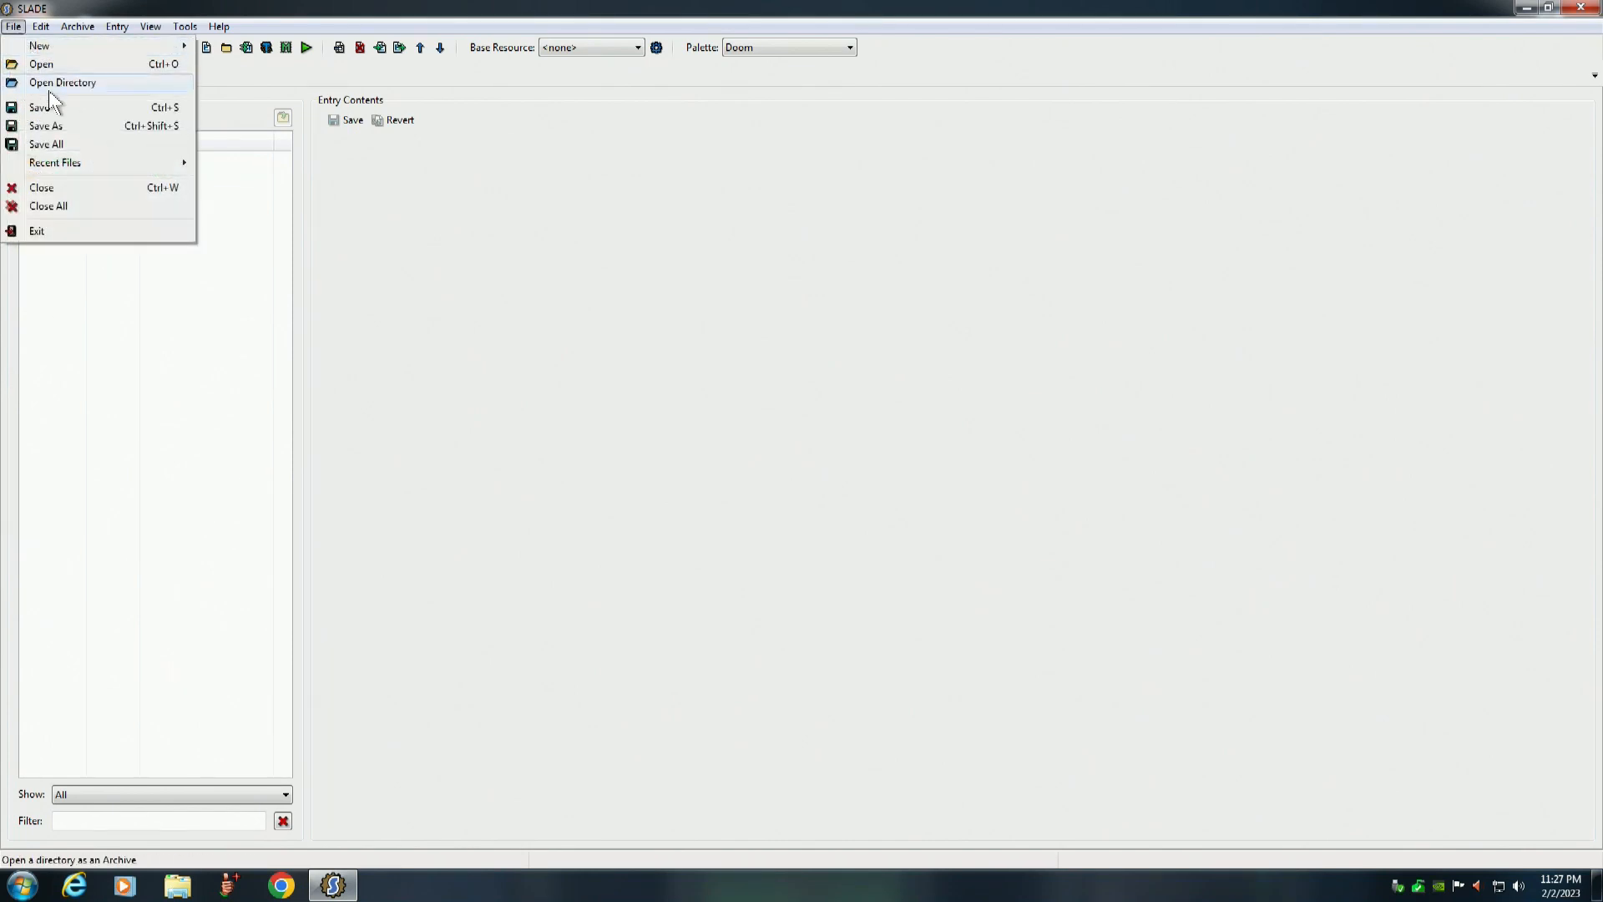
left_click(45, 125)
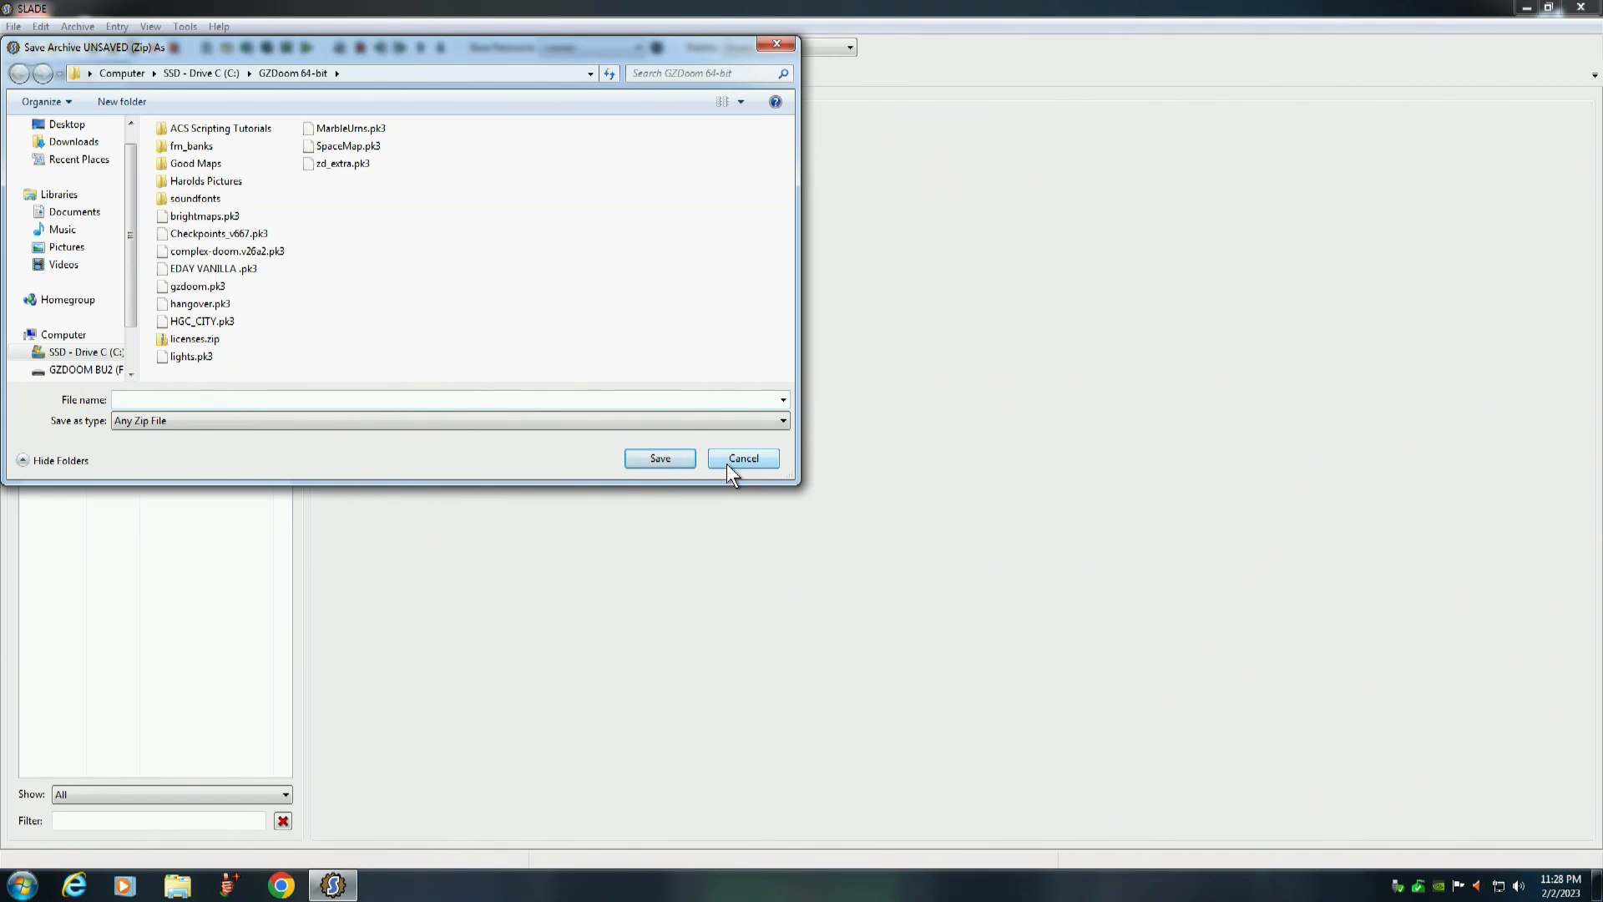
left_click(449, 399)
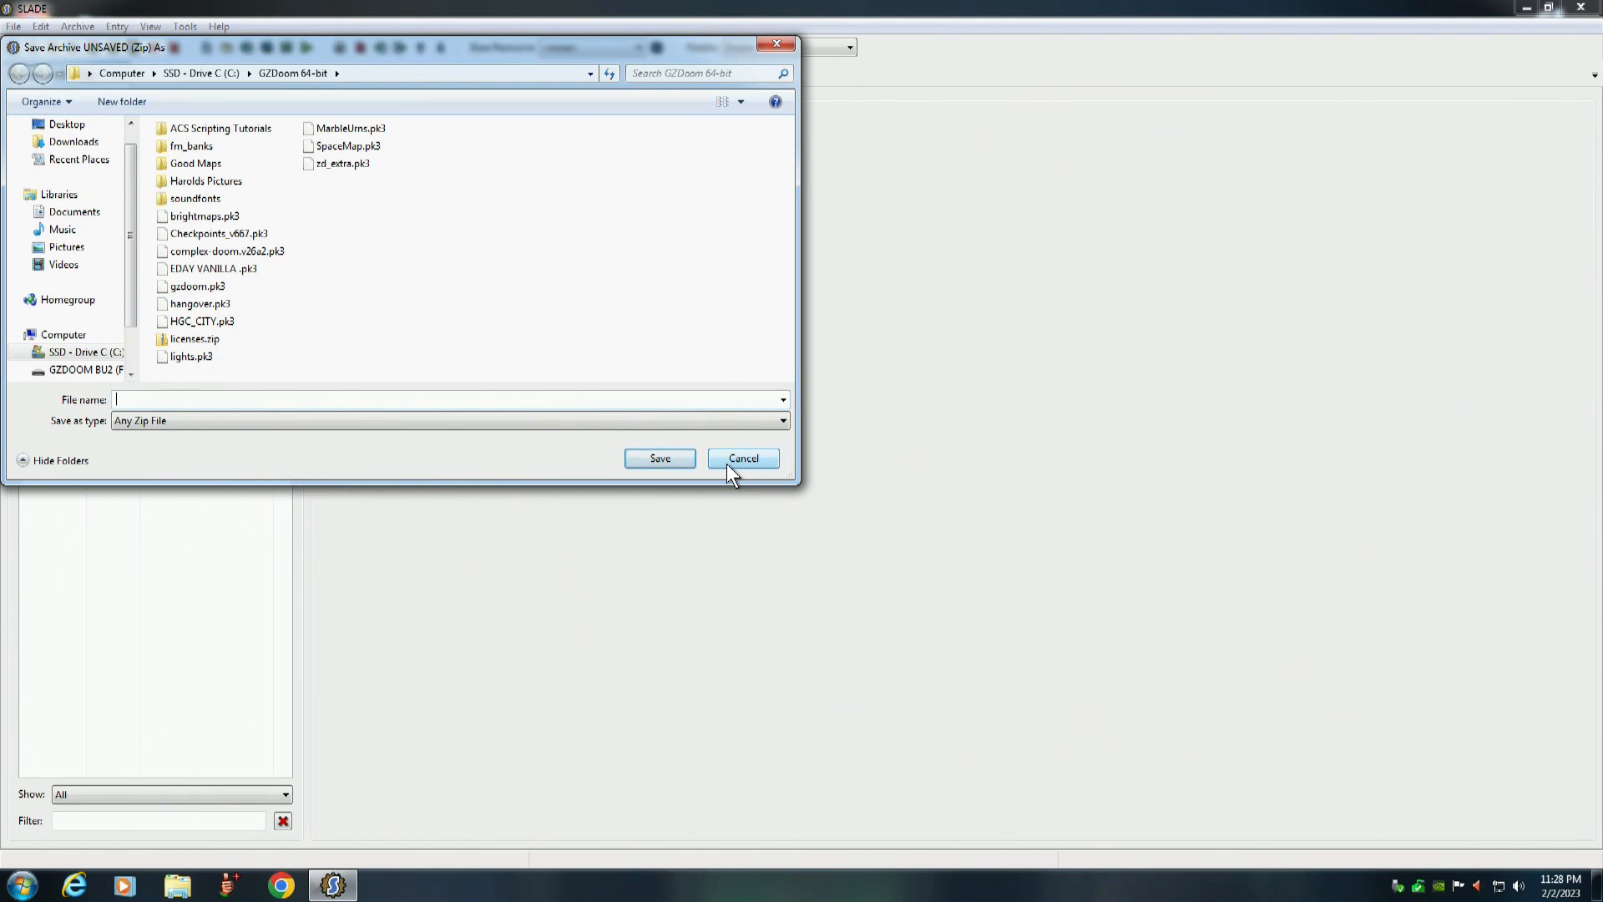
type("City")
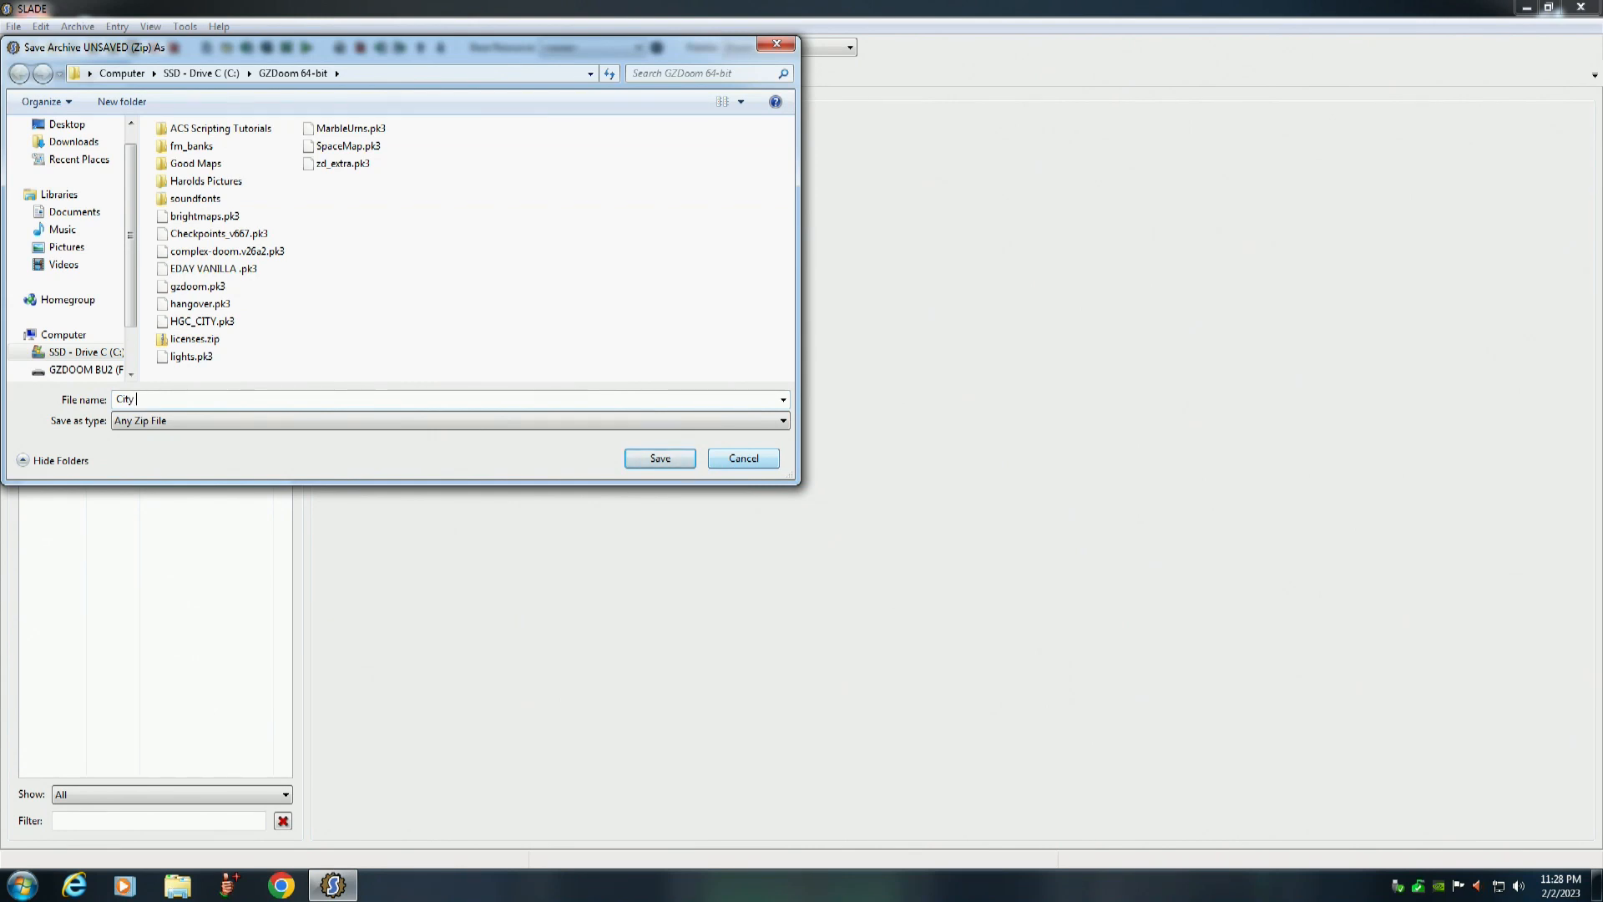
type("Sce")
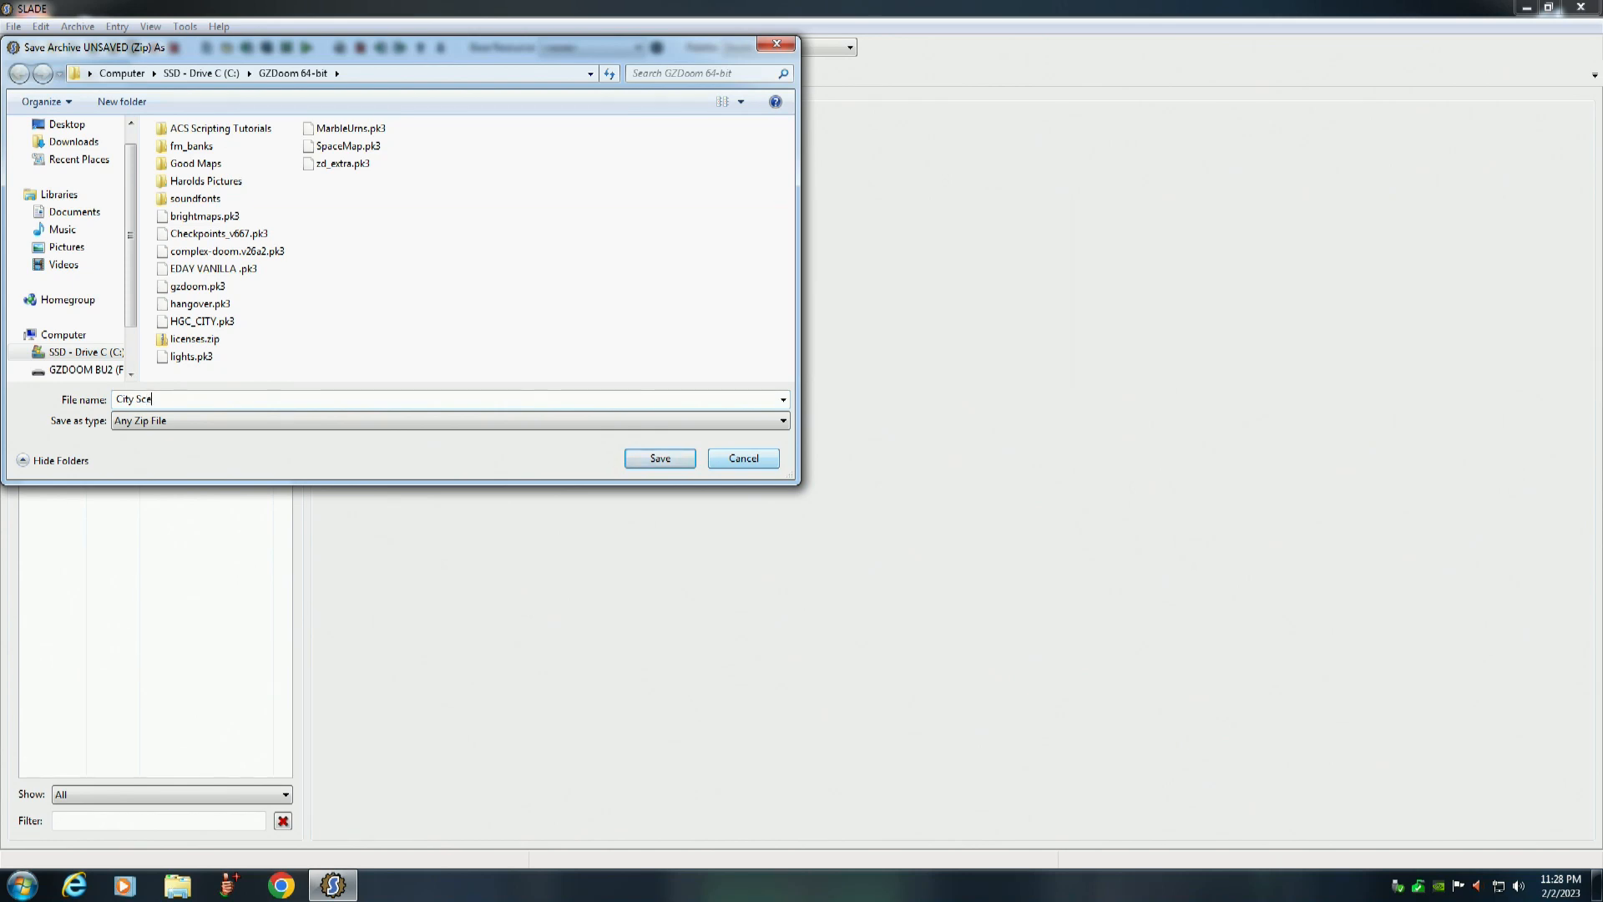
type("ne Tutorial")
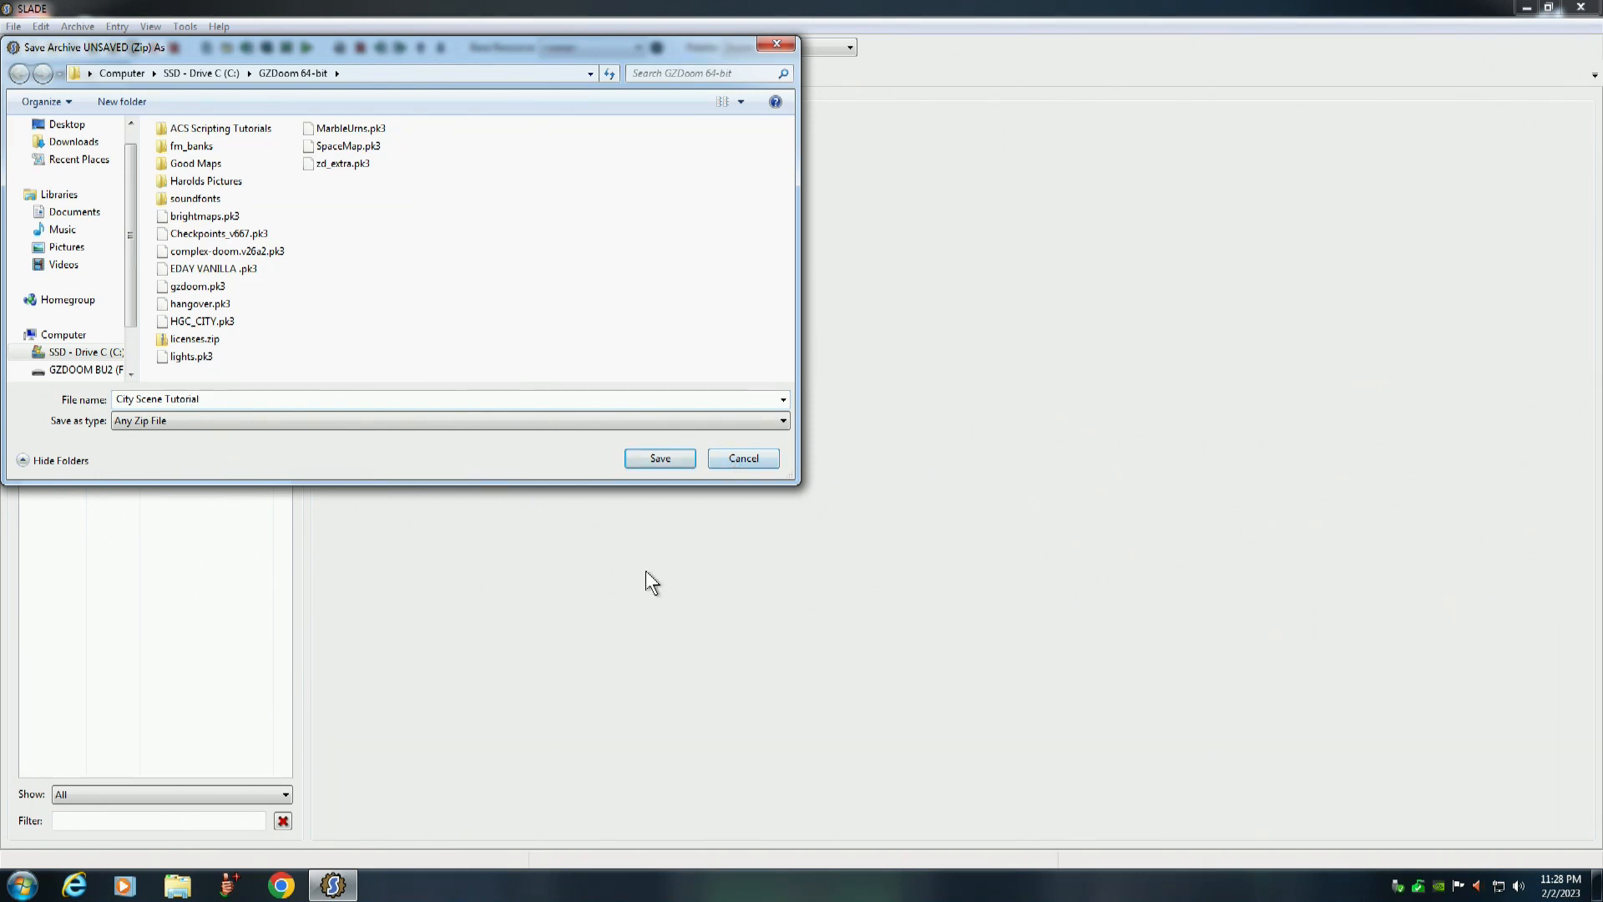
left_click(447, 421)
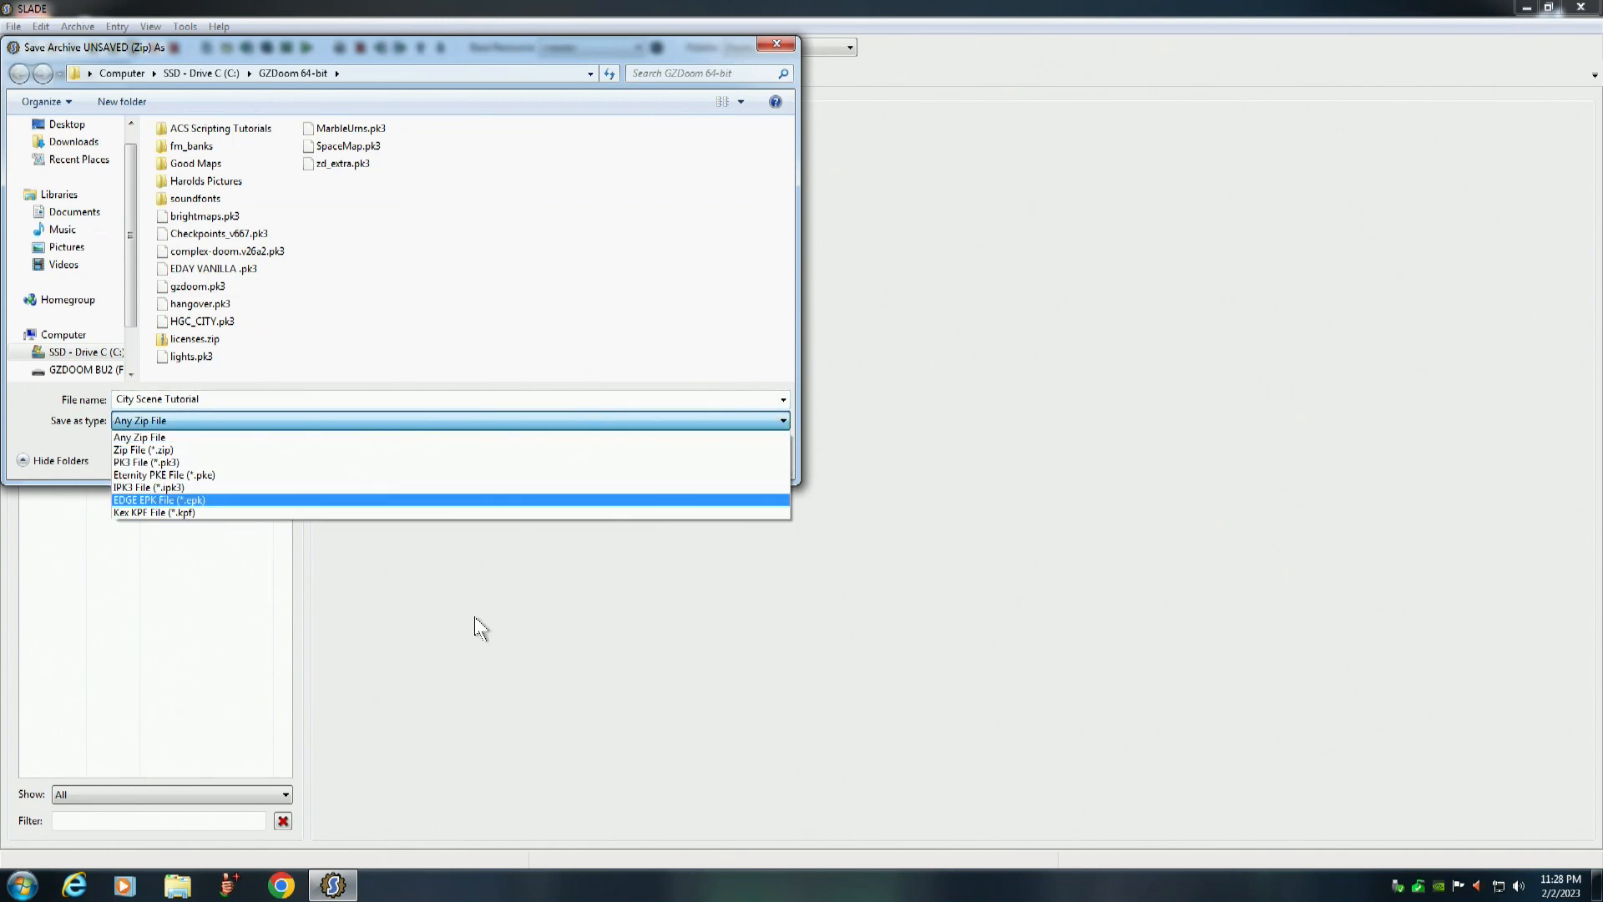
mouse_move(143, 463)
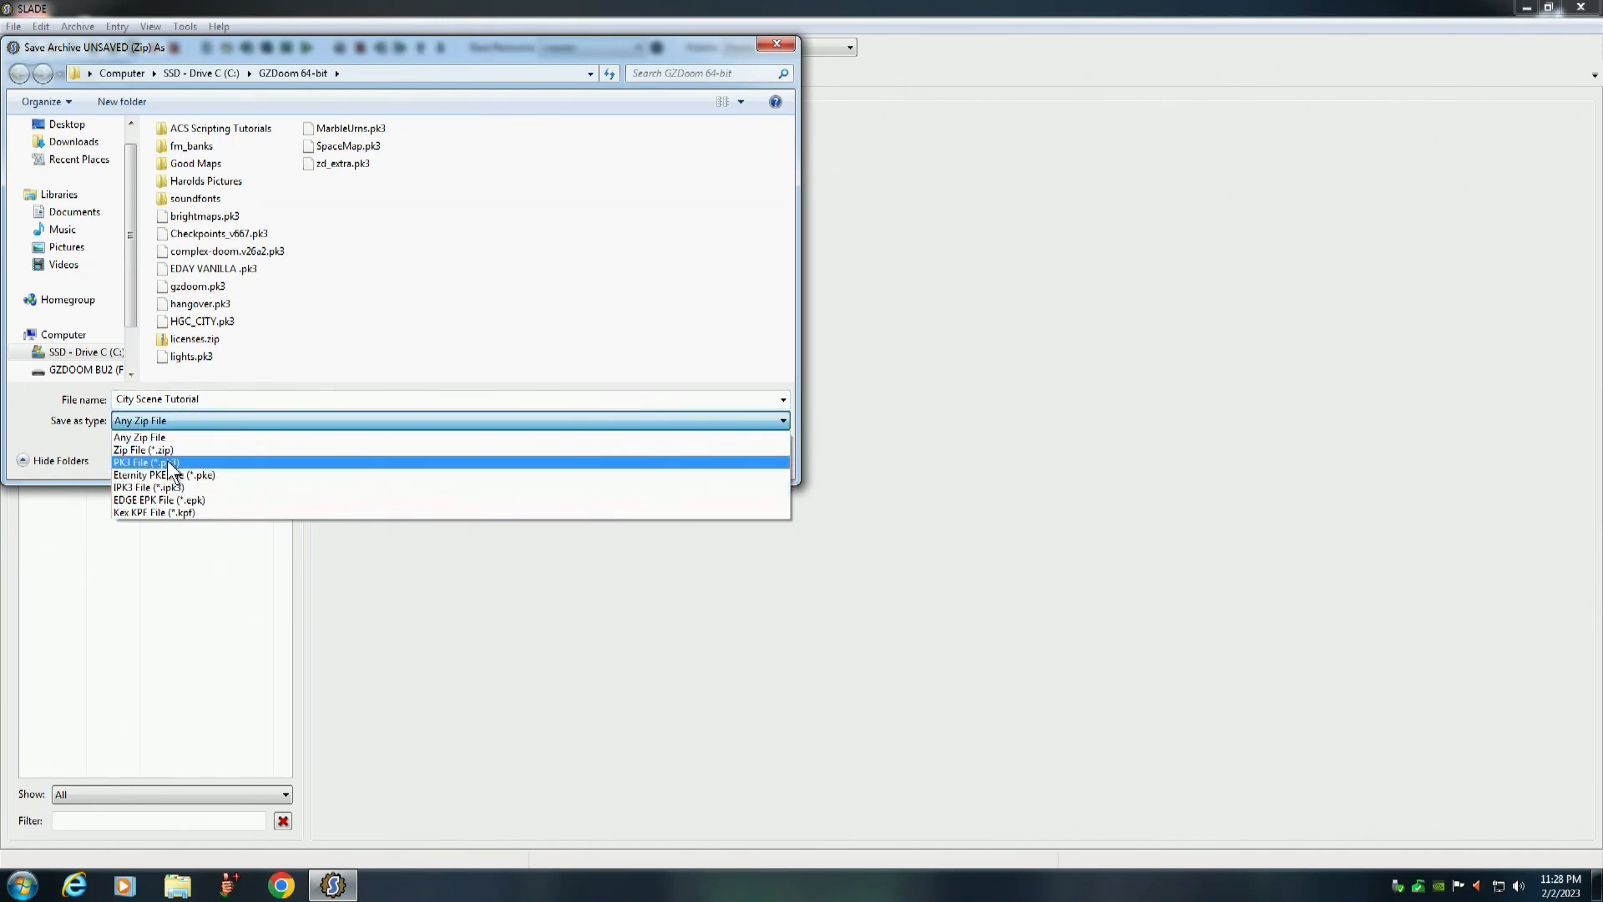
left_click(143, 462)
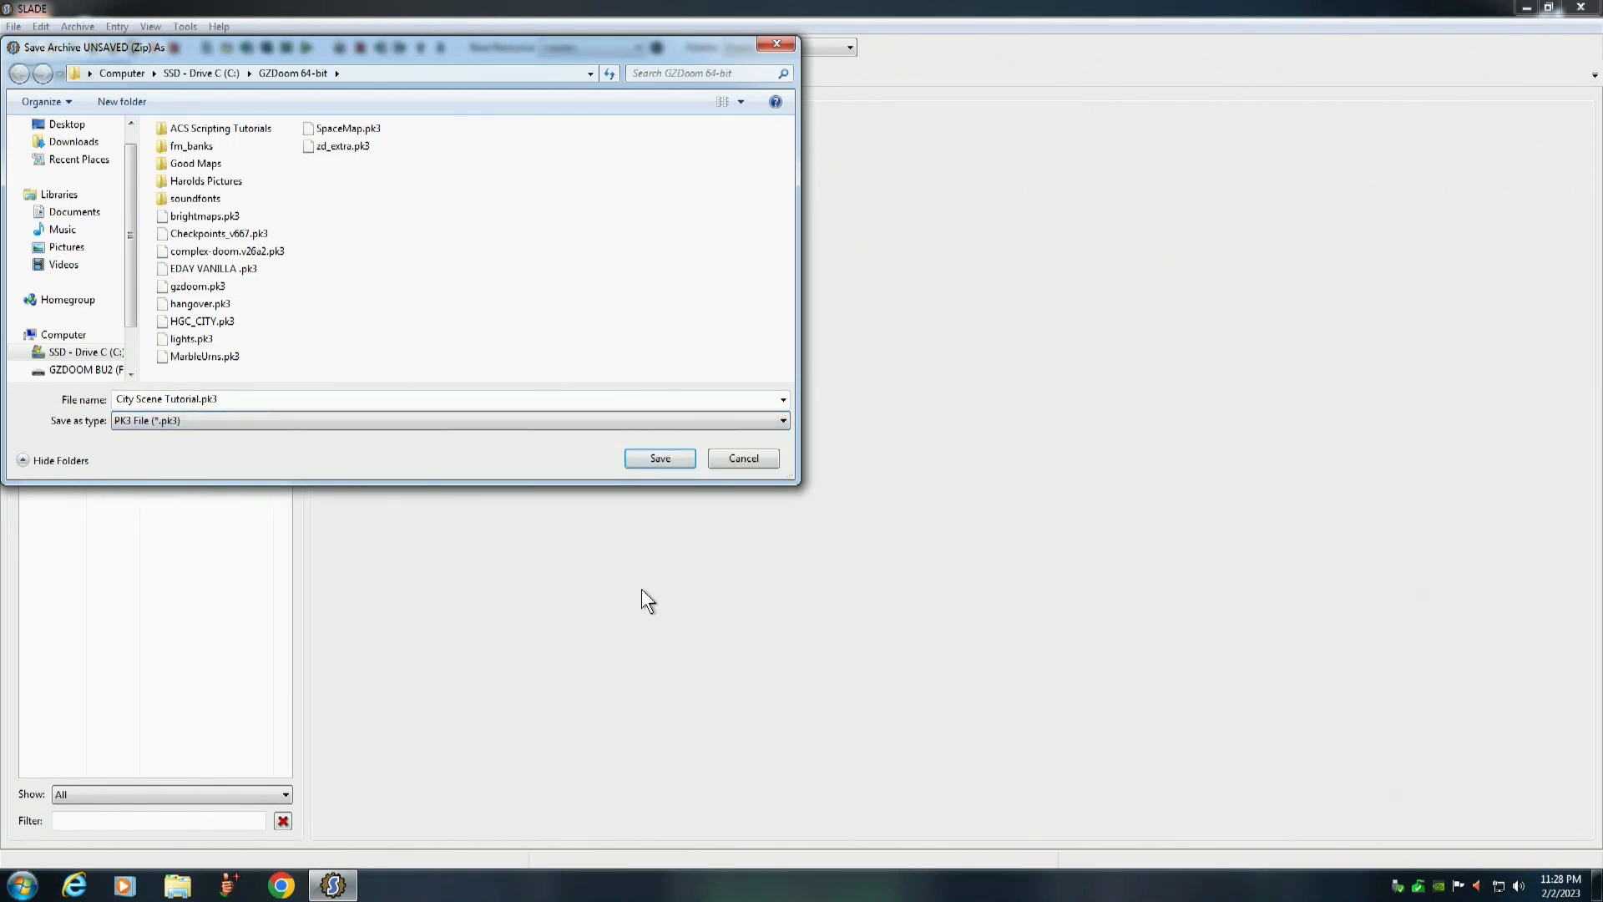
mouse_move(664, 539)
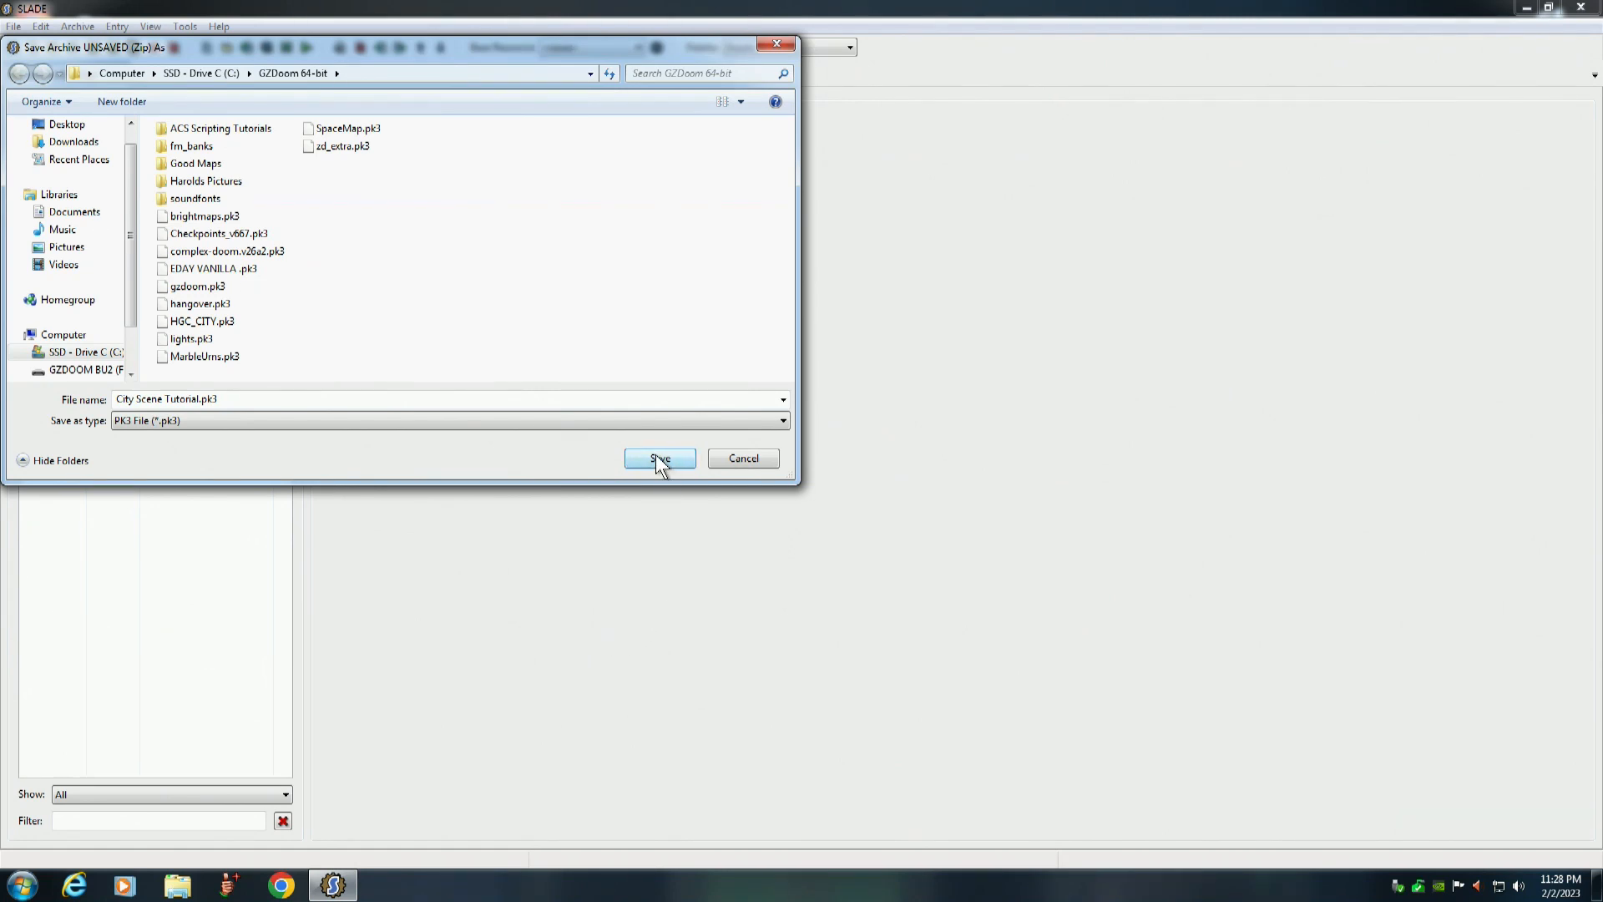
left_click(659, 458)
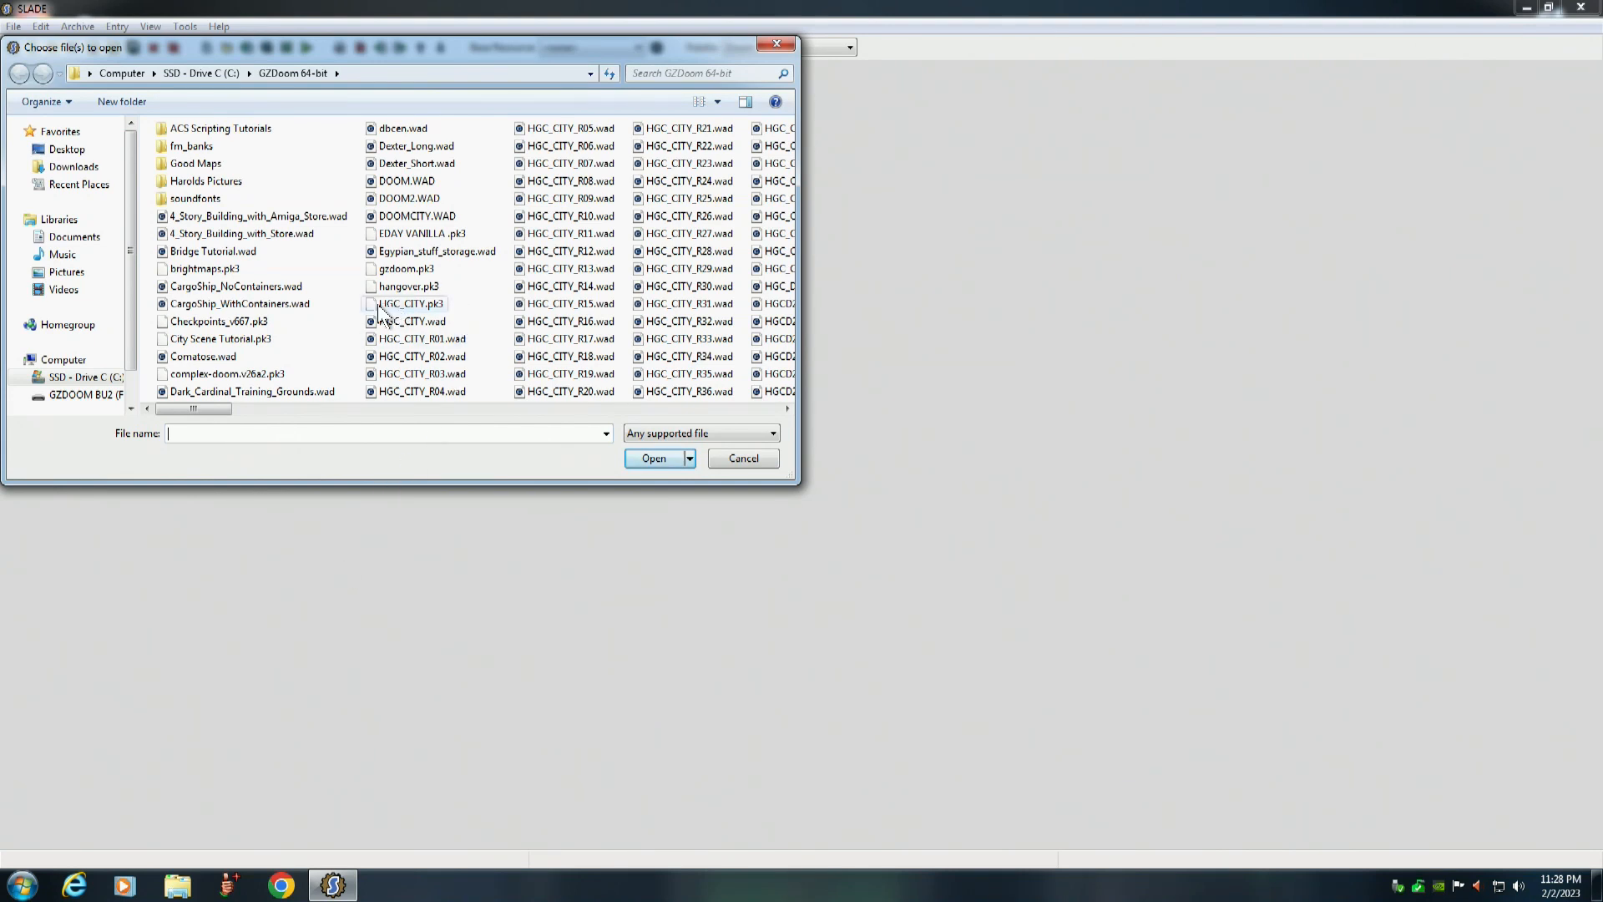
mouse_move(407, 304)
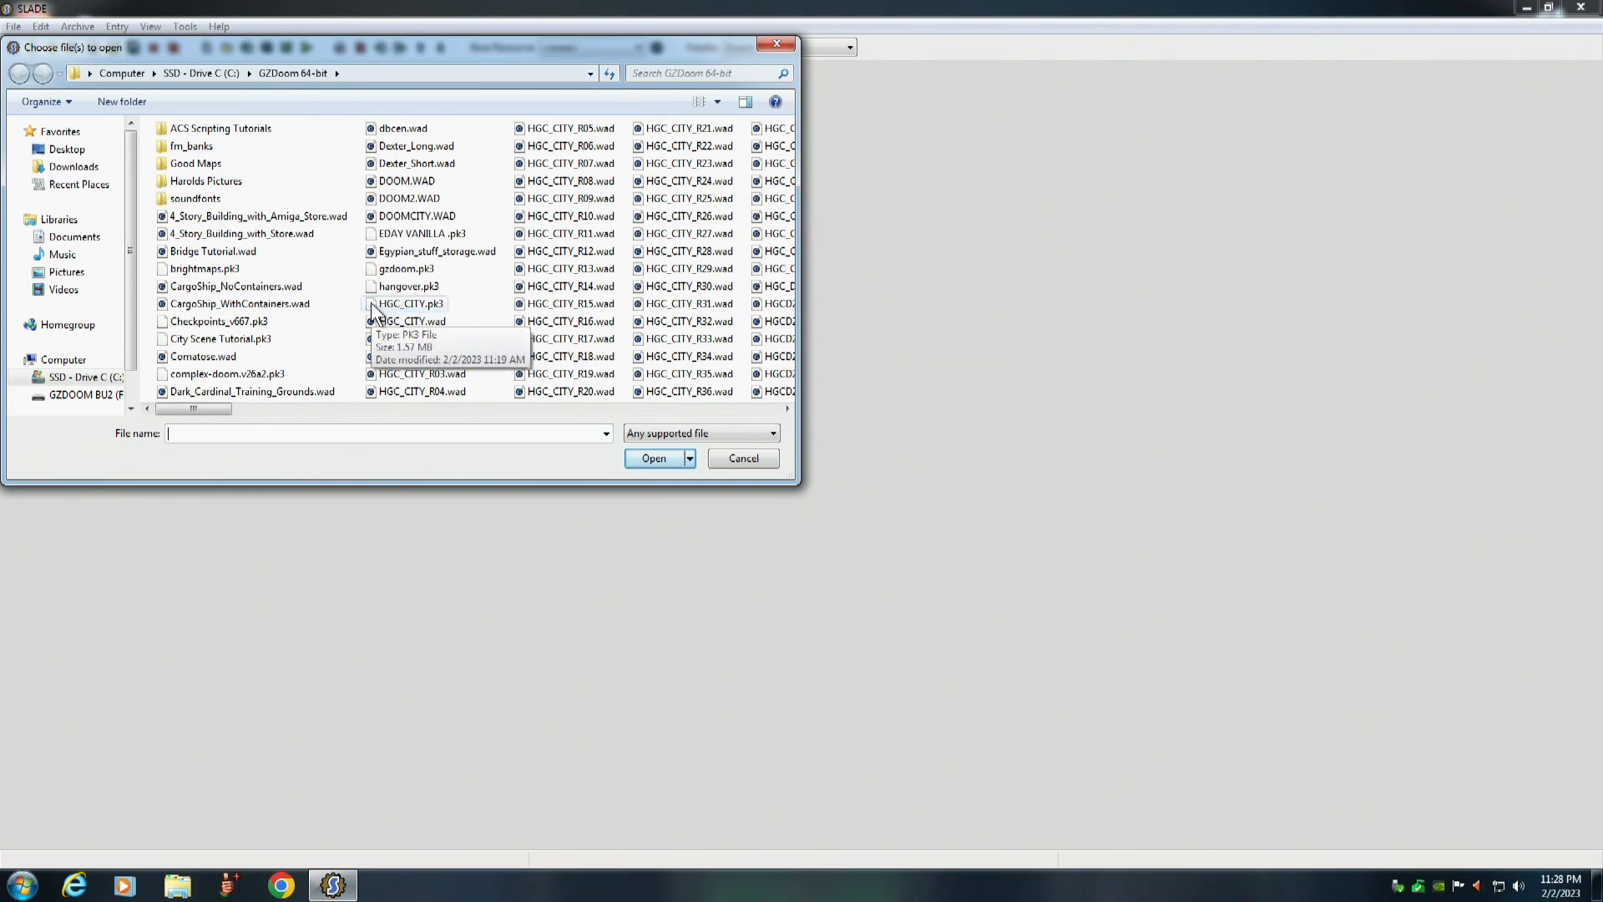
Open HGC_CITY.pk3 and then City Scene Tutorial.pk3 side by side
left_click(409, 304)
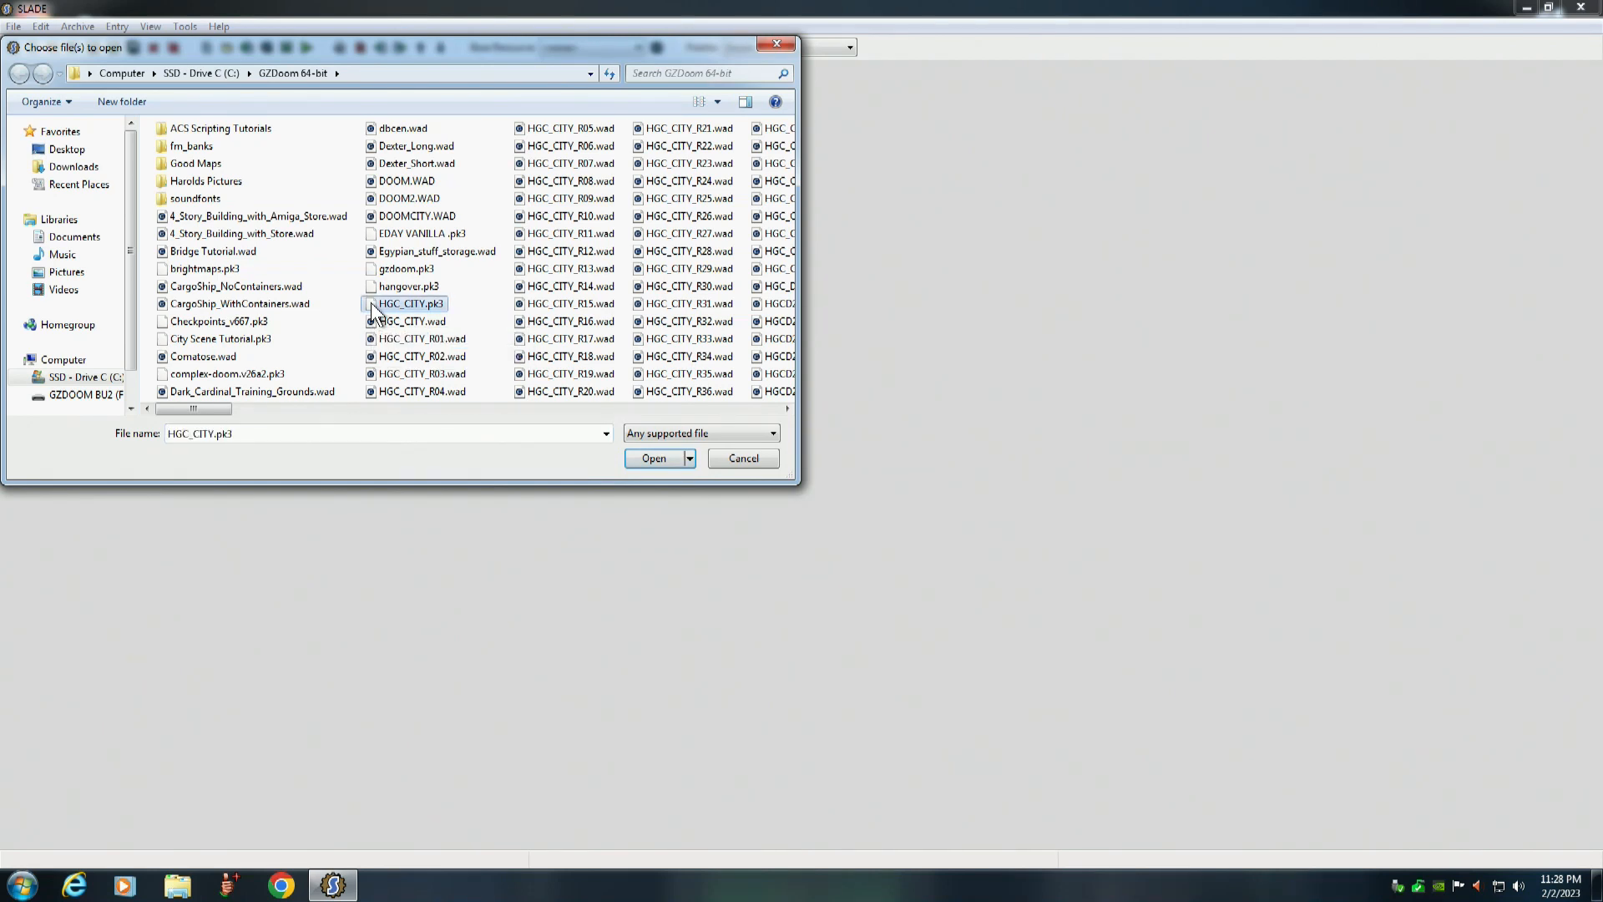
left_click(653, 457)
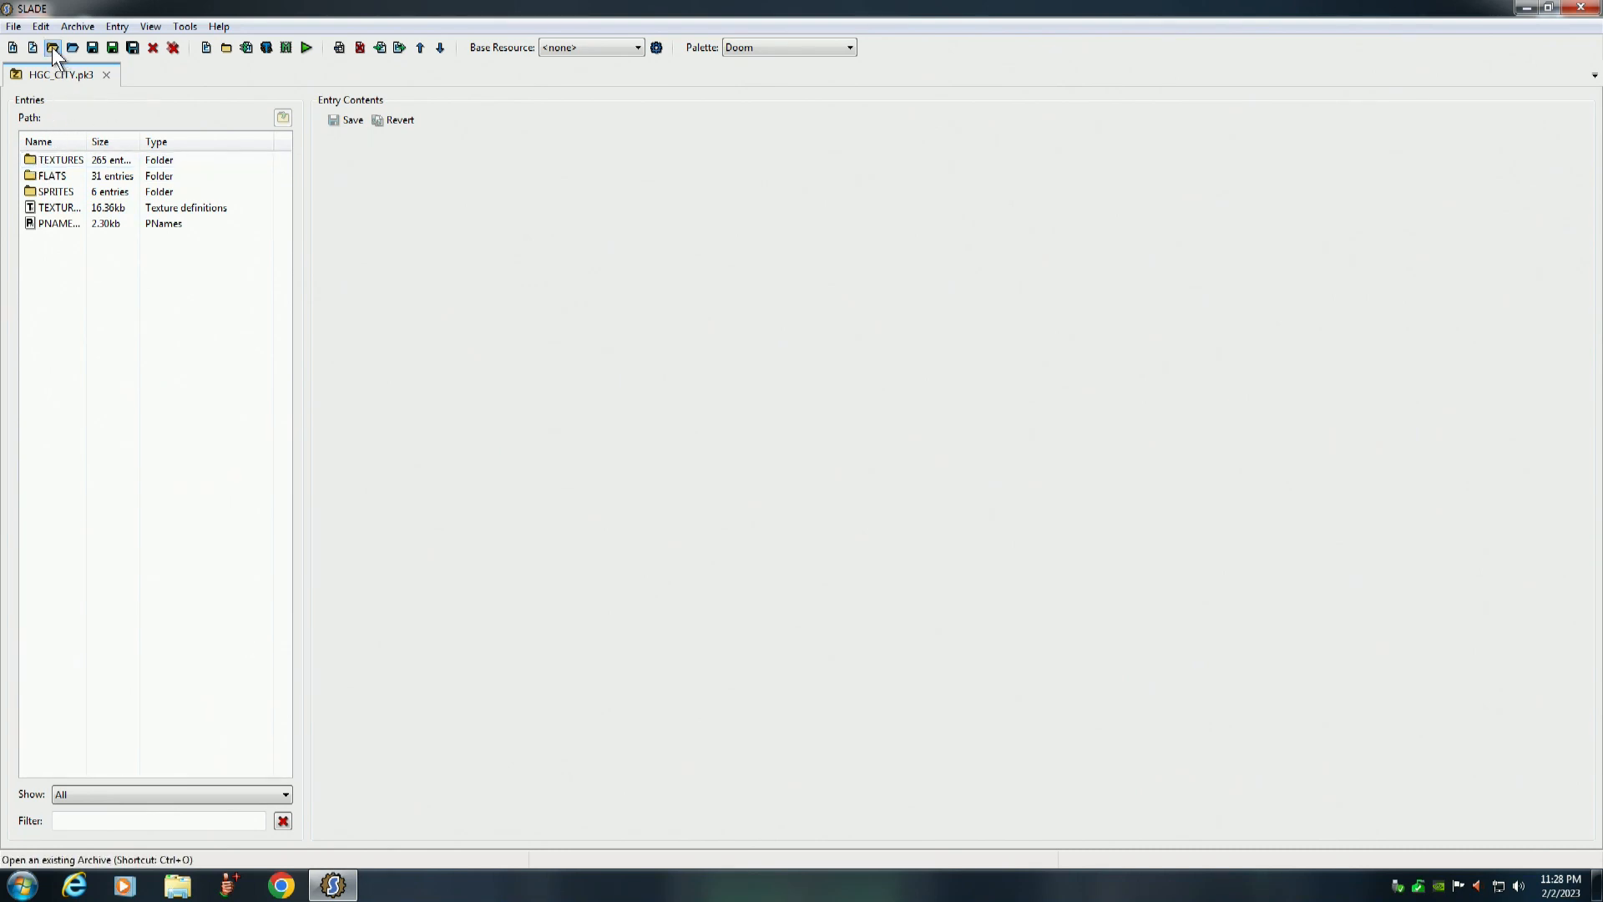
left_click(53, 48)
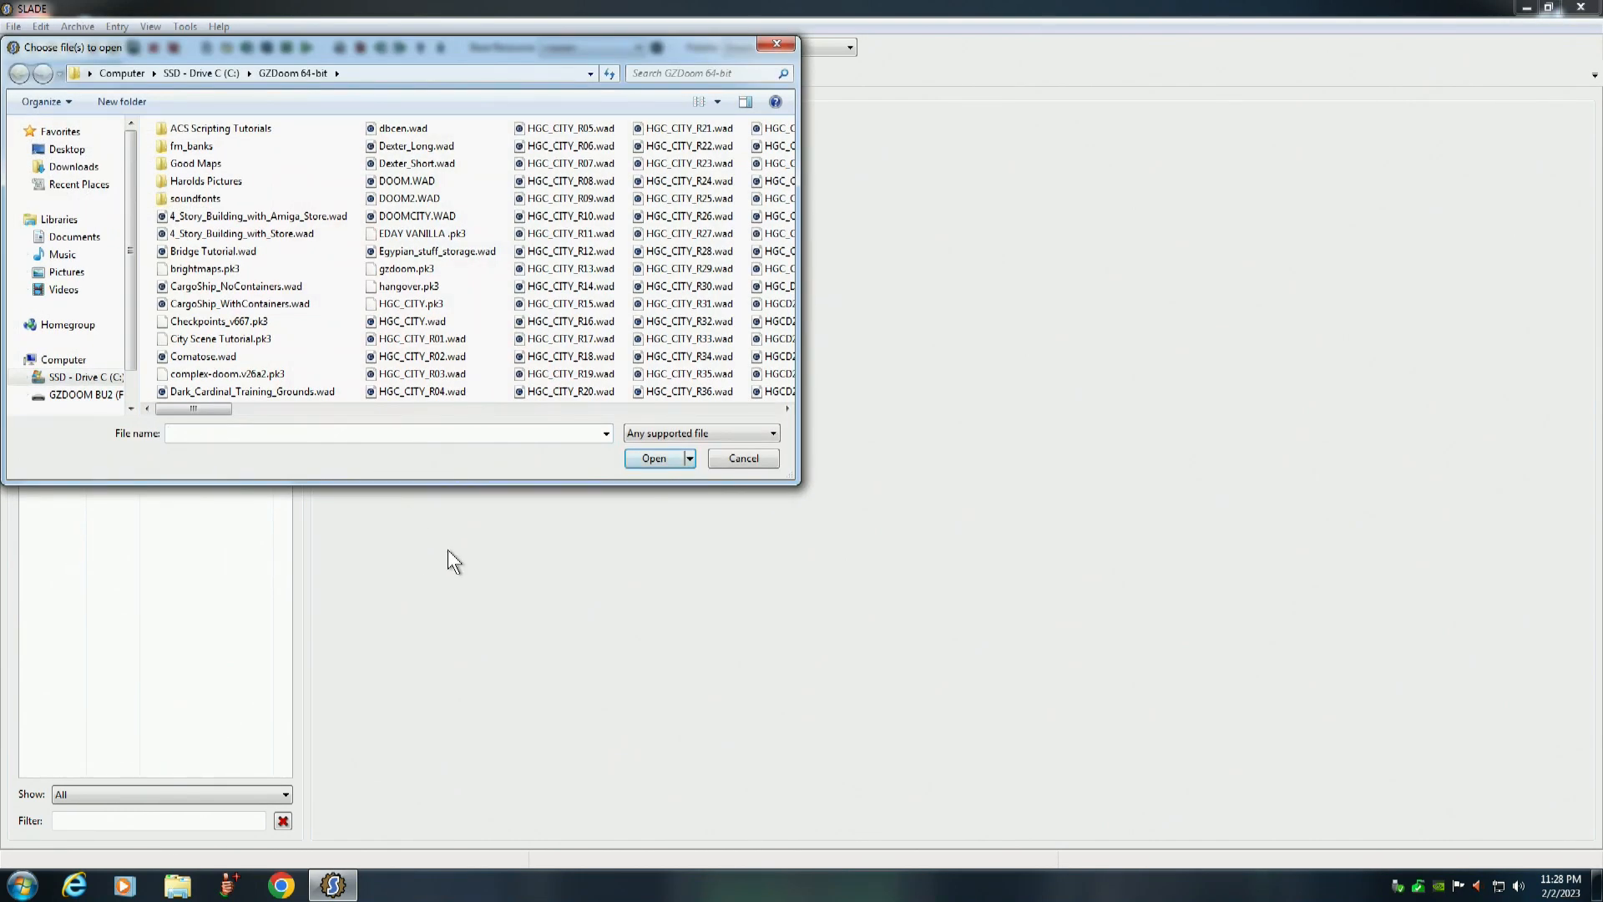
left_click(219, 339)
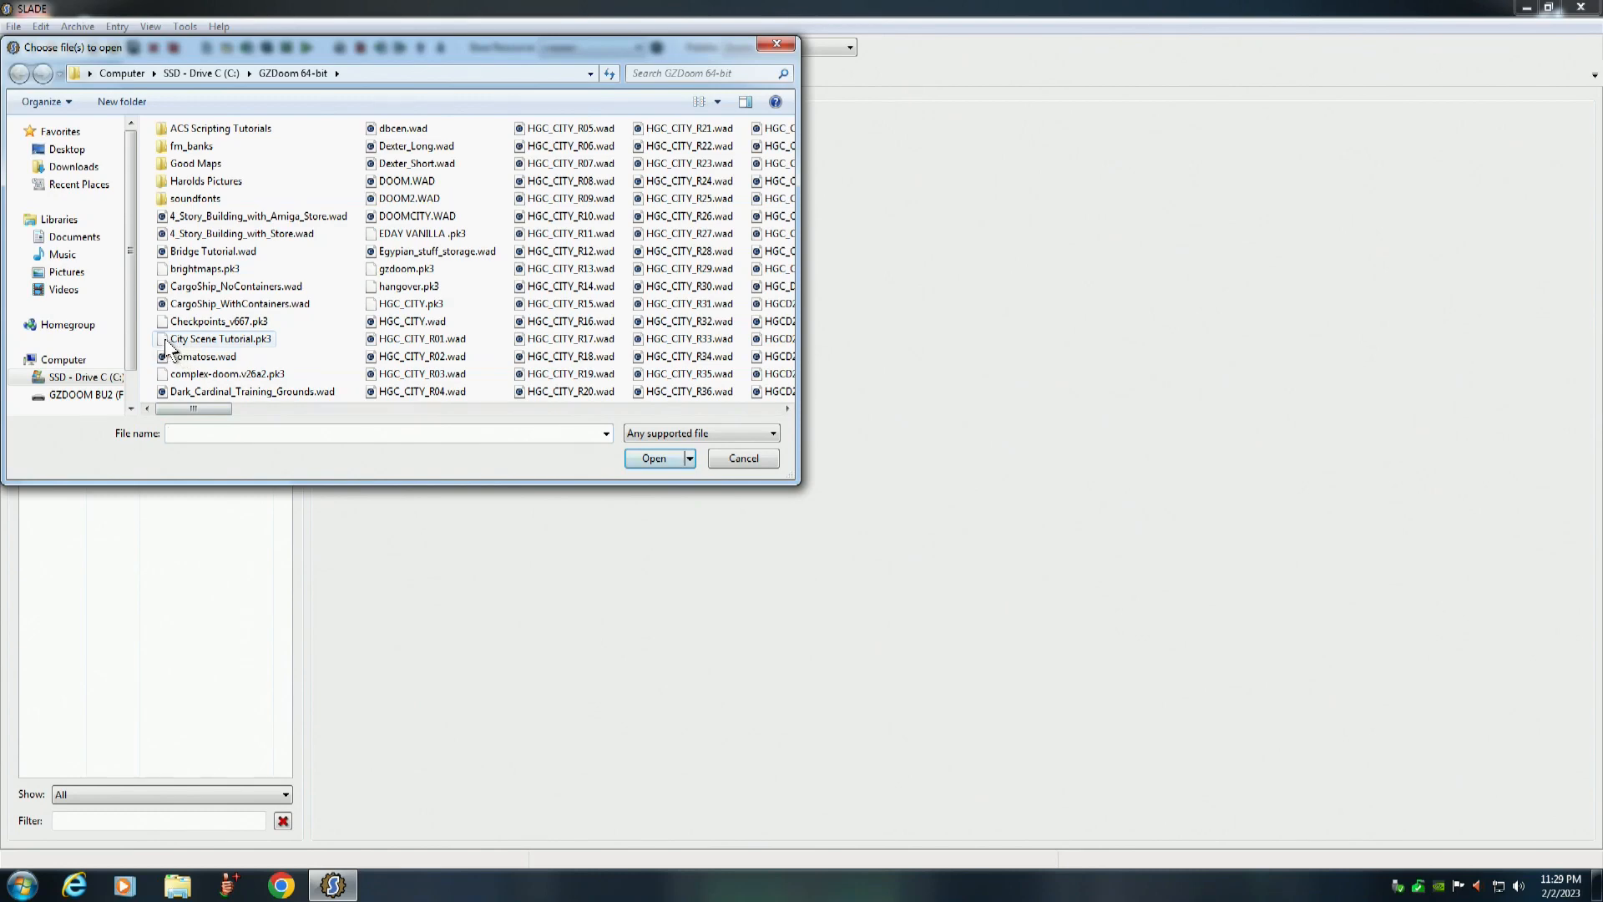
left_click(220, 339)
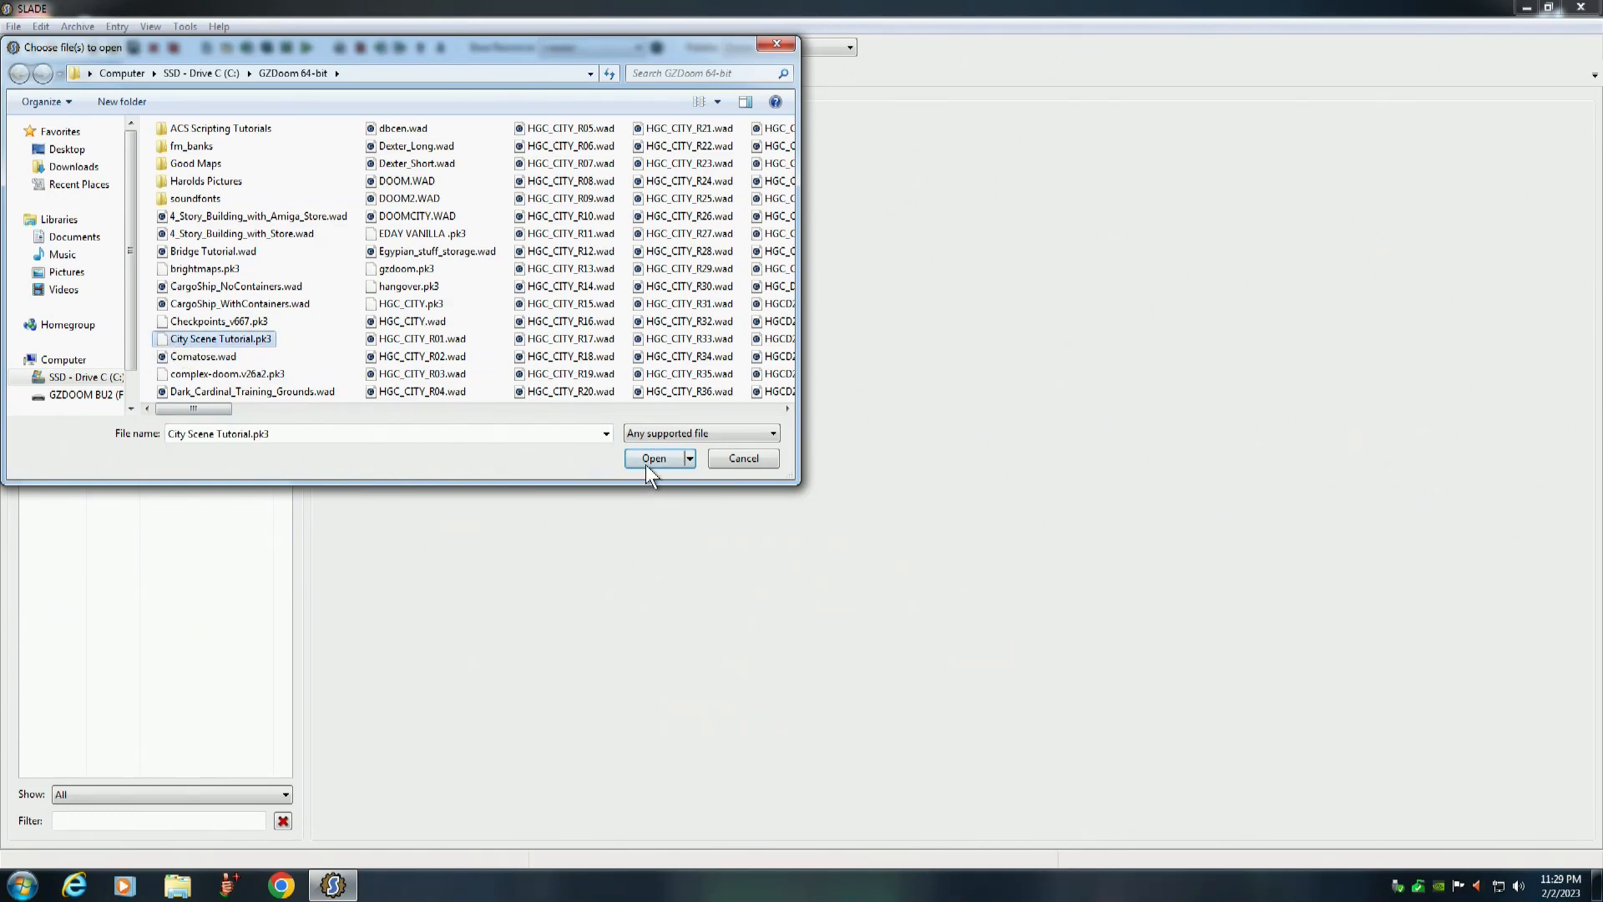
left_click(652, 457)
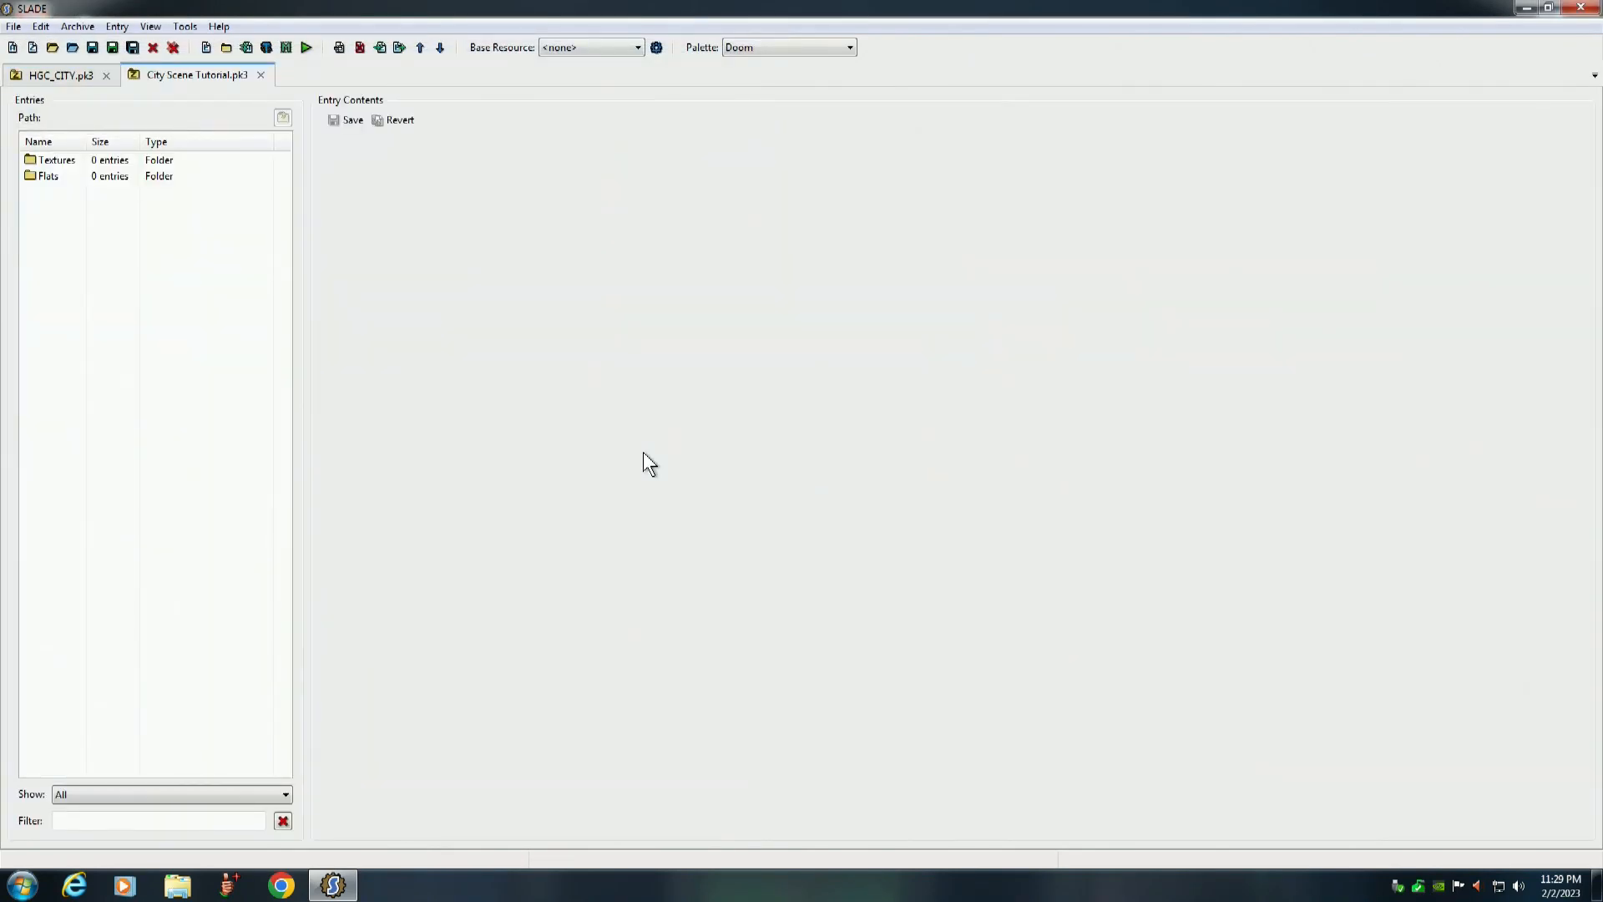
Look inside City Scene Tutorial's empty Textures folder, then return to HGC_CITY
left_click(57, 160)
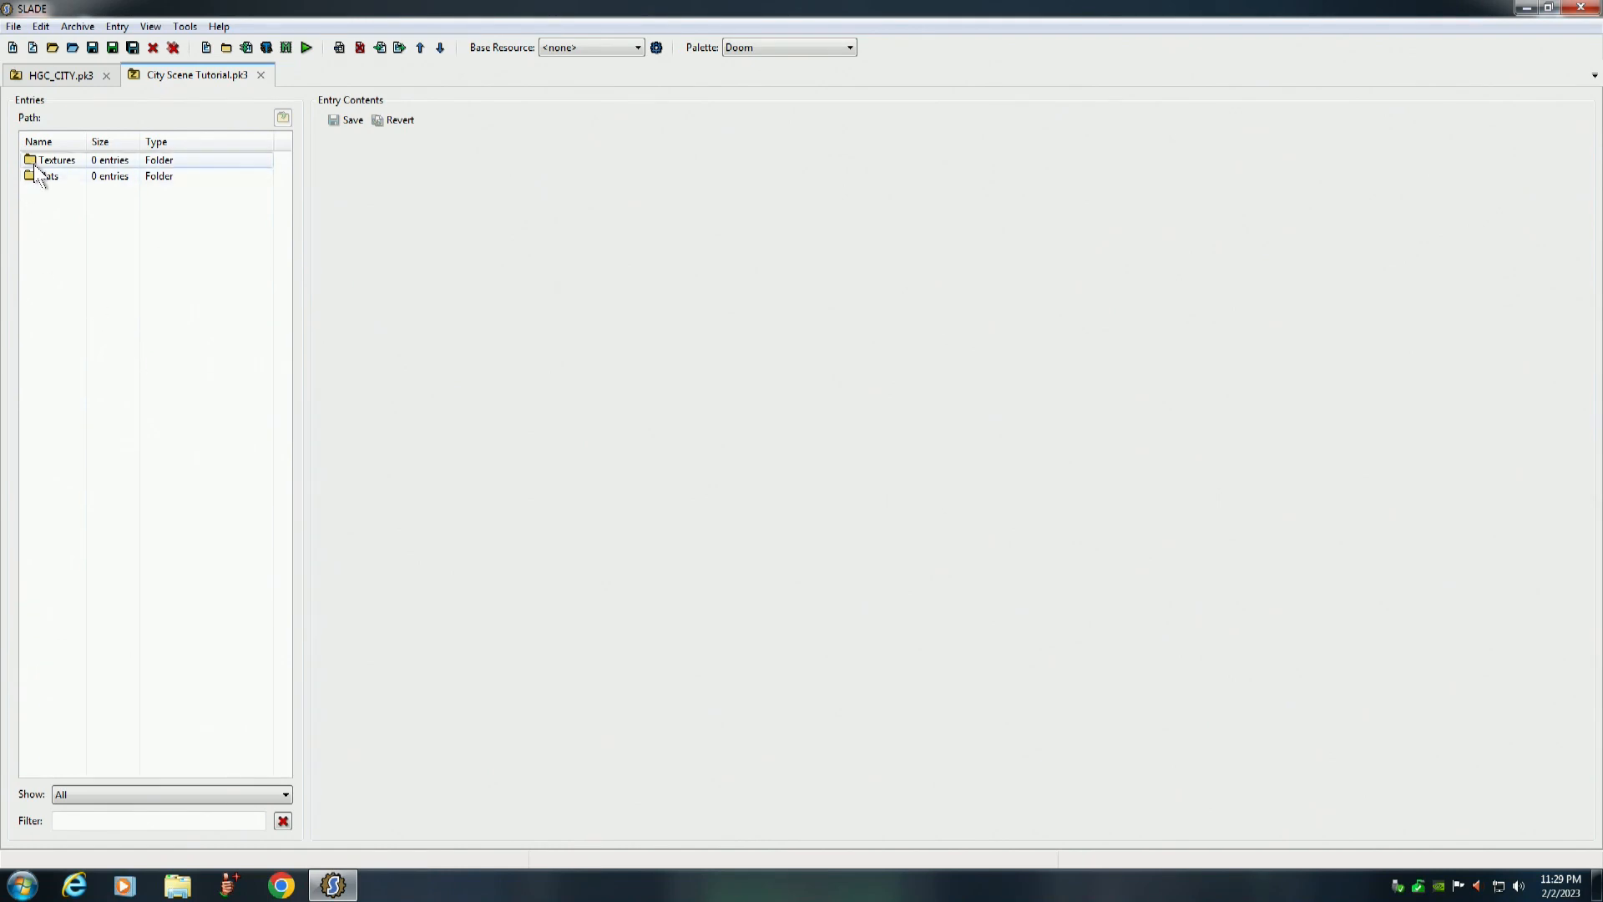
double_click(57, 161)
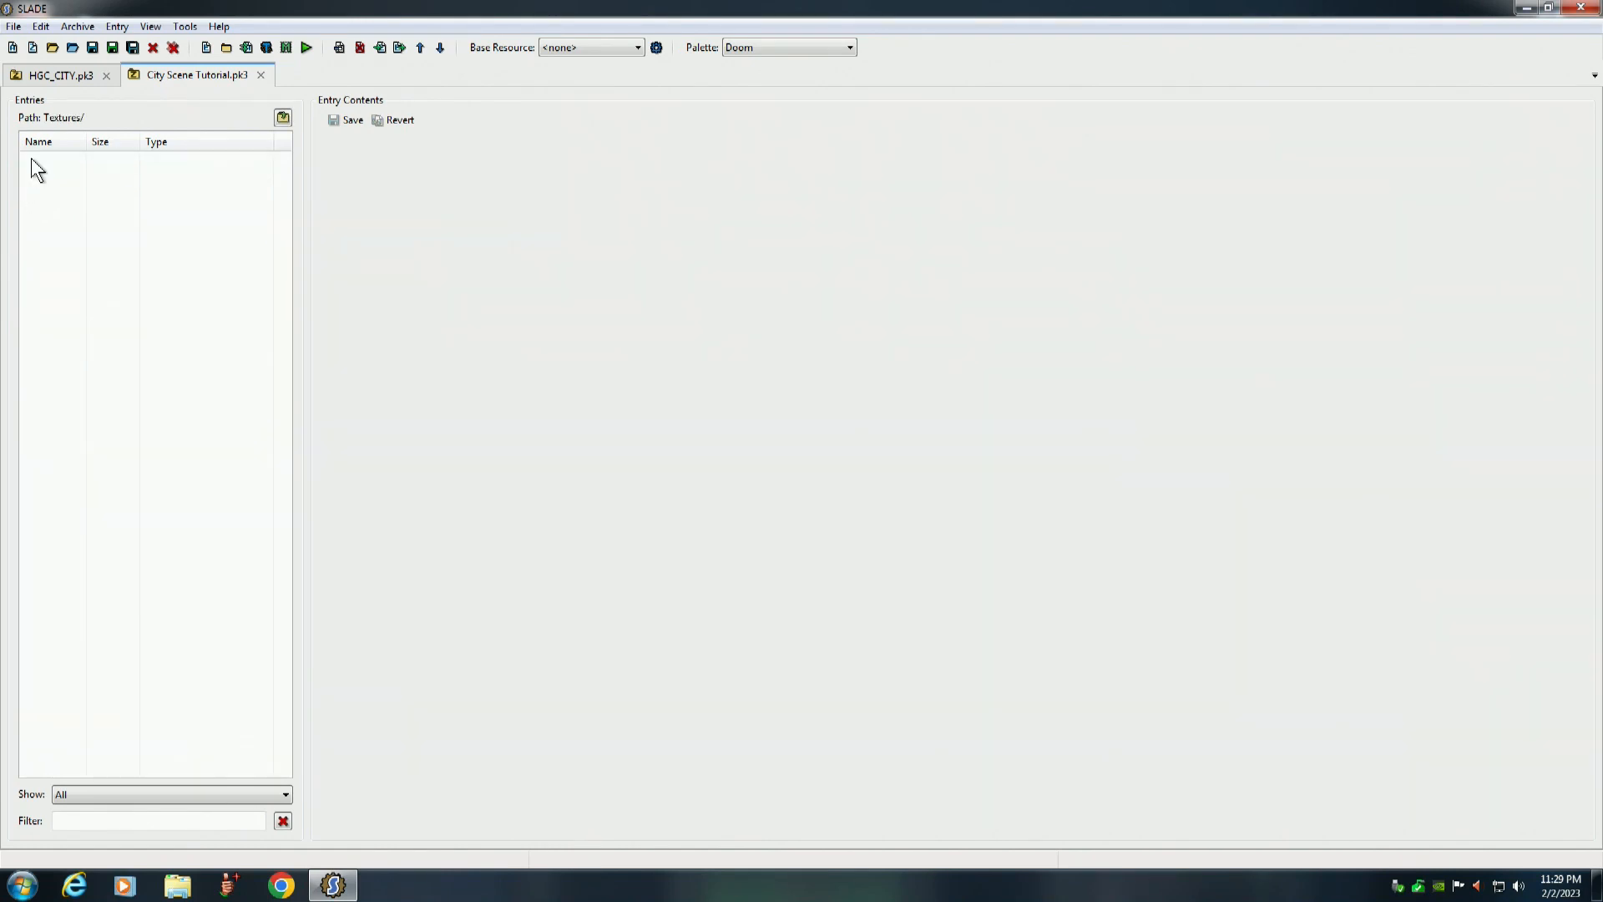
left_click(60, 75)
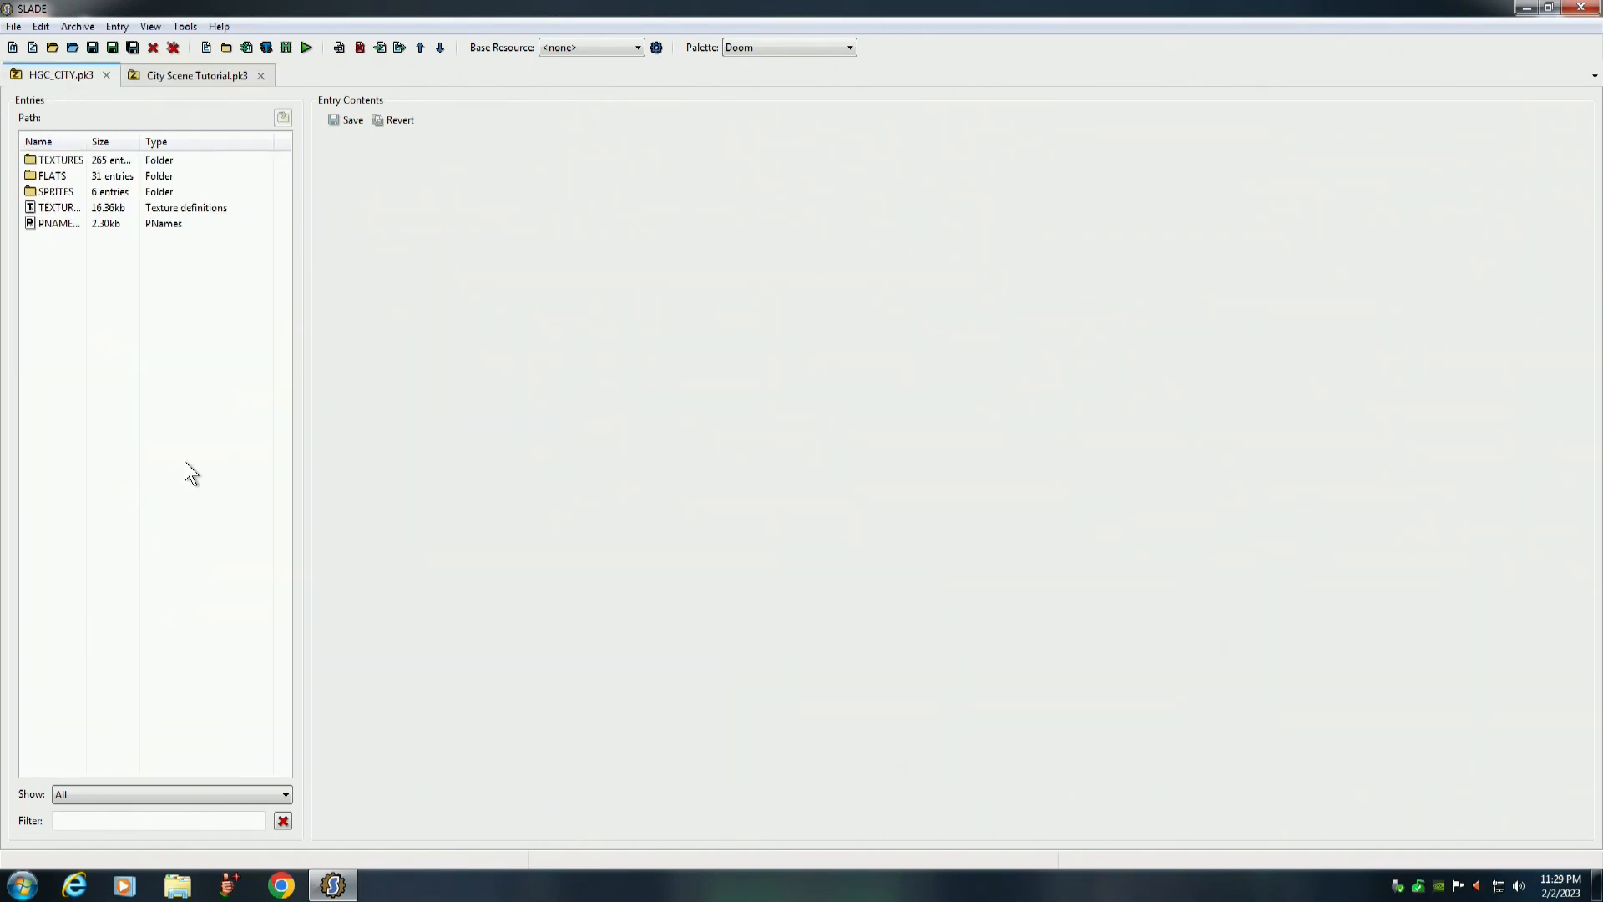
Preview HGC_CITY's IWALL, BRICK and WALL textures in turn and settle on WALL-BMT
double_click(60, 160)
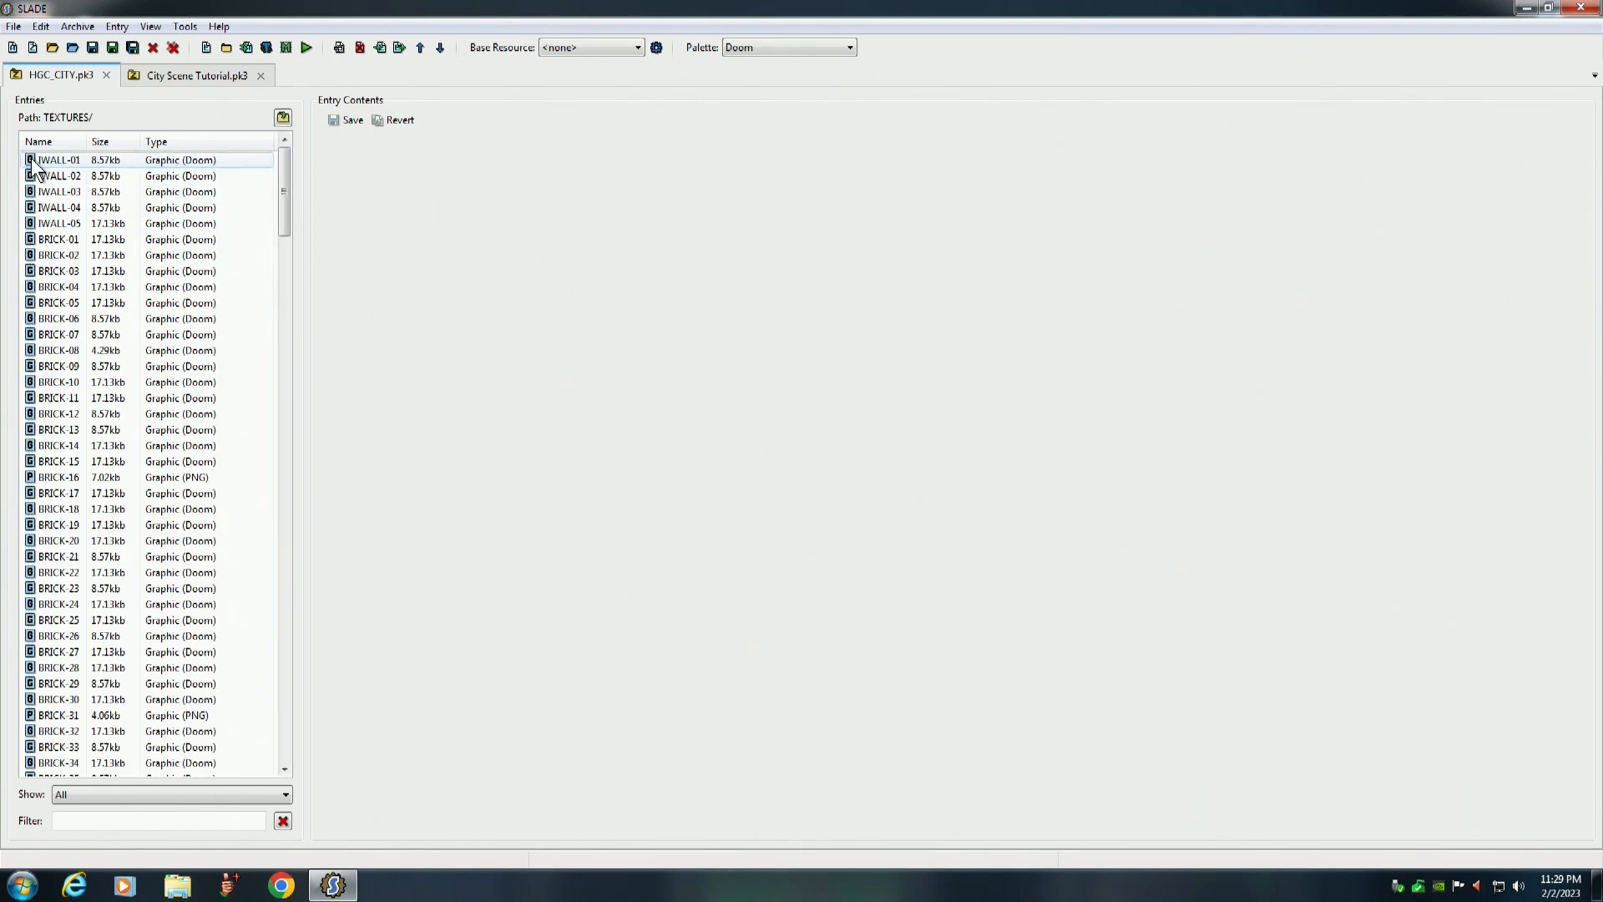
mouse_move(57, 175)
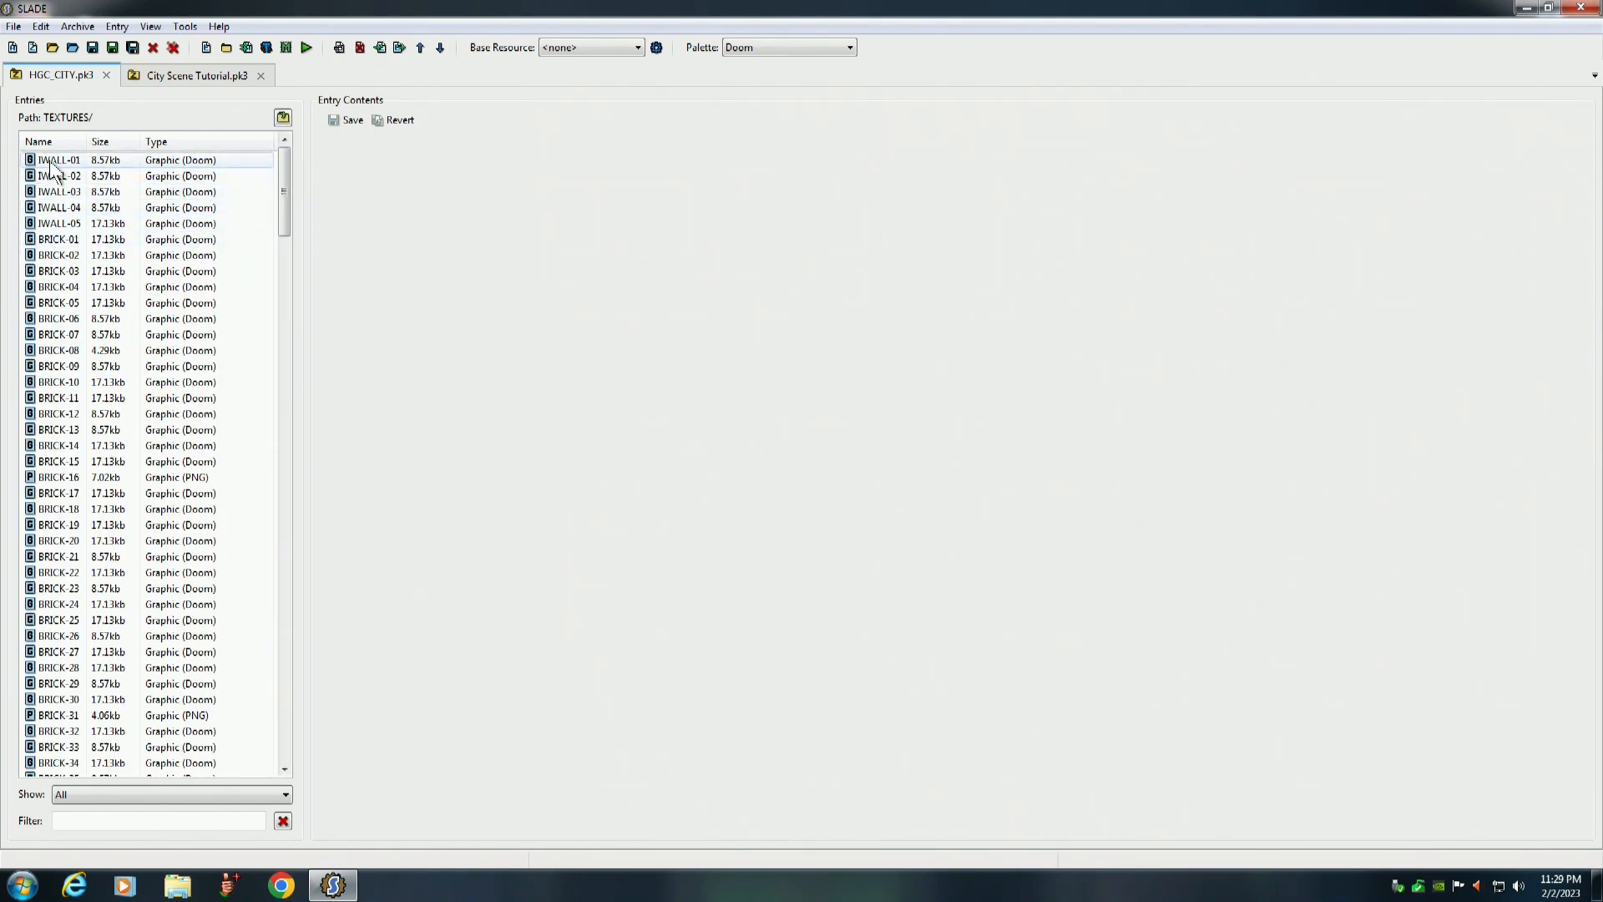
left_click(58, 160)
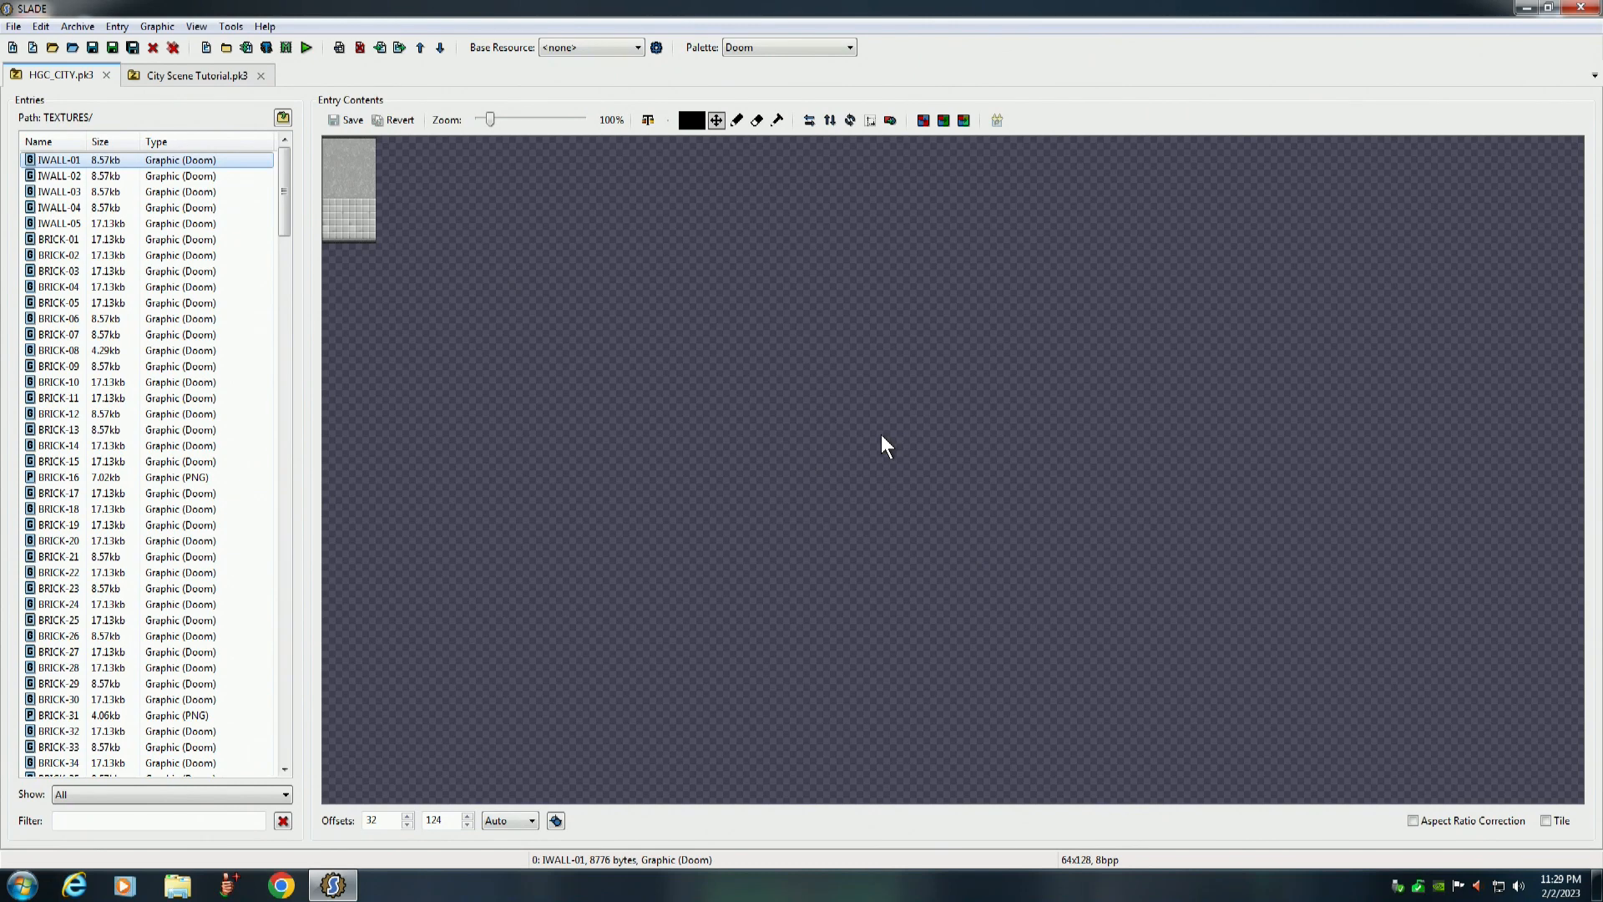
left_click(58, 191)
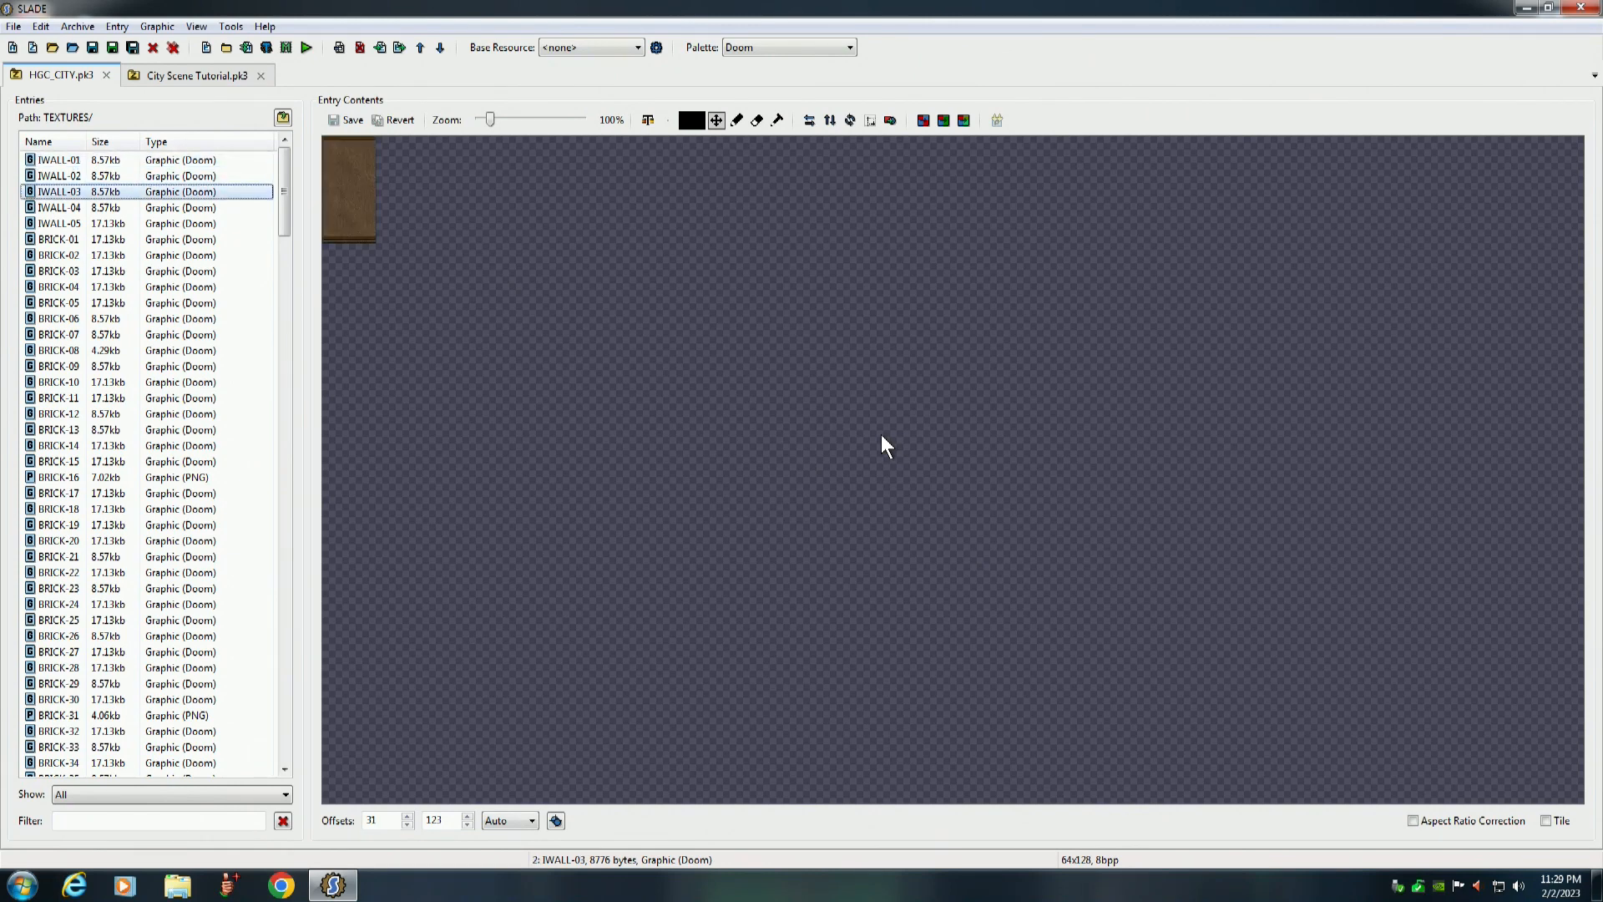
left_click(59, 207)
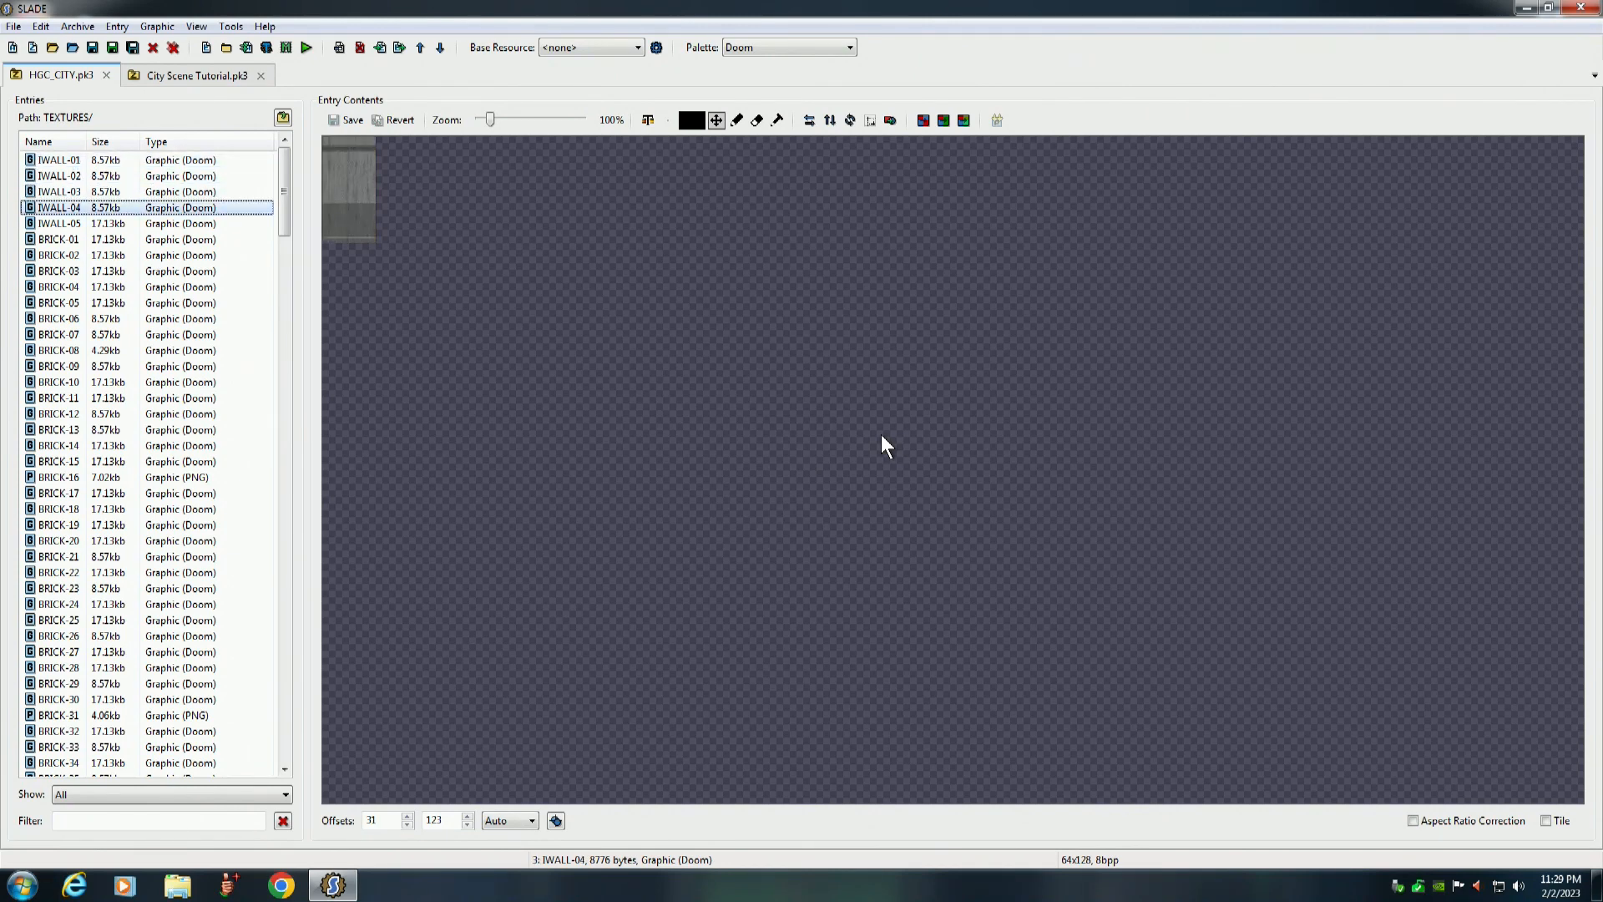
left_click(59, 239)
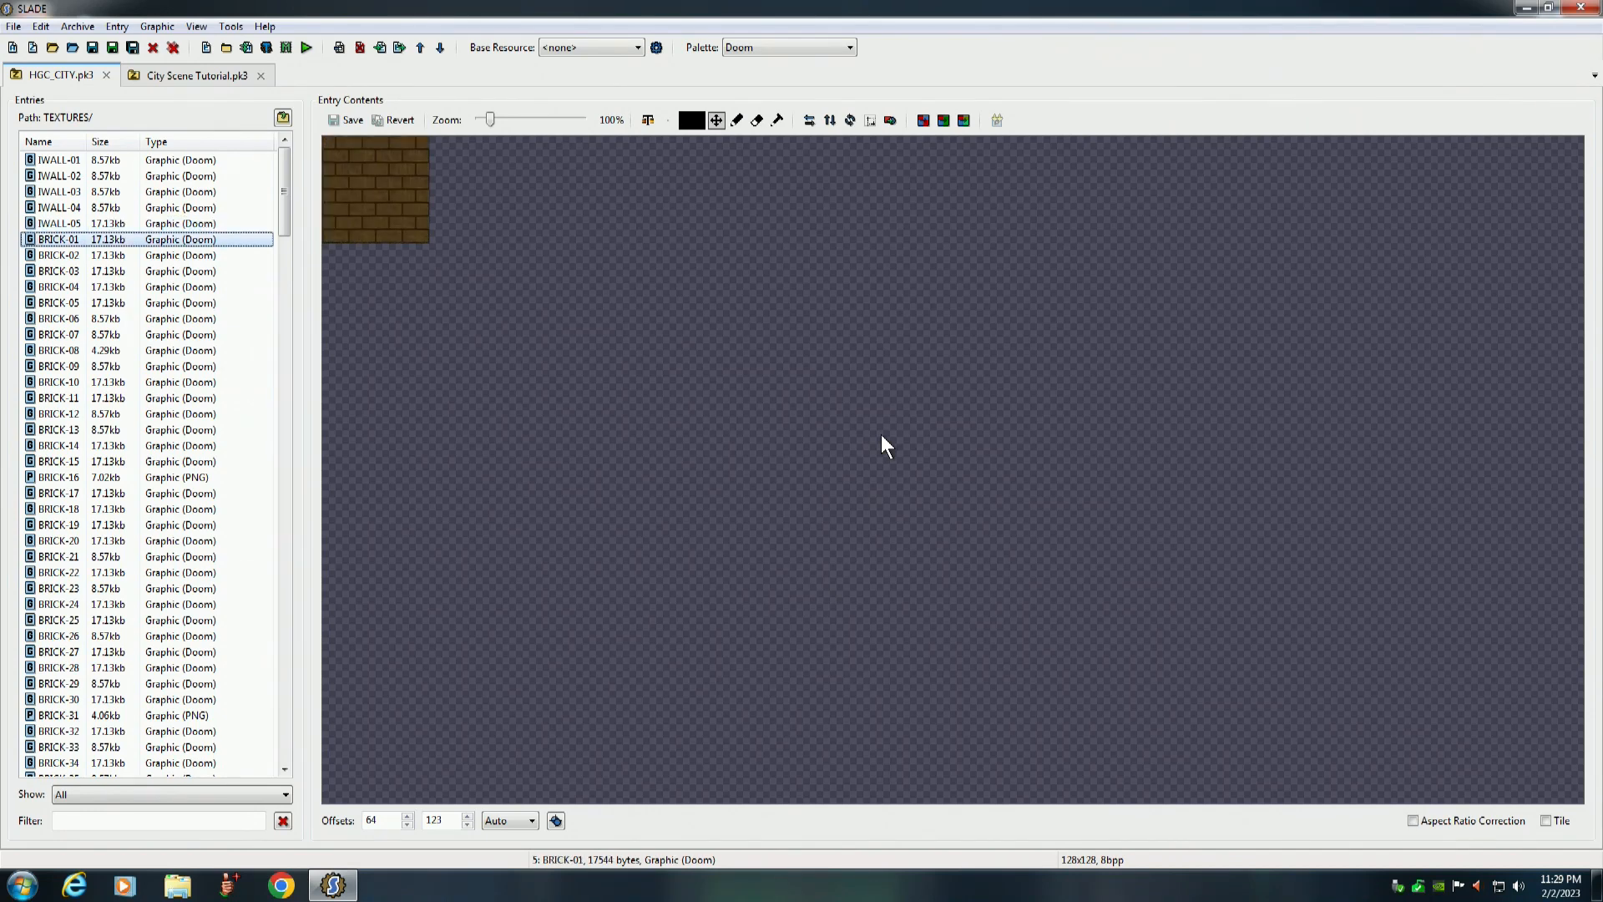
left_click(59, 302)
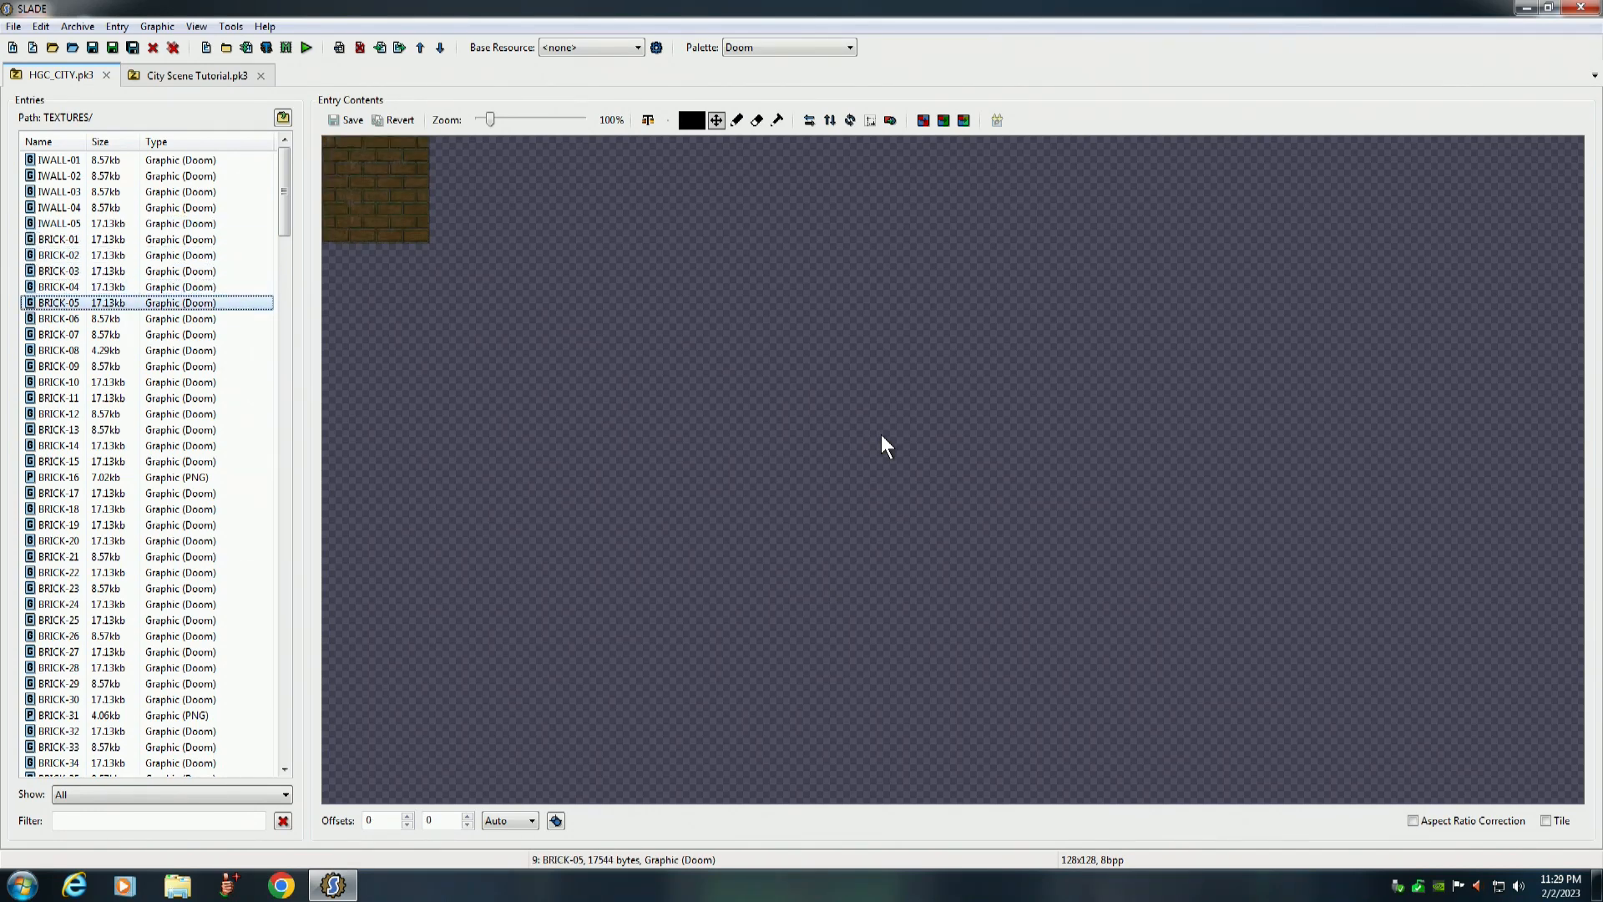
left_click(59, 366)
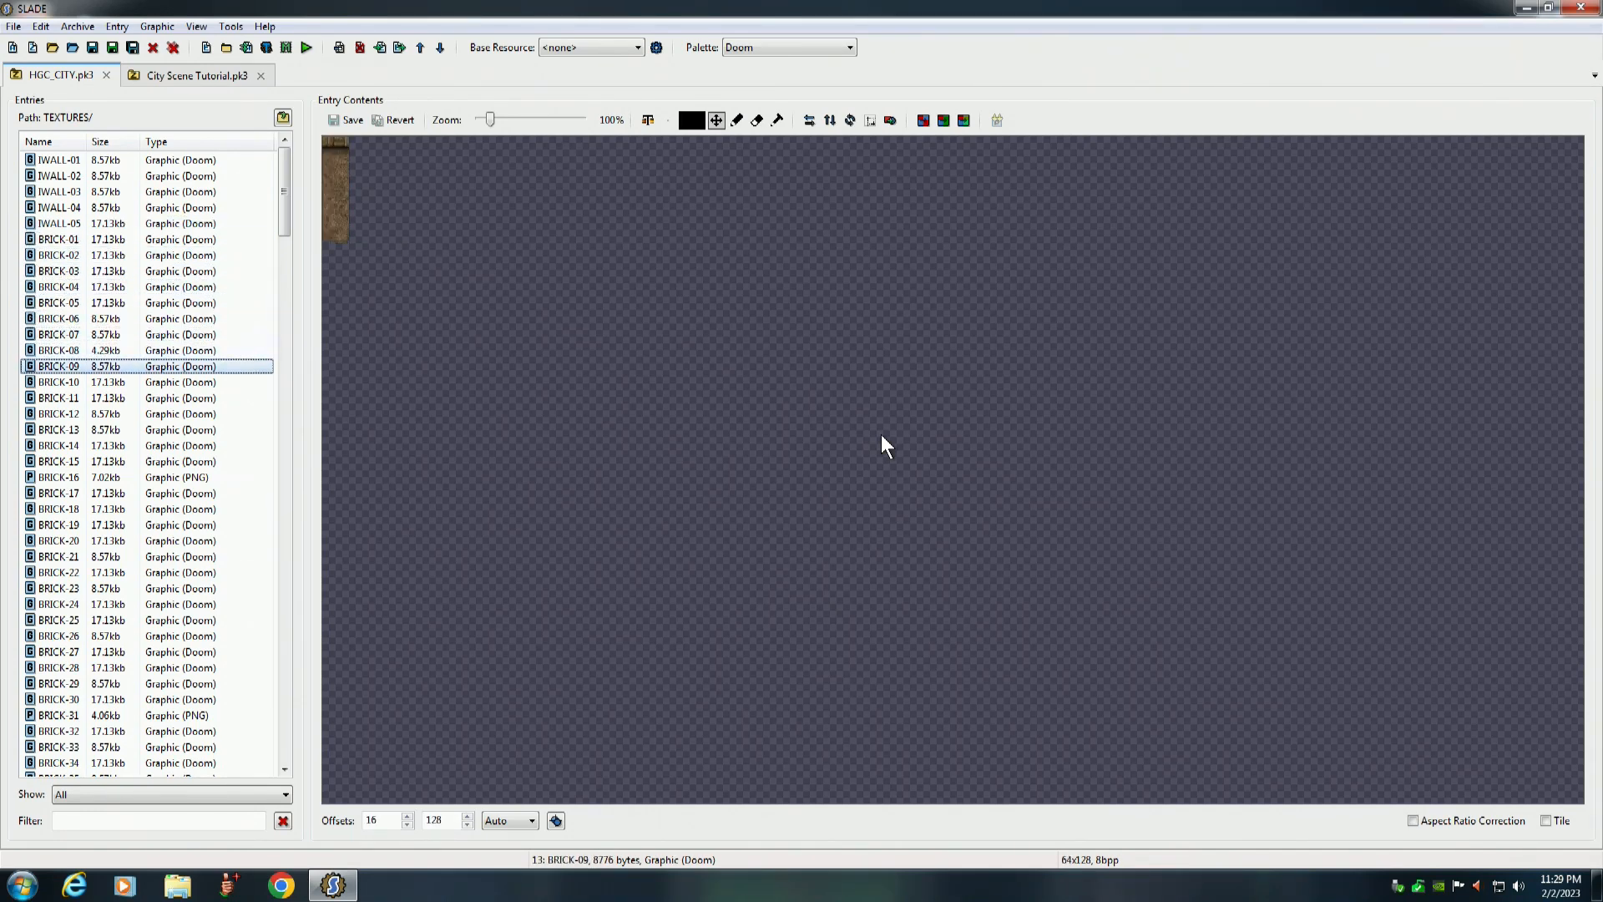
left_click(59, 412)
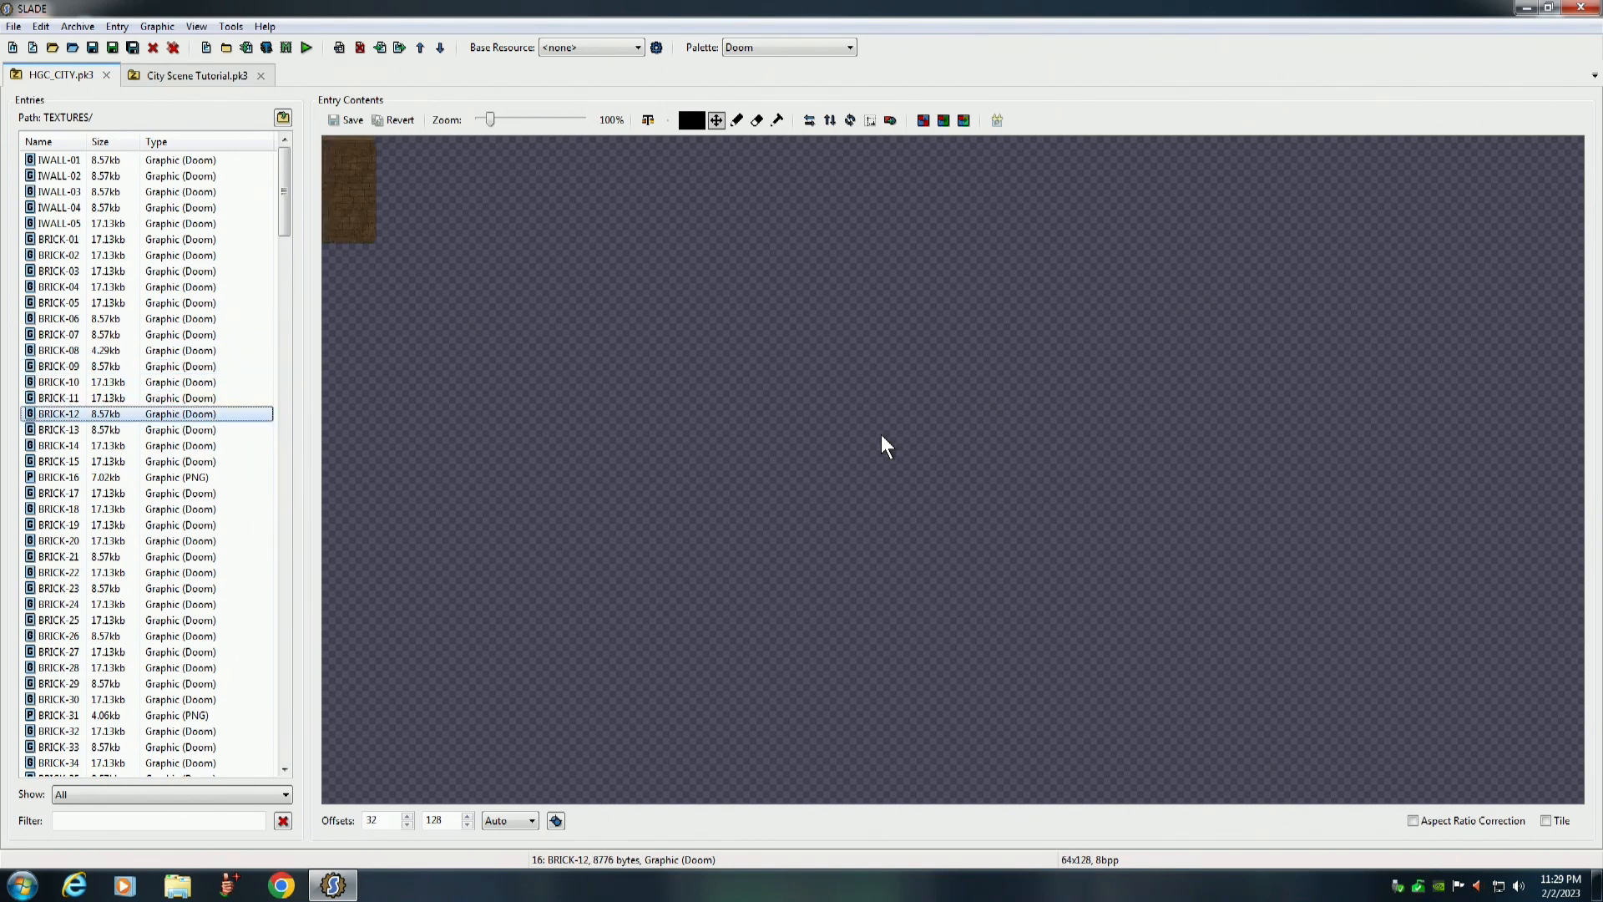
left_click(58, 476)
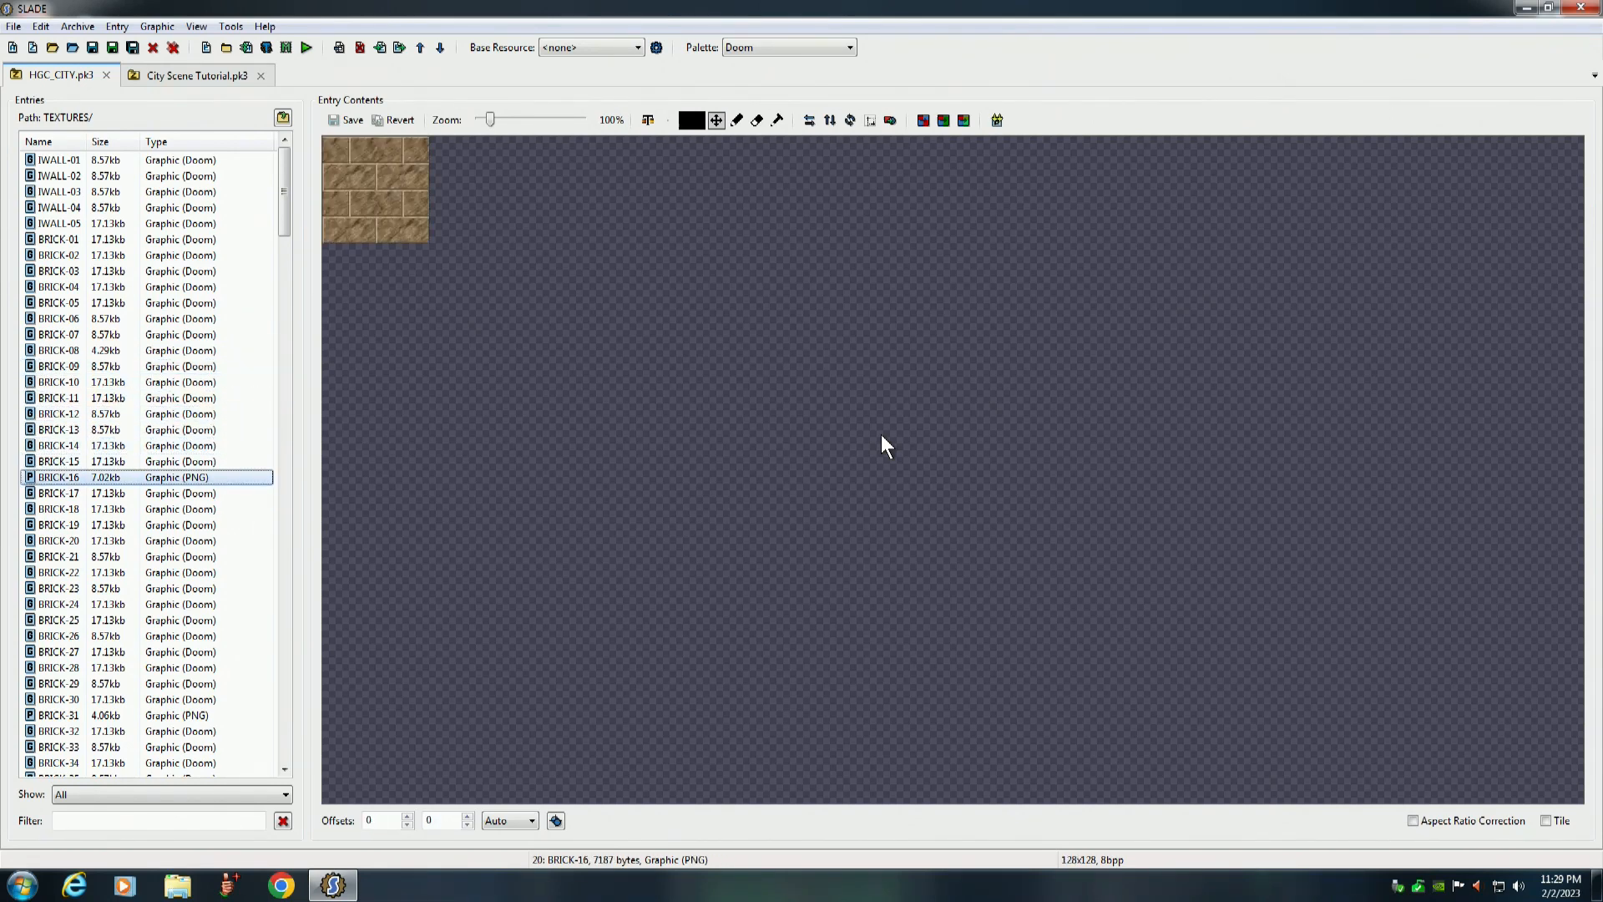
left_click(58, 540)
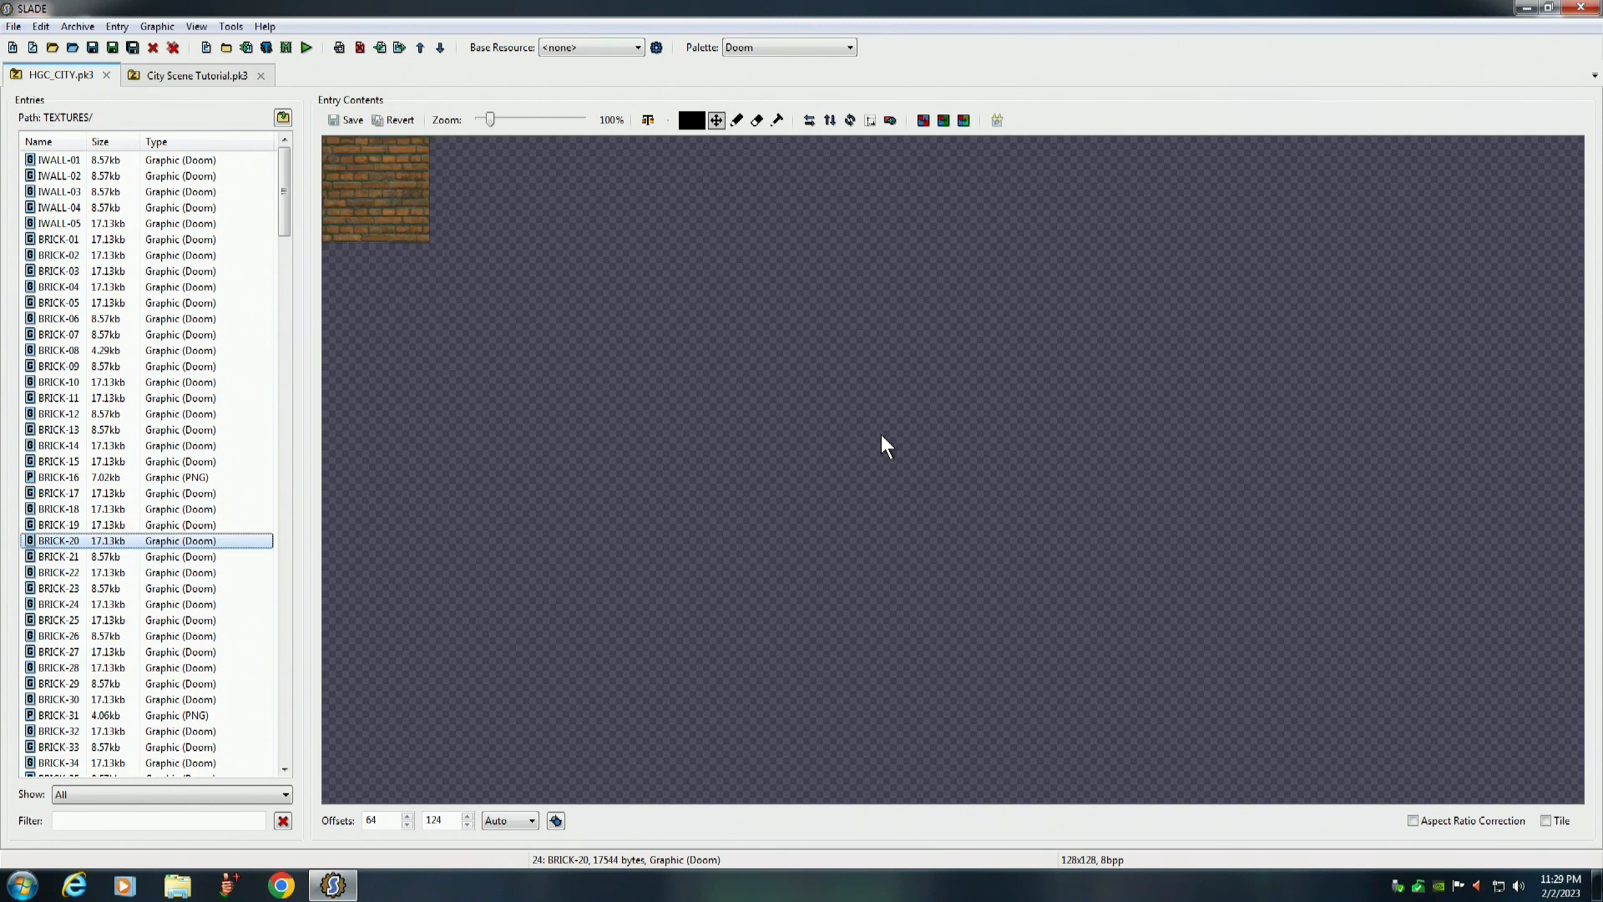
left_click(58, 619)
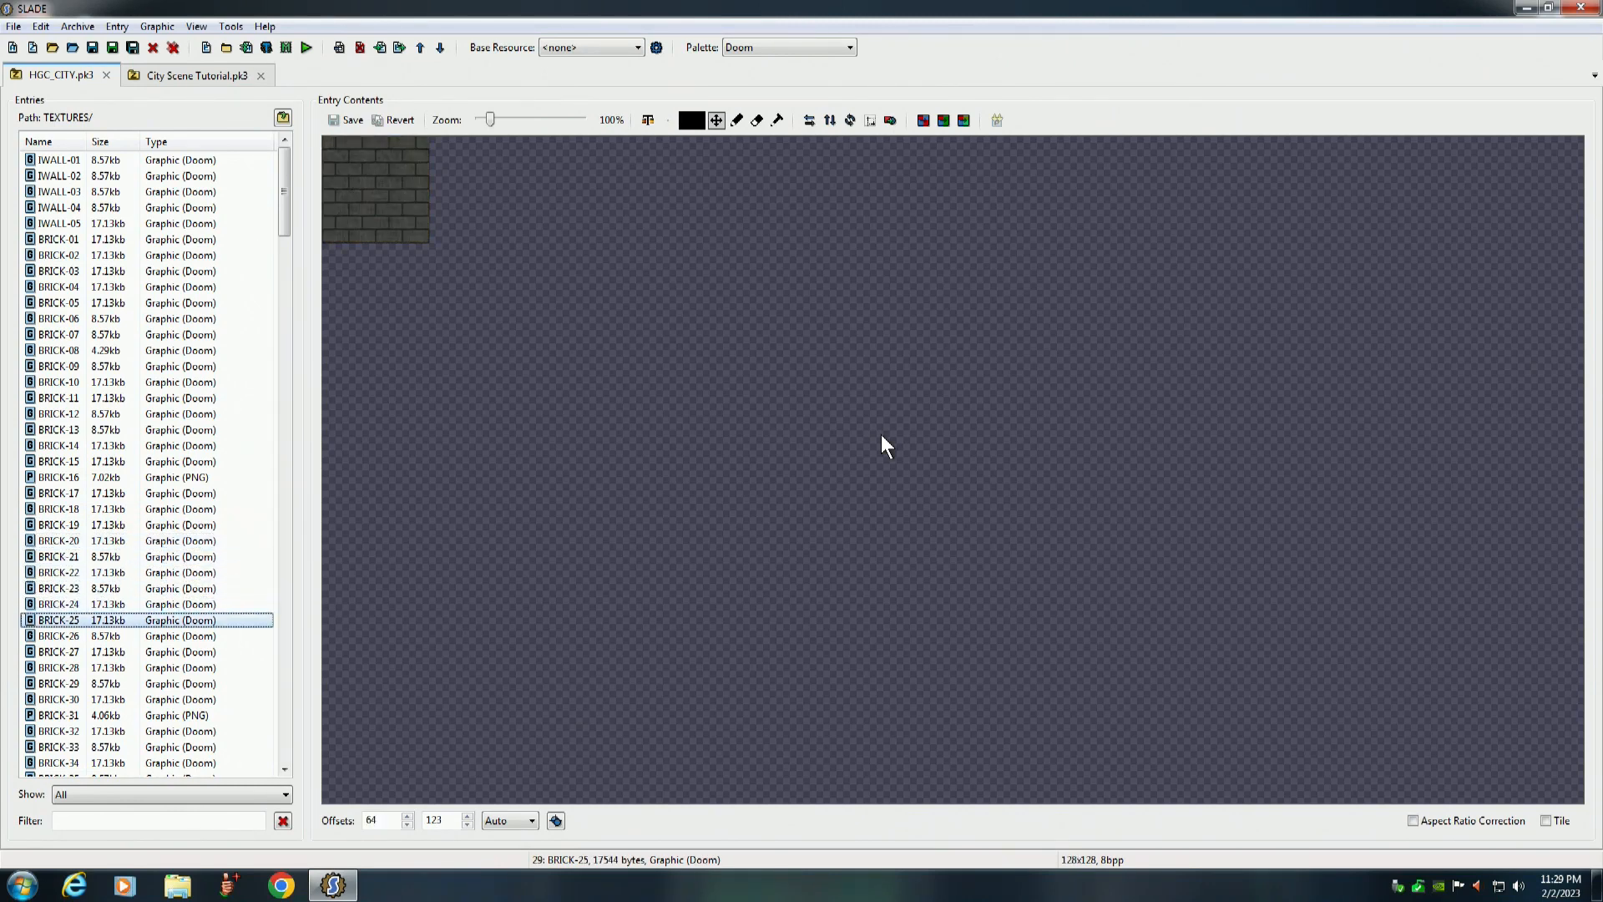
left_click(58, 731)
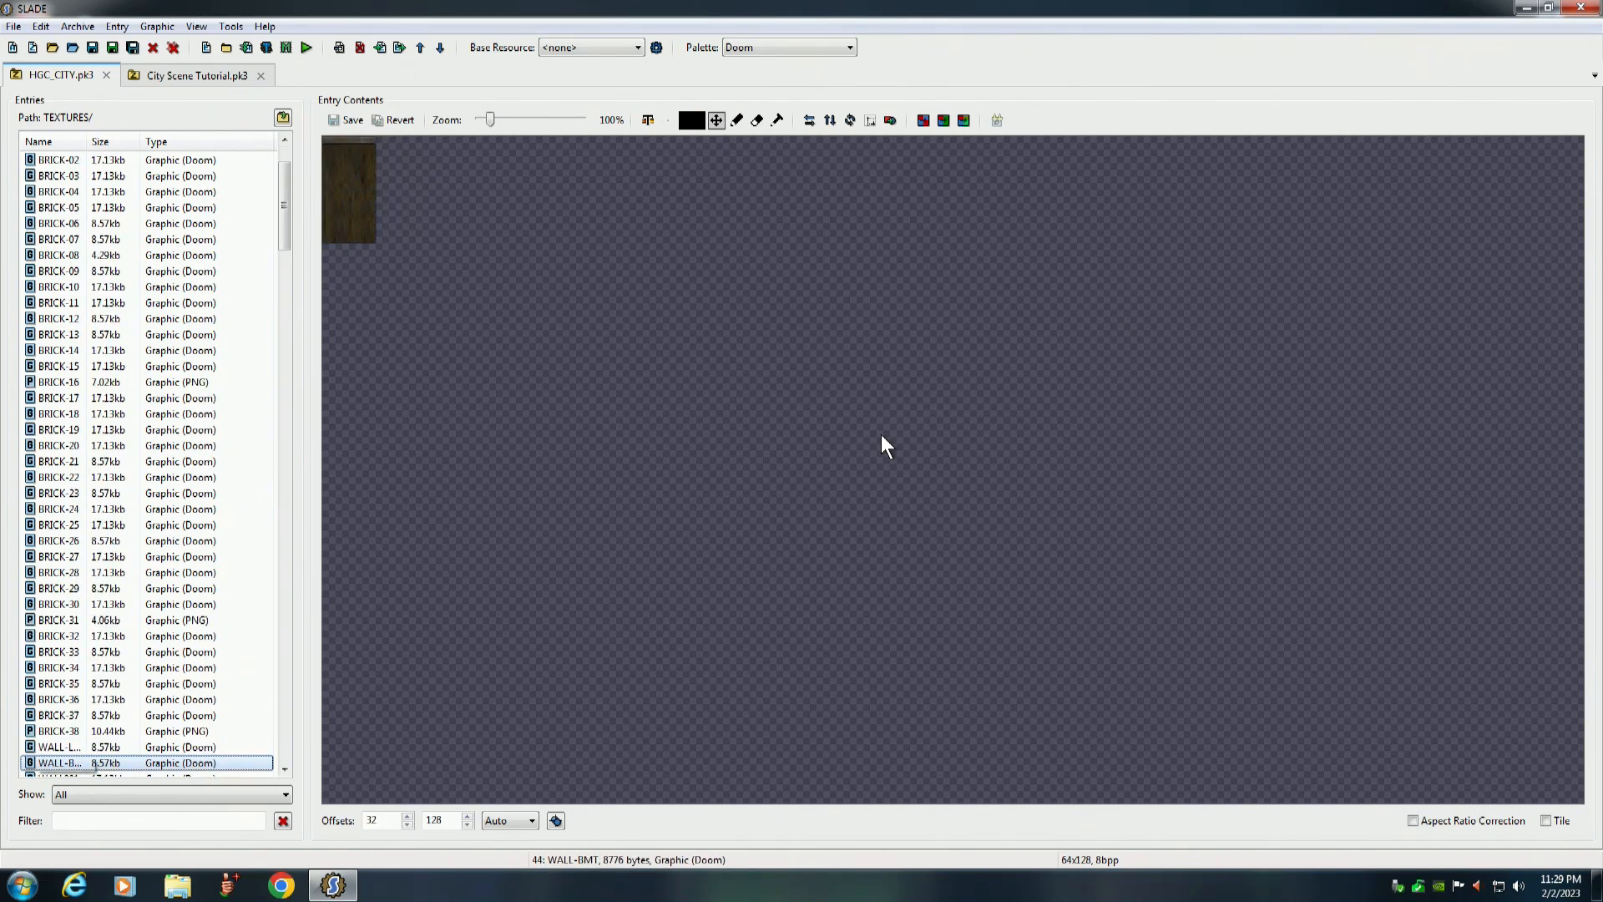
left_click(61, 746)
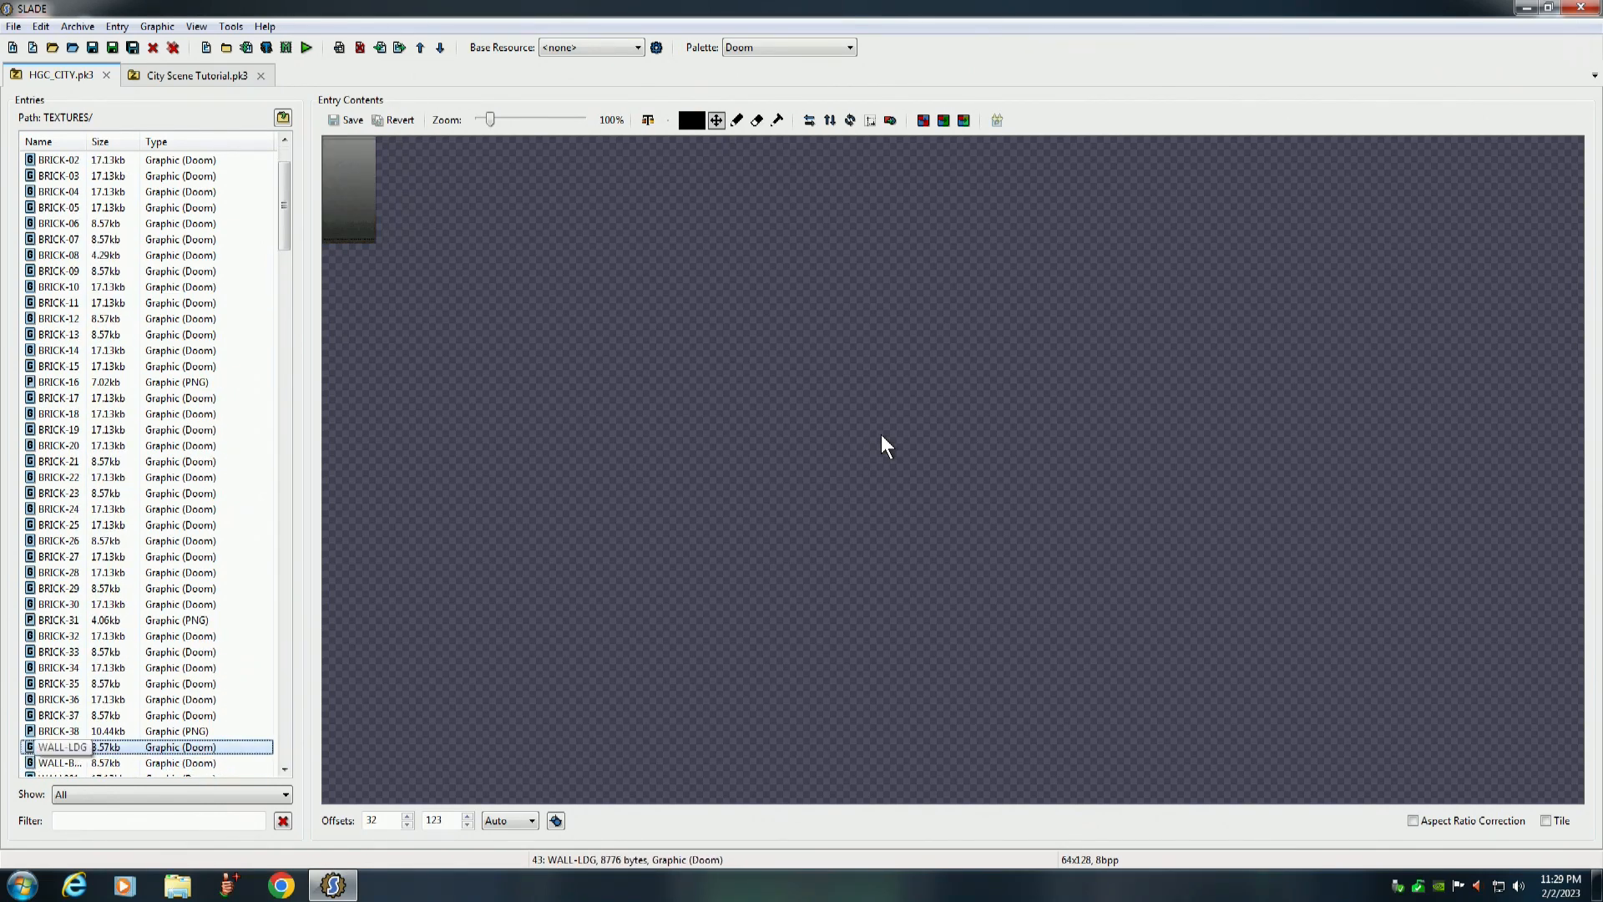
left_click(61, 762)
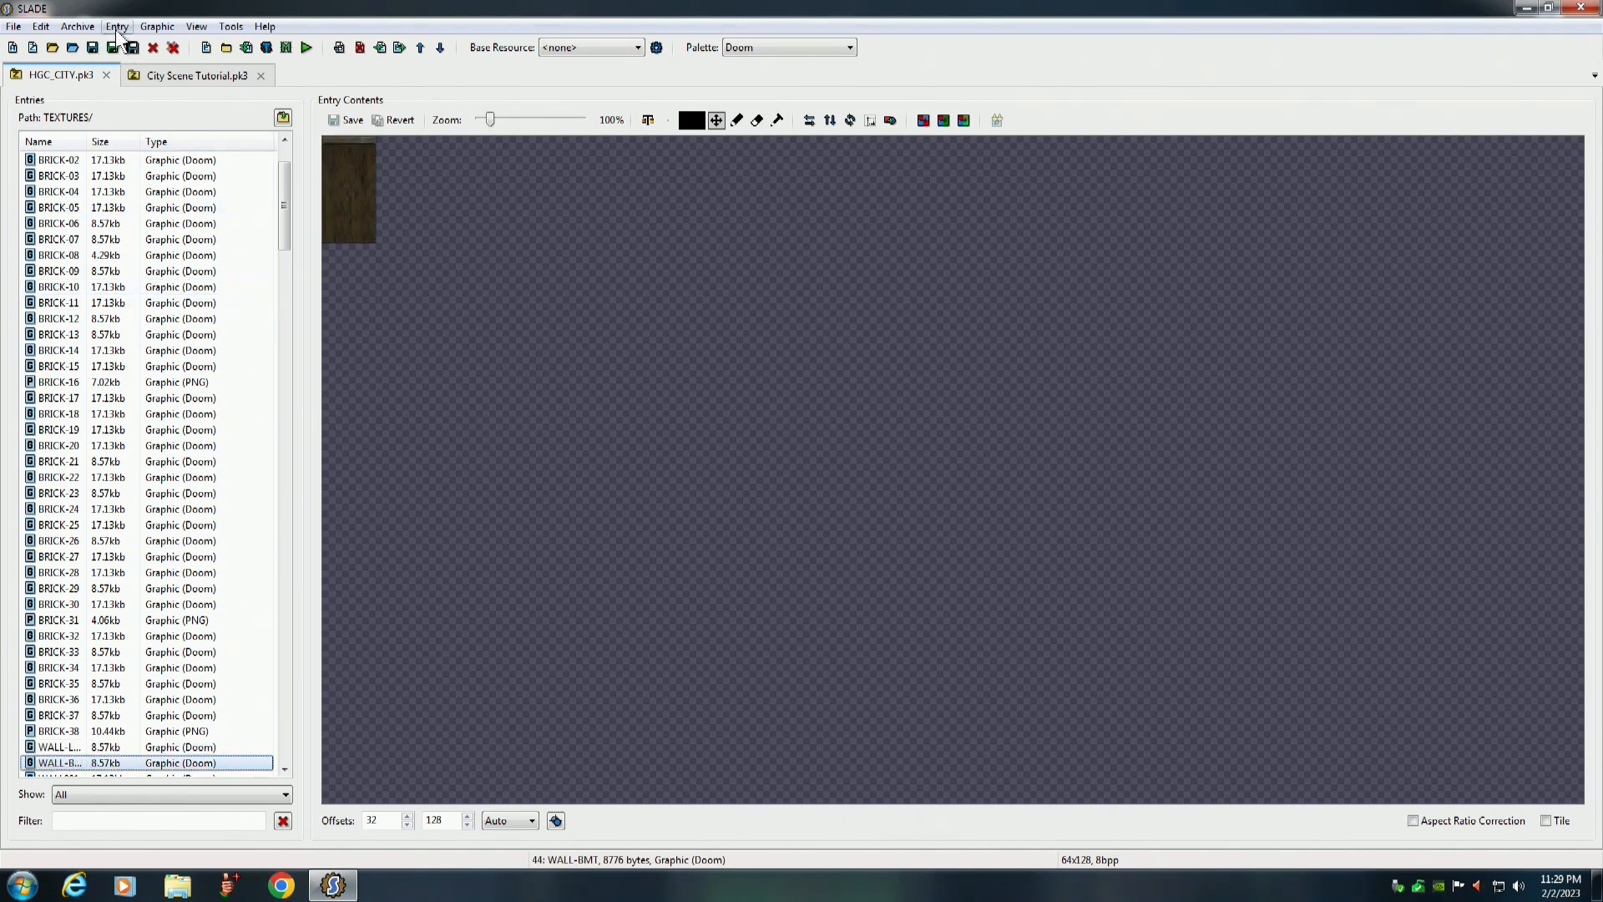
Copy WALL-BMT into City Scene Tutorial's Textures folder, then pick WALL020 in HGC_CITY
left_click(115, 25)
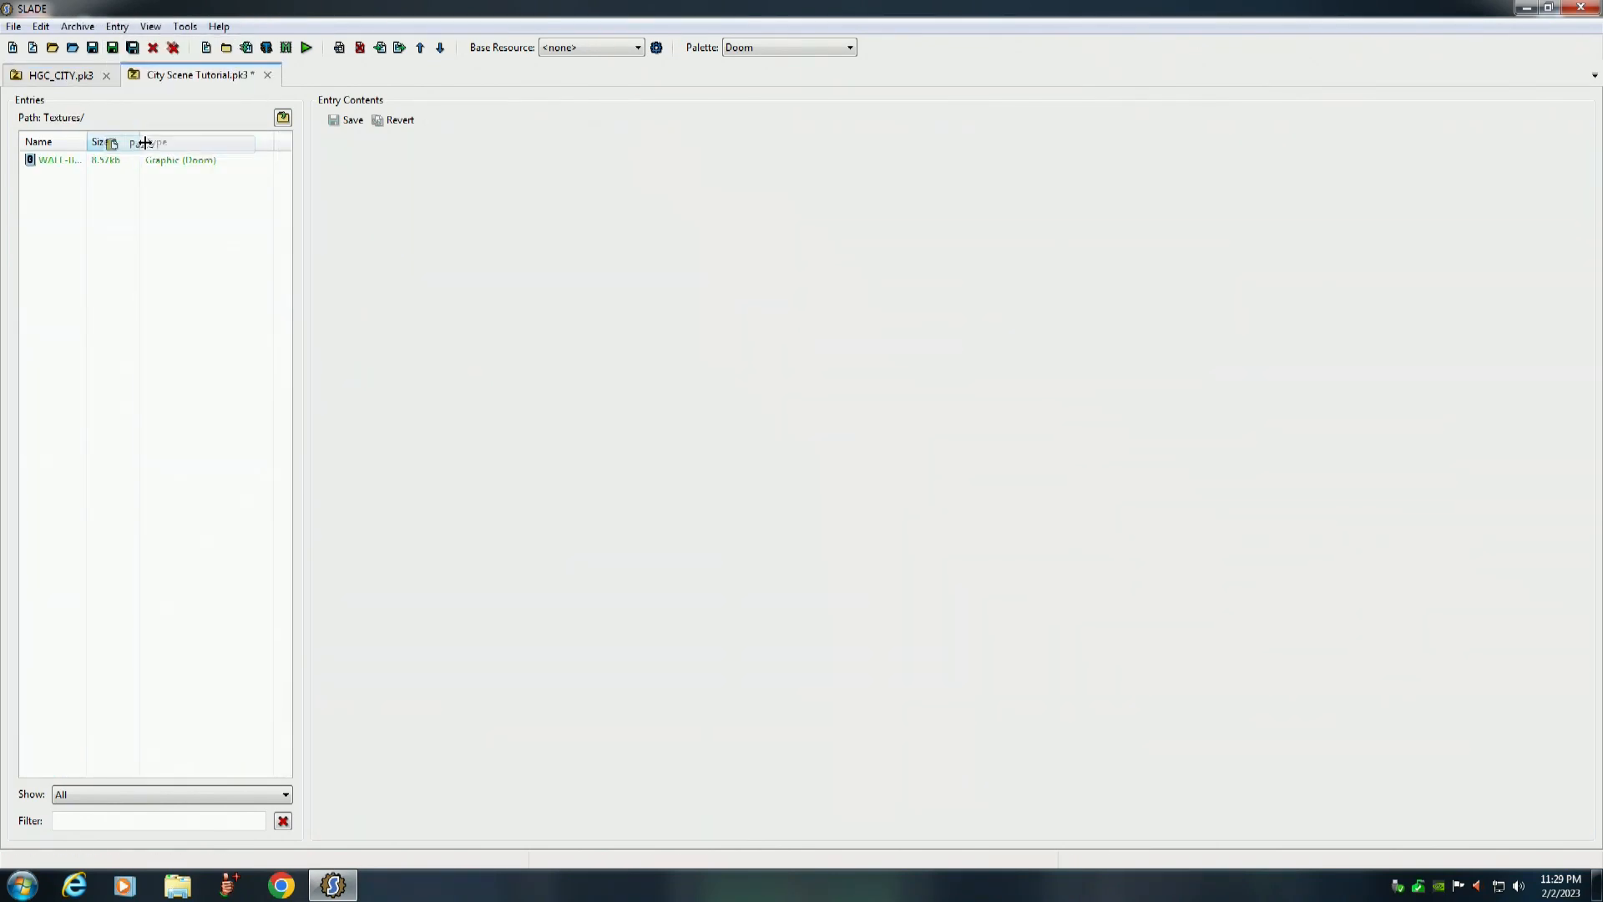
left_click(58, 75)
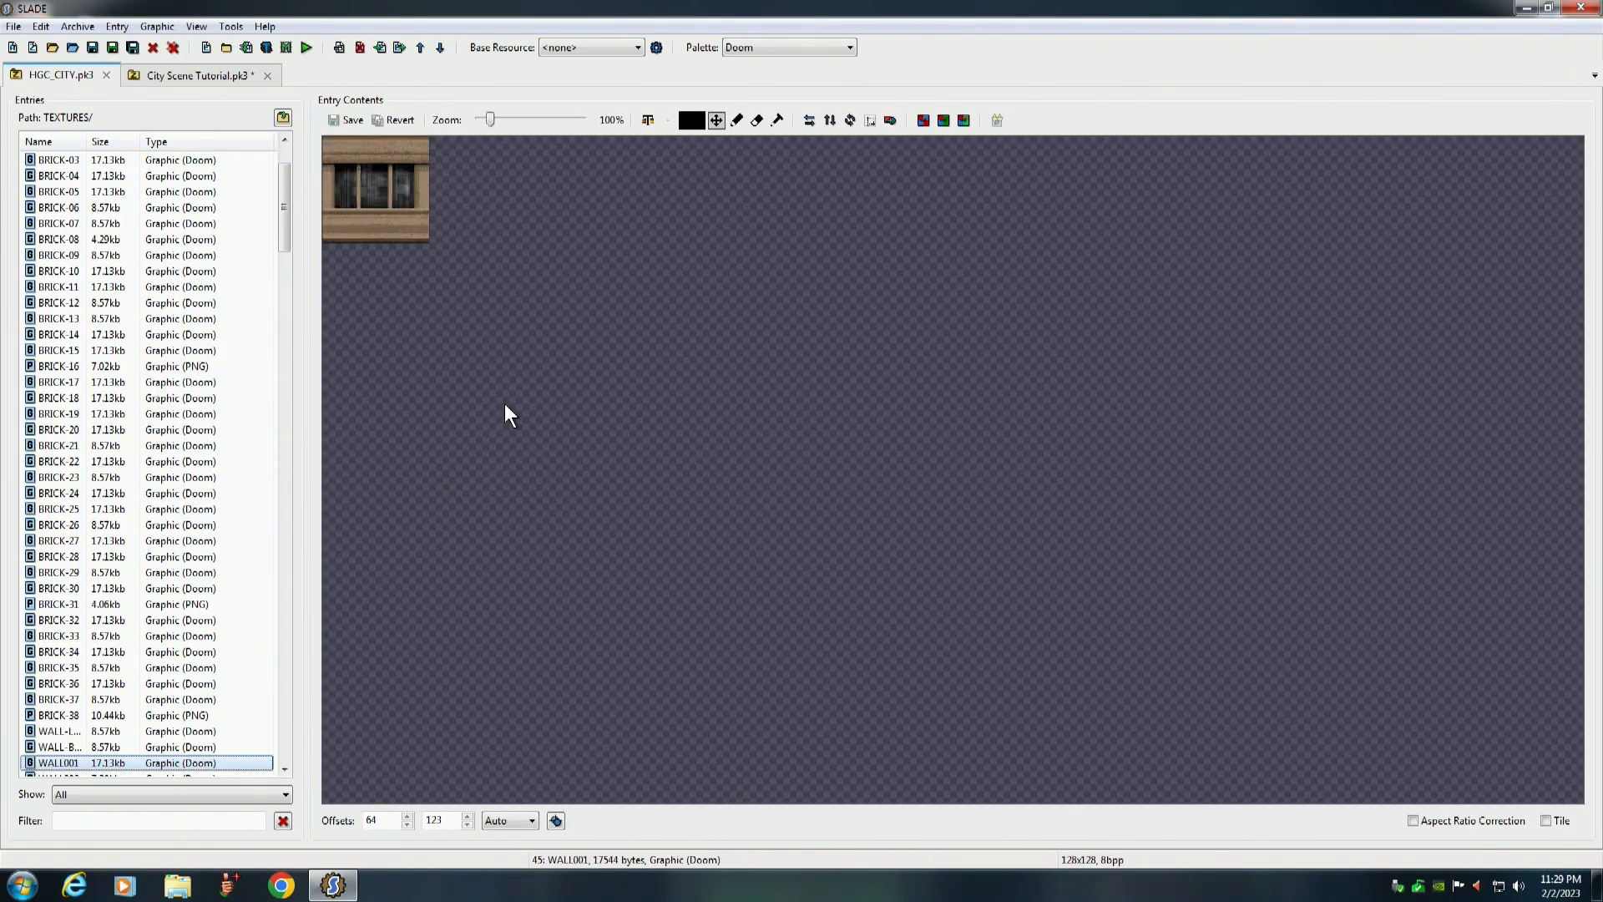
left_click(58, 763)
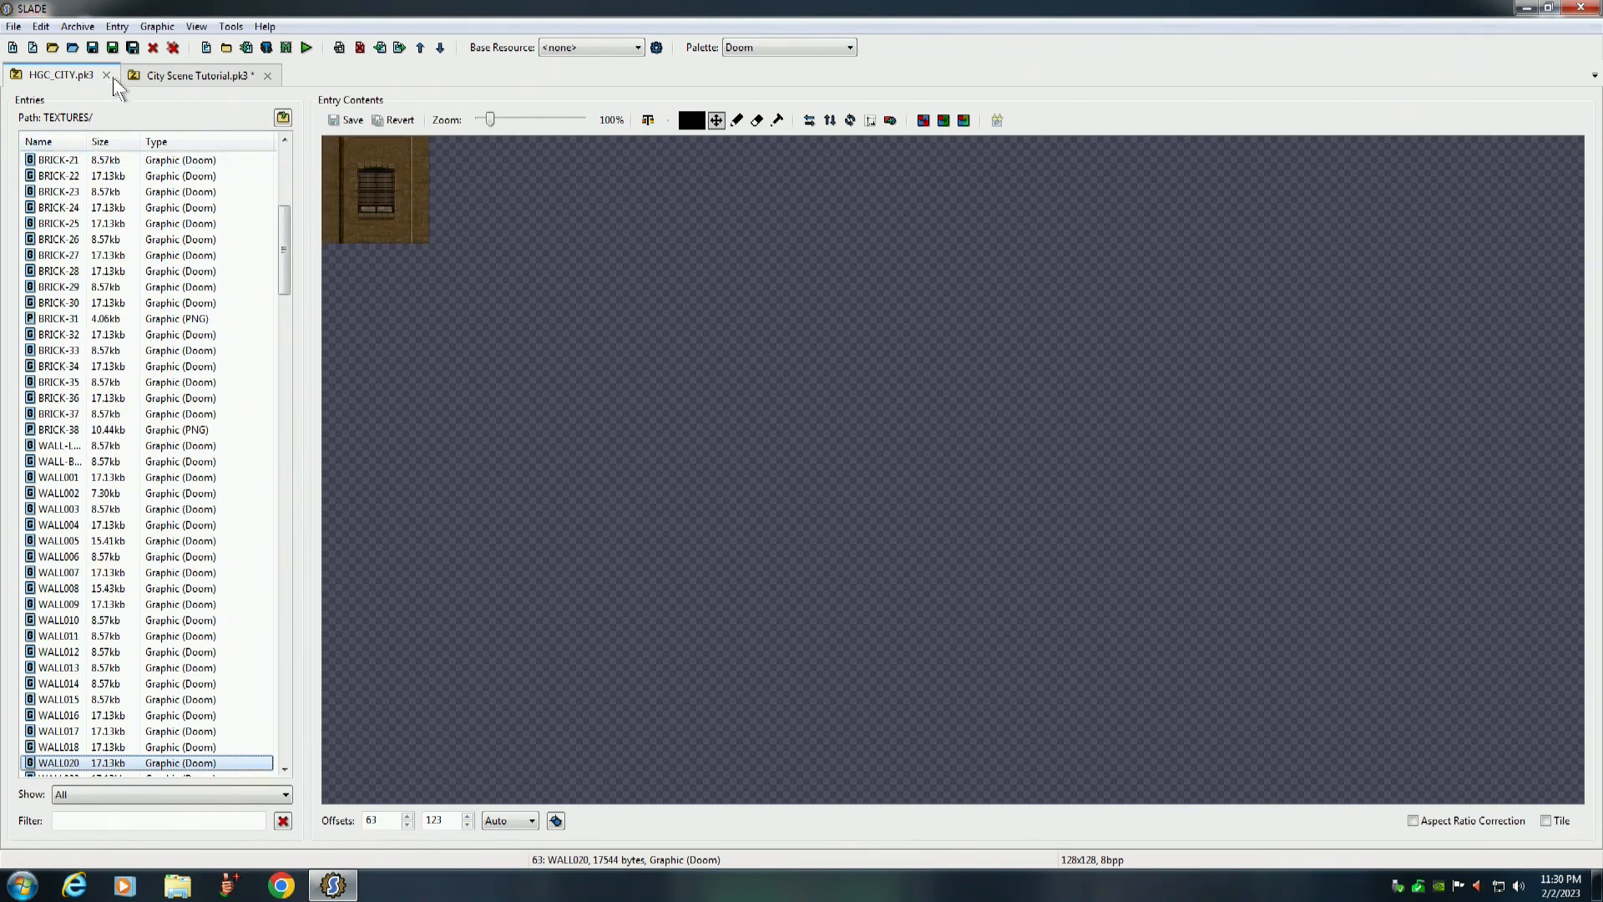
left_click(117, 25)
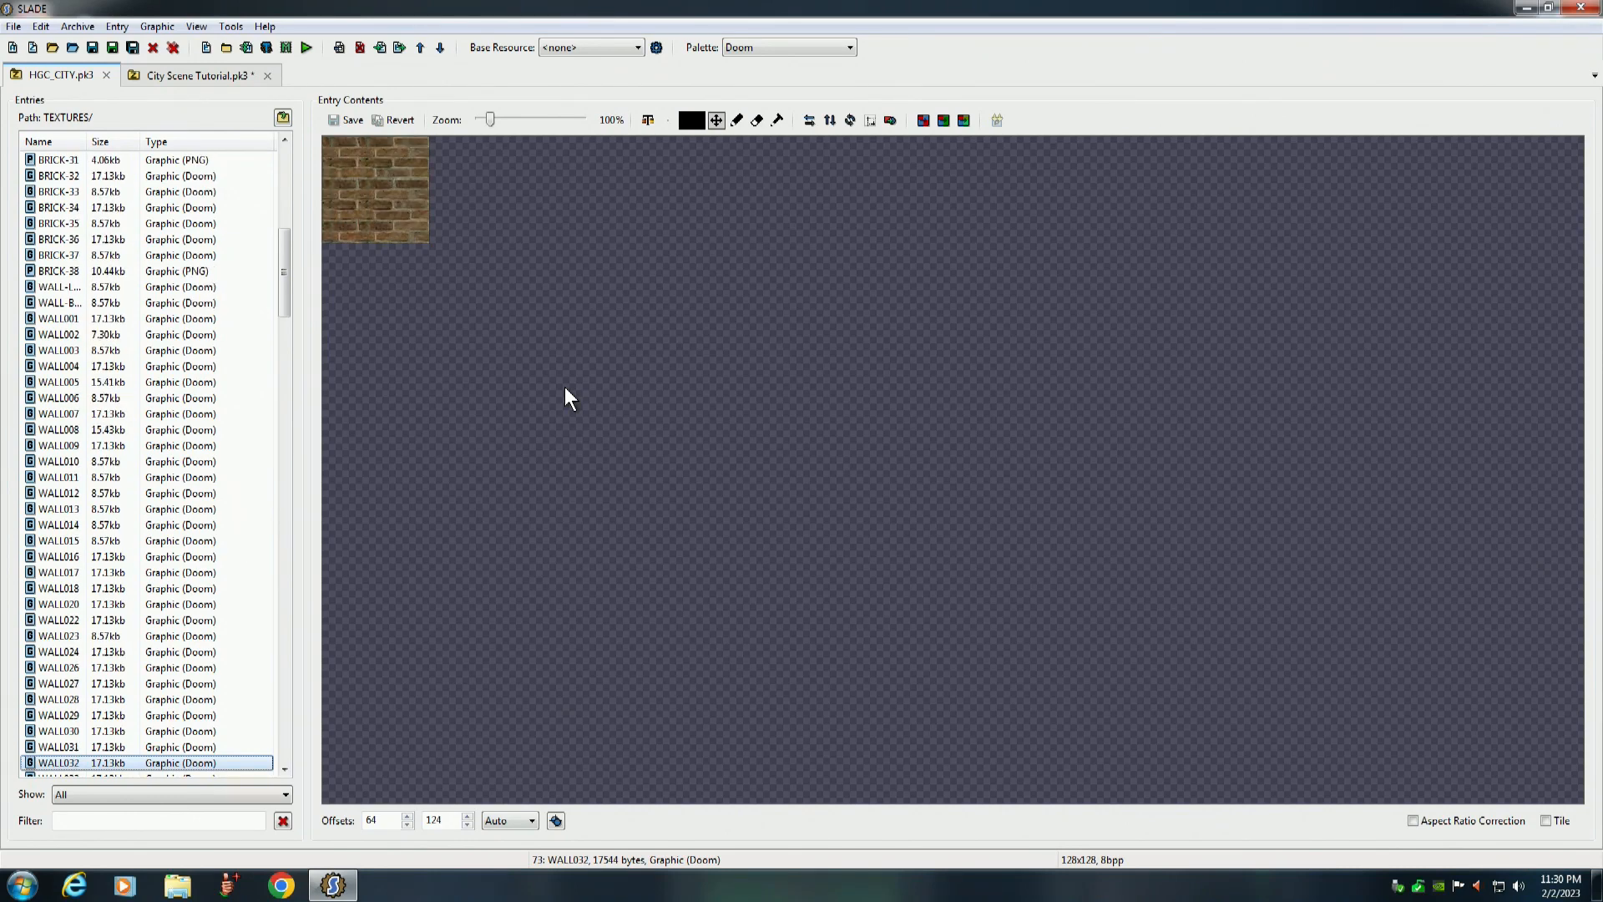
Scroll down HGC_CITY's texture list past the LGWALL graphics to DOOR-01
scroll("down", 3)
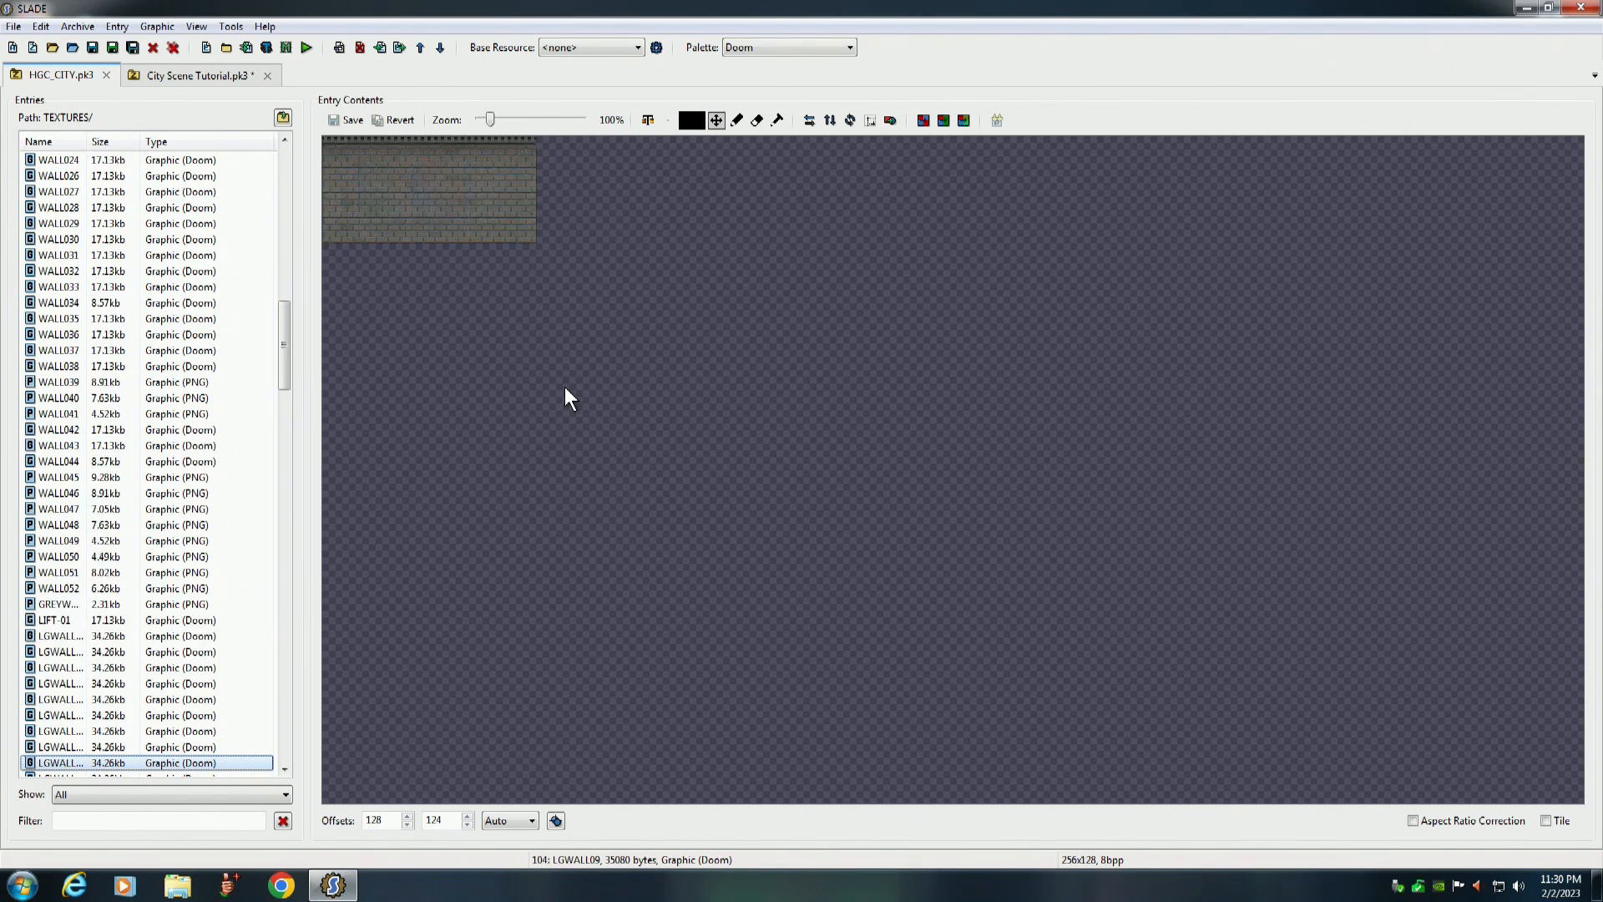
scroll("down", 3)
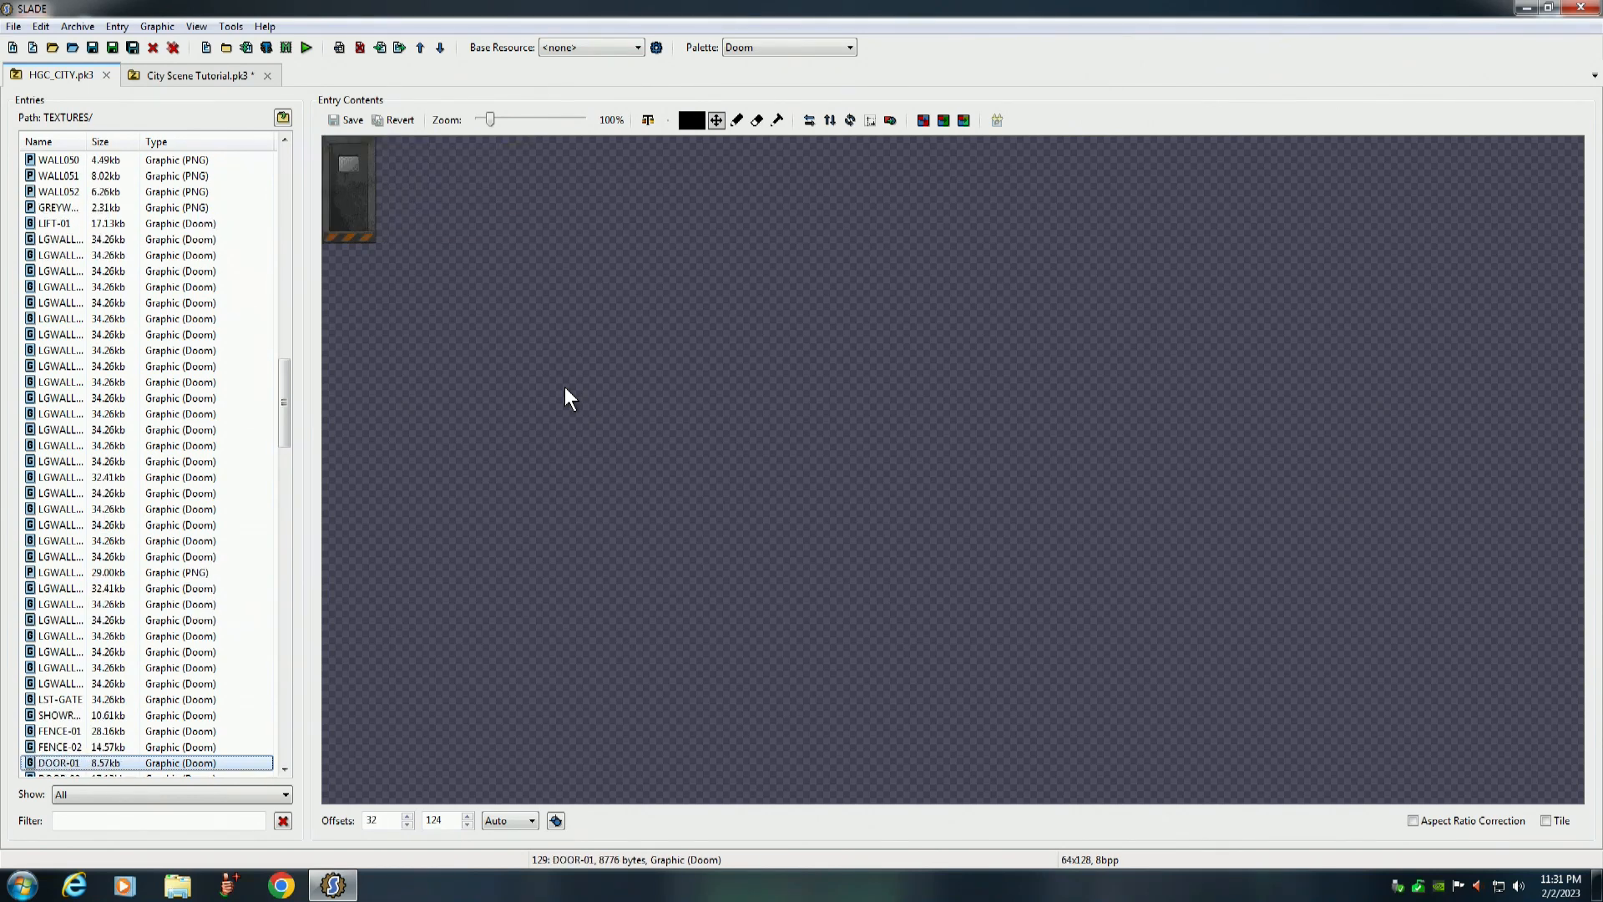
mouse_move(290, 342)
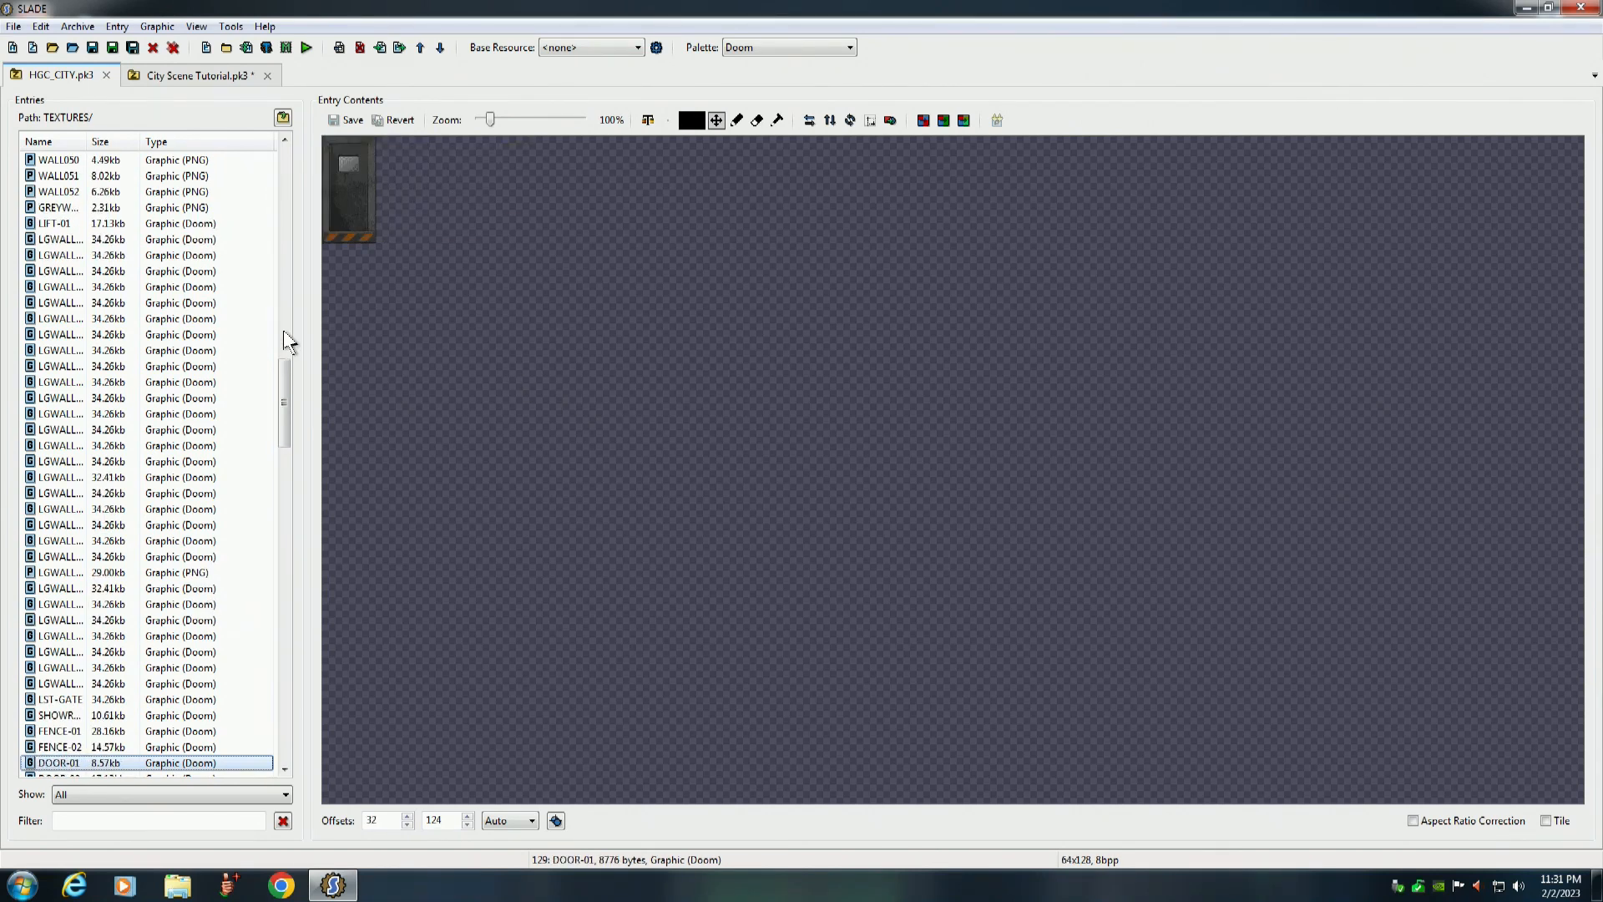
Copy DOOR-01 into City Scene Tutorial's Textures folder beside WALL-BMT and WALL020
left_click(115, 25)
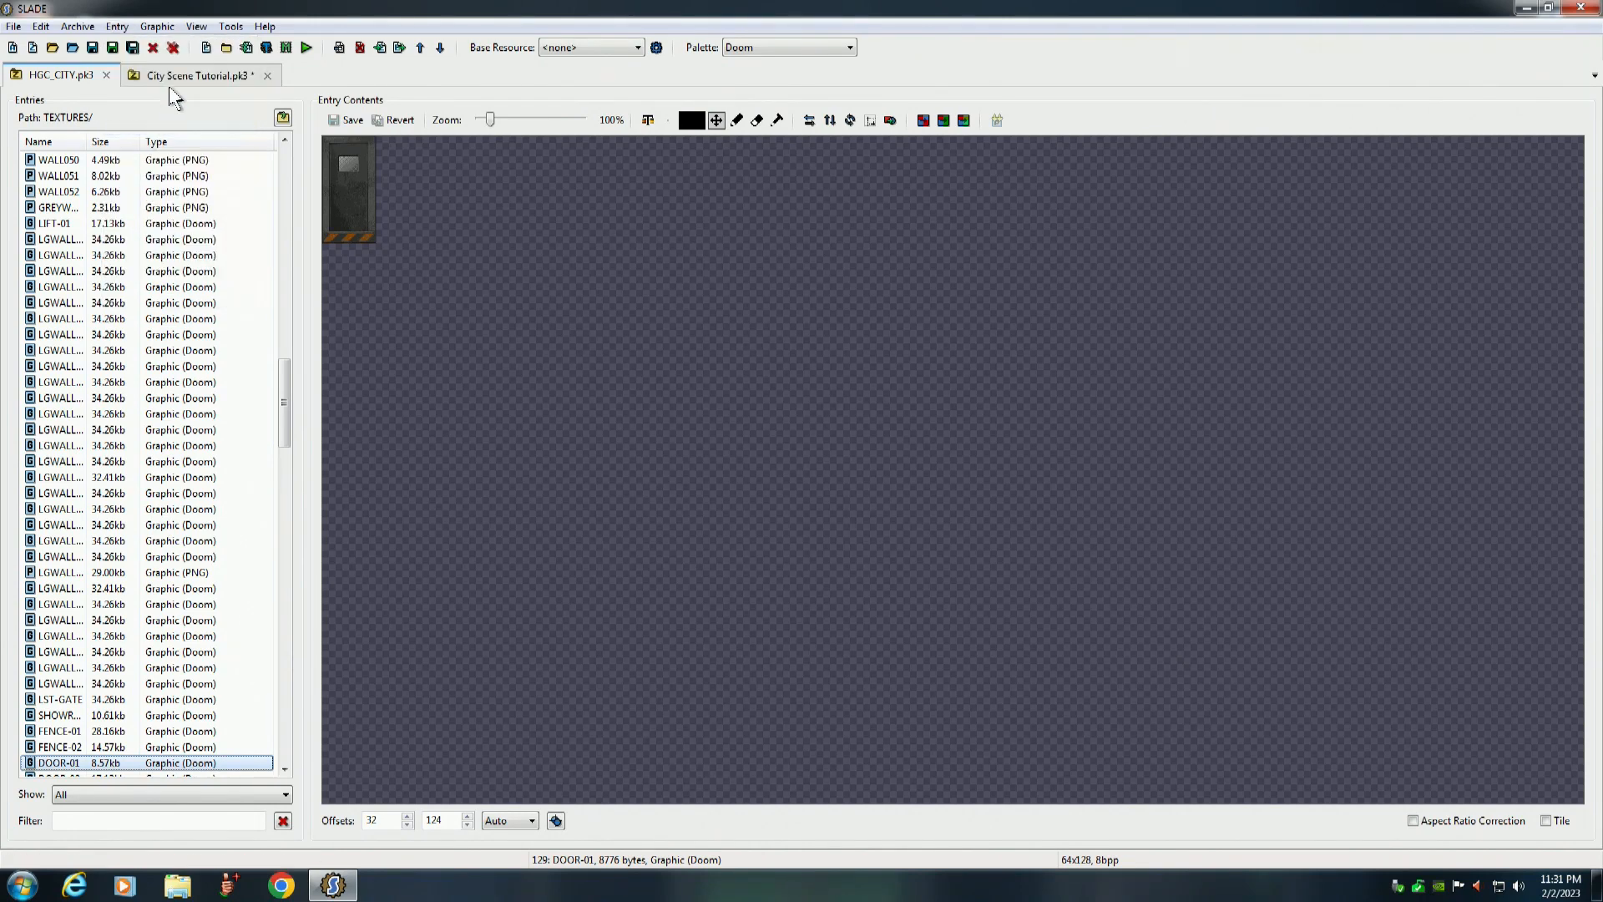
left_click(115, 25)
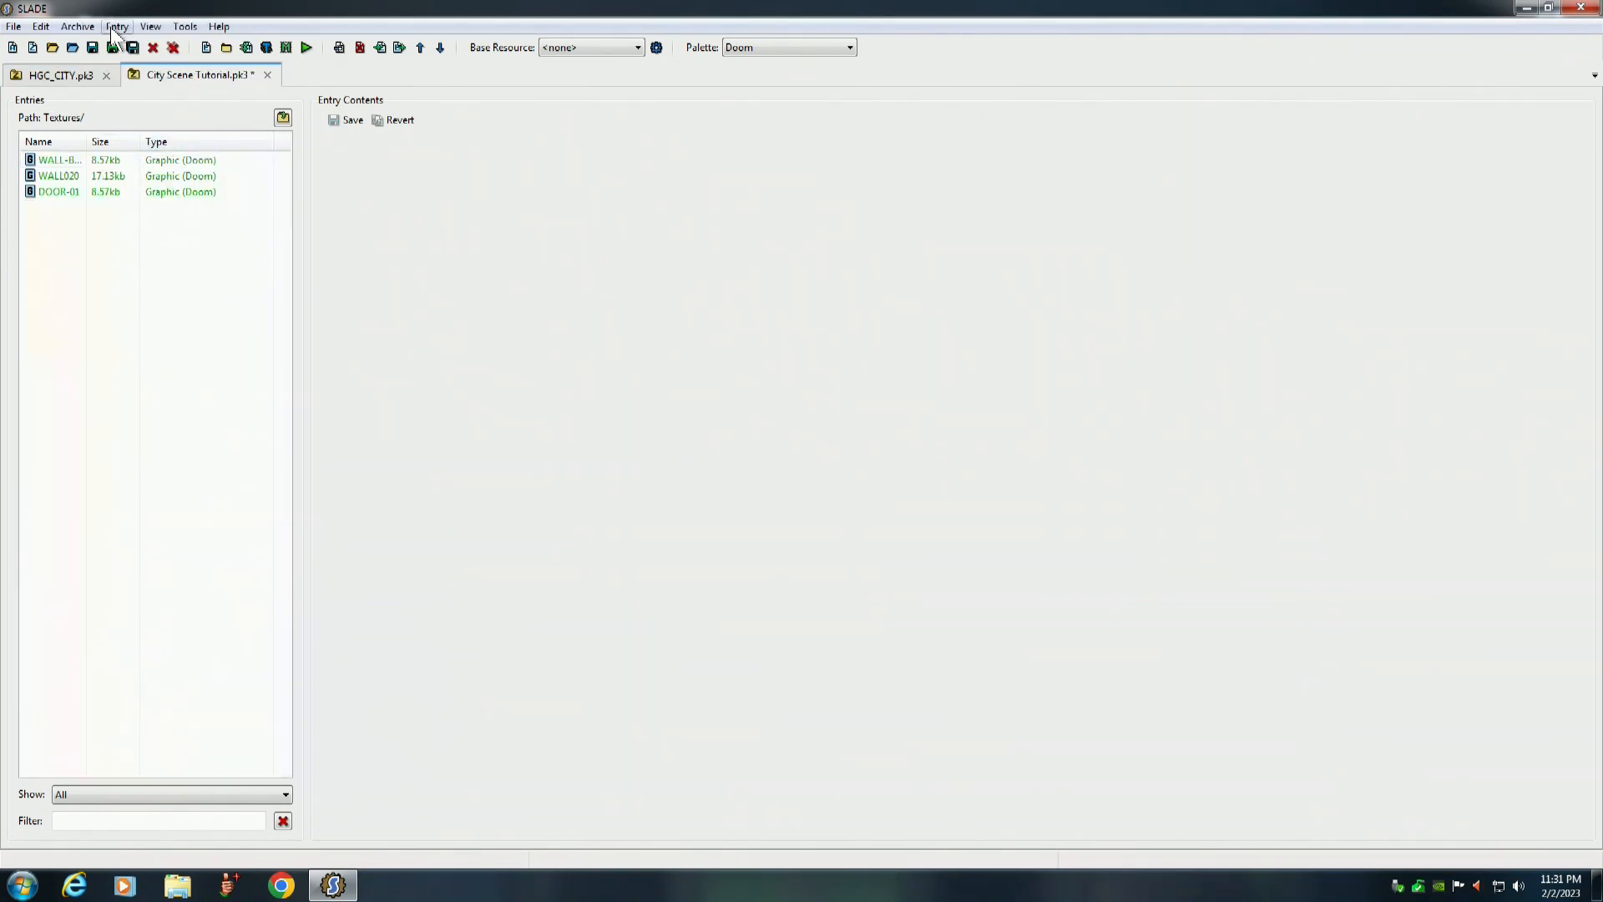
left_click(117, 25)
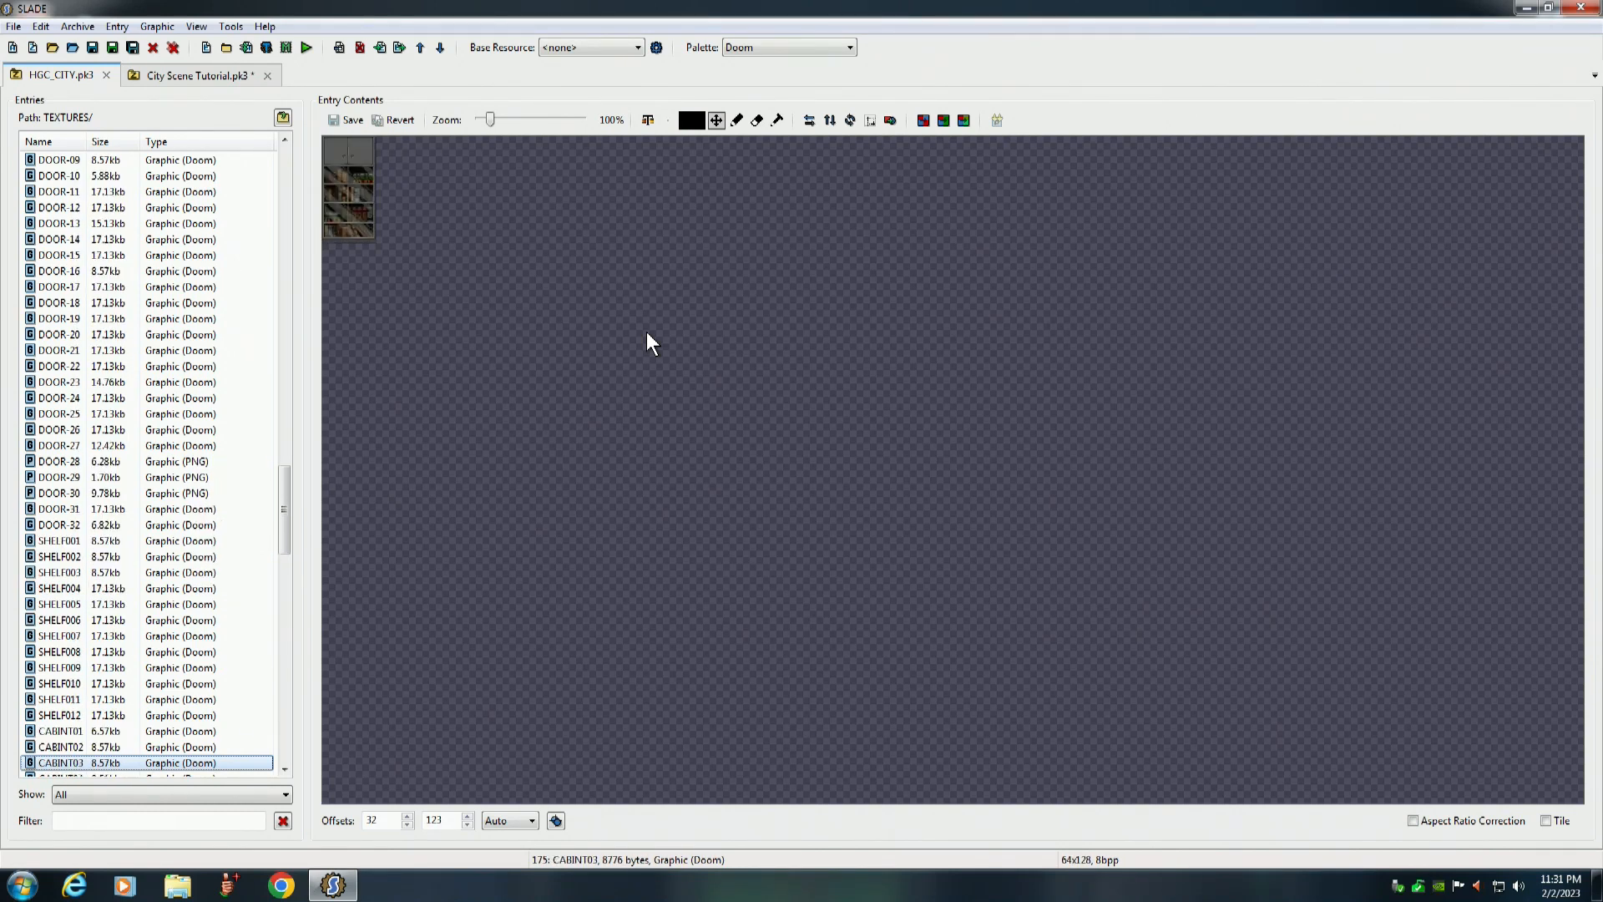
Preview the AMIGA logo, then copy COLA-FT from HGC_CITY and paste it into the tutorial's Textures folder
scroll("down", 3)
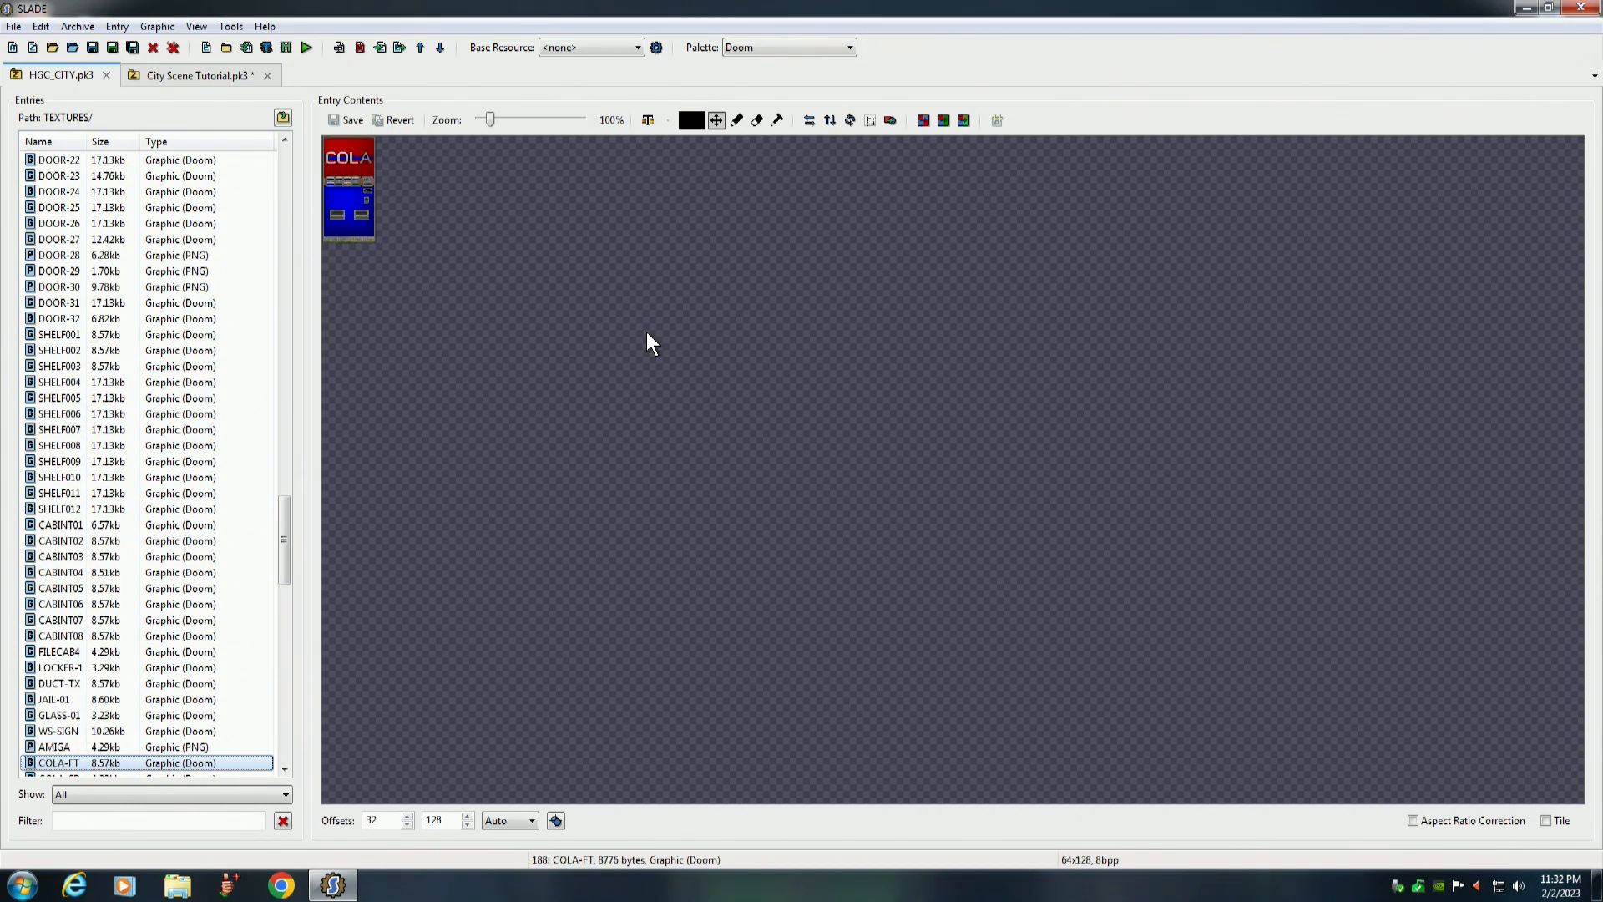
left_click(53, 747)
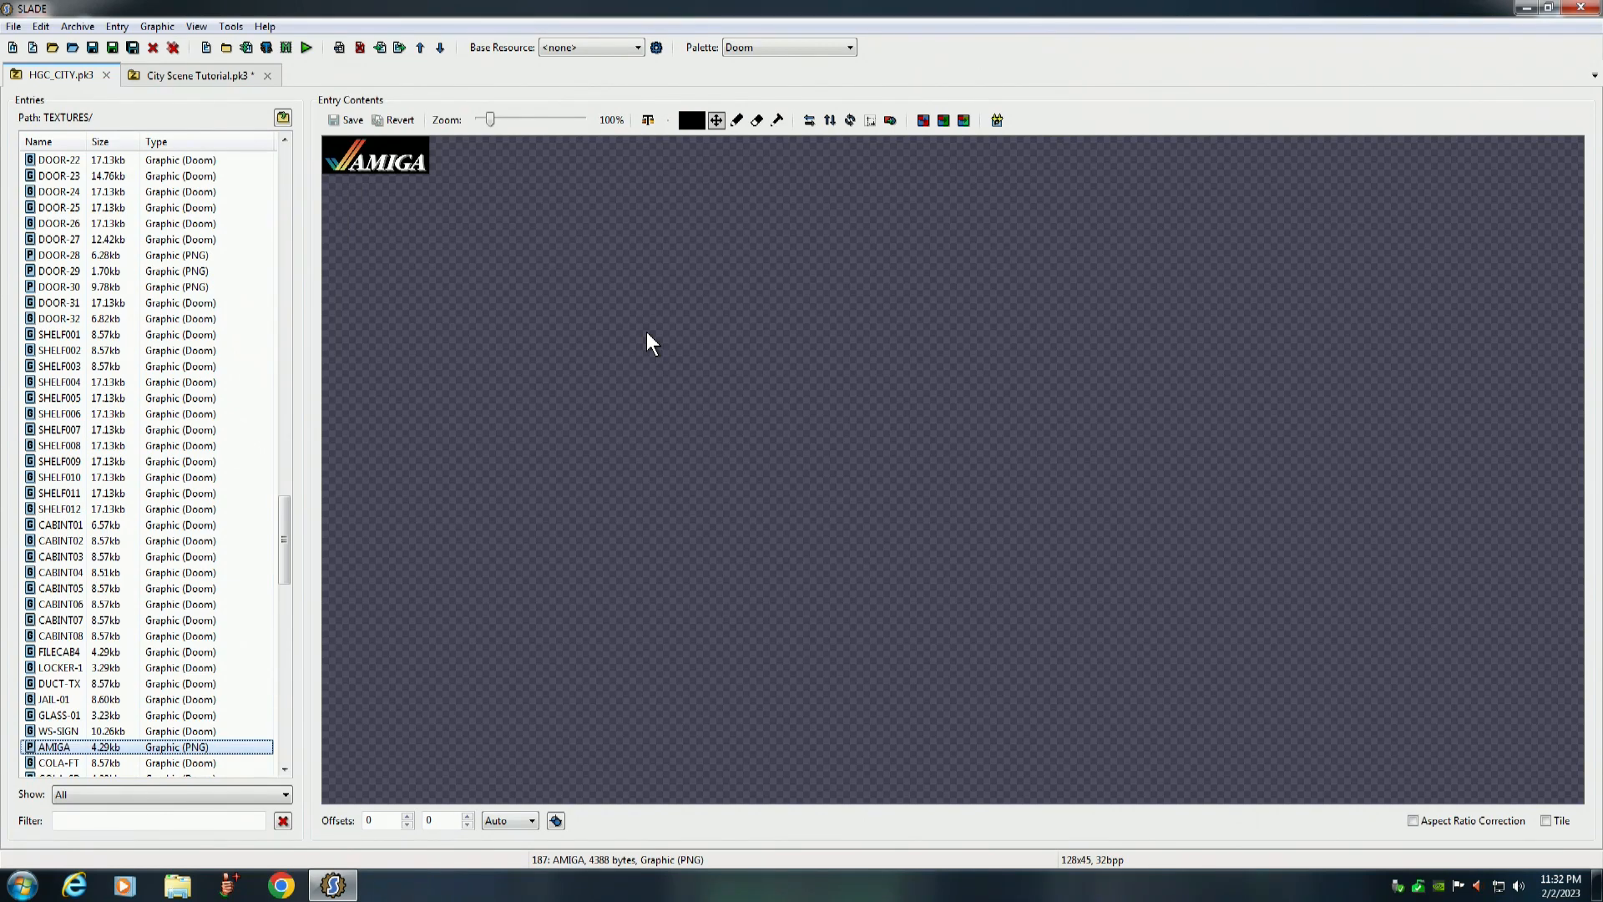
left_click(58, 763)
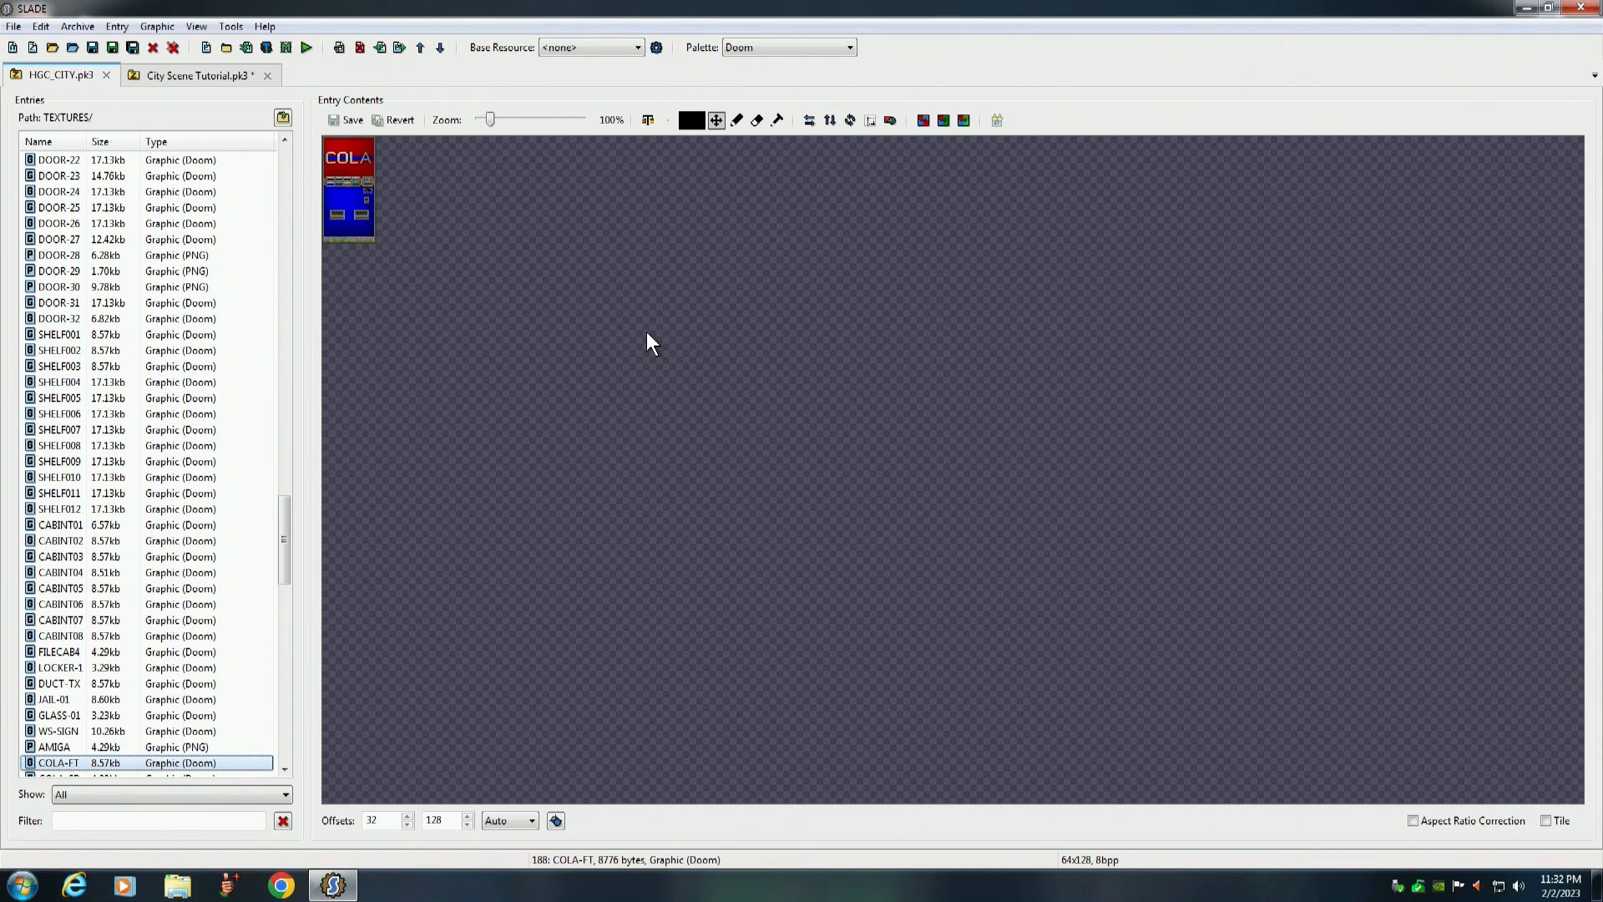
scroll("down", 3)
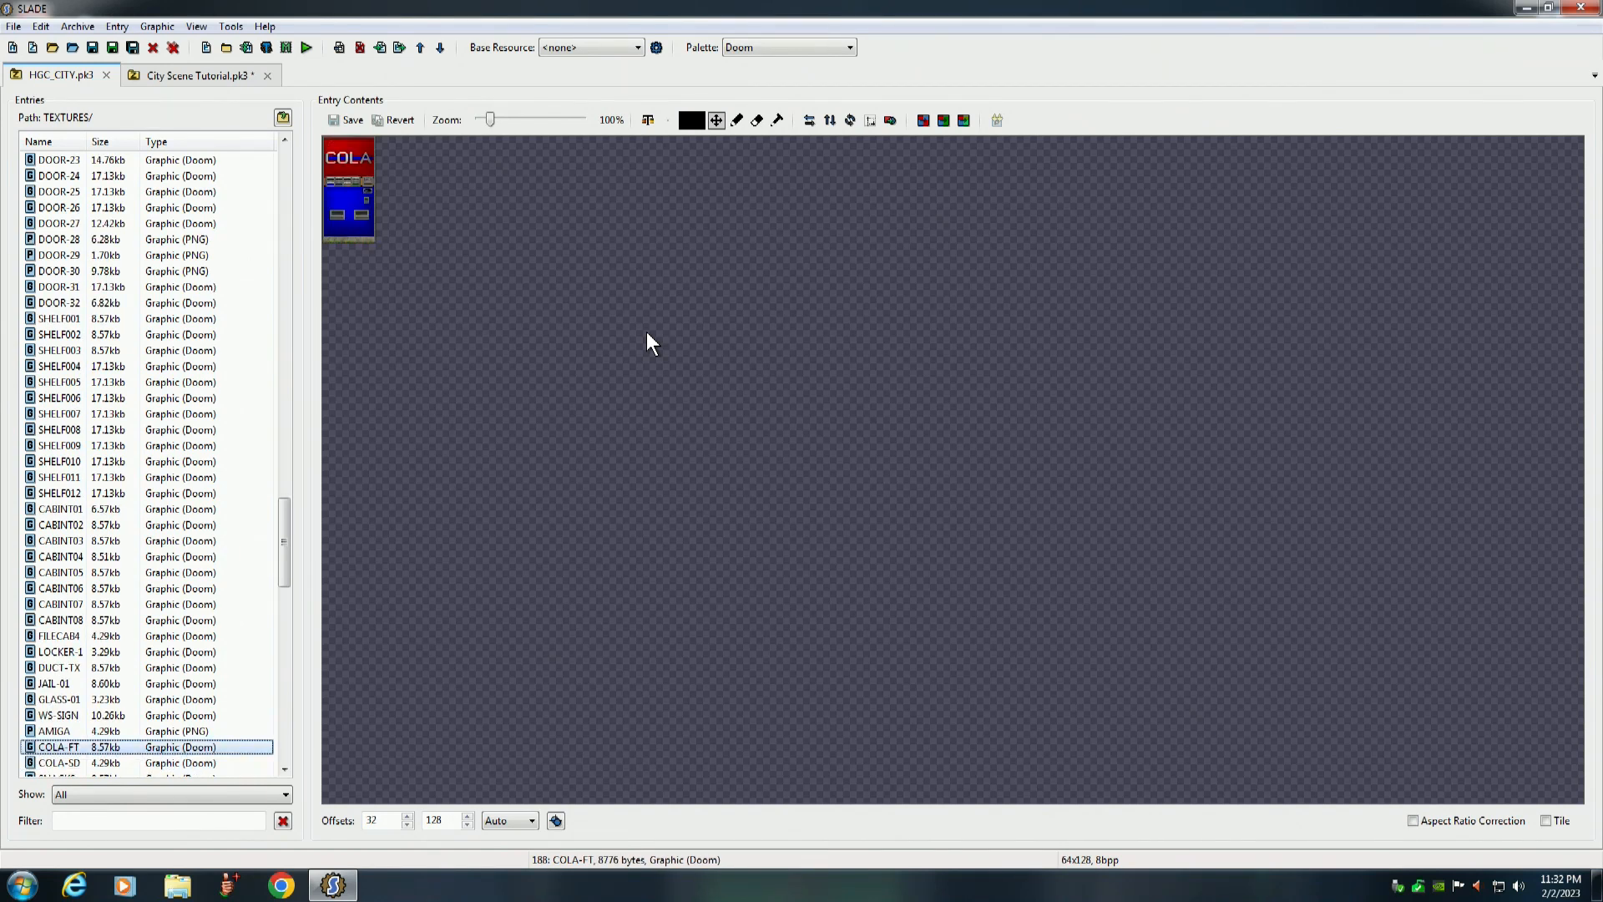
mouse_move(386, 222)
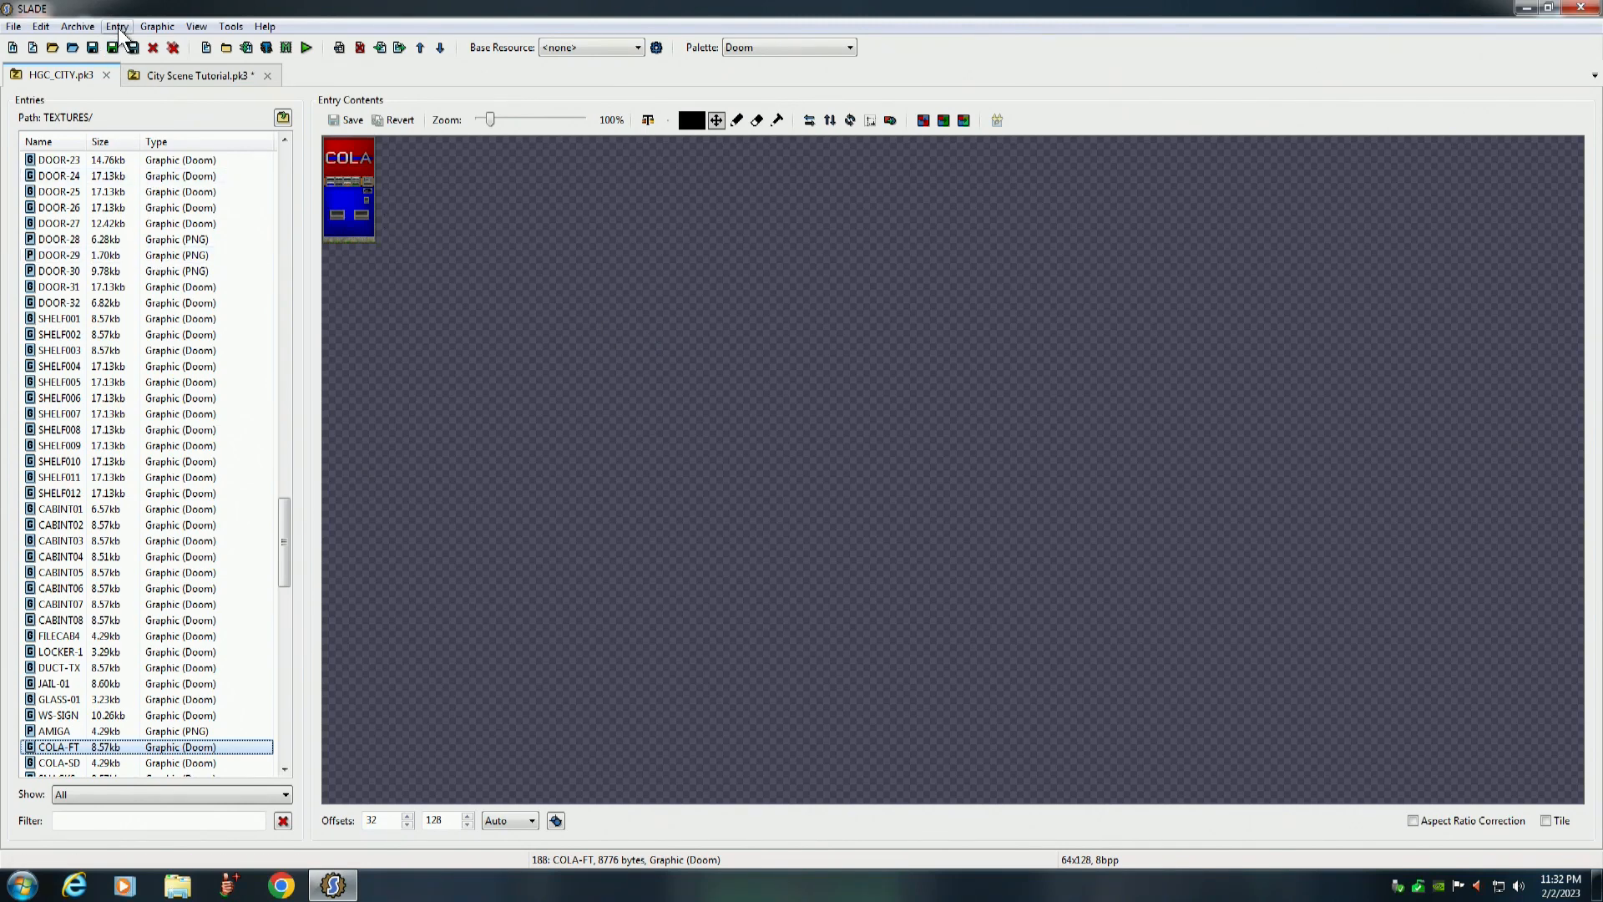
left_click(115, 25)
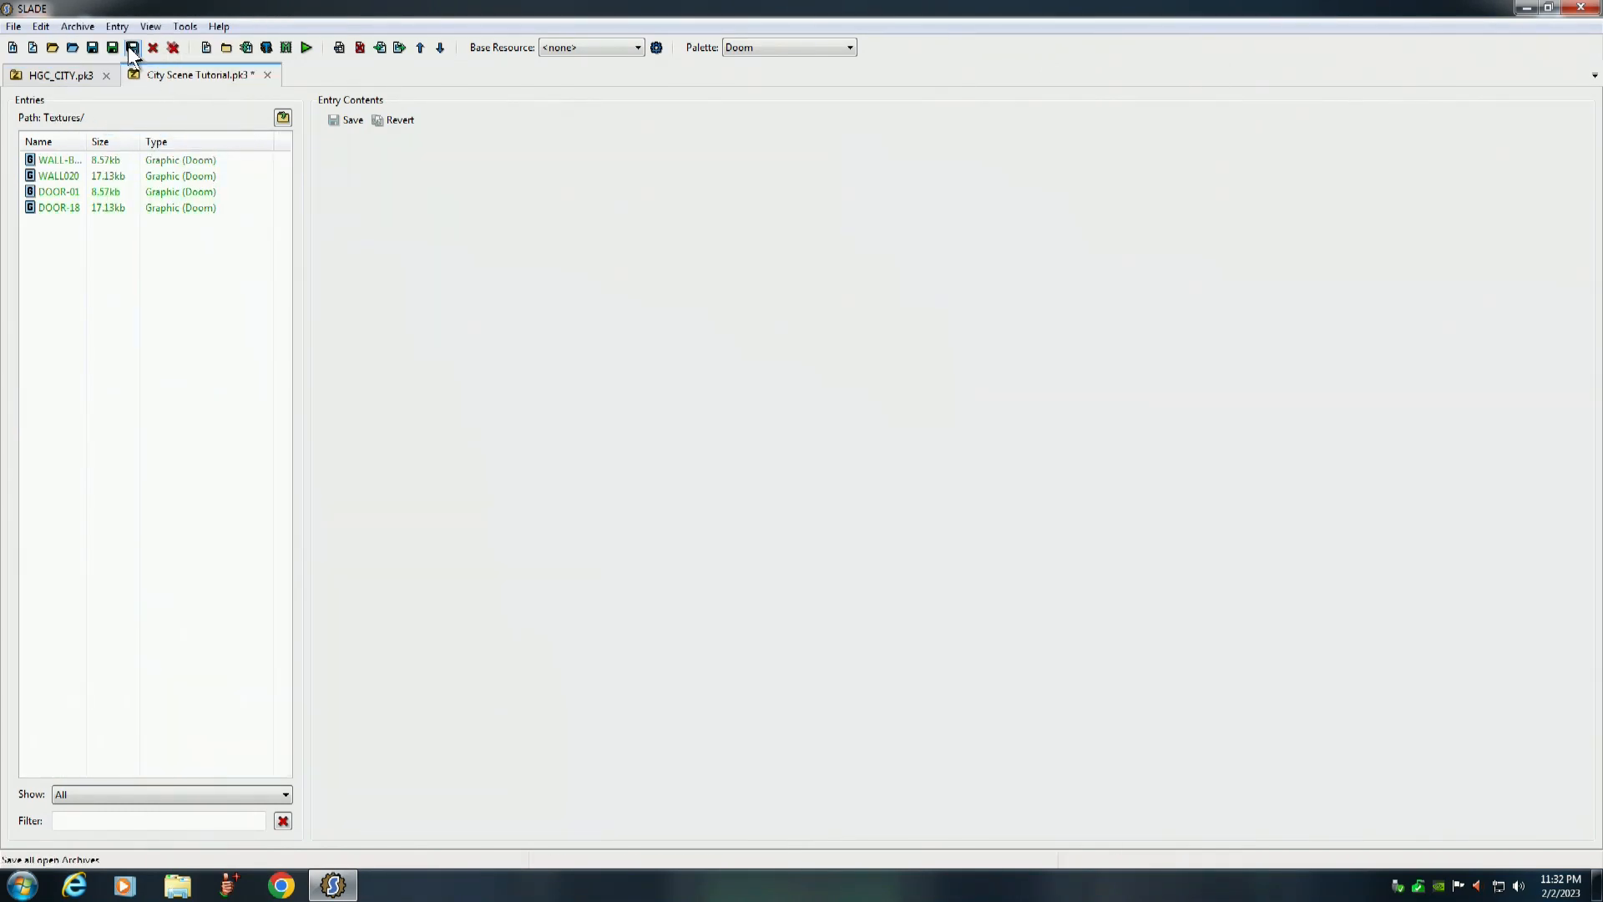
left_click(117, 25)
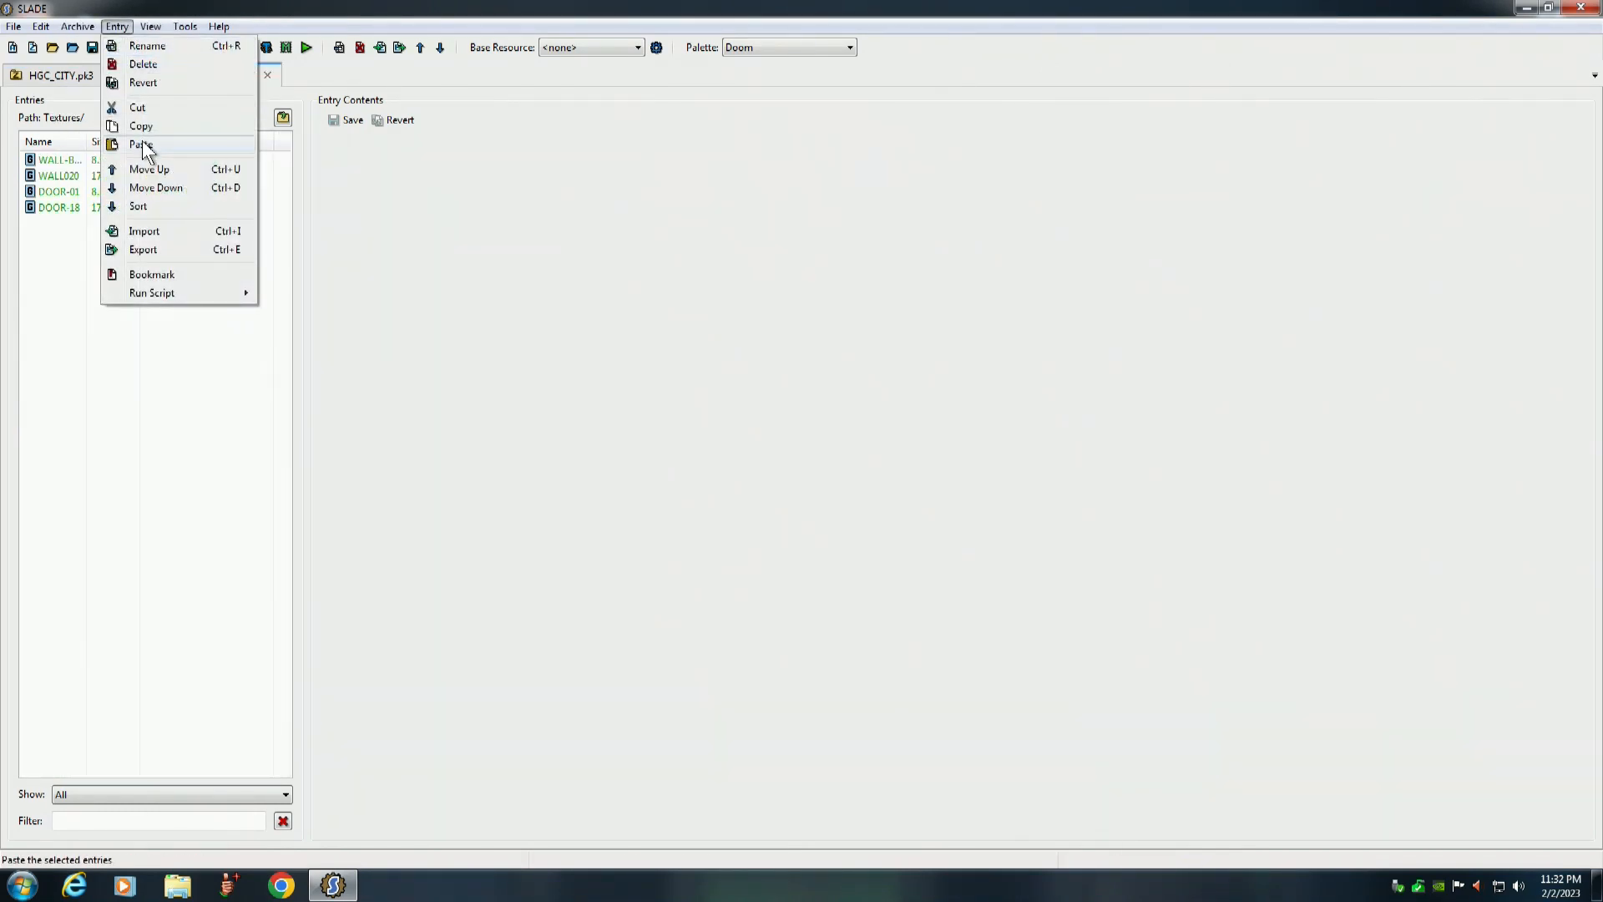
left_click(141, 144)
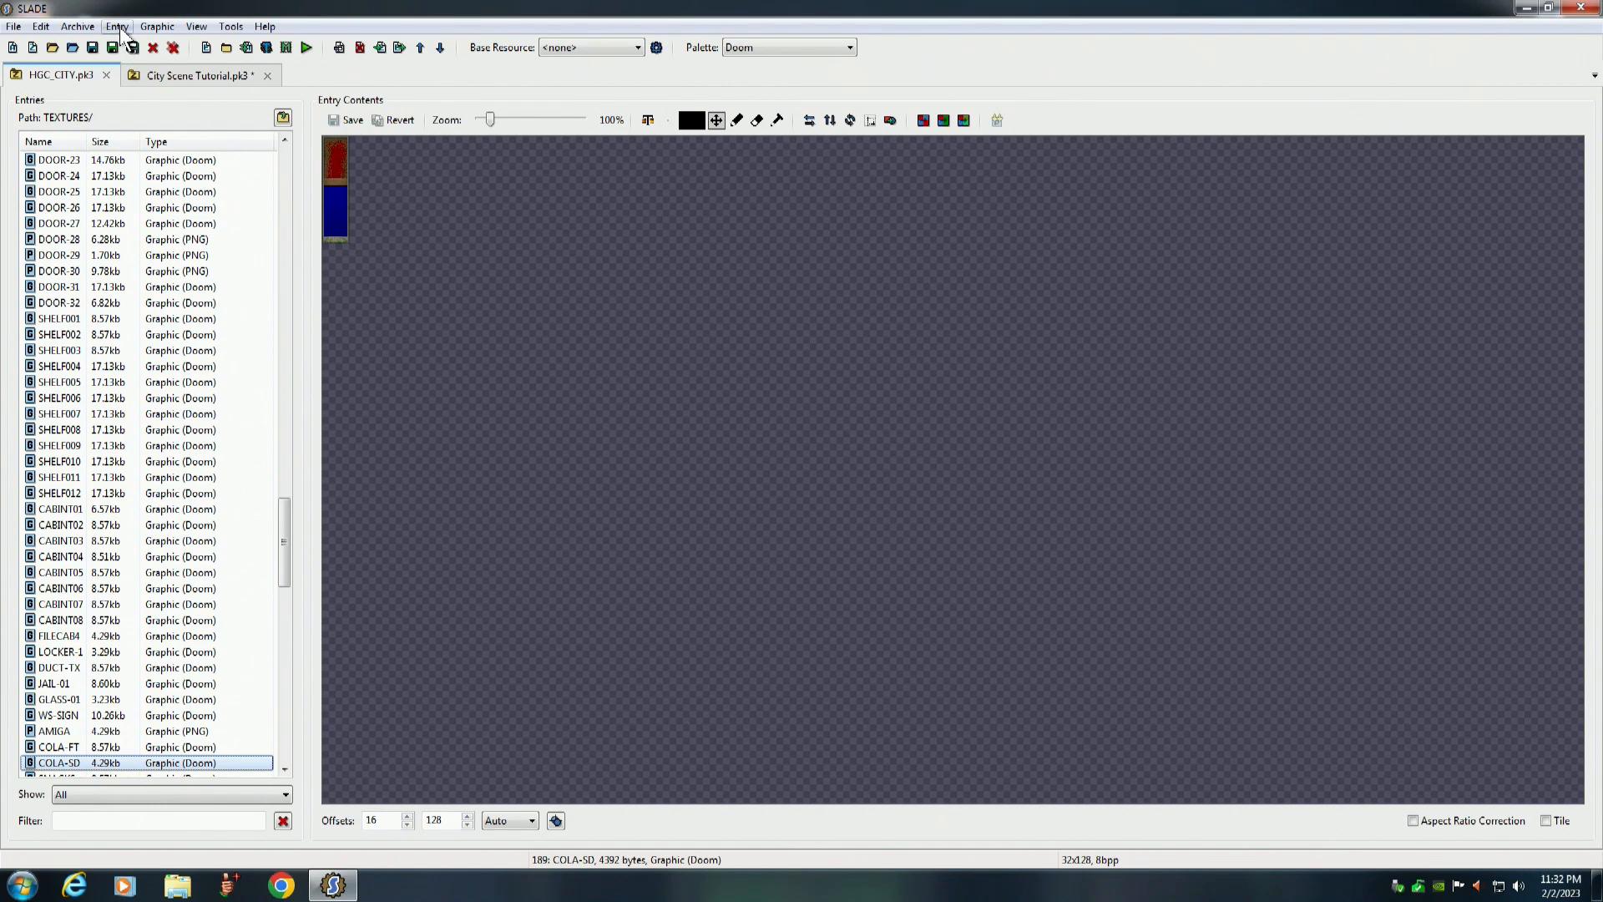
Copy COLA-SD and SNACKS-FT from HGC_CITY and paste each into the tutorial's Textures folder
left_click(115, 25)
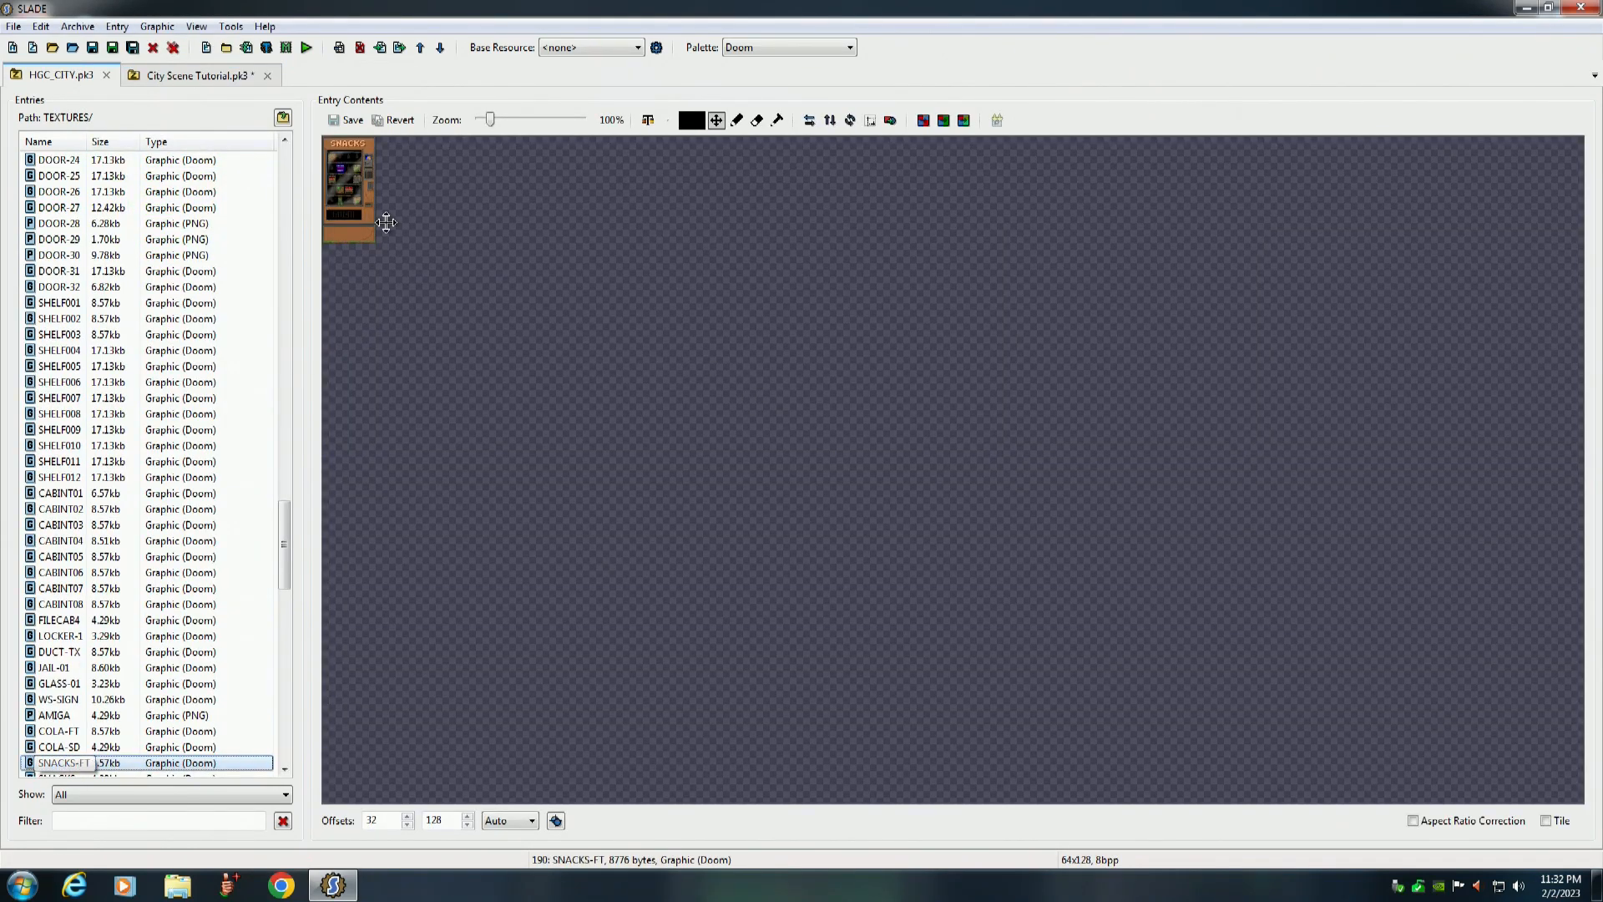
left_click(116, 25)
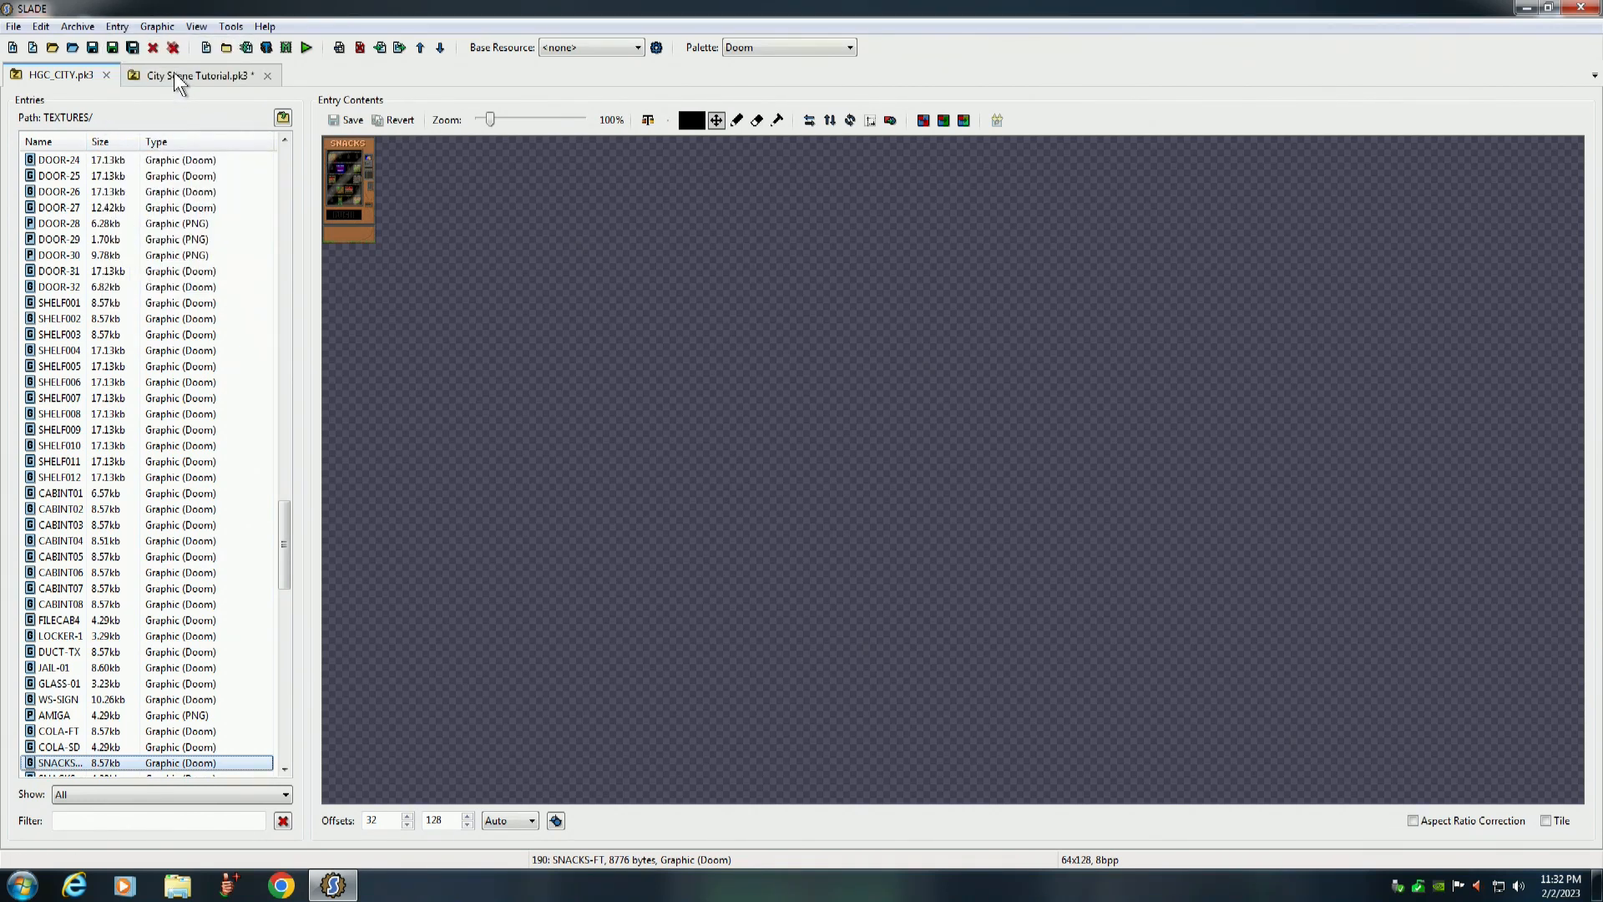
left_click(117, 25)
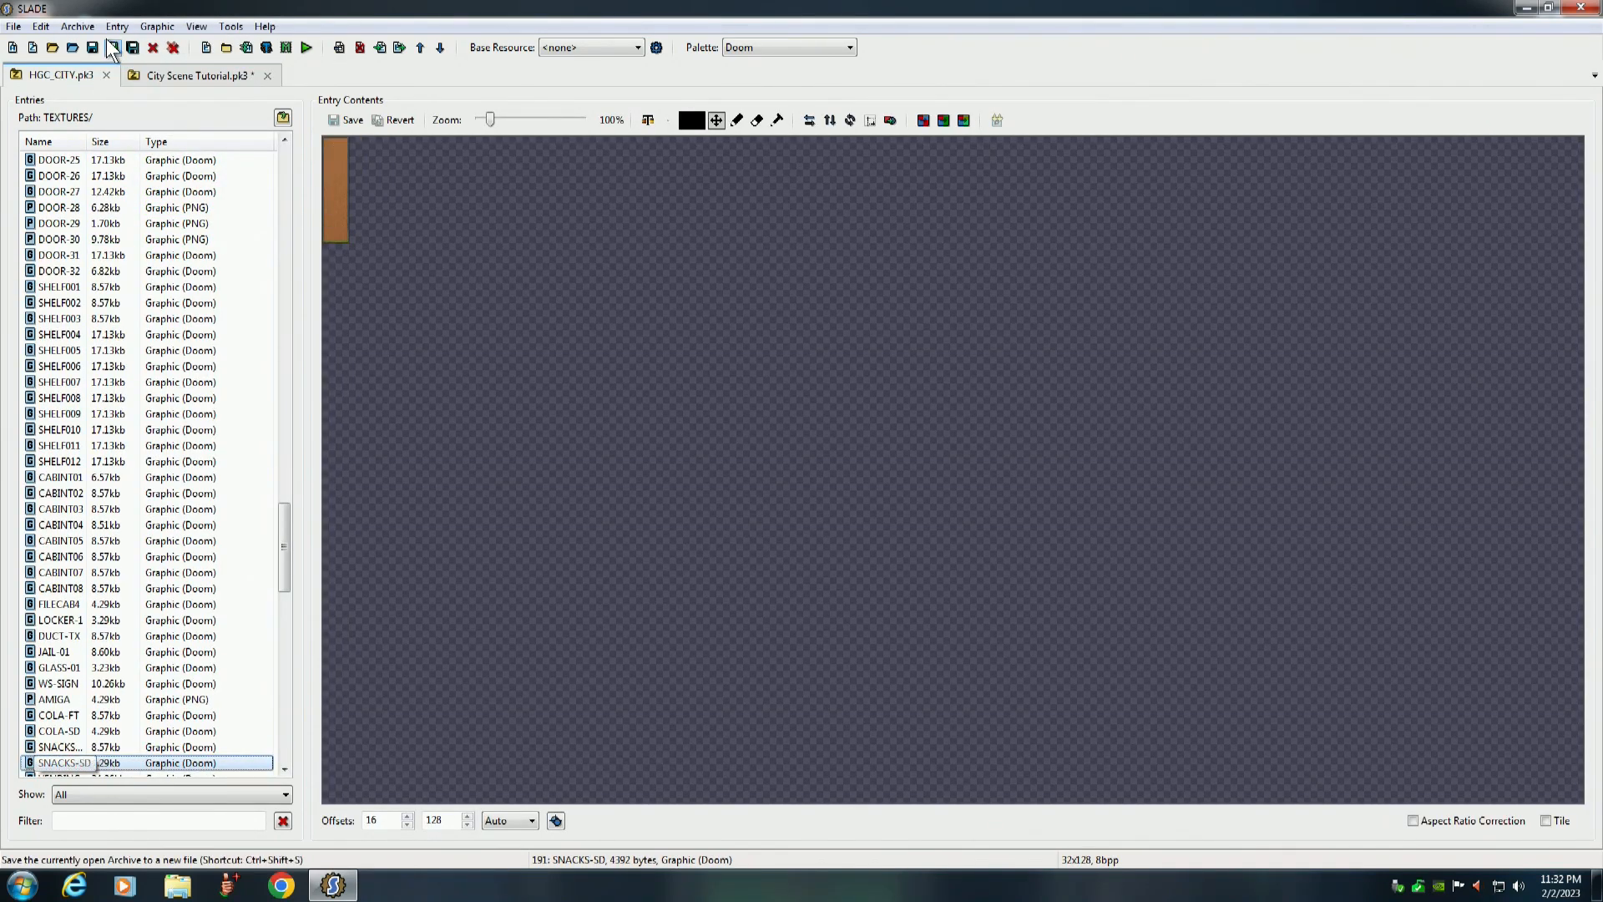
left_click(117, 25)
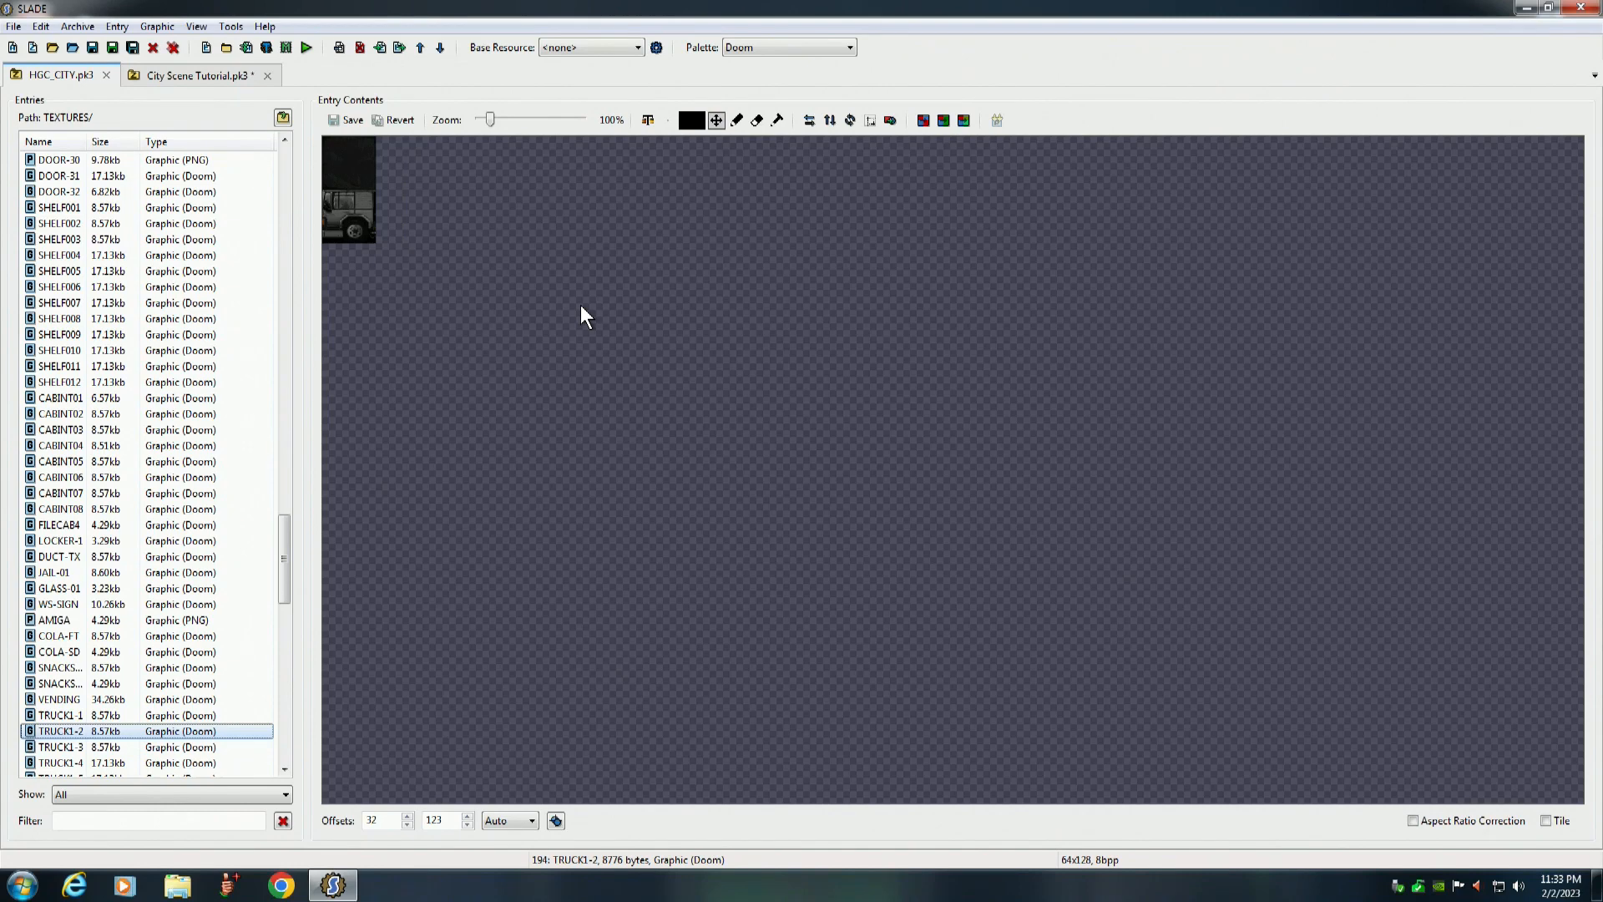
Select TRUCK1-1 through TRUCK1-6 together and copy them, then preview TRUCK2-1
left_click(58, 714)
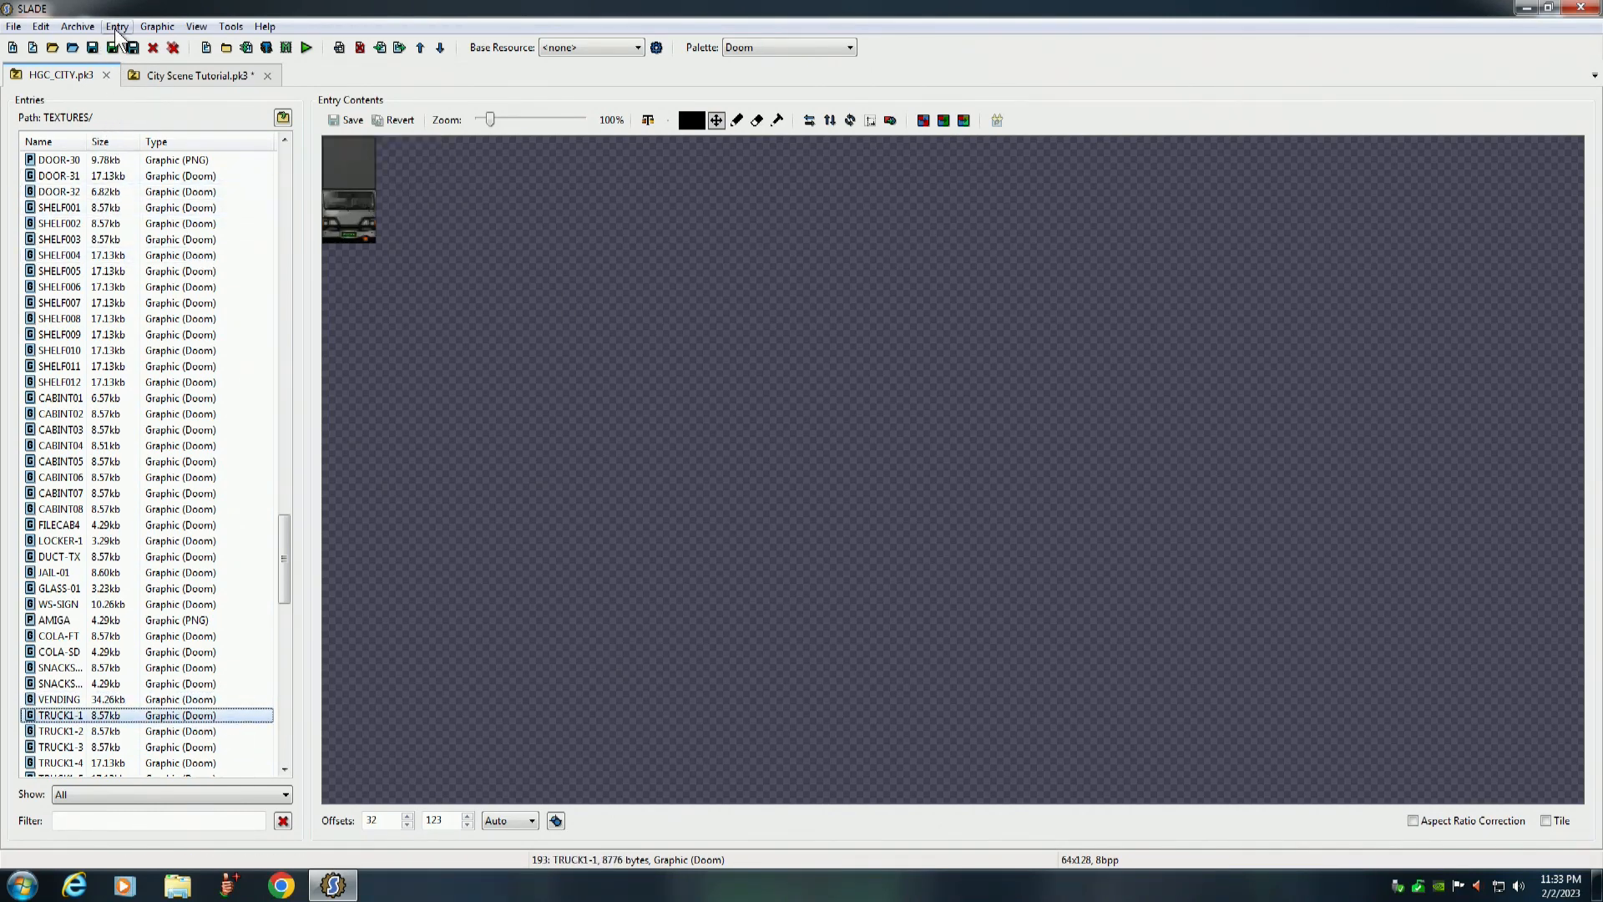
left_click(115, 25)
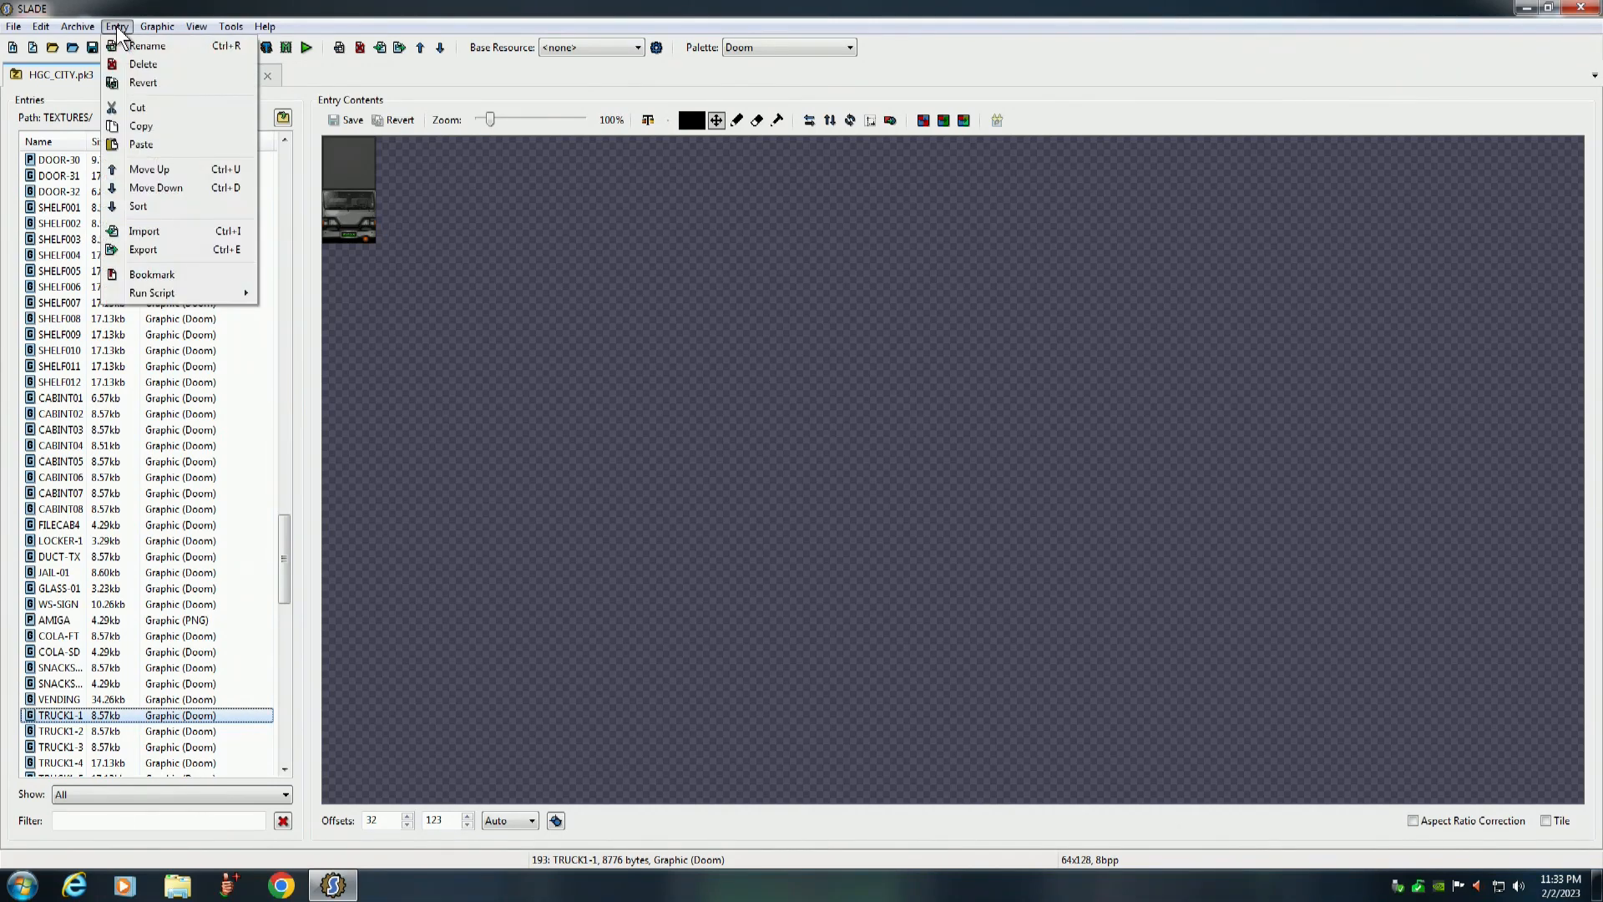
mouse_move(450, 397)
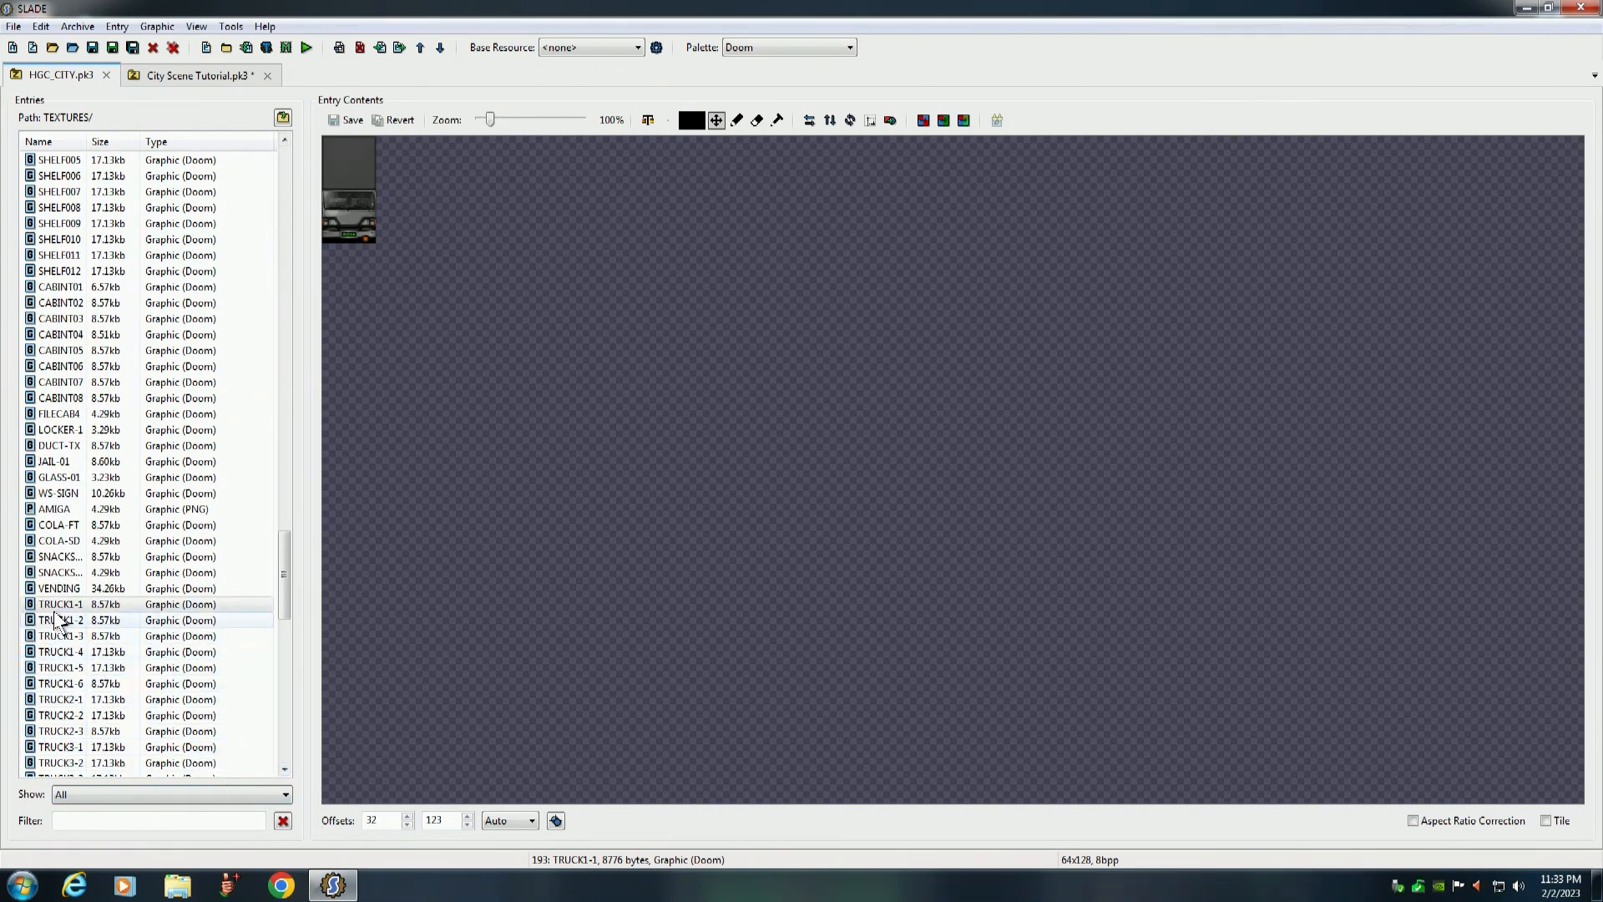
left_click(60, 605)
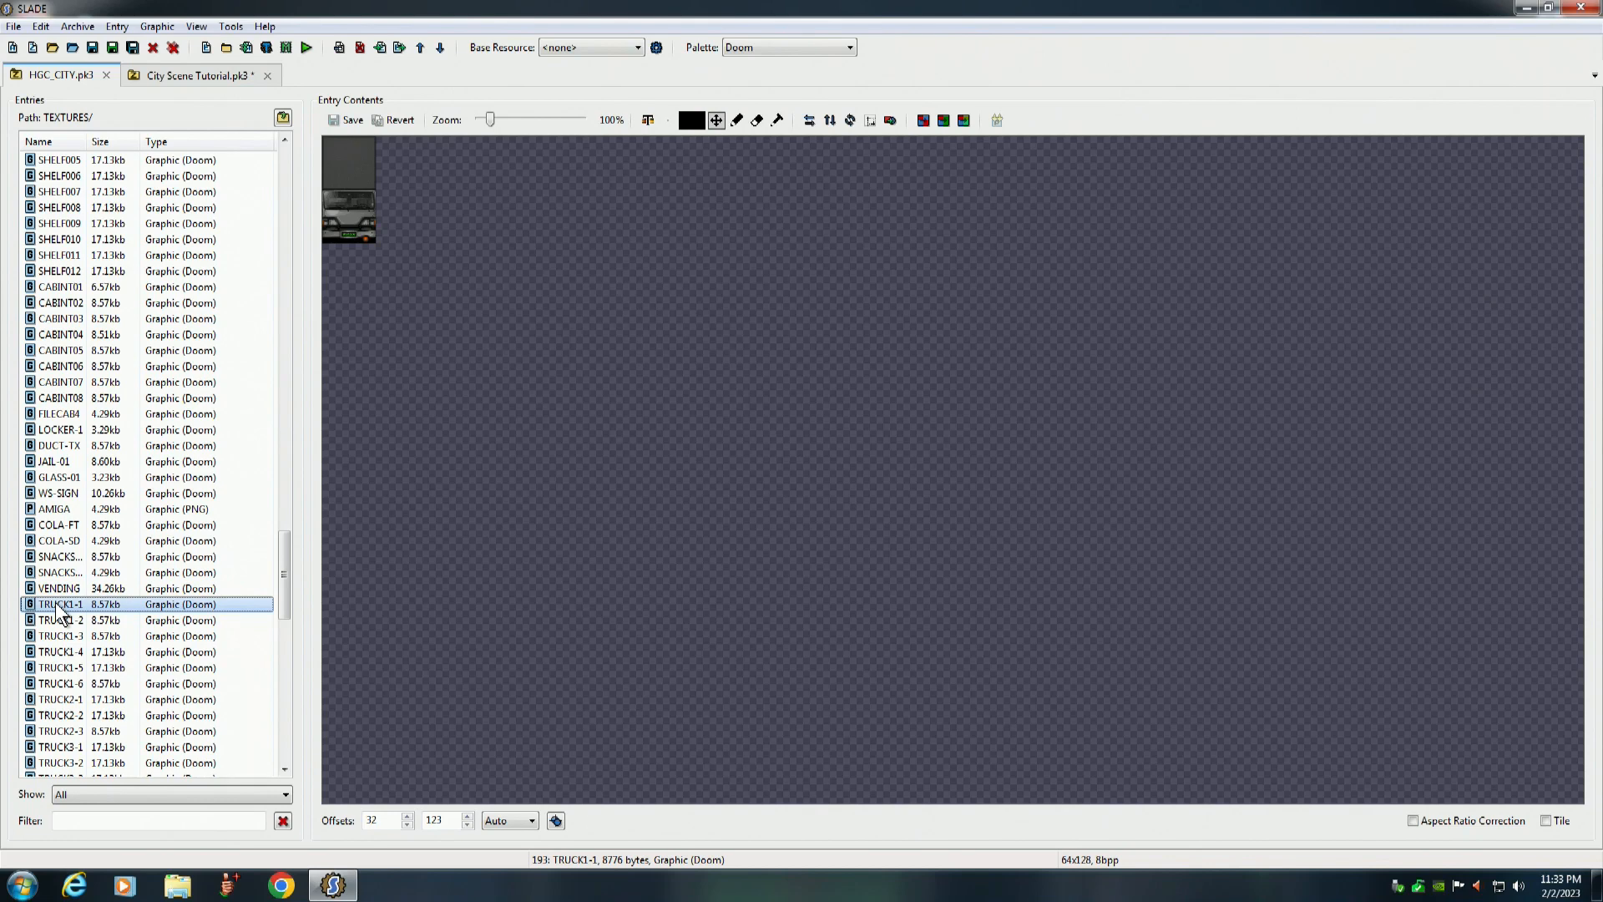
mouse_move(65, 683)
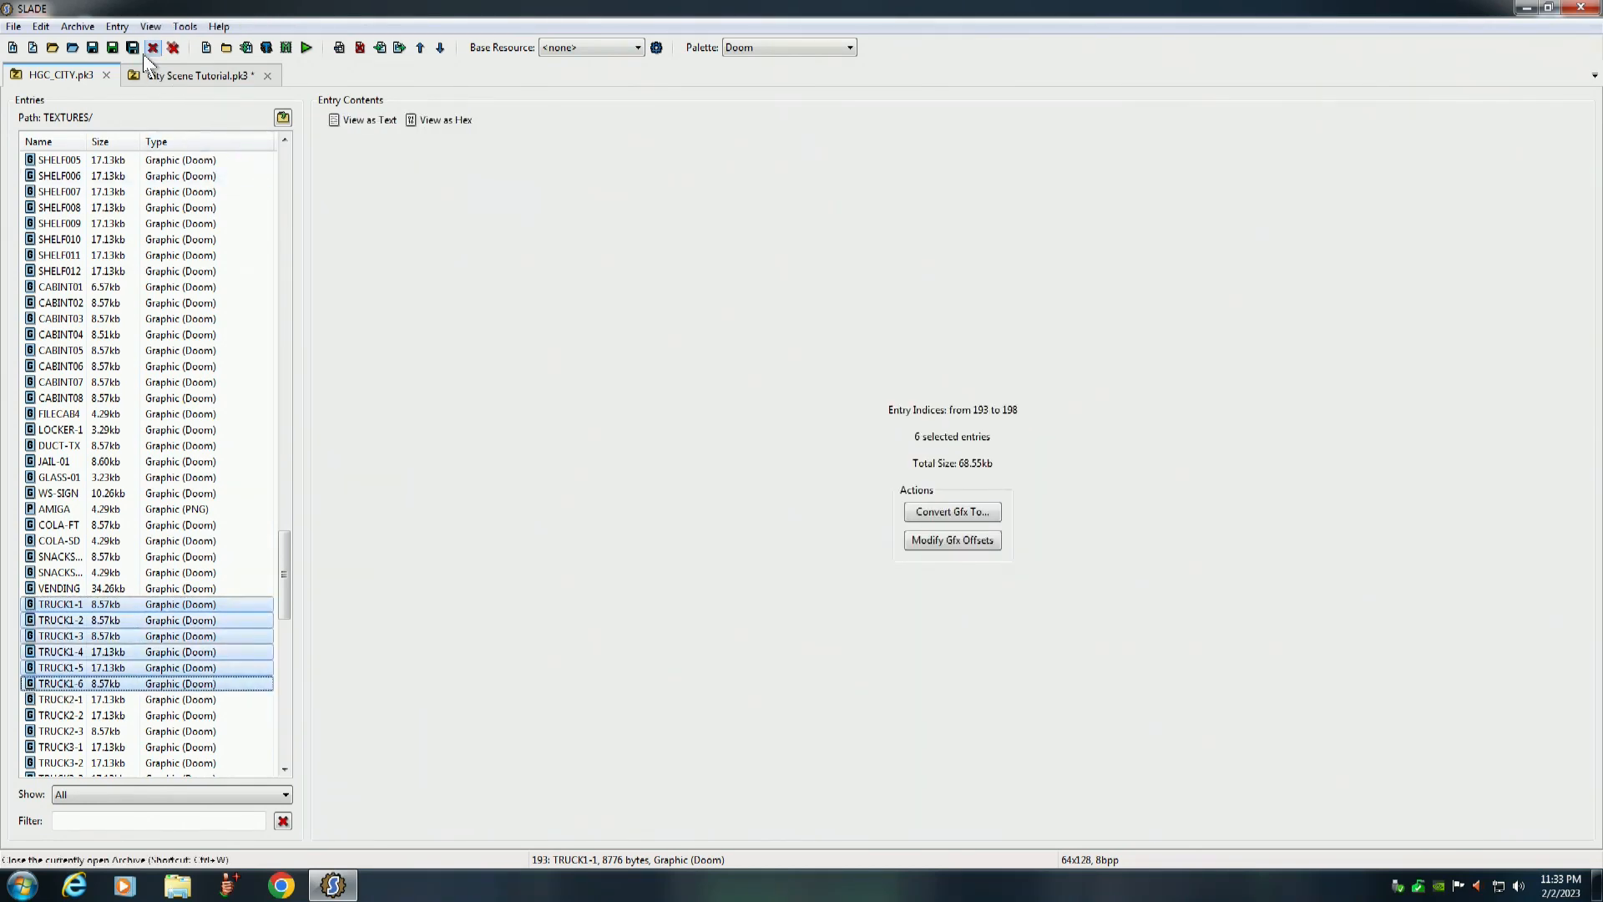
left_click(117, 25)
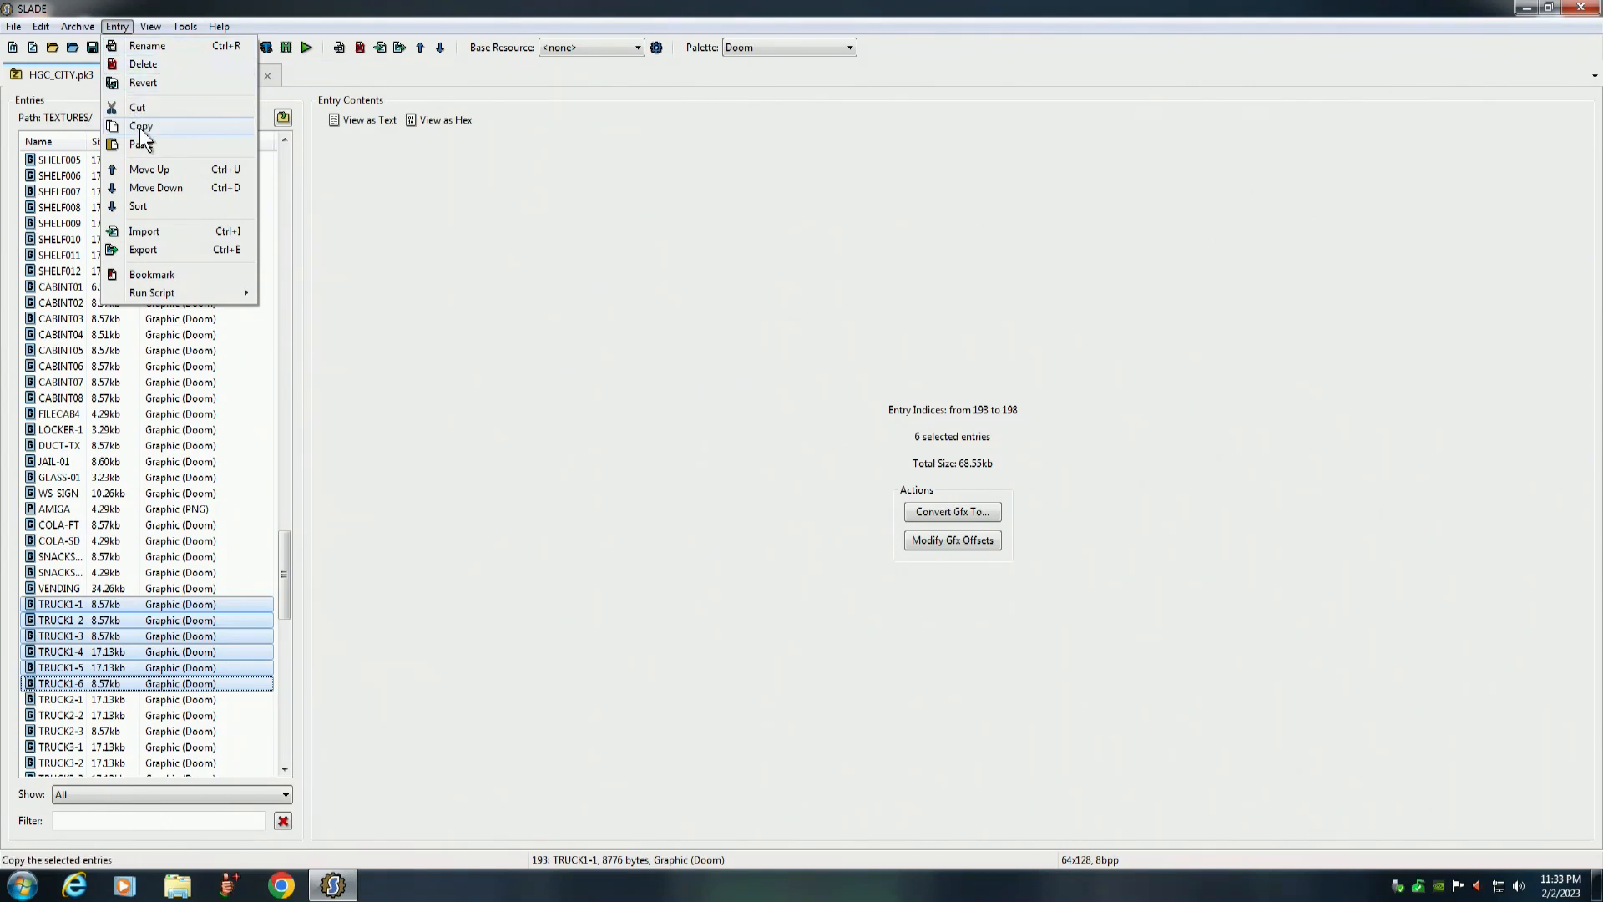
left_click(140, 126)
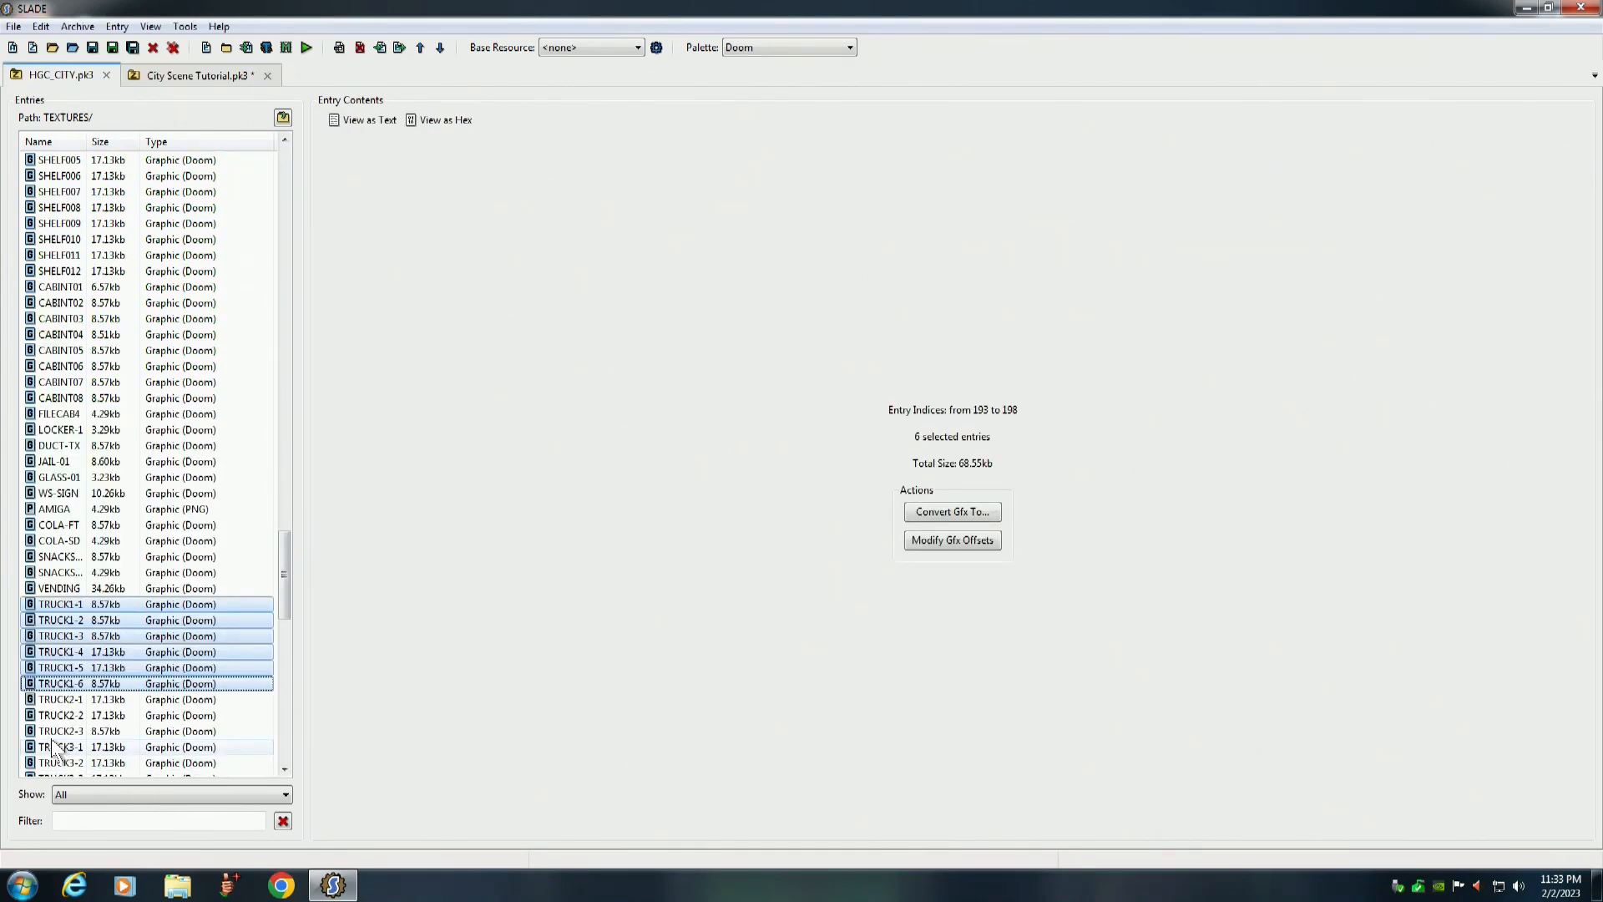
left_click(59, 700)
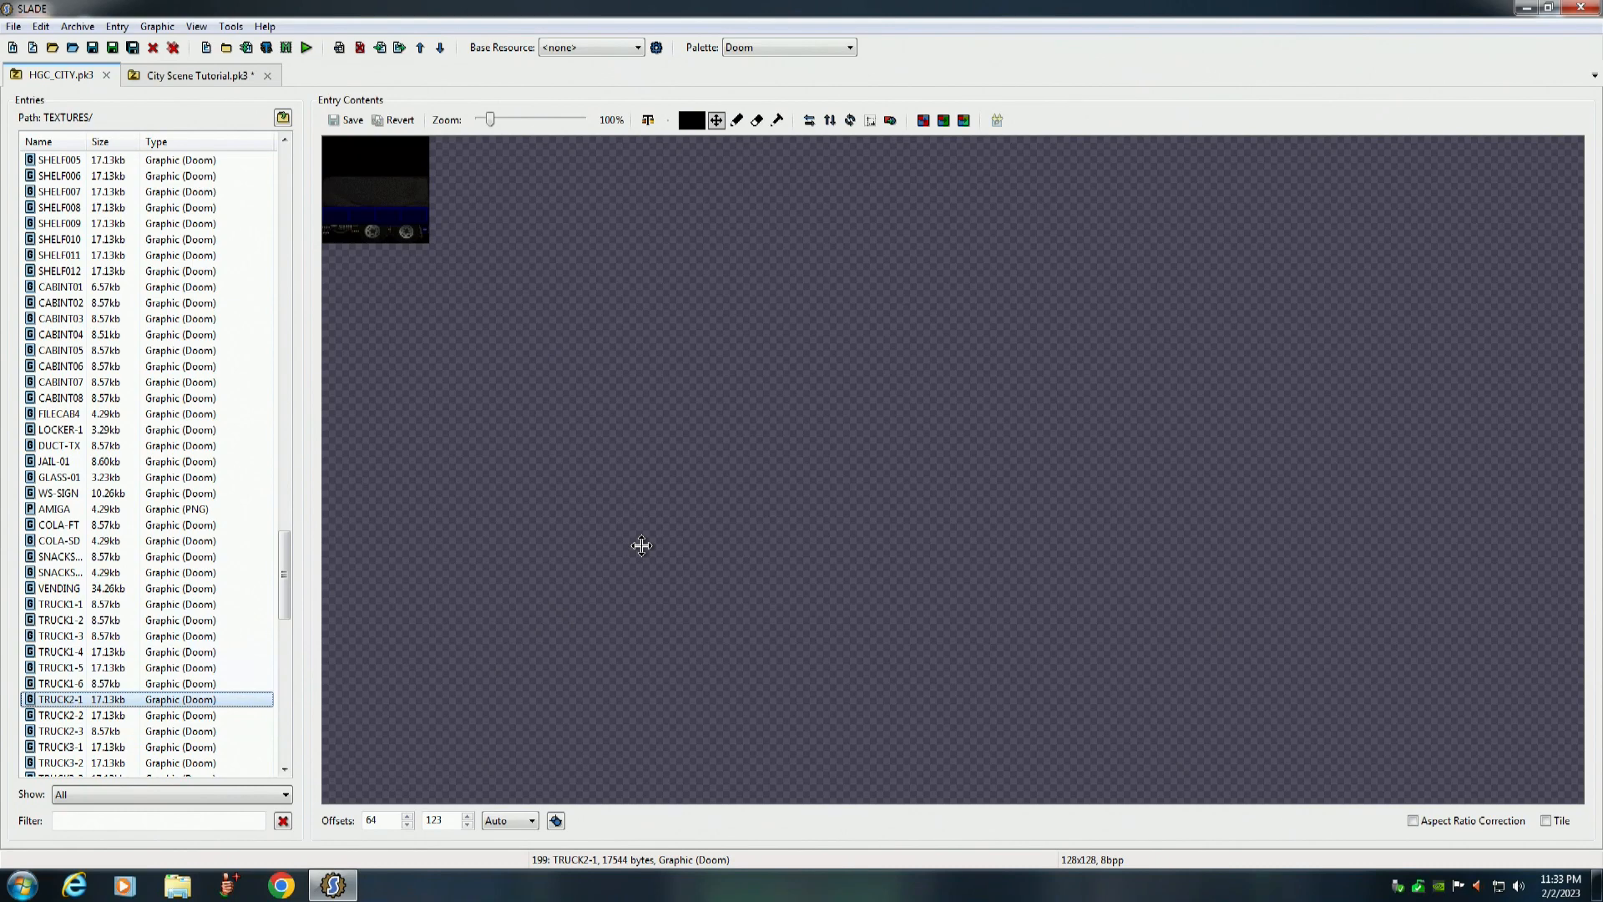
Preview CC-BLU-L, the STORE-02 pizza front and WDGATE01, settling on the STORE-06 coffee shop front
left_click(60, 763)
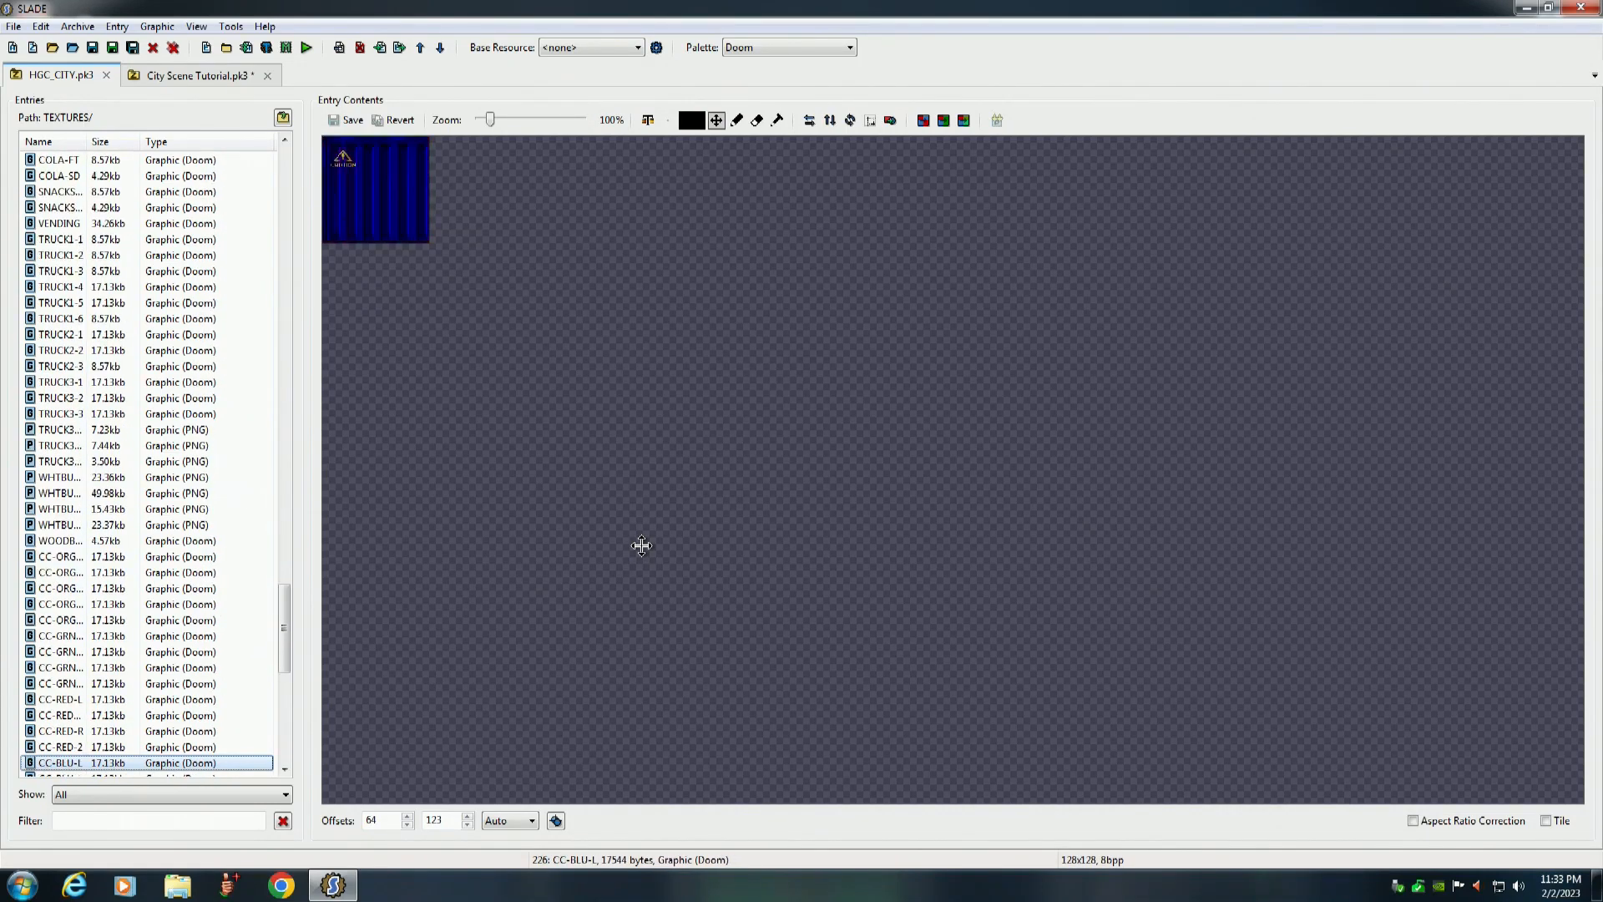
left_click(58, 746)
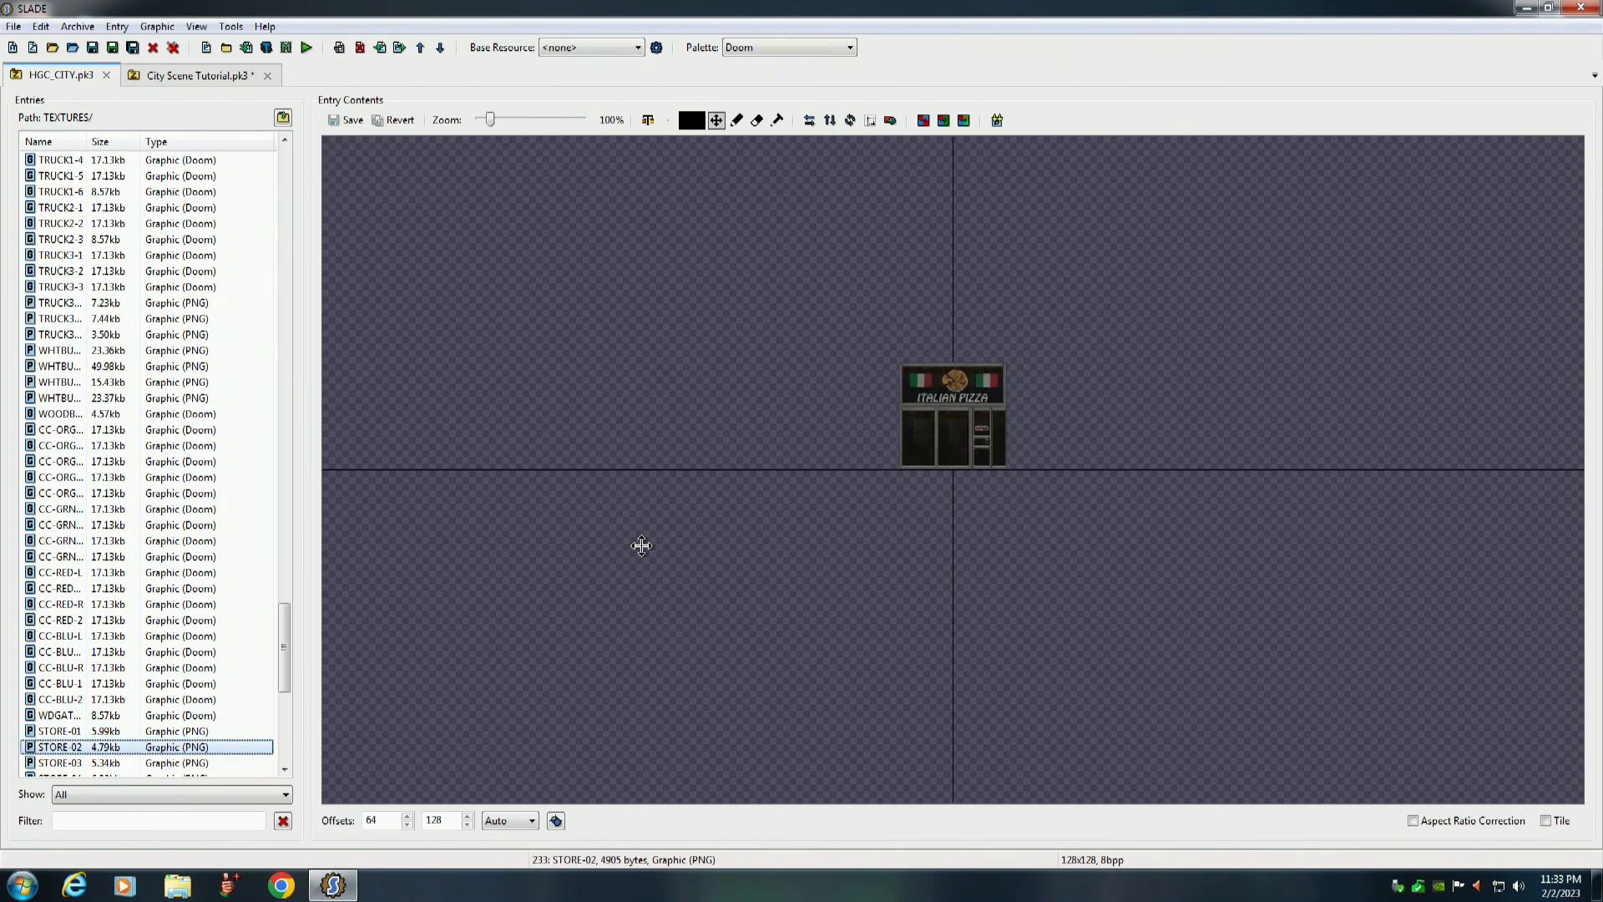
left_click(61, 714)
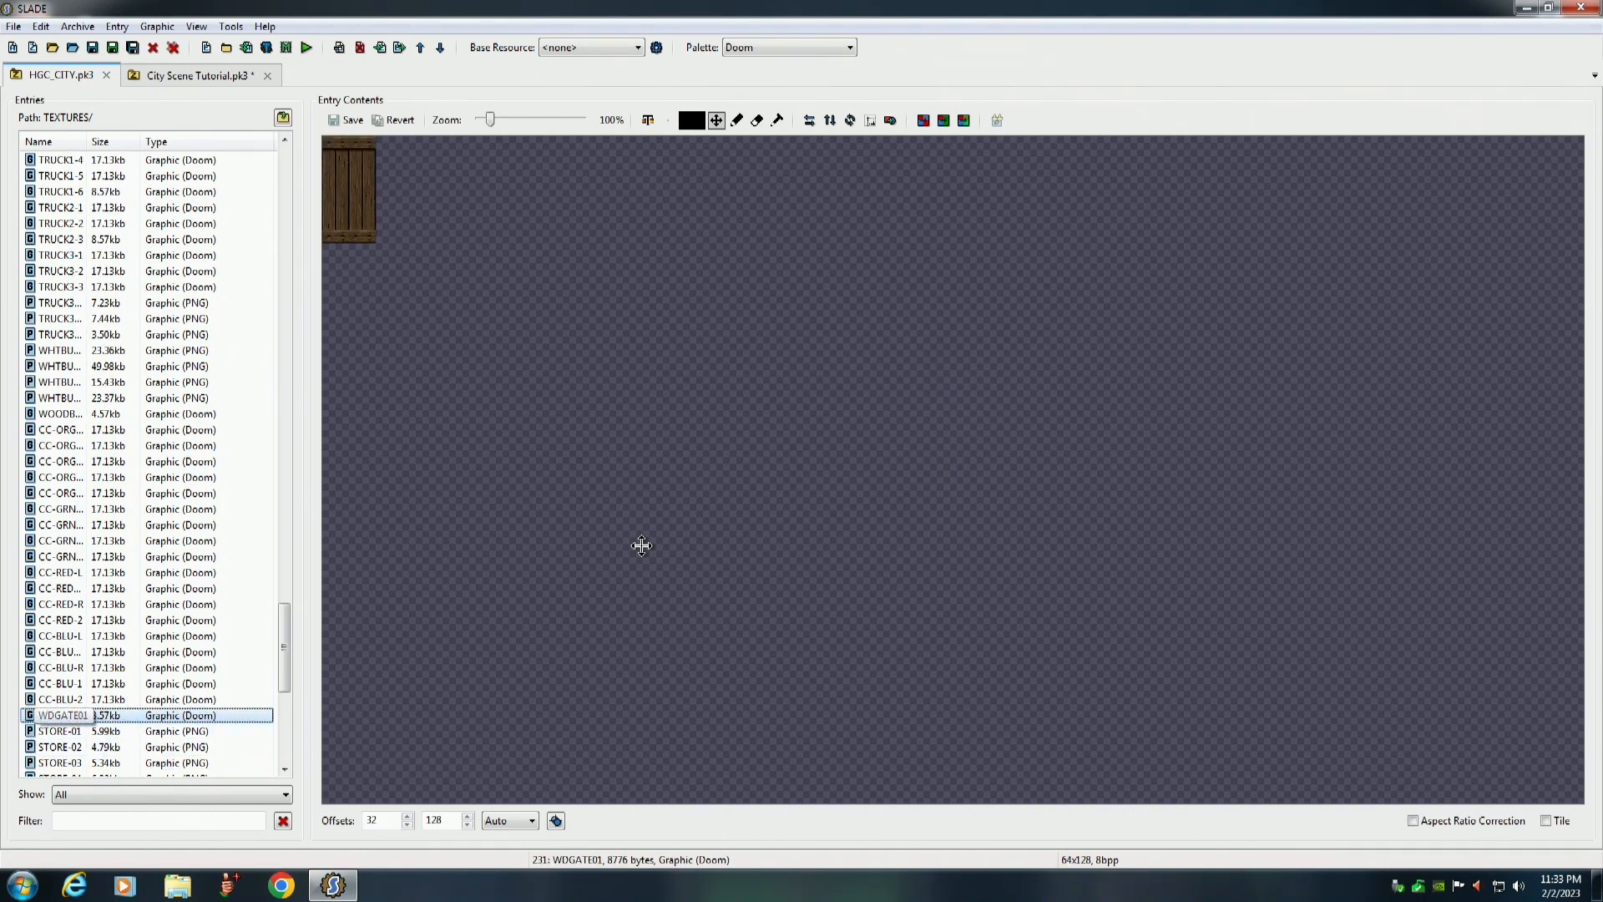
left_click(60, 763)
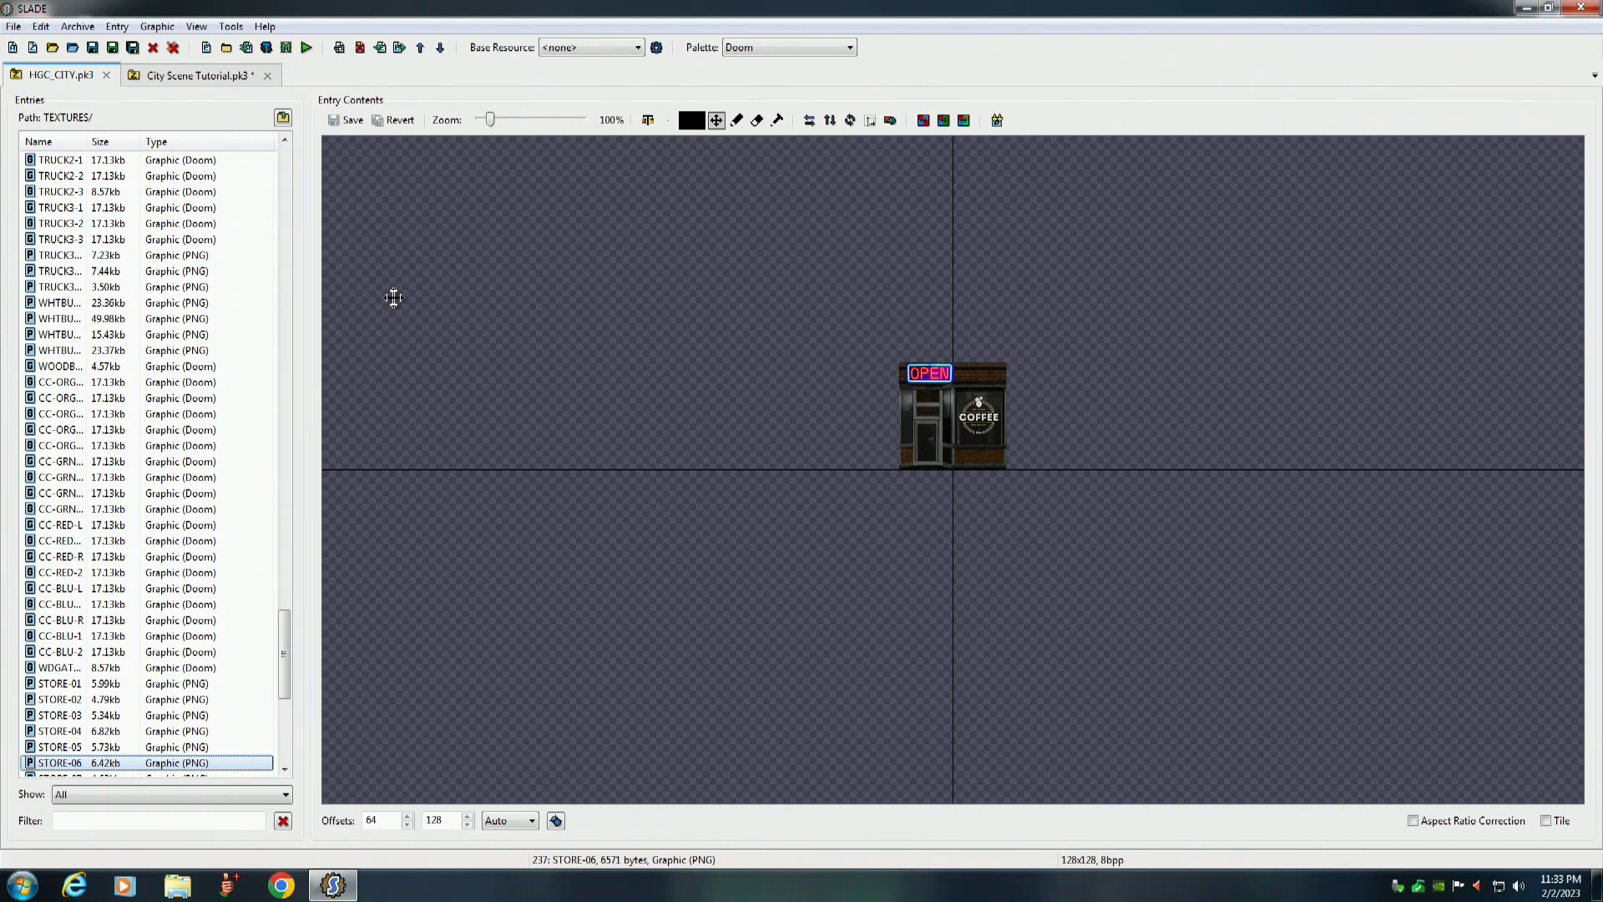
mouse_move(322, 245)
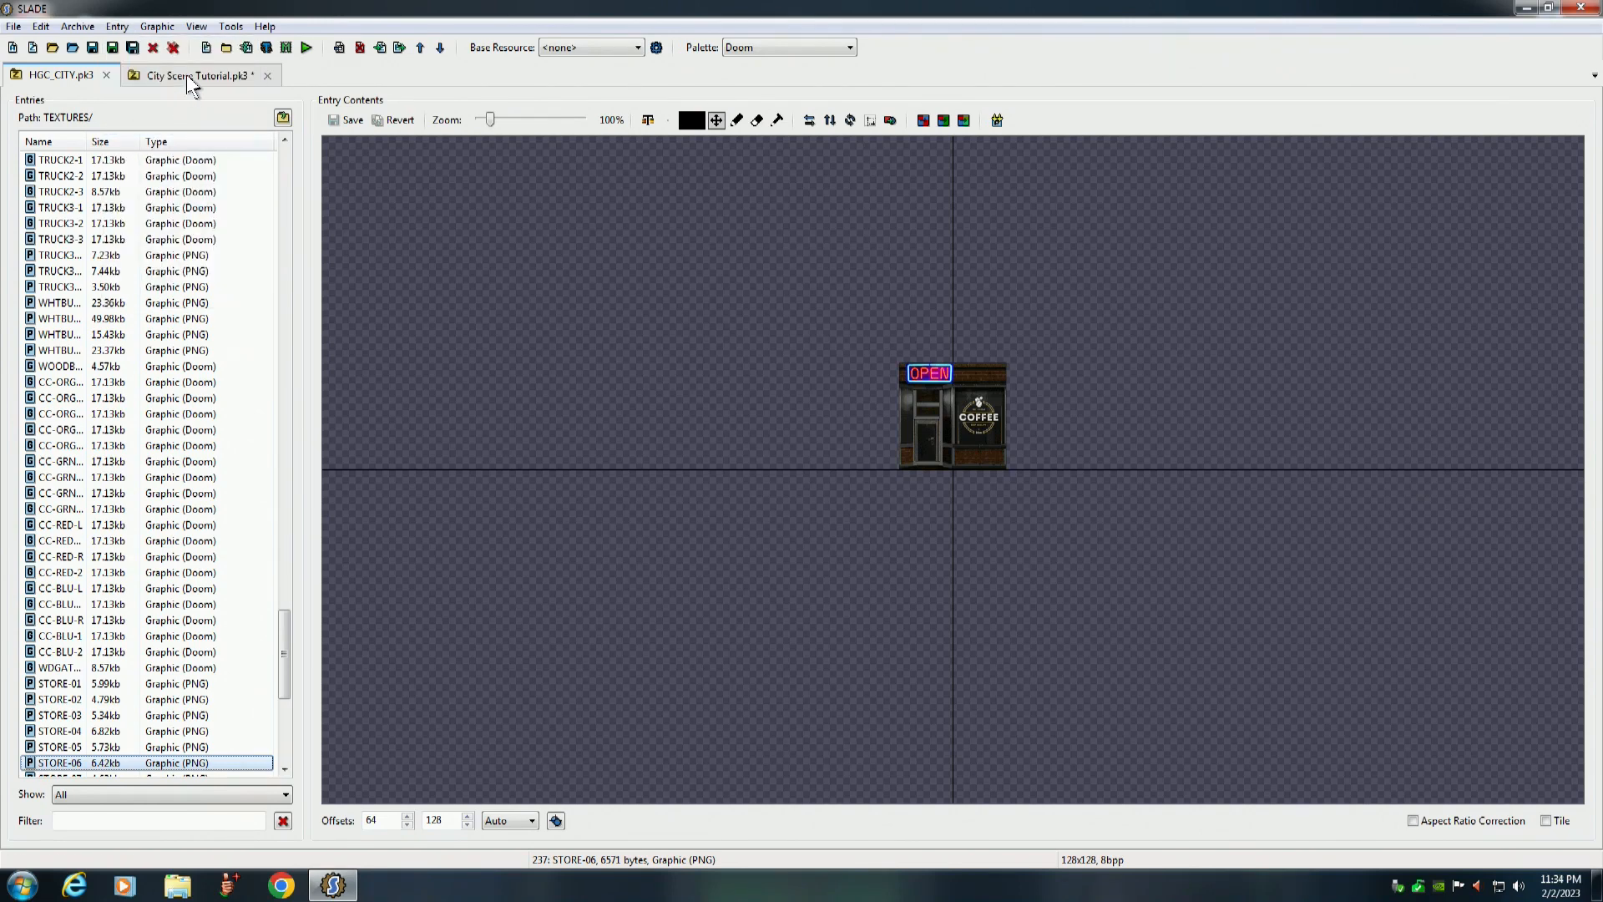
Copy STORE-08 and the PALLET graphic across to the tutorial archive, then preview CABLE-HK
left_click(116, 25)
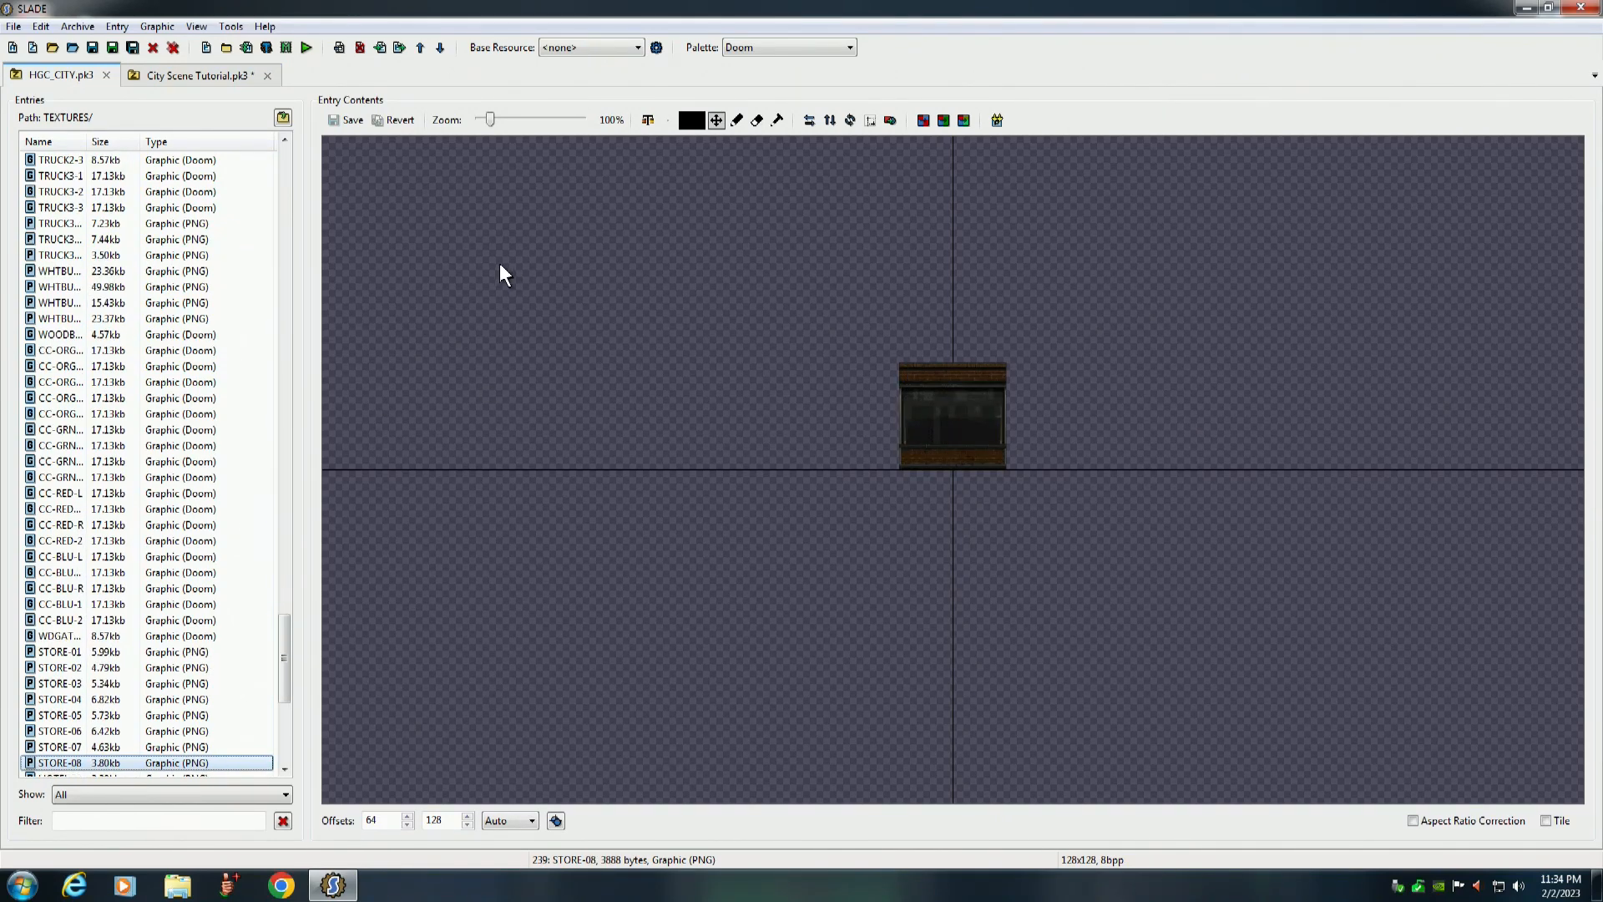
left_click(115, 25)
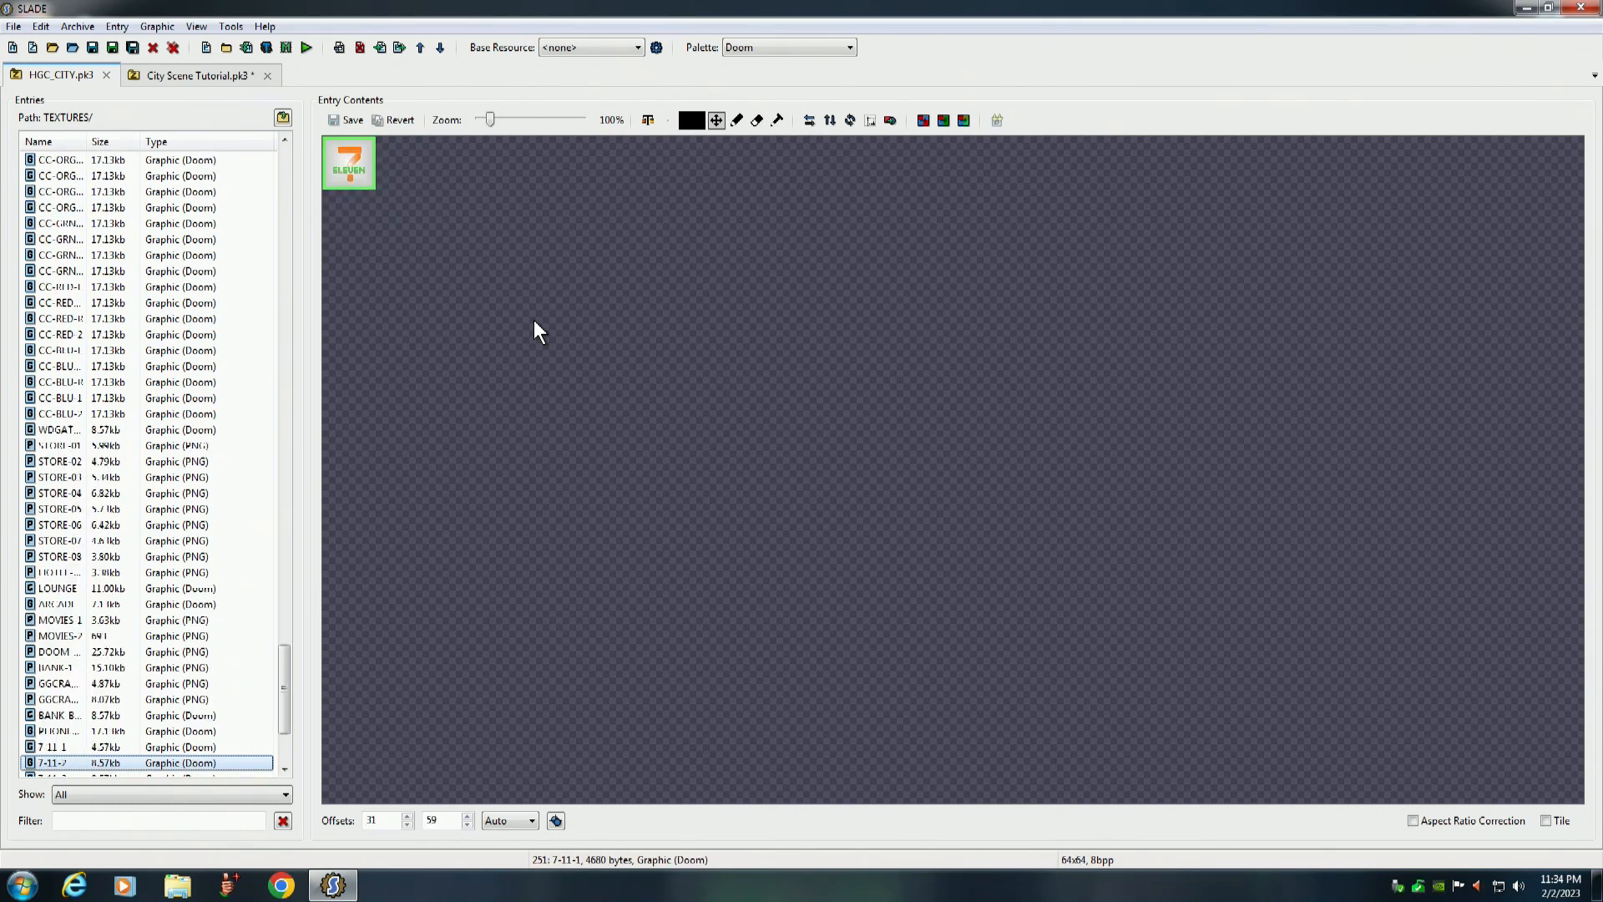
left_click(57, 761)
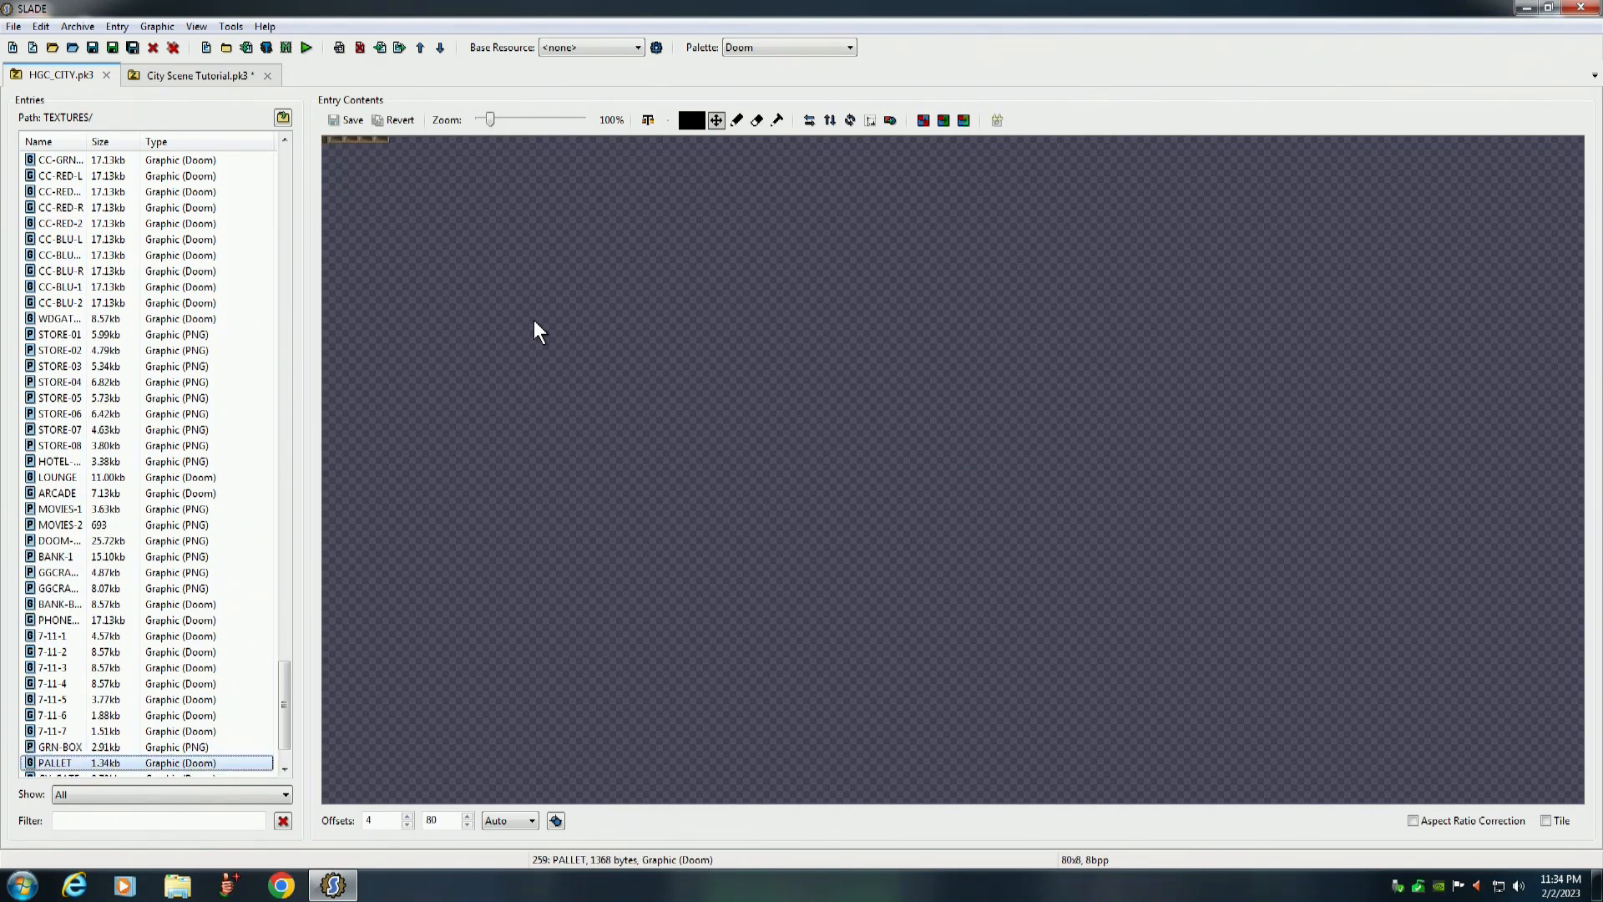
left_click(59, 762)
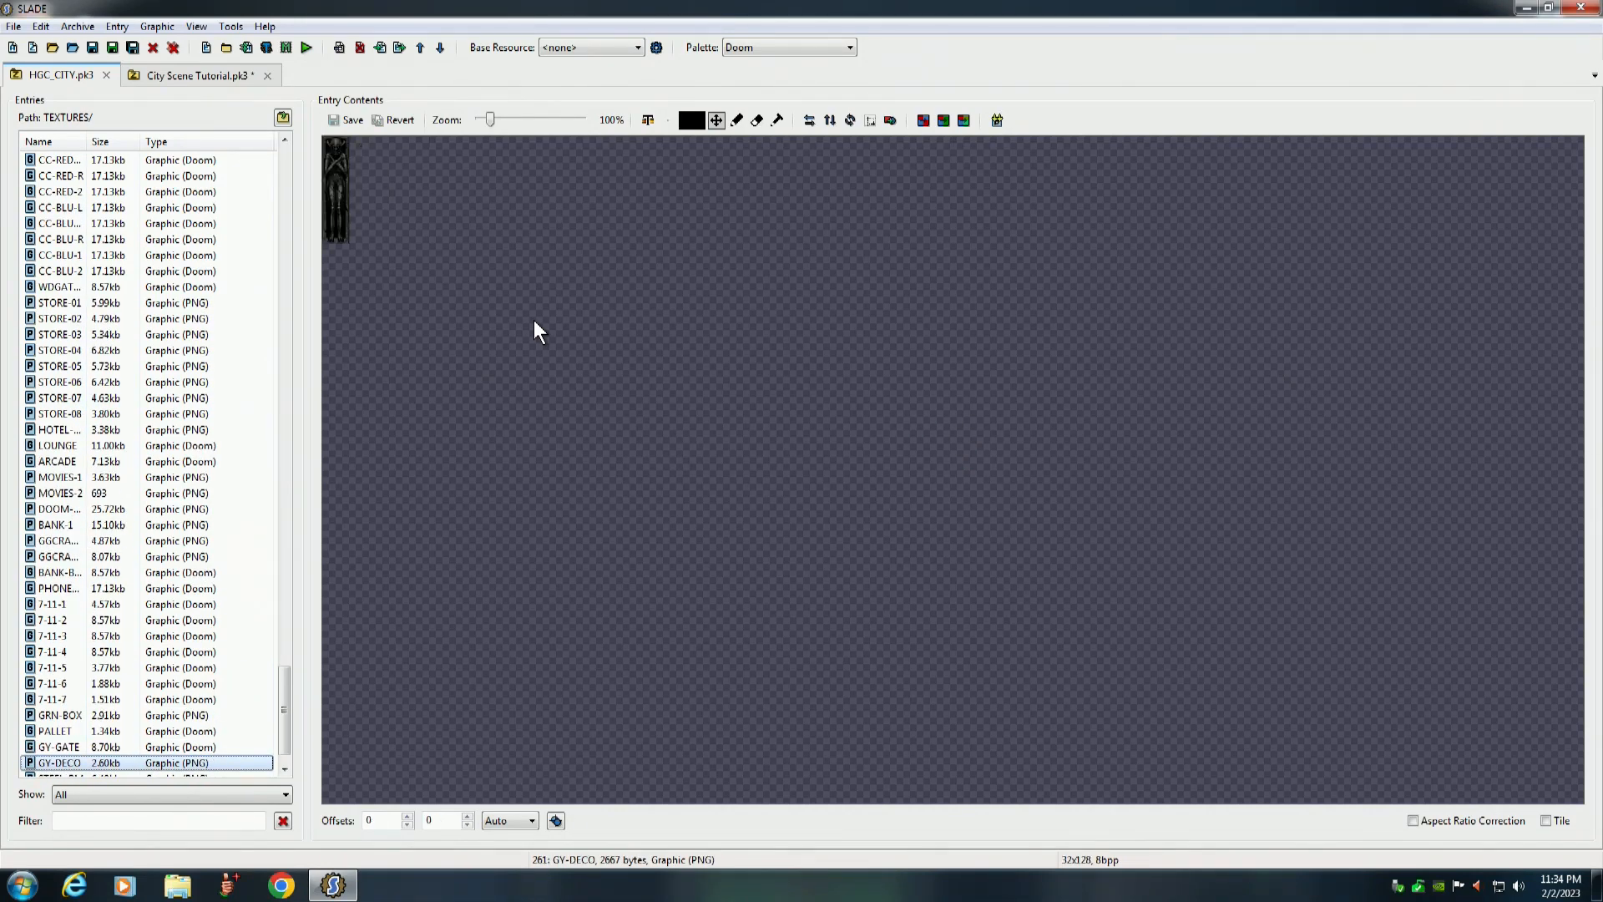
left_click(55, 730)
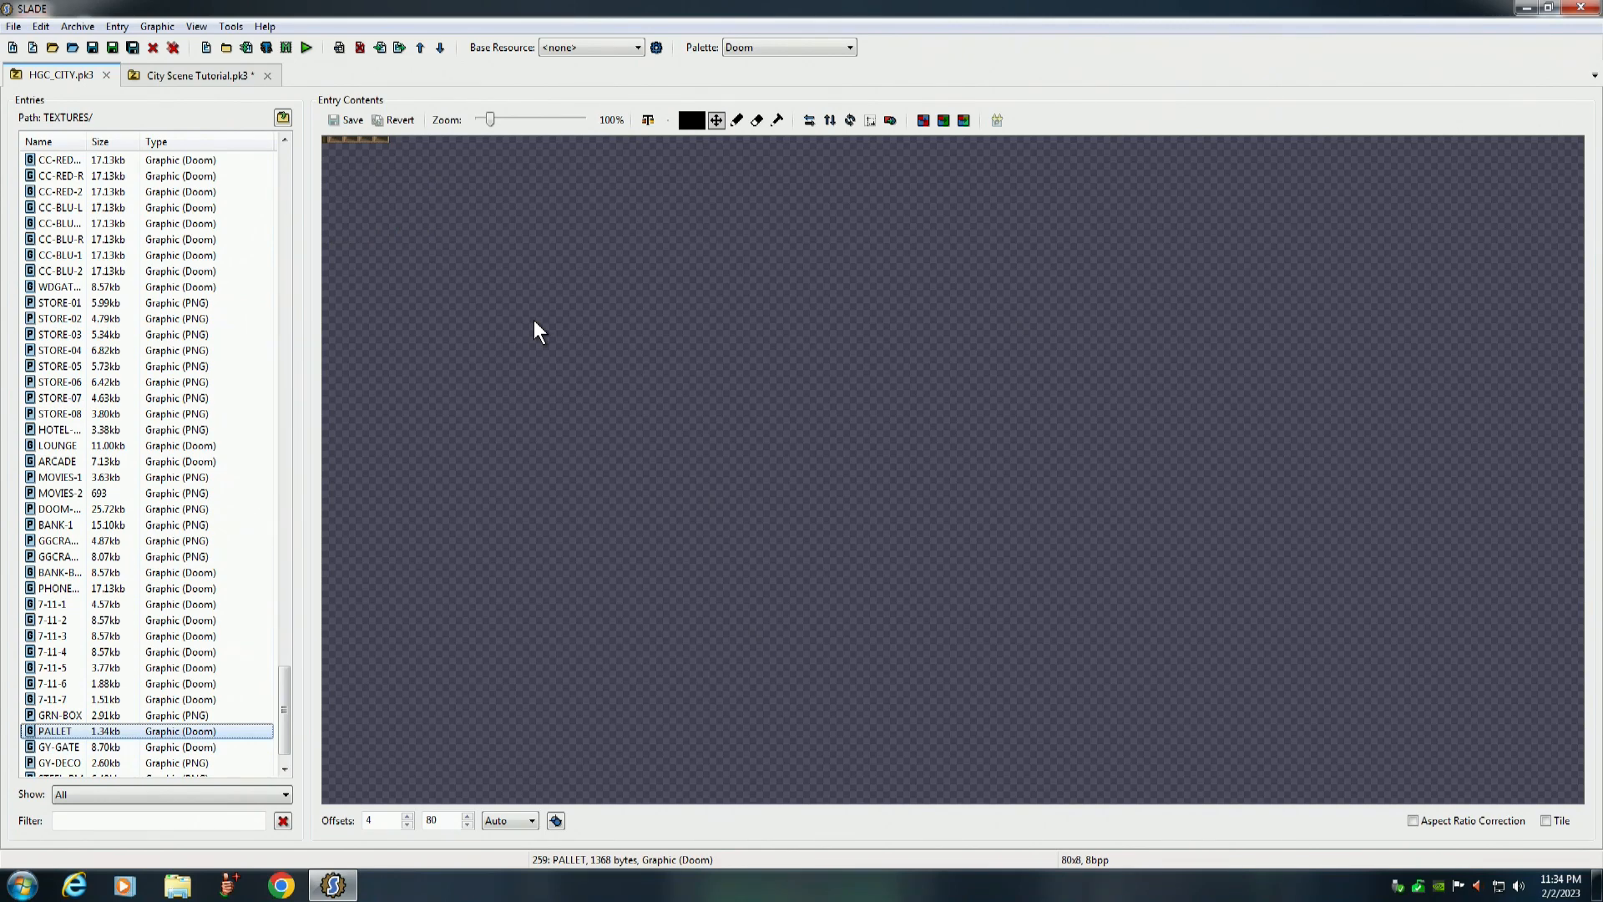
mouse_move(106, 91)
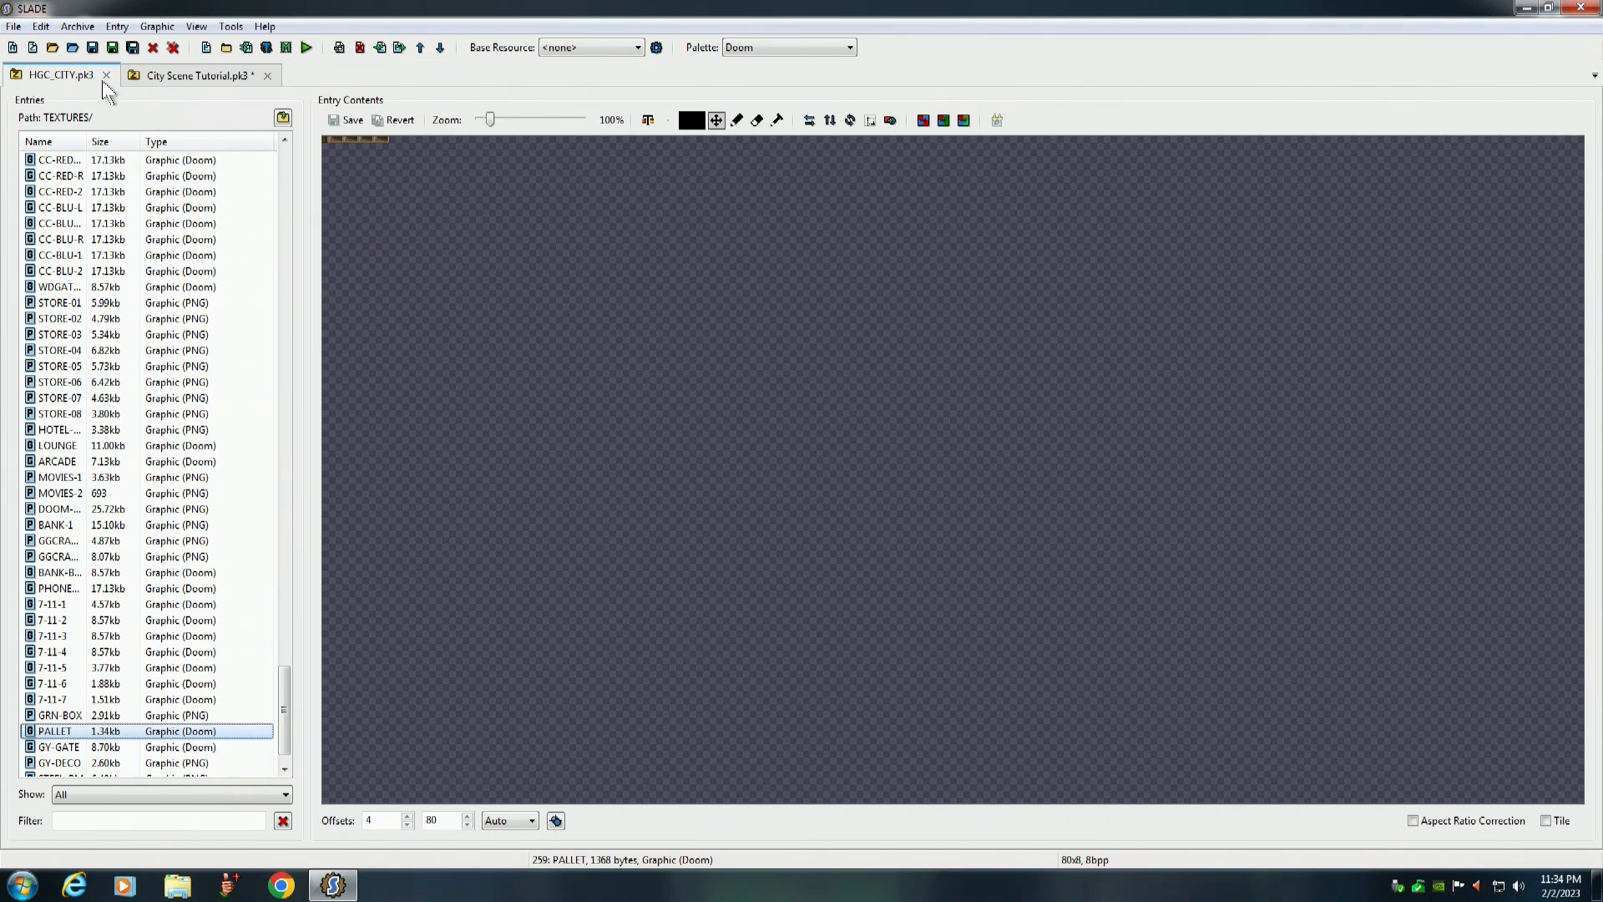
left_click(116, 25)
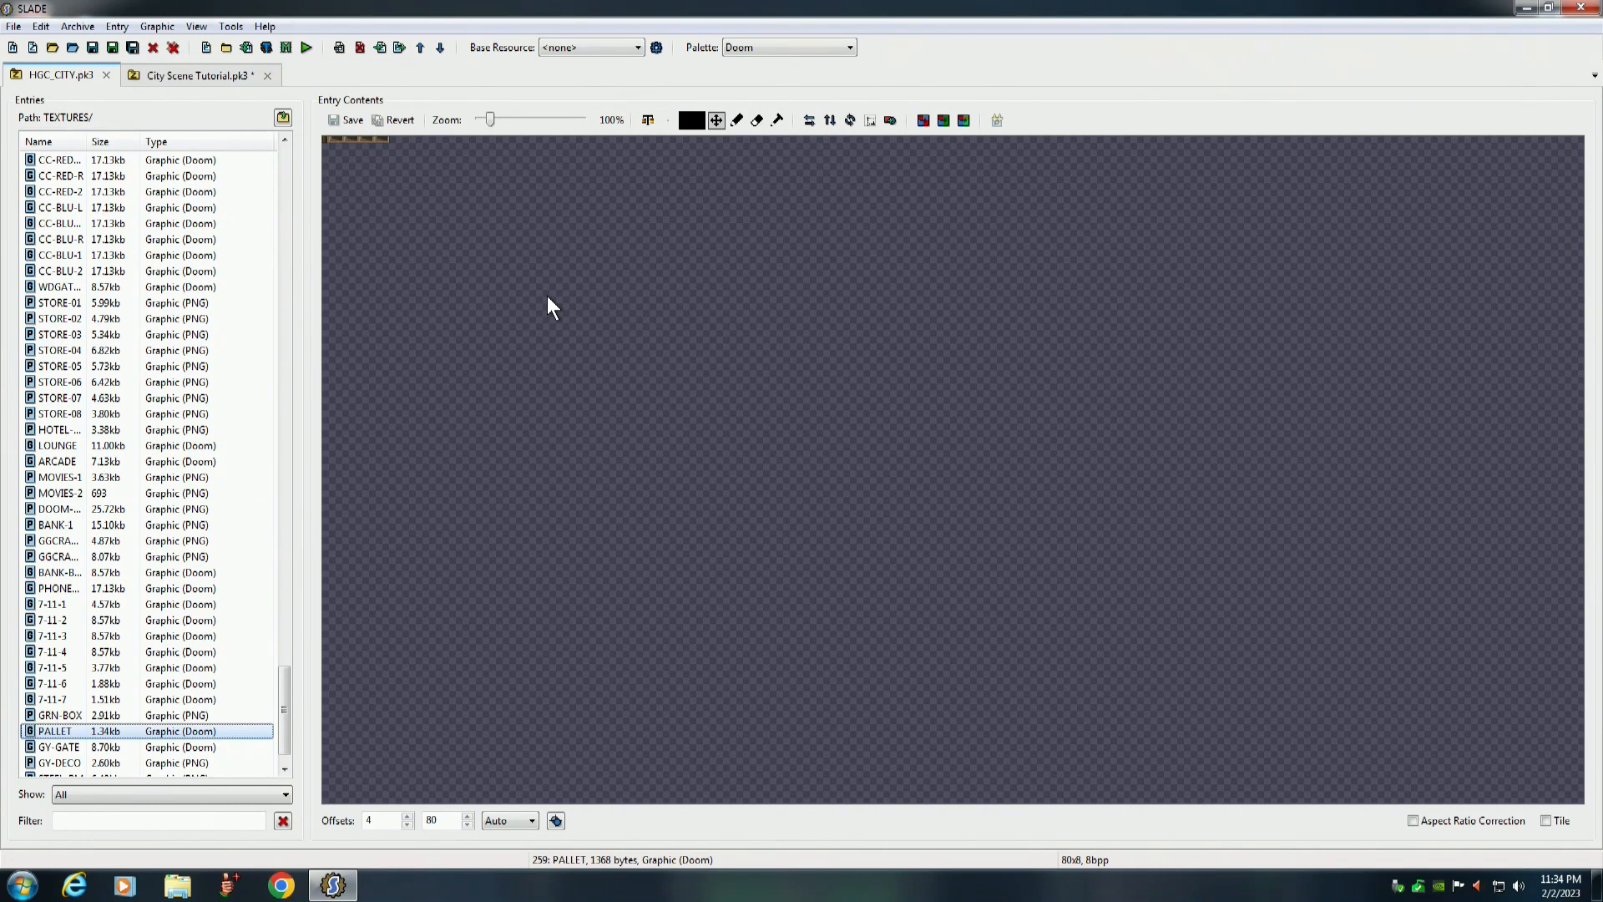
left_click(59, 763)
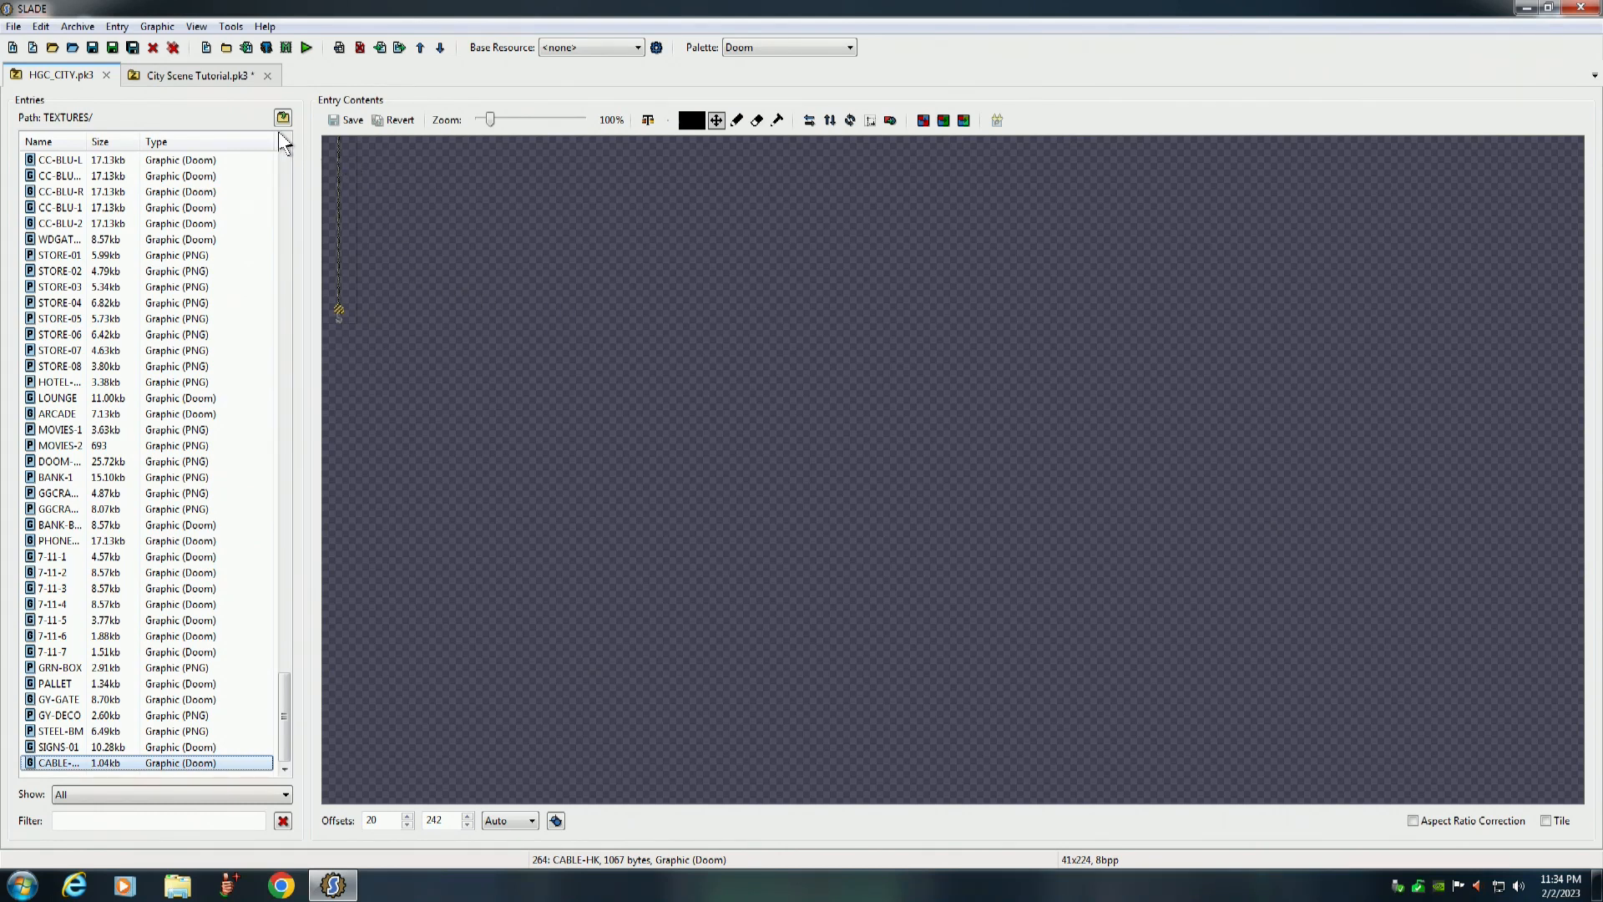
Save City Scene Tutorial.pk3 with its 17 copied textures
left_click(282, 117)
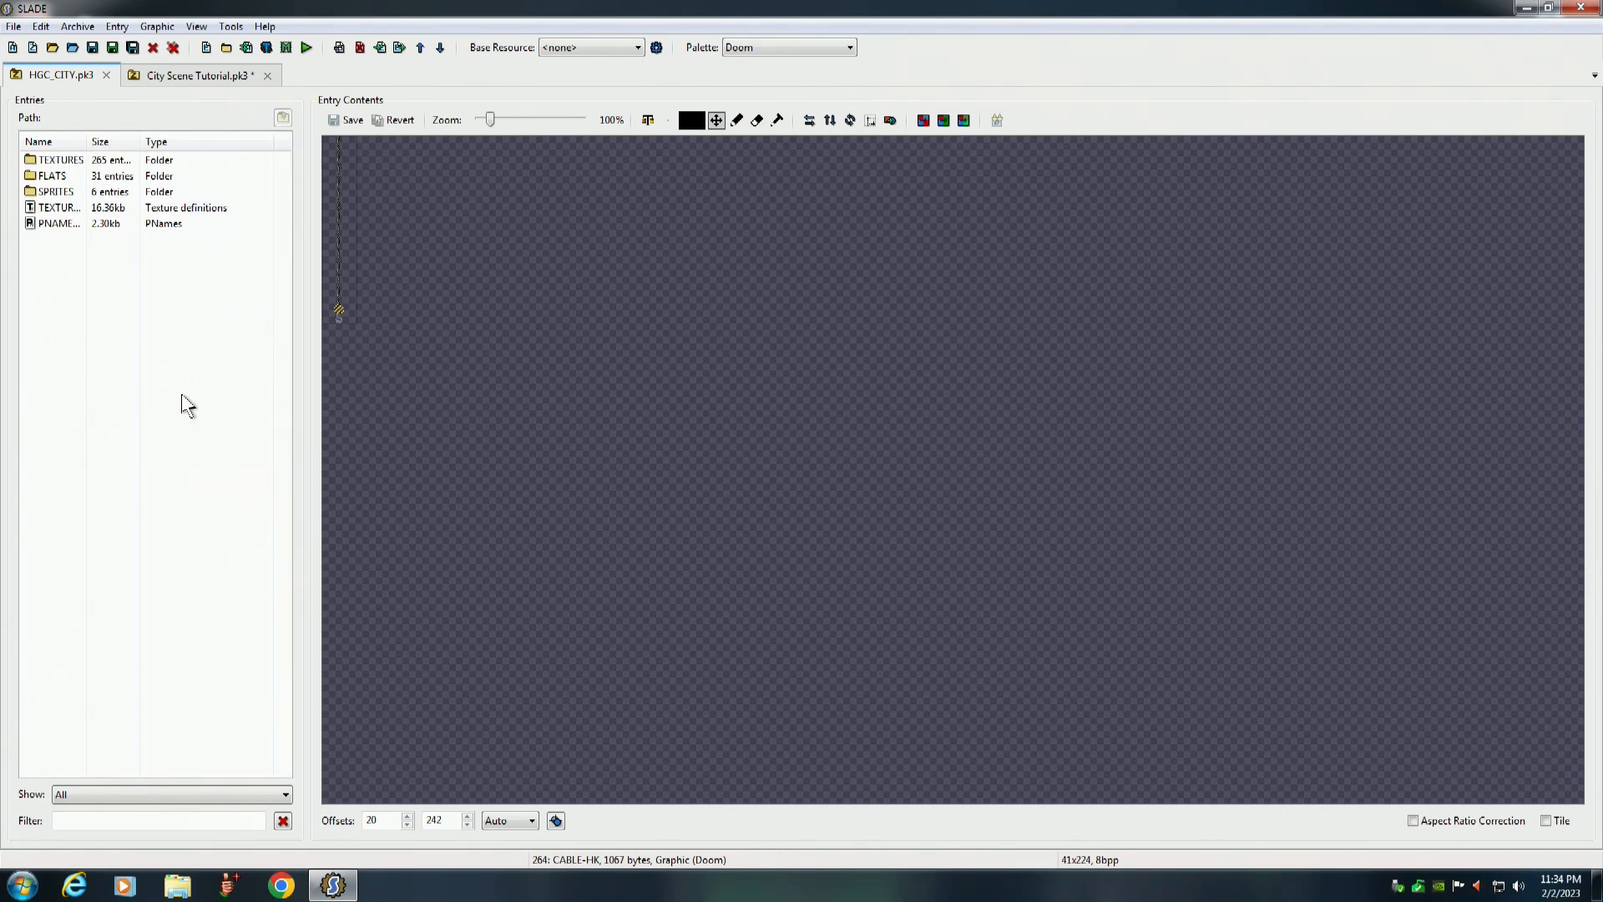
left_click(194, 75)
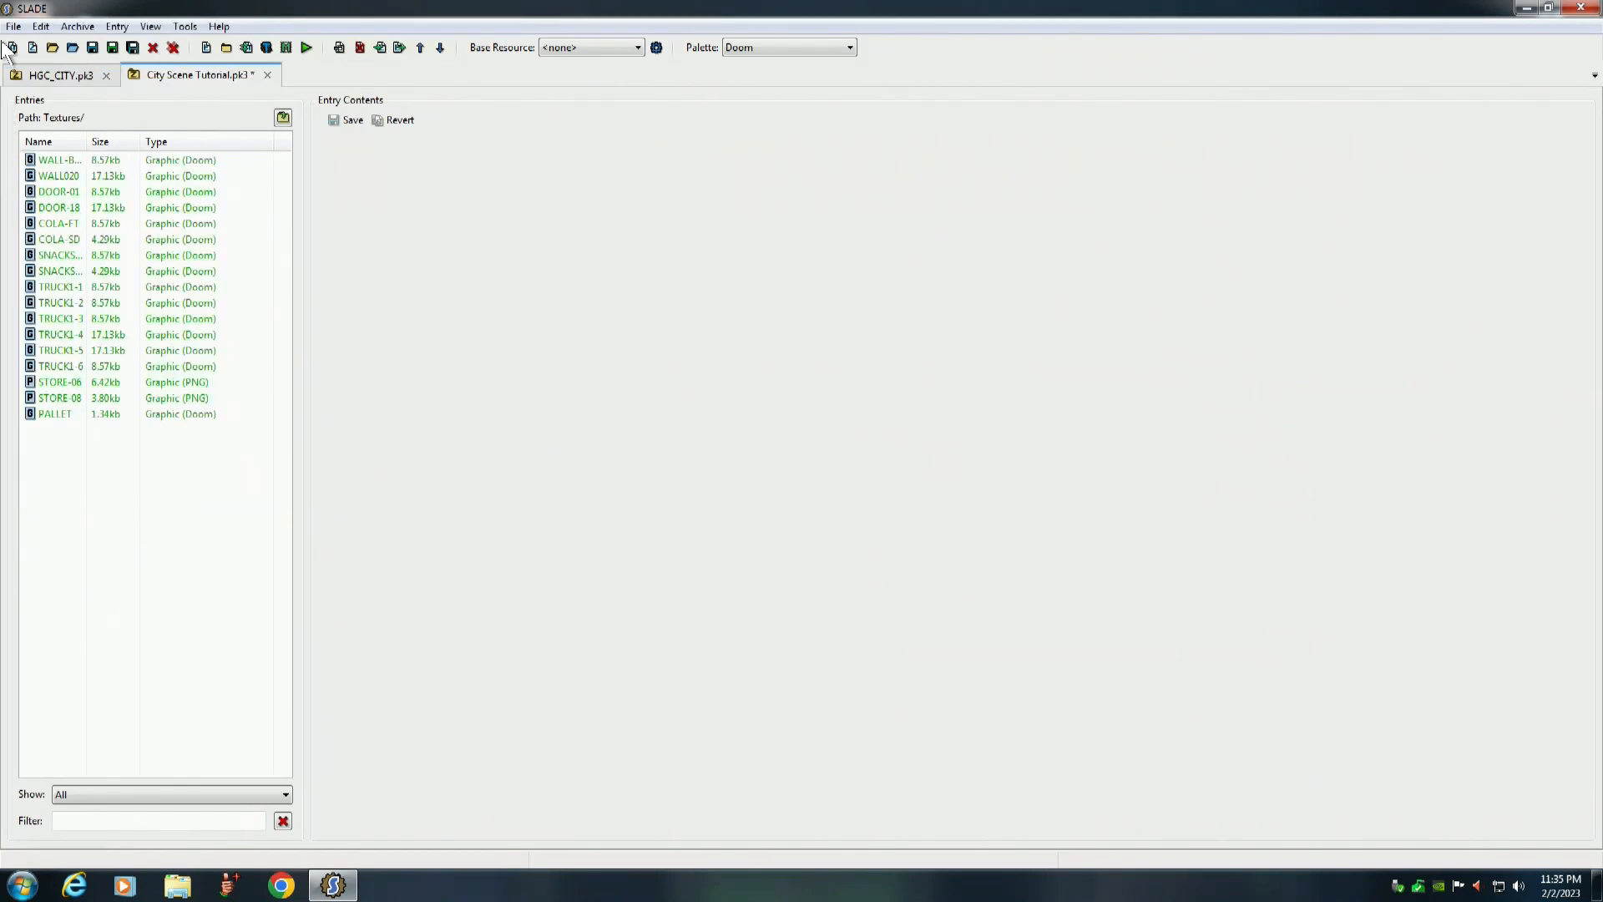
left_click(14, 25)
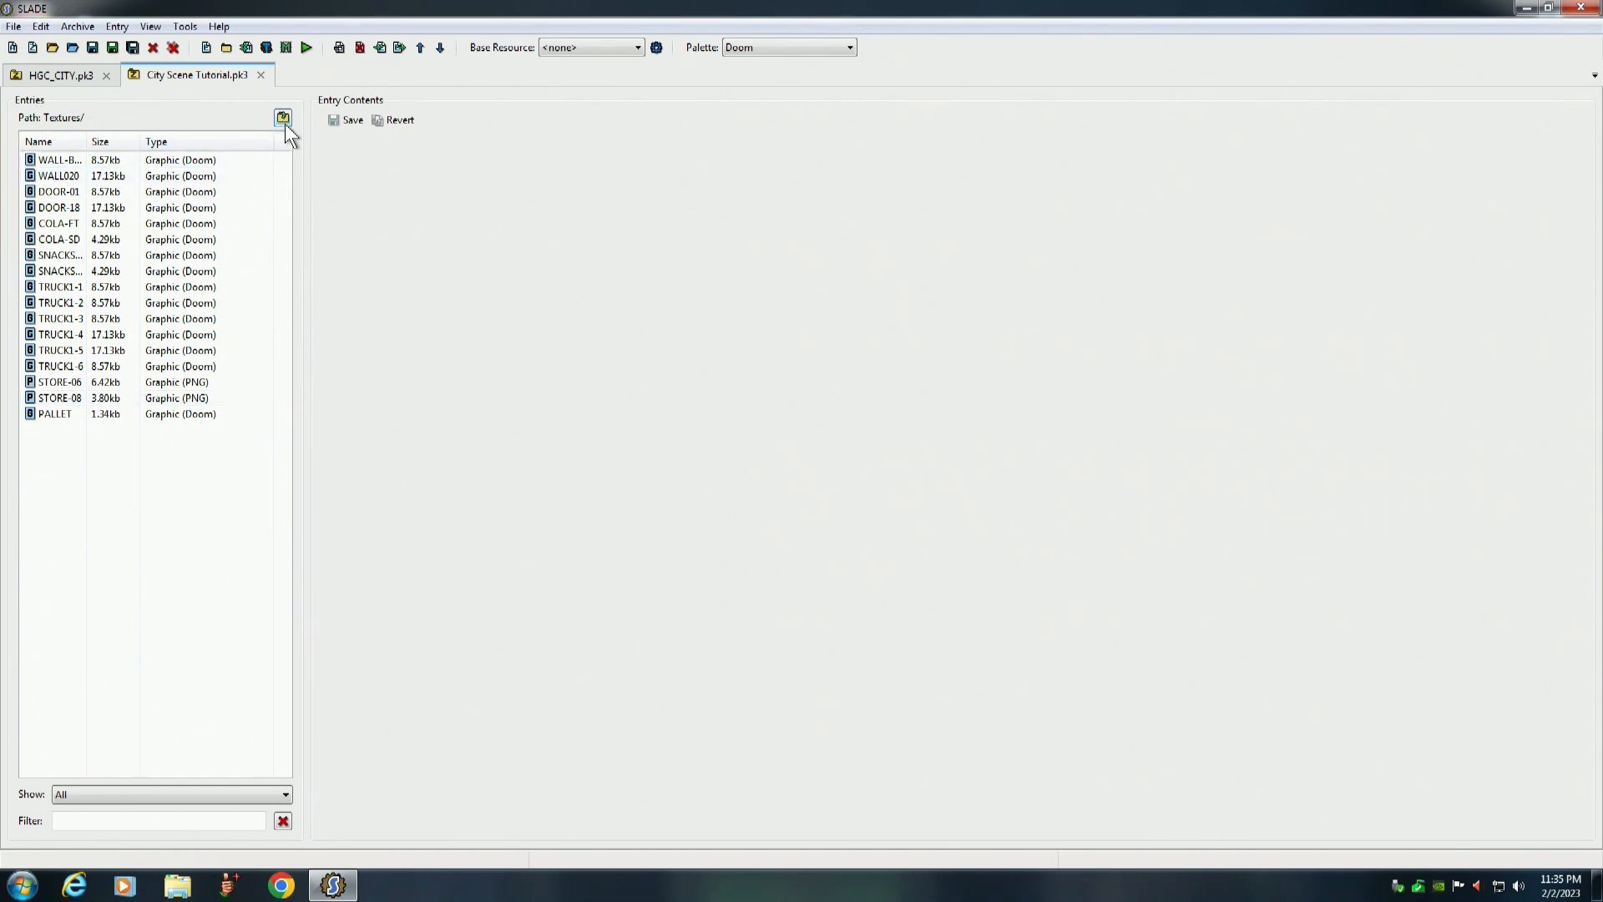
Open the tutorial's empty Flats folder and return to the HGC_CITY archive
left_click(284, 117)
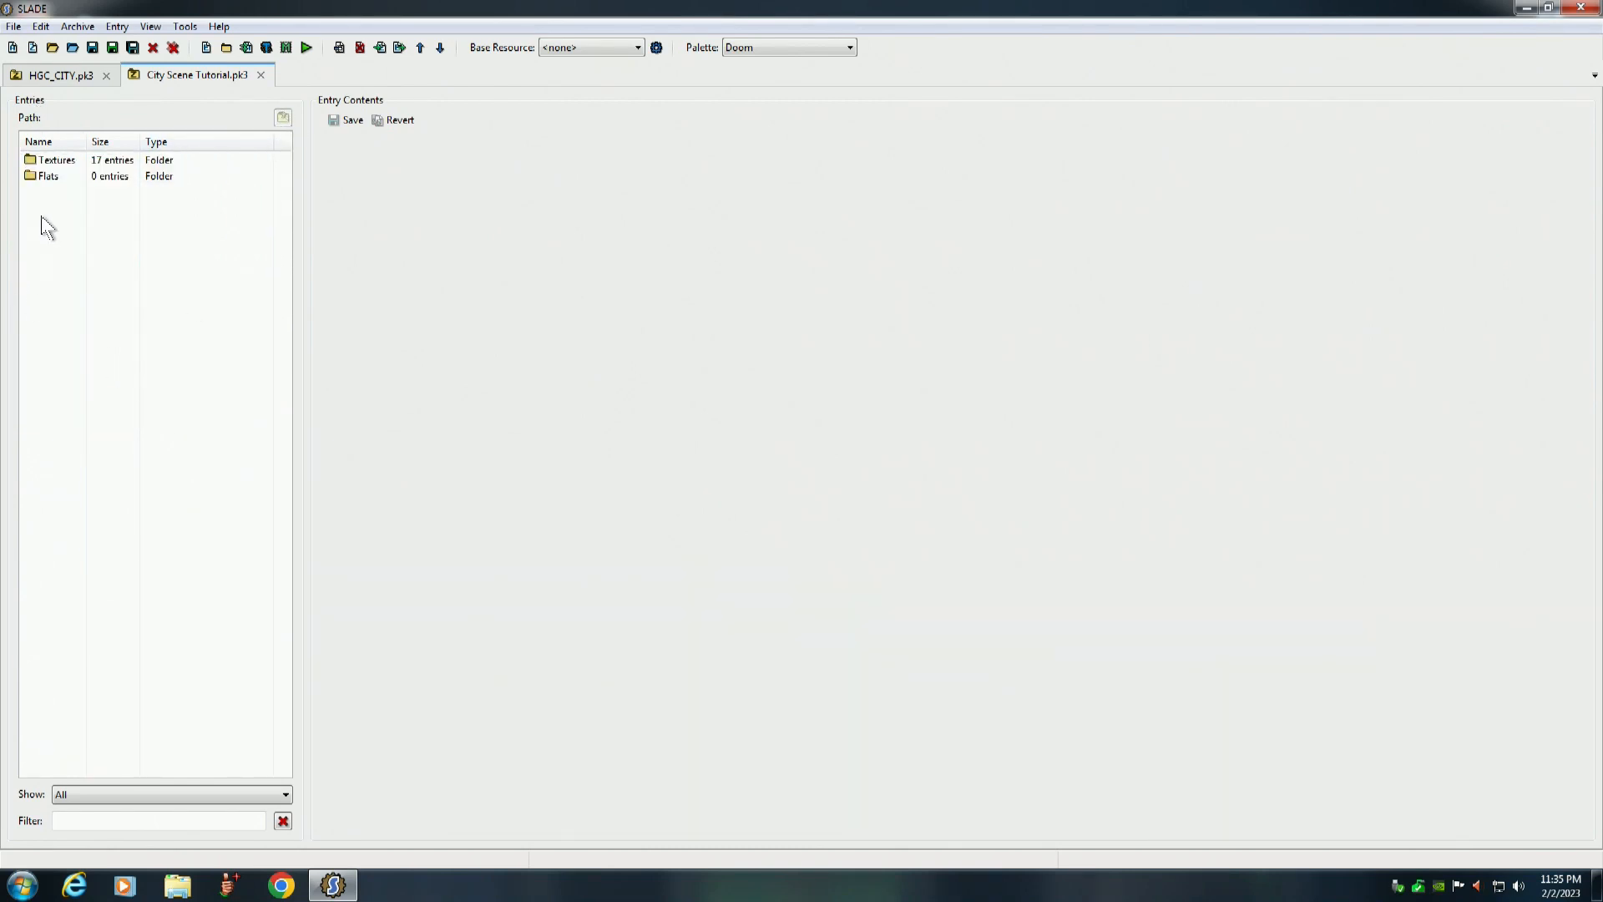
double_click(48, 175)
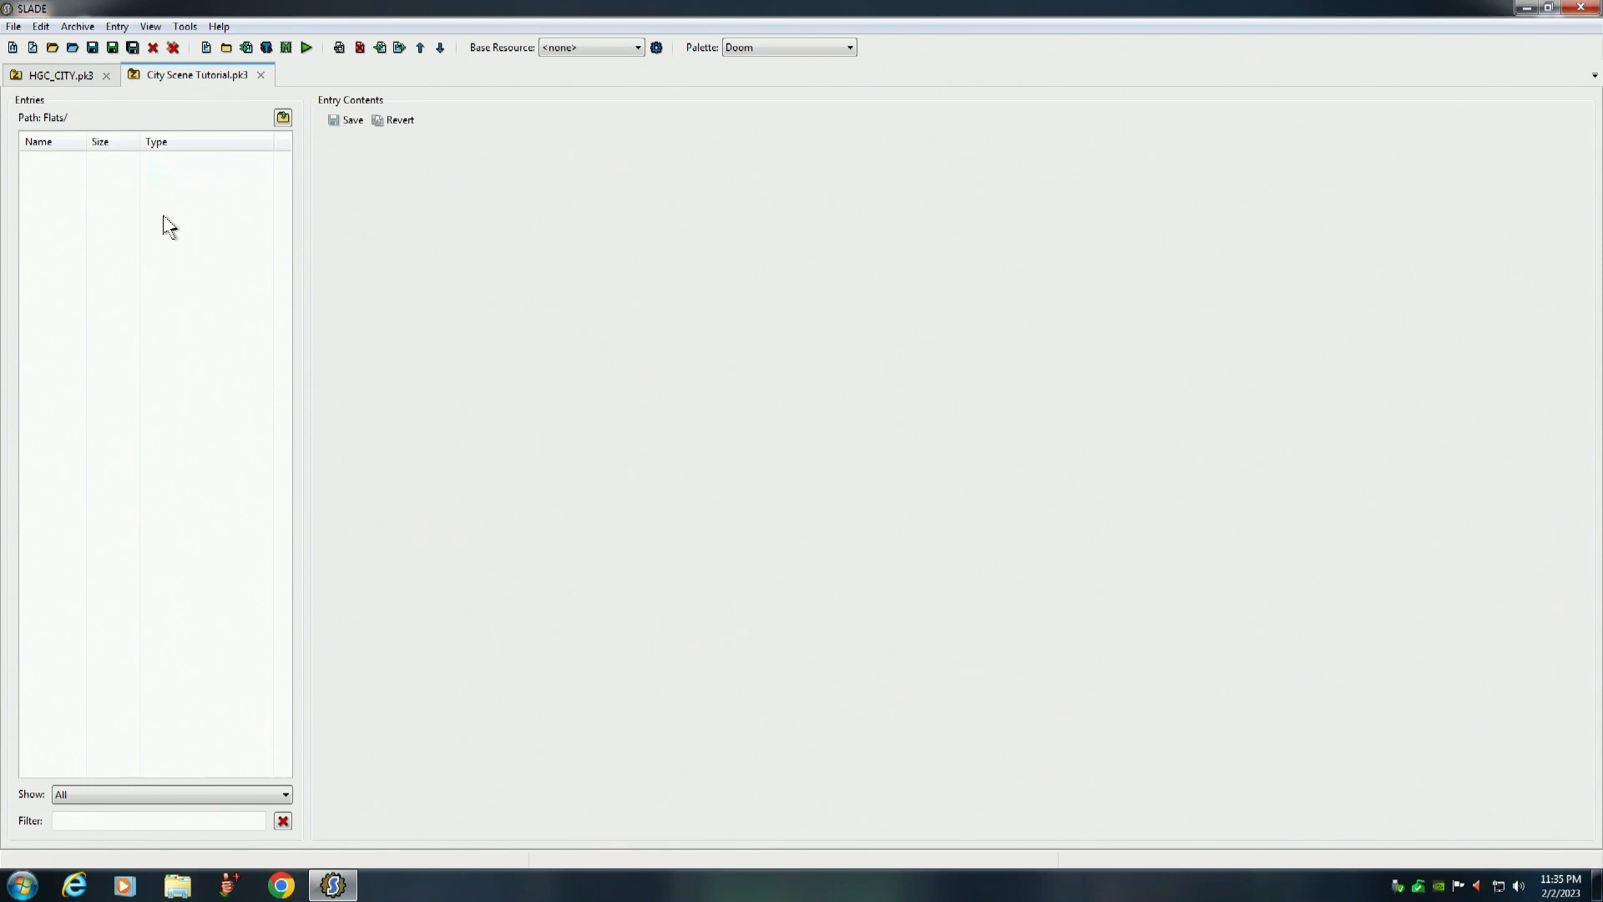
left_click(58, 75)
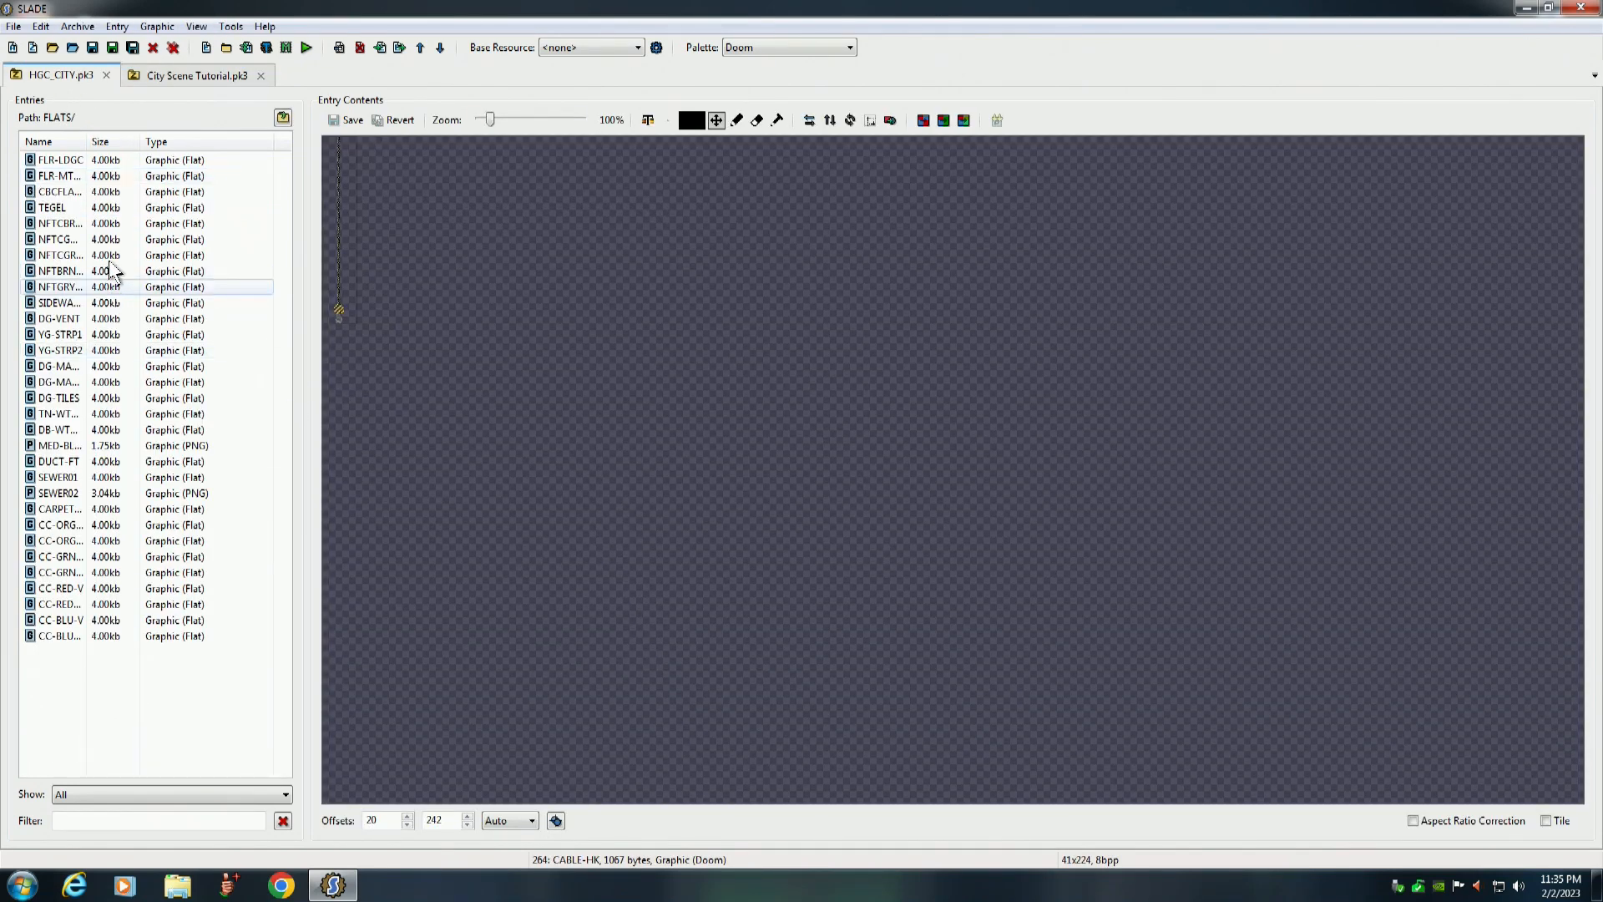
Preview HGC_CITY's floor flats and copy SIDEWALK into the tutorial's Flats folder
left_click(59, 161)
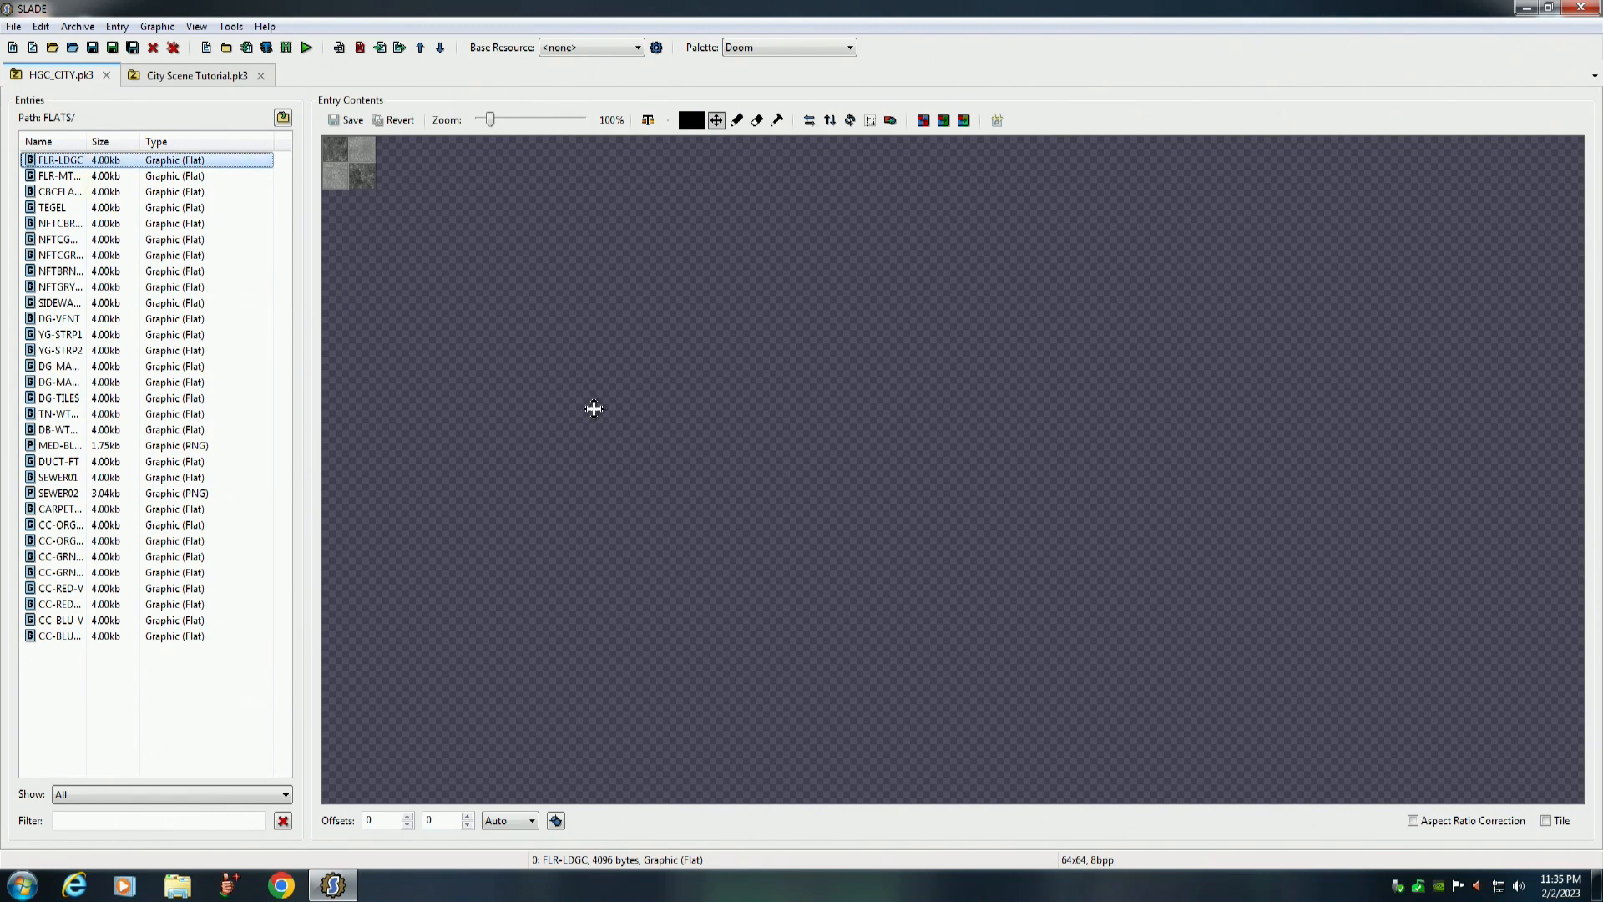
left_click(58, 176)
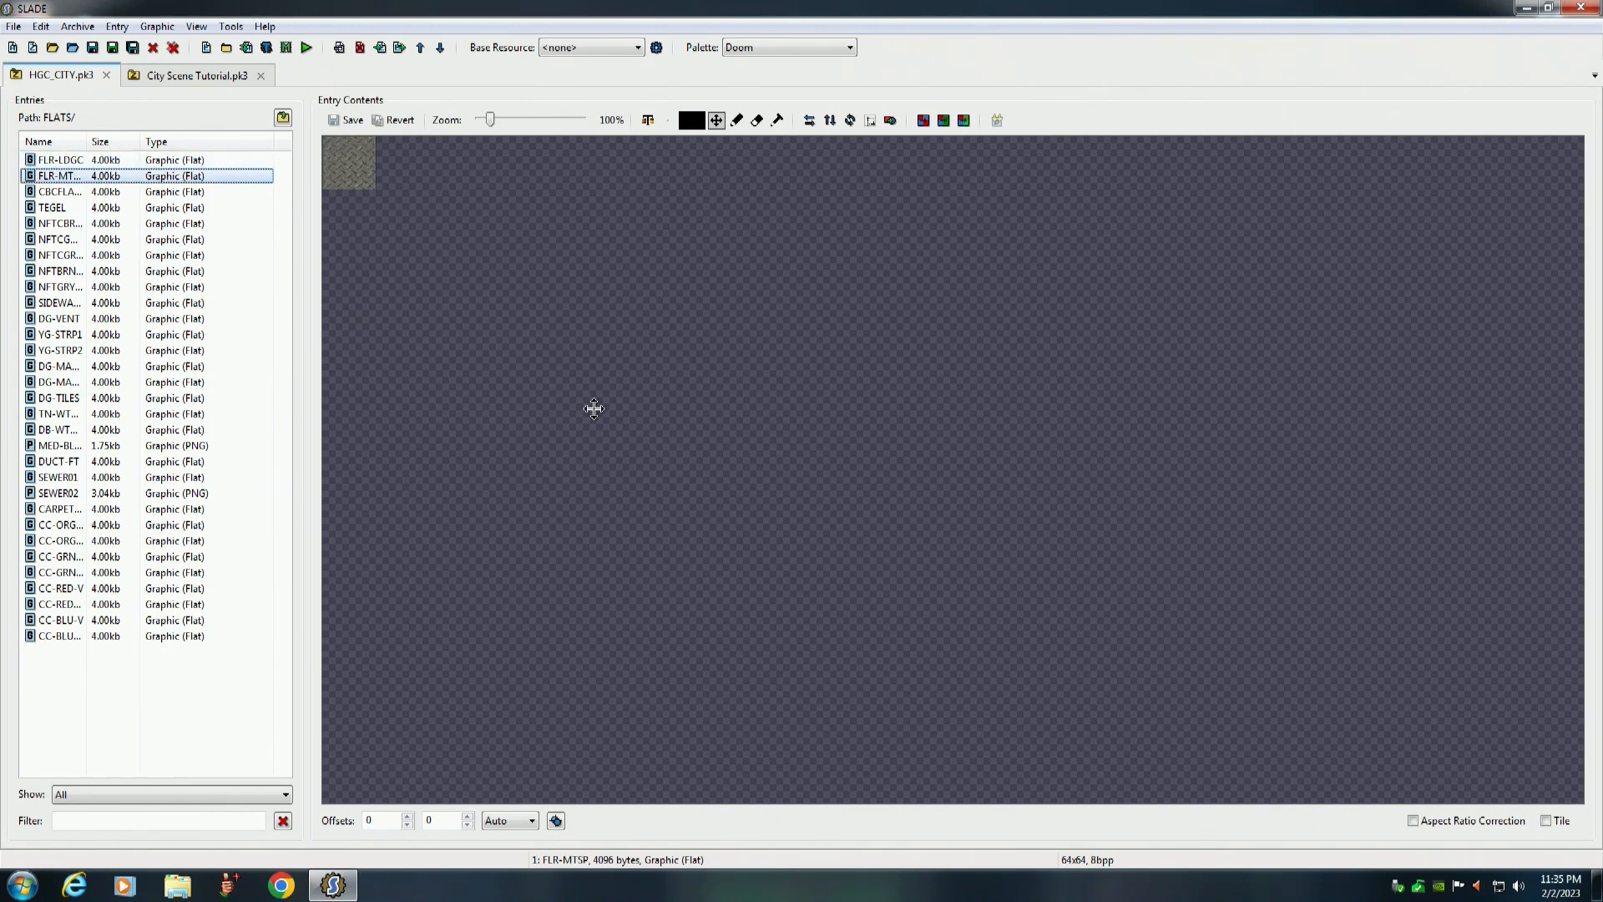
left_click(58, 191)
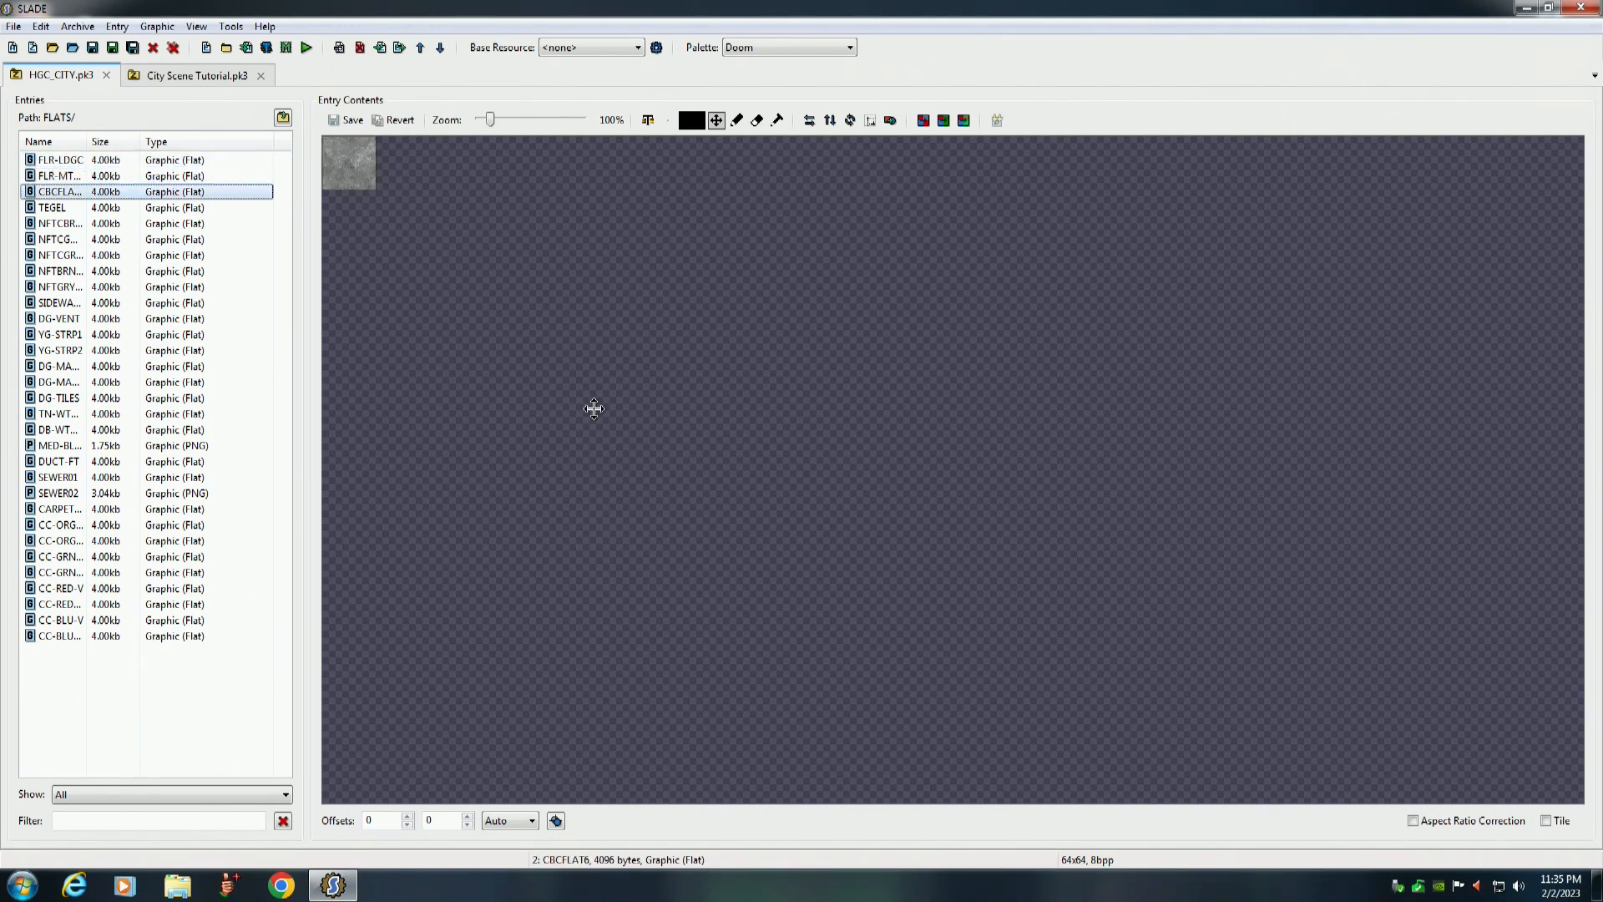
left_click(59, 239)
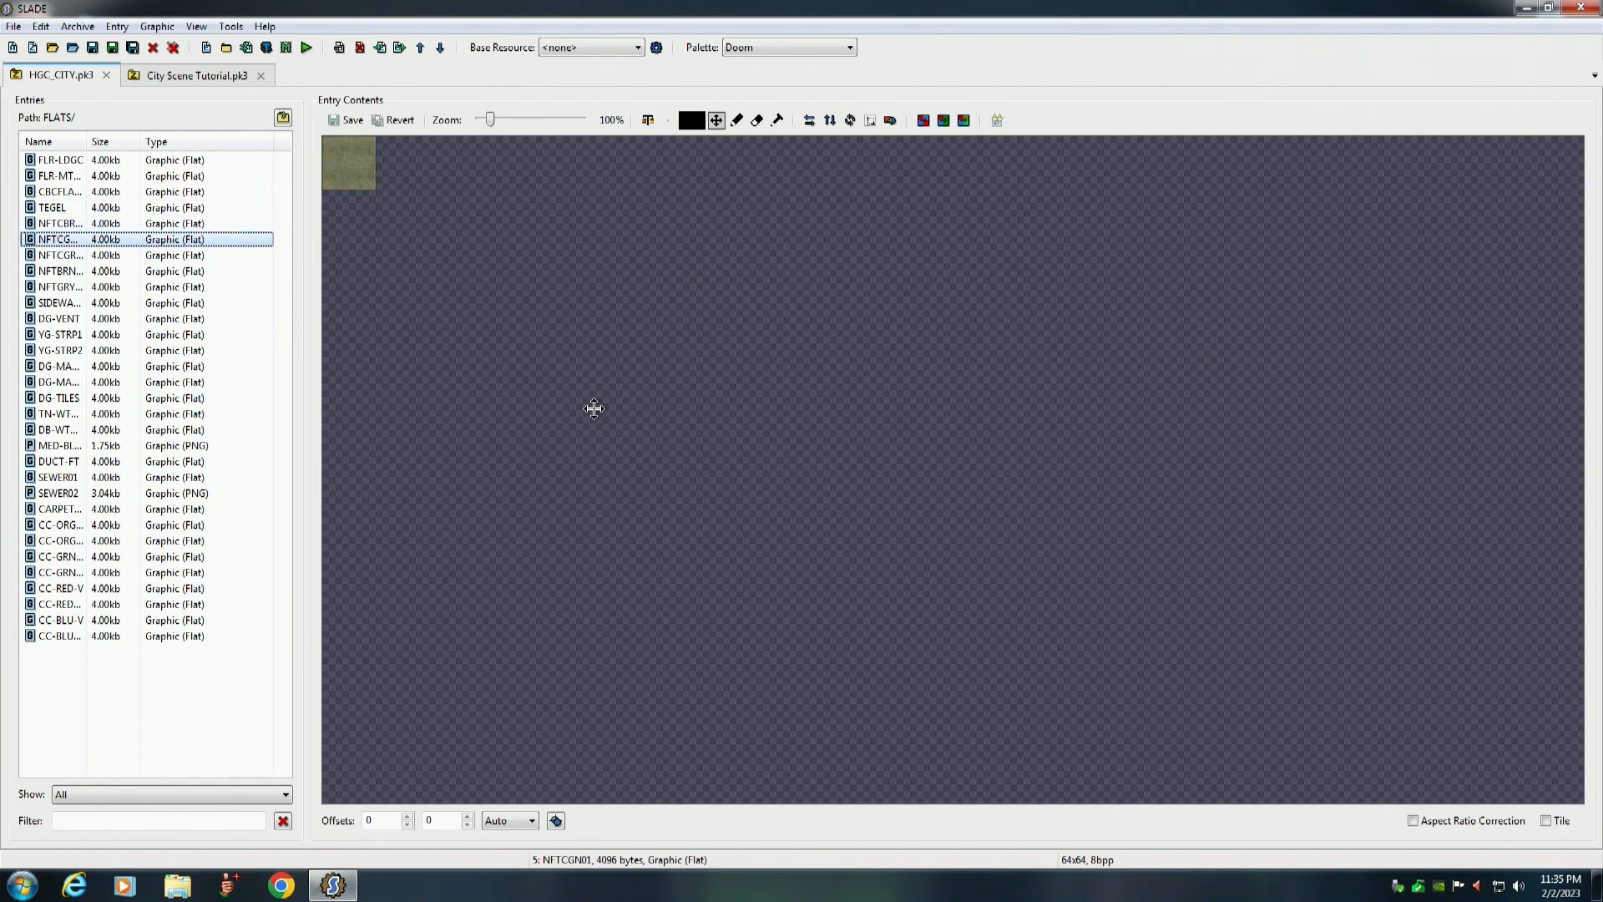
left_click(57, 302)
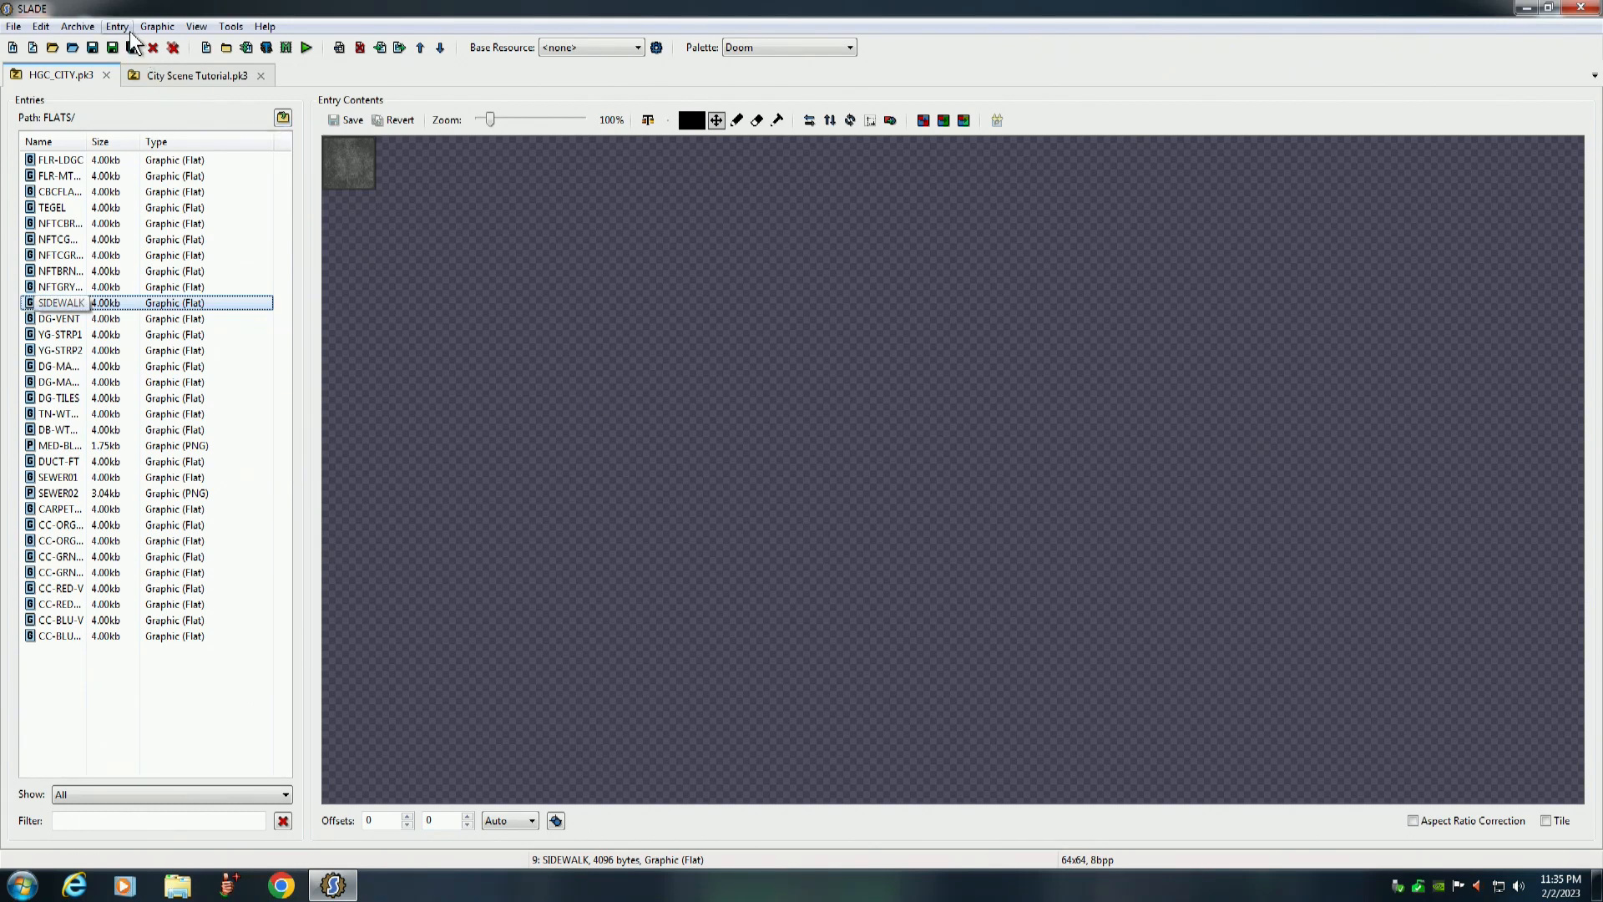
left_click(117, 25)
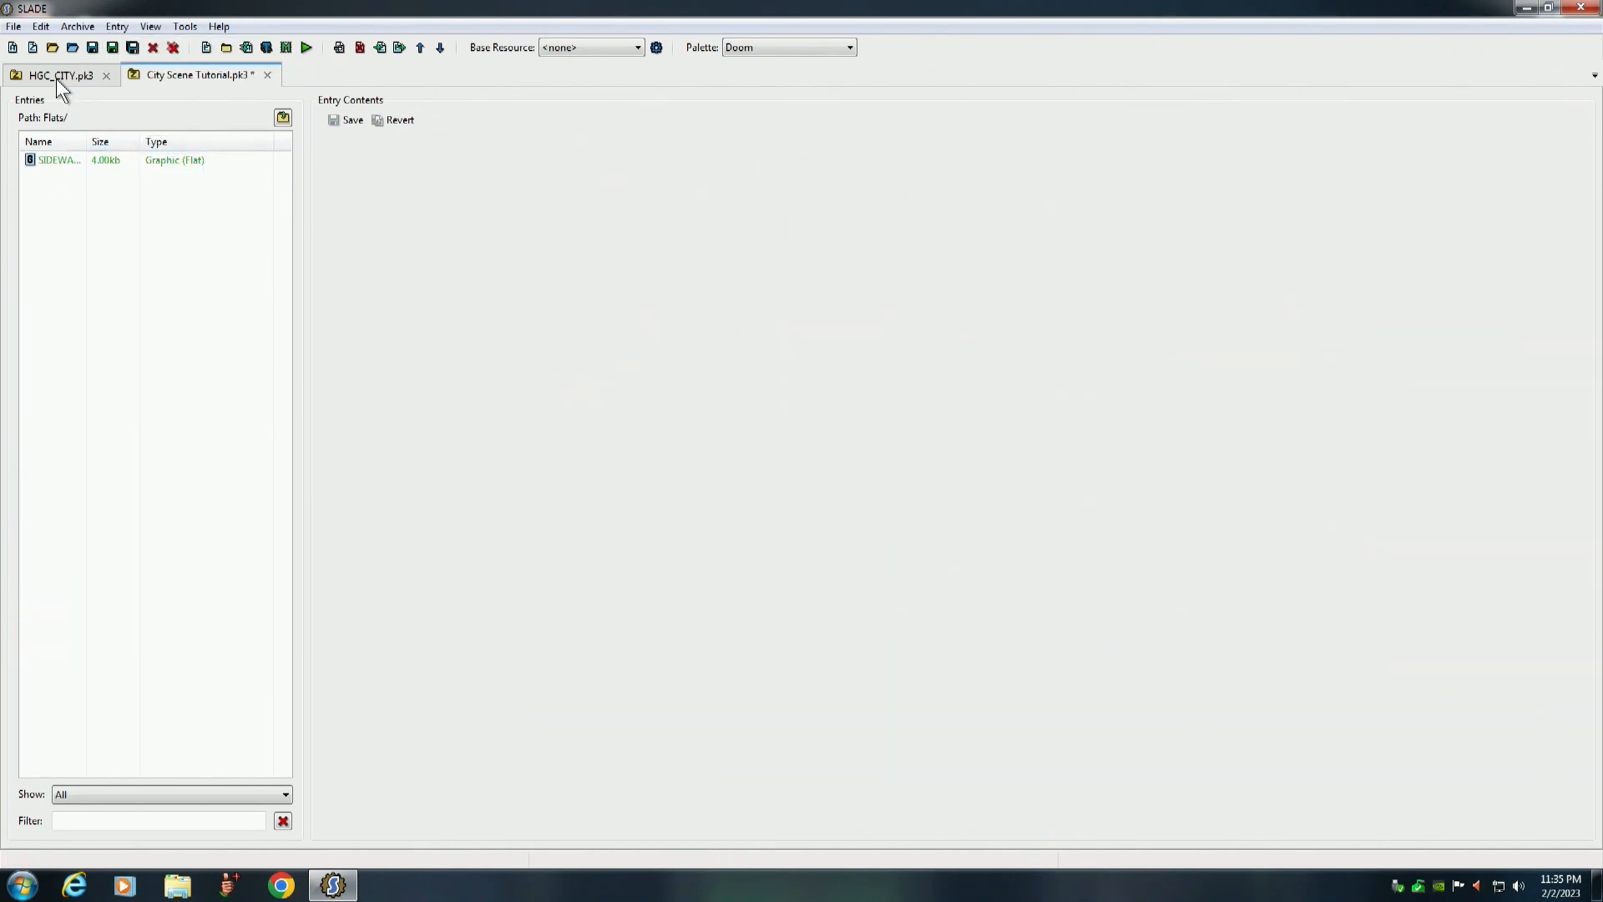
Copy the YG-STRP1 stripe flat from HGC_CITY and paste it into the tutorial's Flats folder
left_click(60, 75)
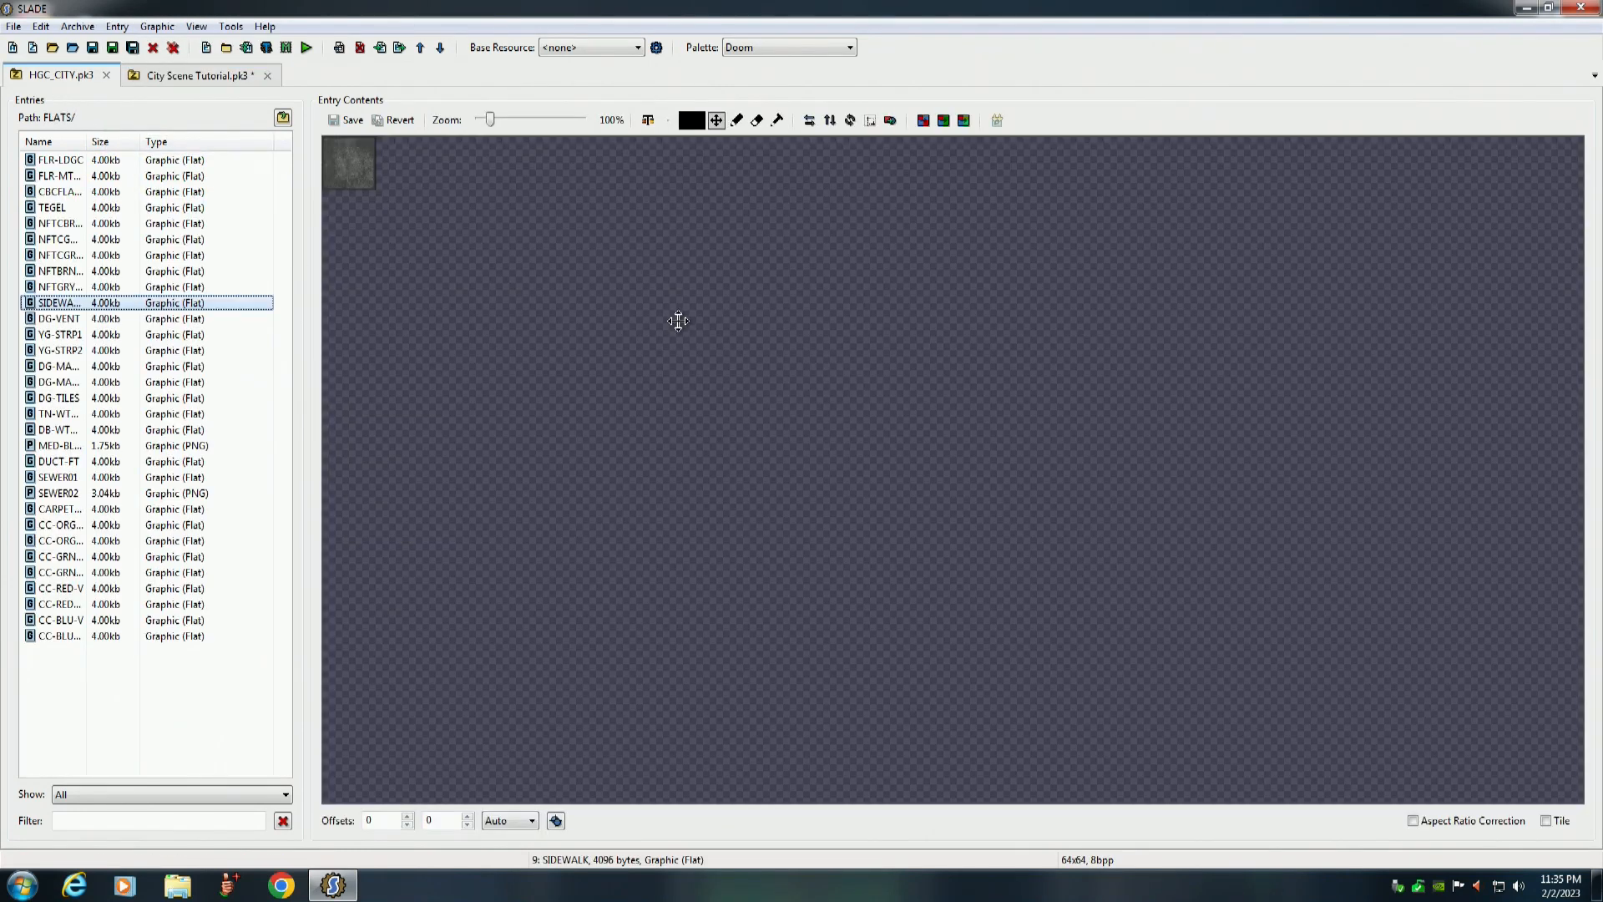
left_click(59, 317)
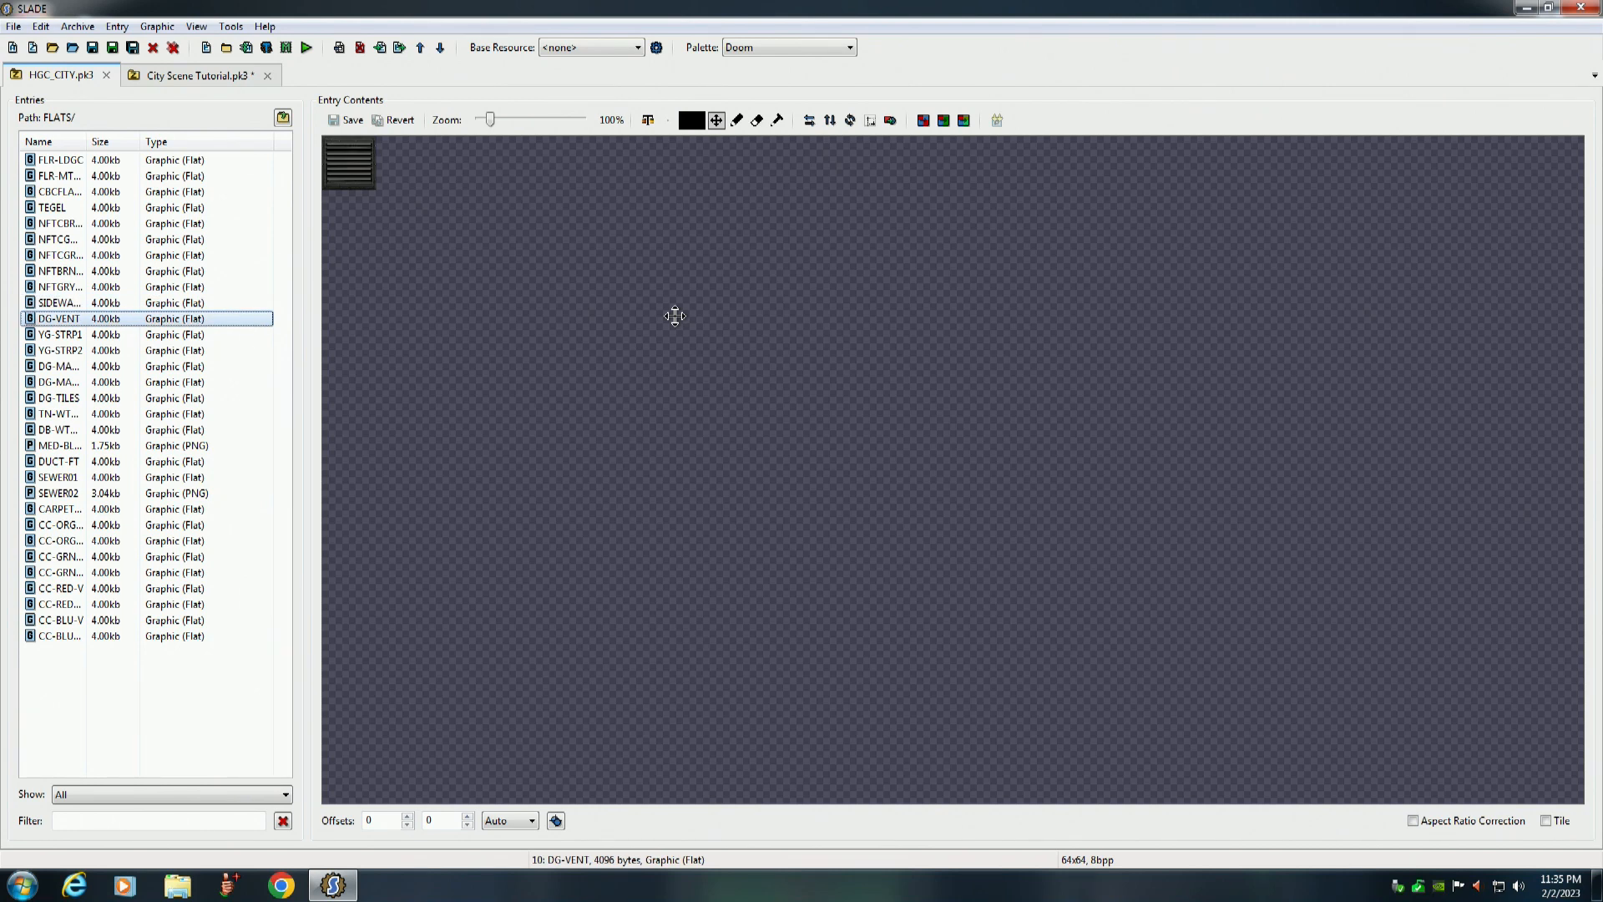
left_click(58, 334)
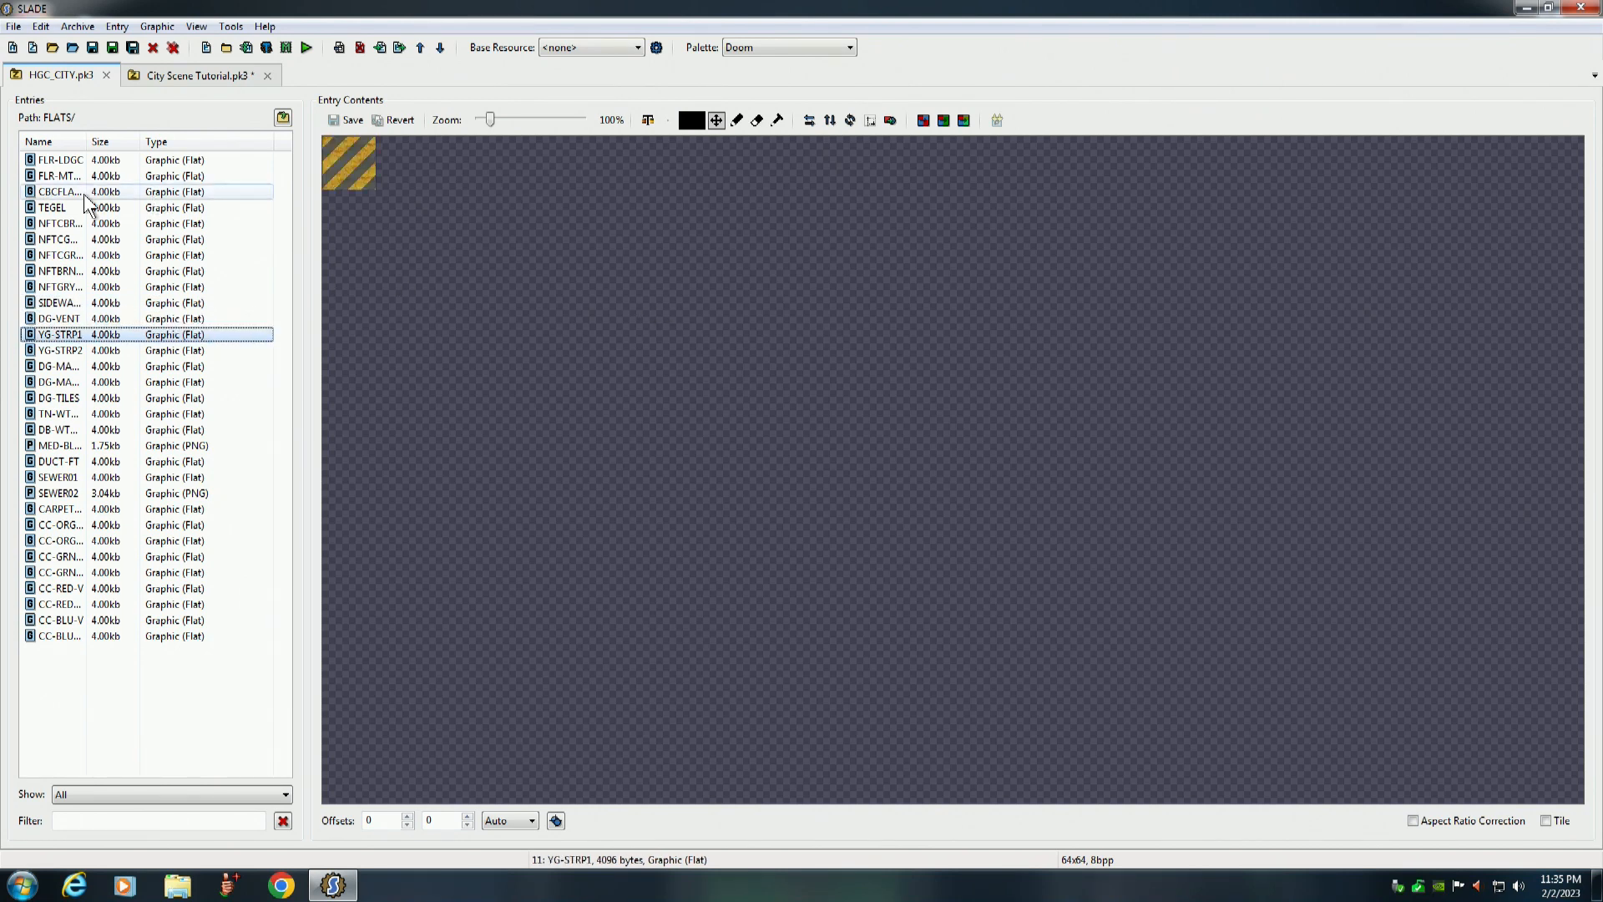
left_click(117, 25)
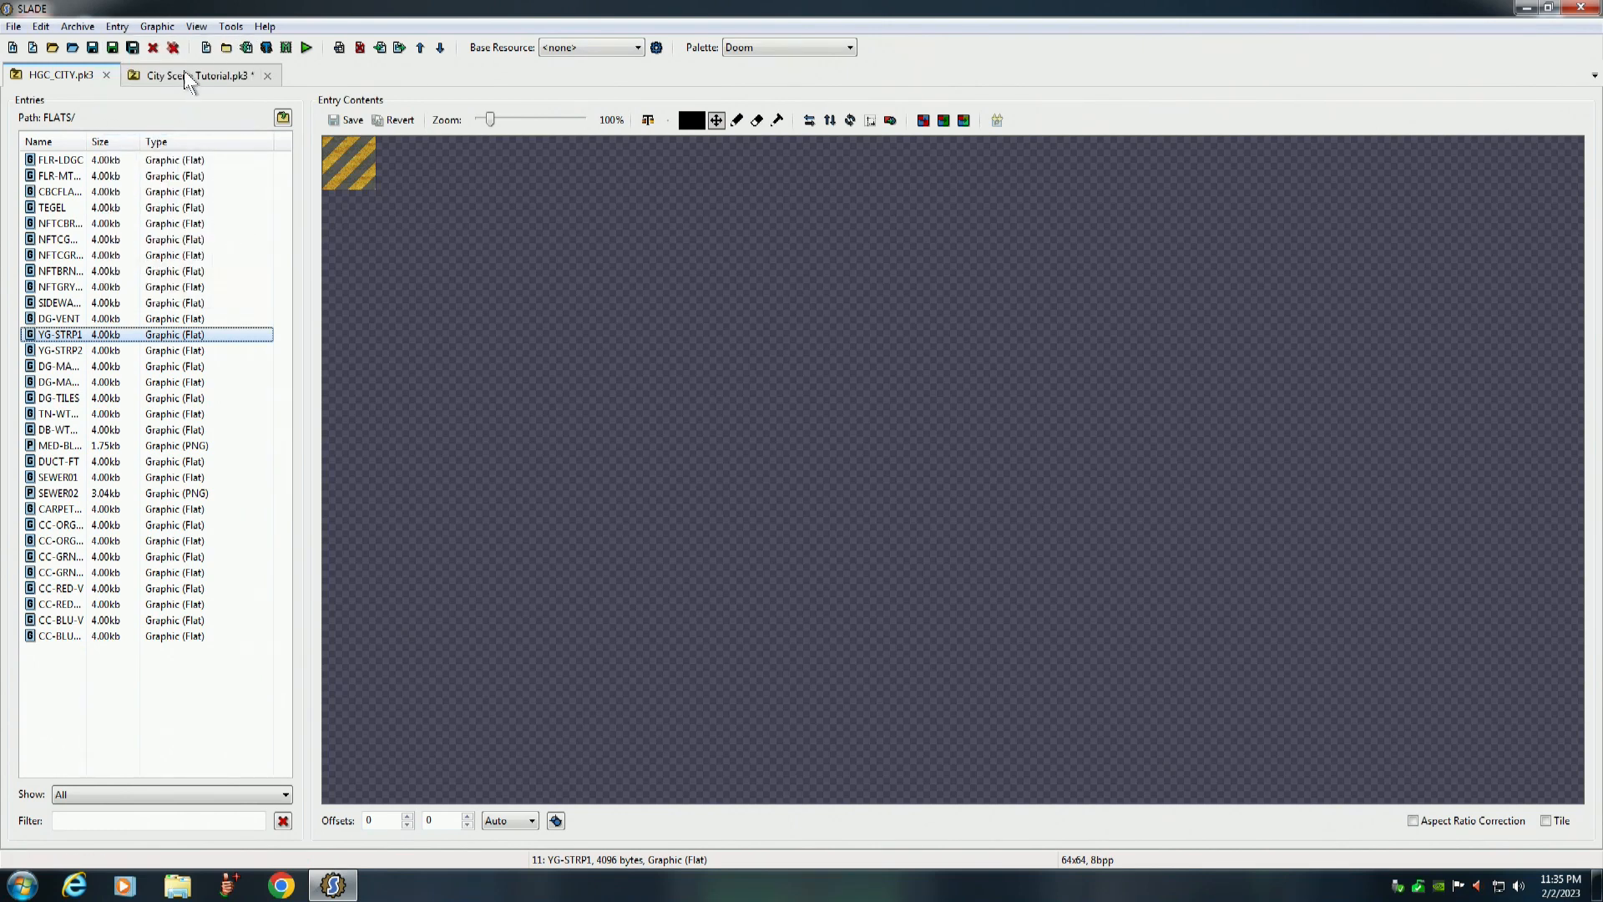
left_click(115, 25)
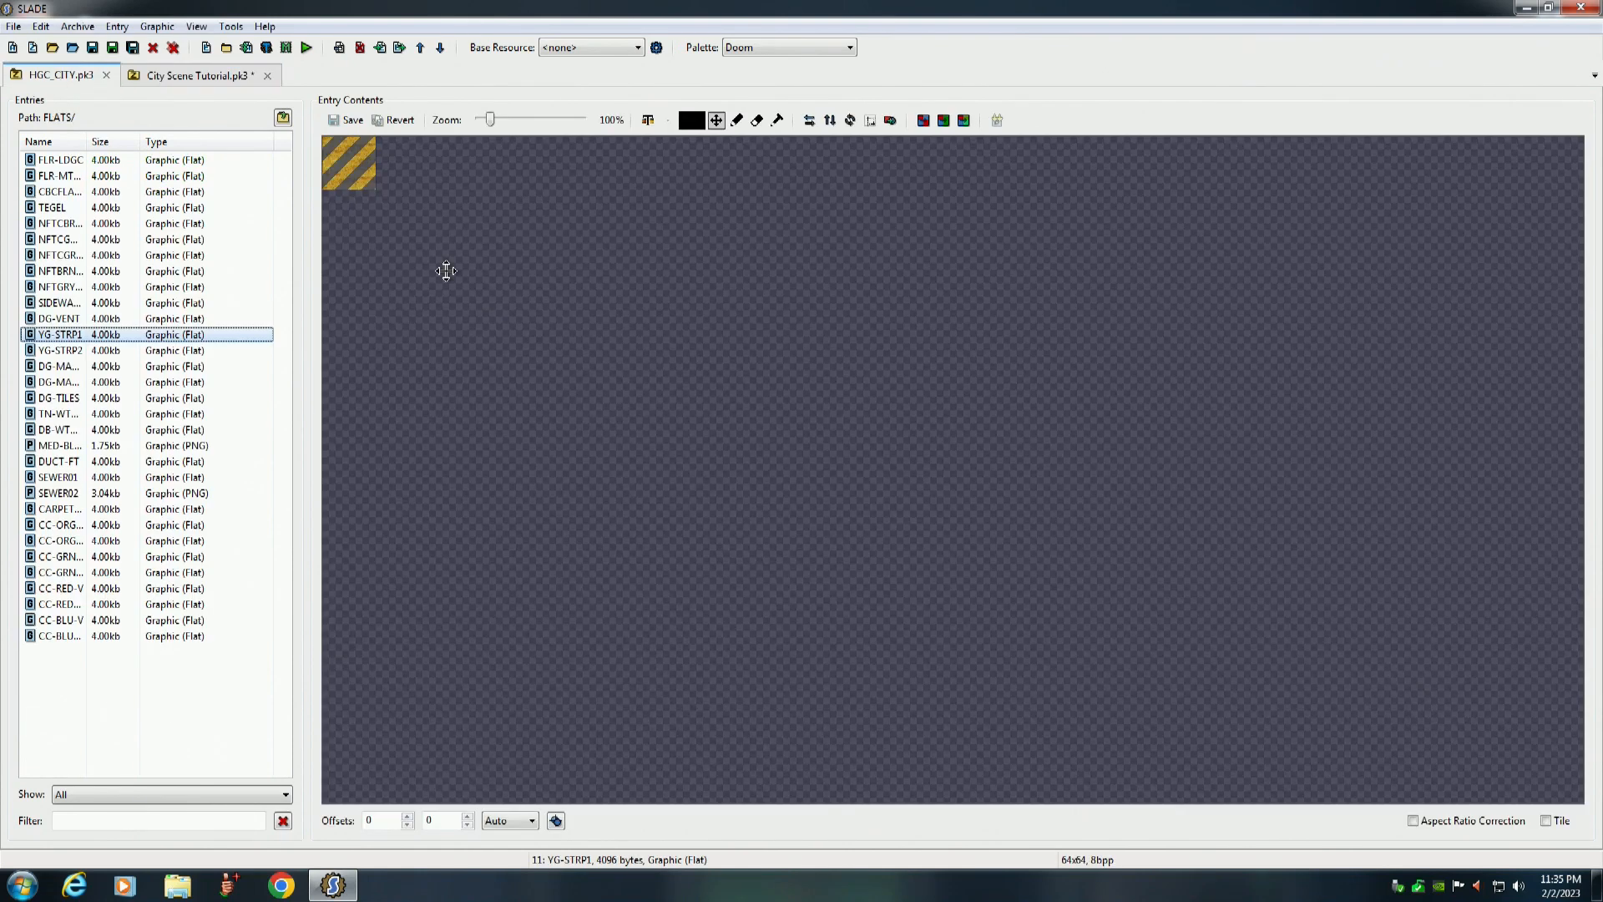
Preview the remaining HGC_CITY flats — marble, DG-TILES, wood, SEWER01, carpet, green and blue
left_click(59, 366)
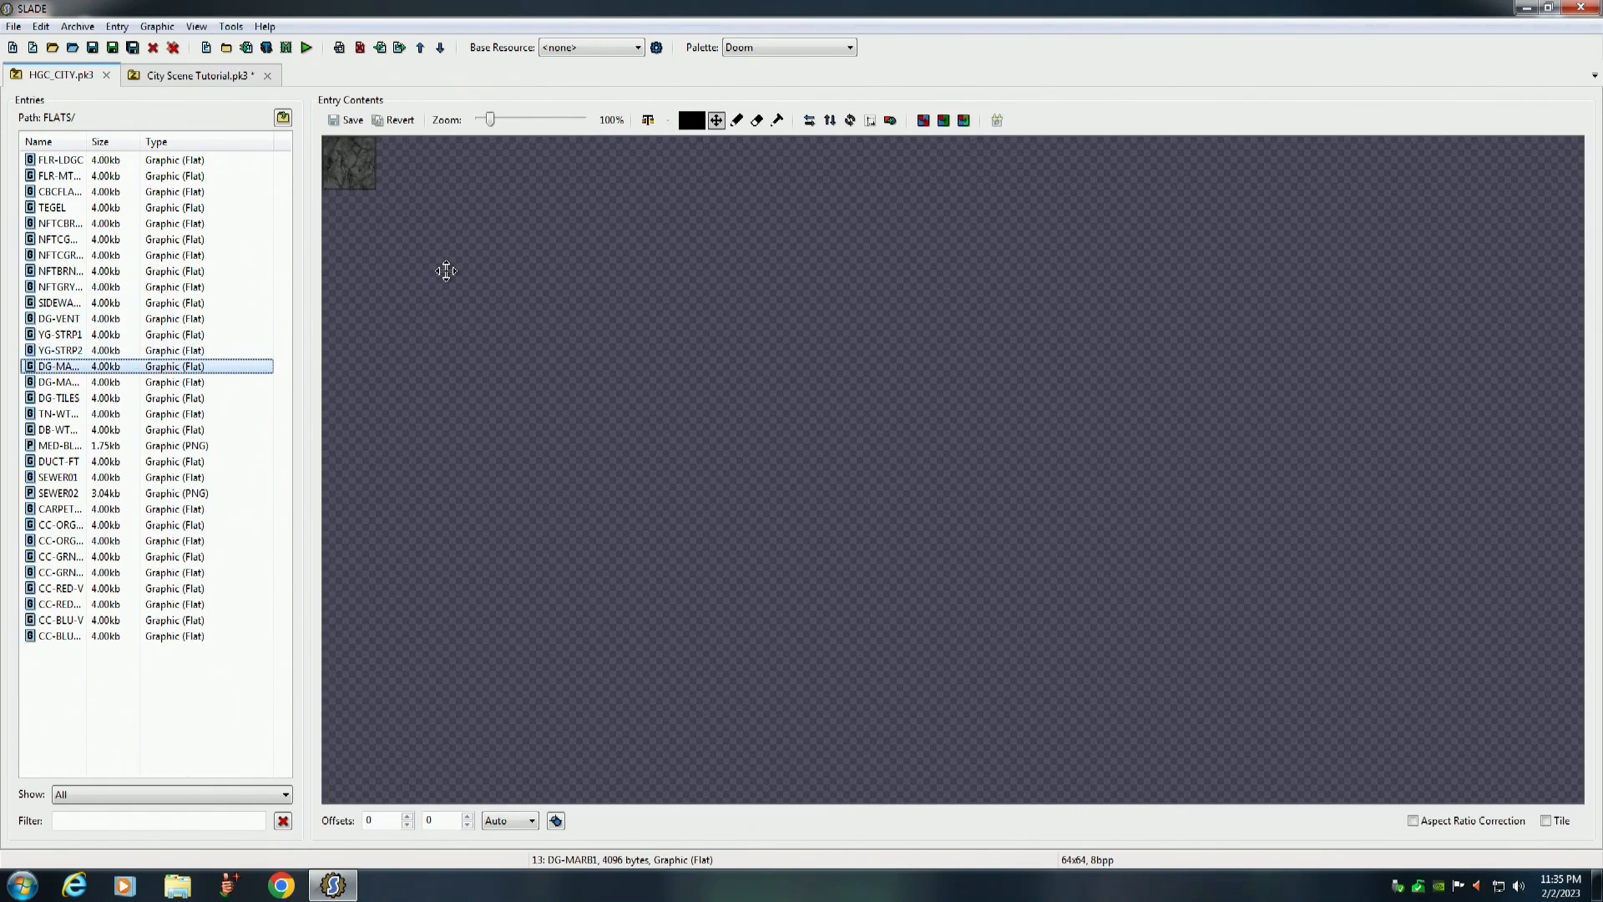
left_click(59, 397)
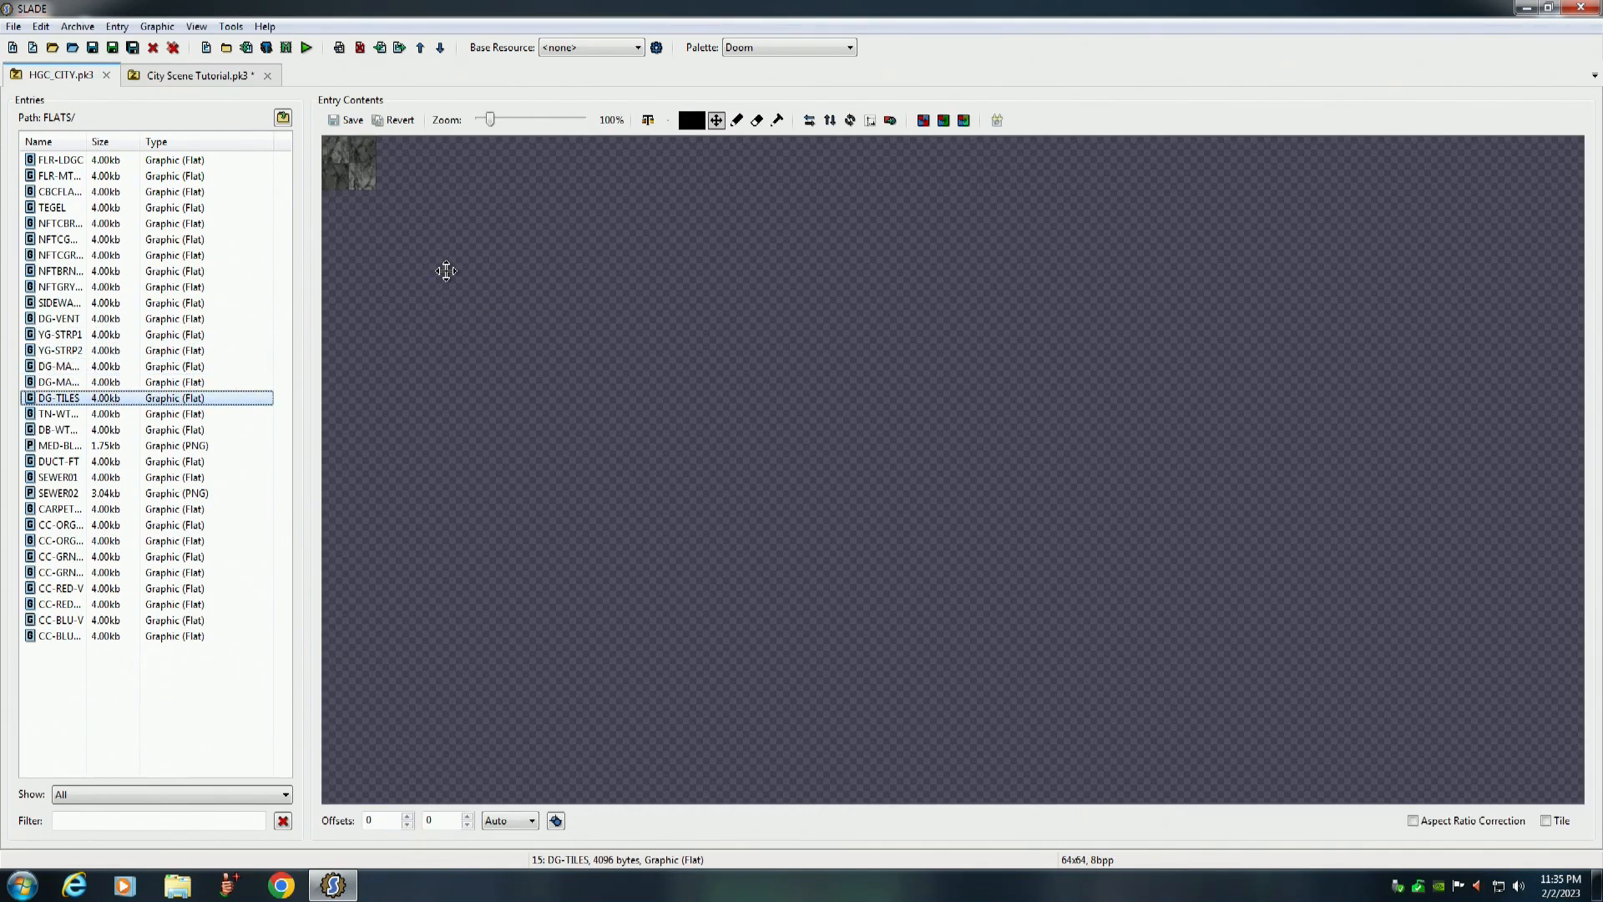
left_click(59, 429)
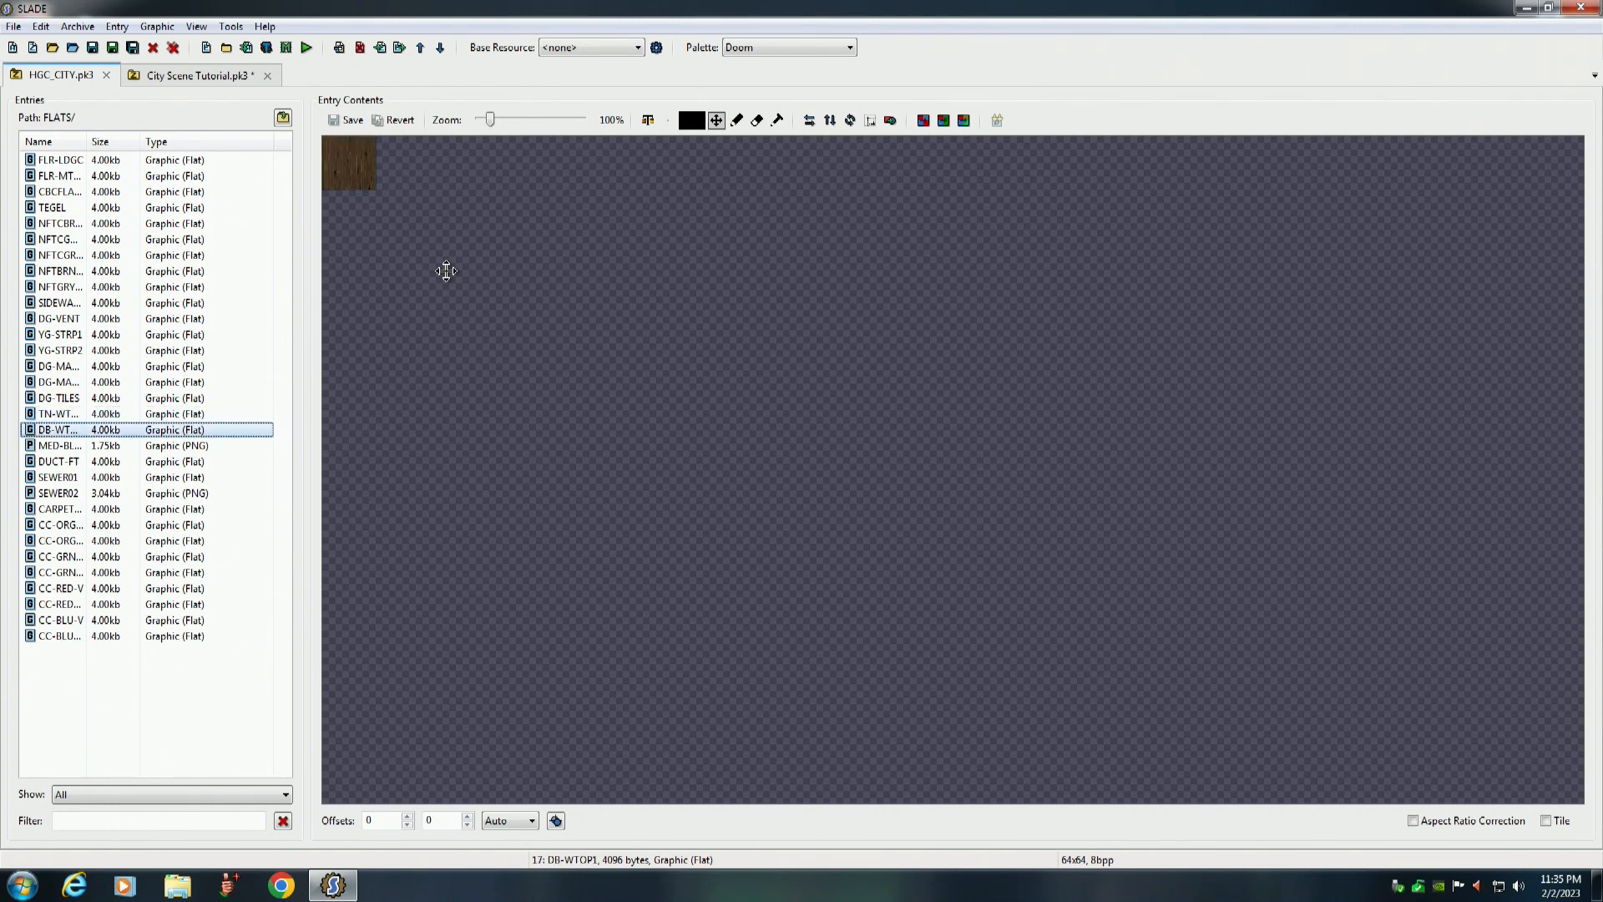
left_click(56, 475)
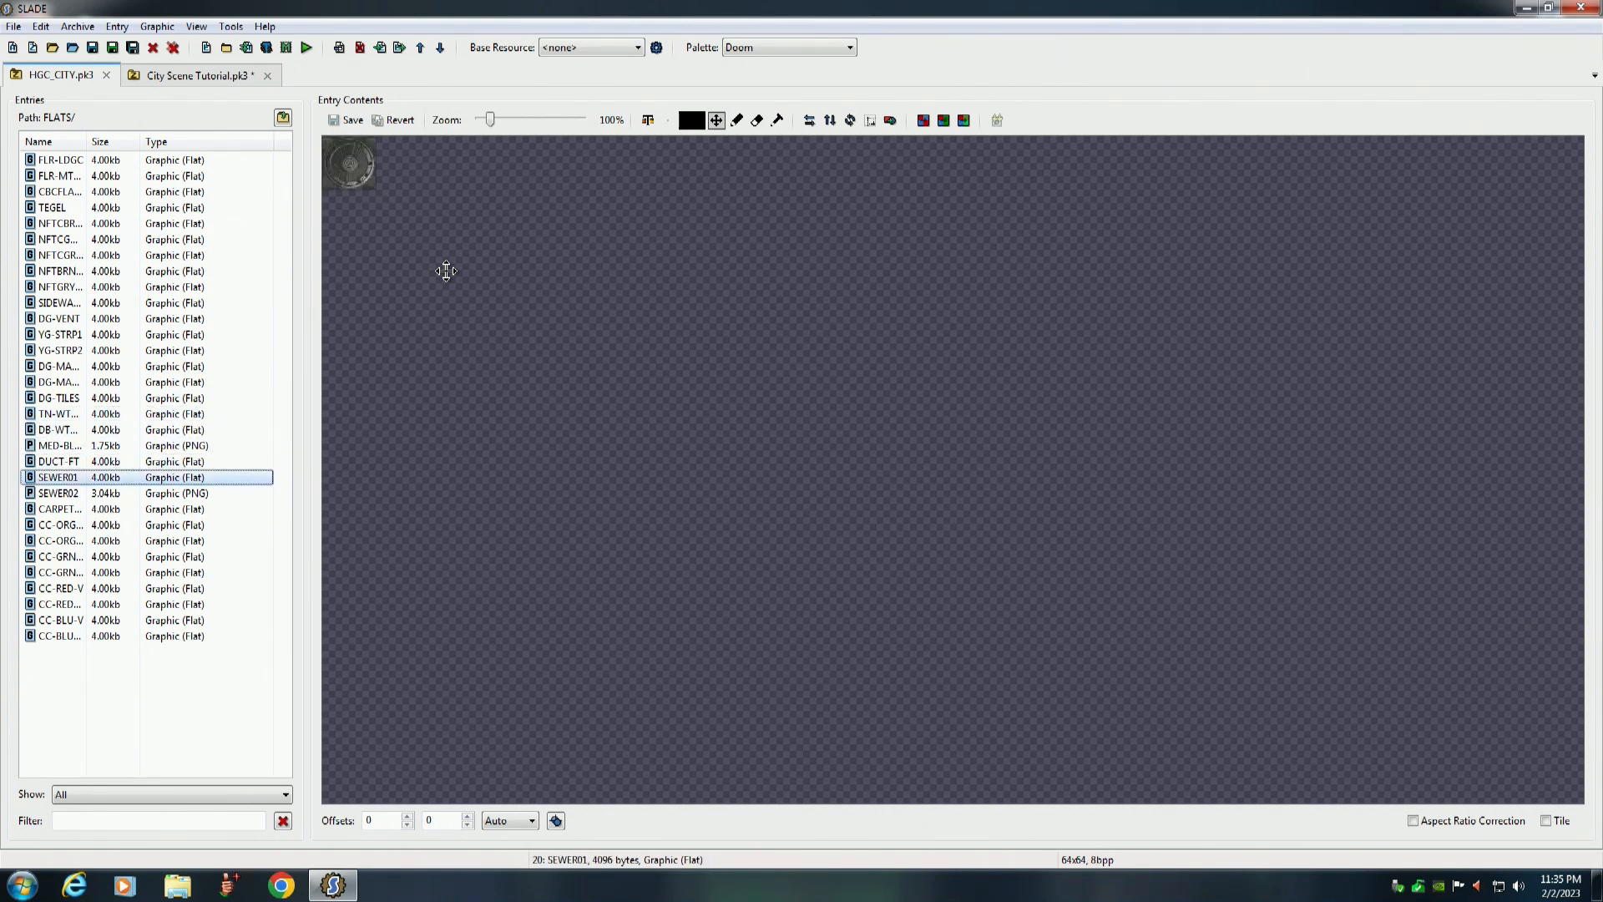
left_click(58, 508)
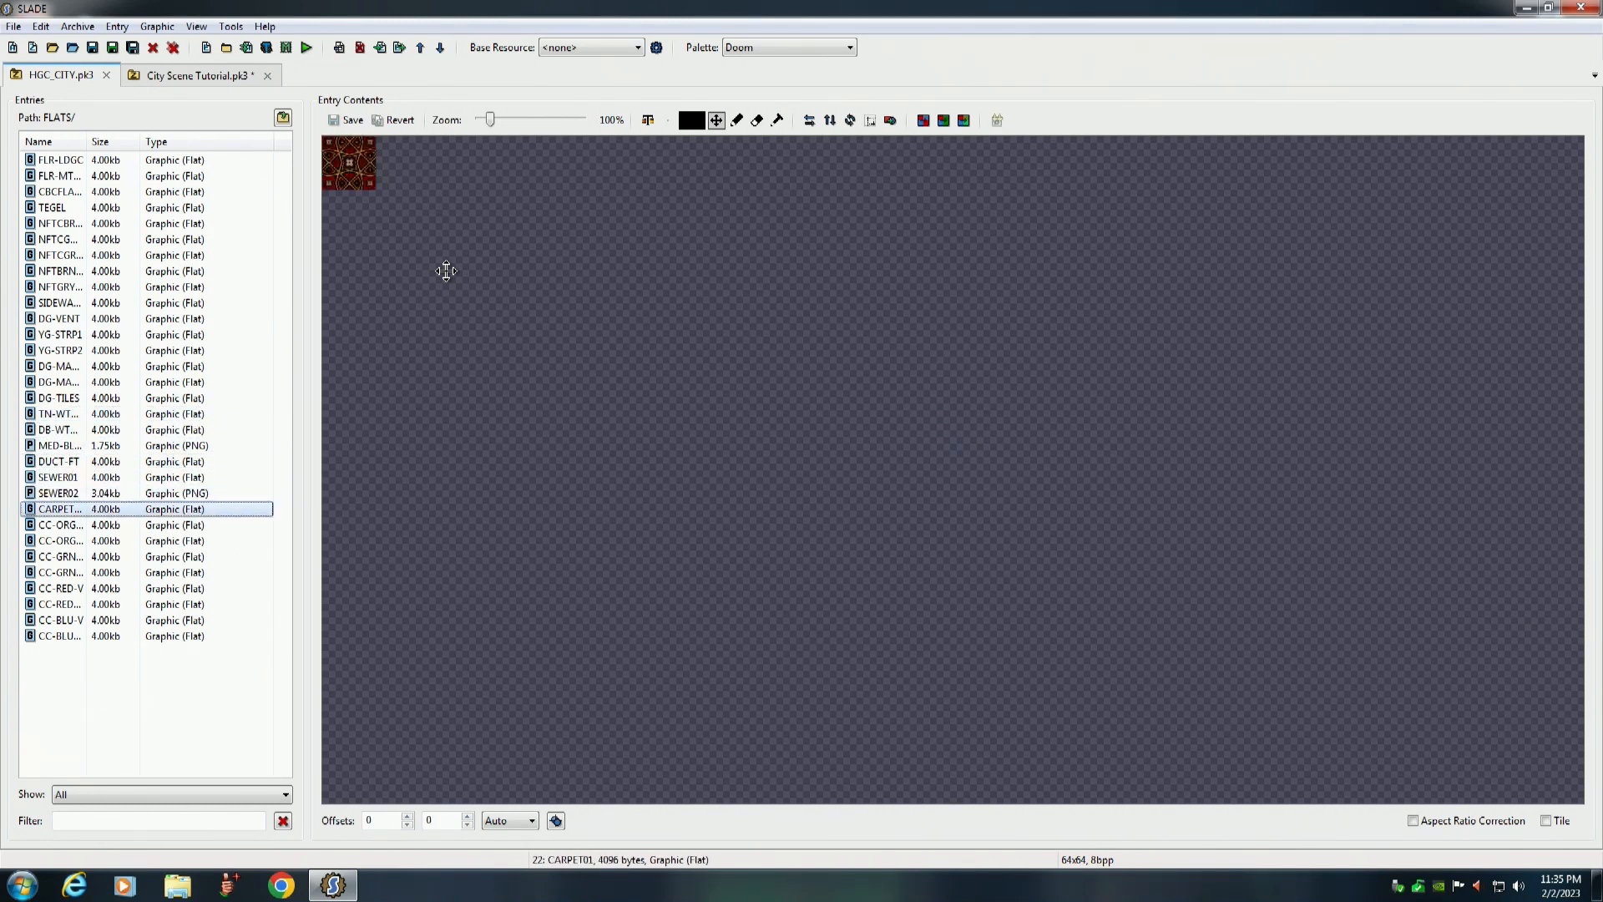
left_click(59, 571)
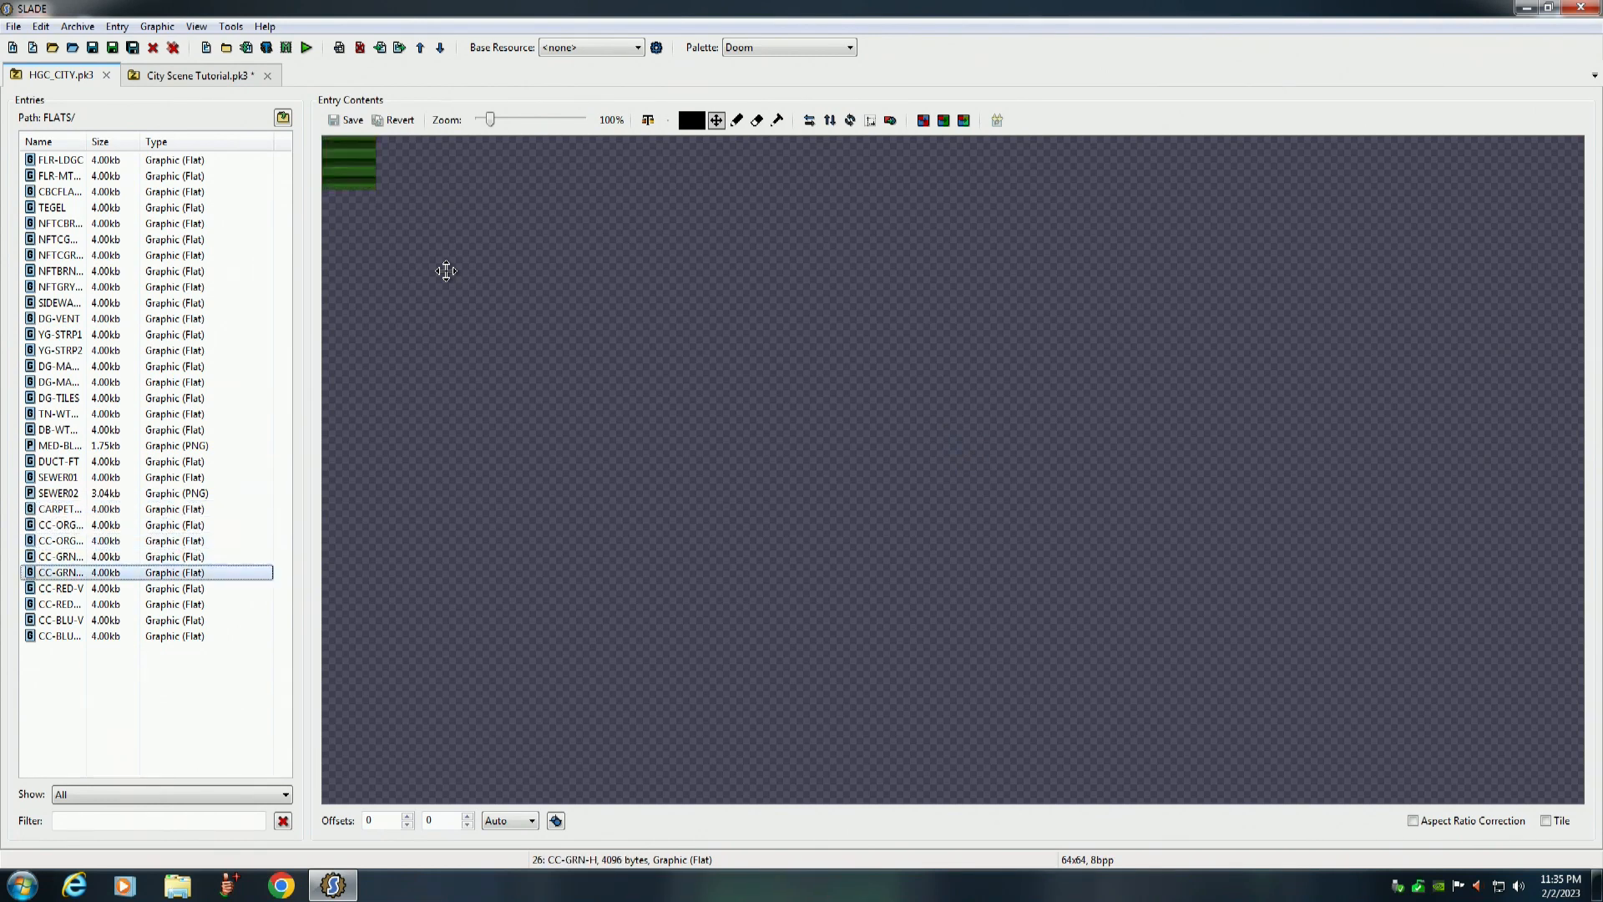
left_click(59, 636)
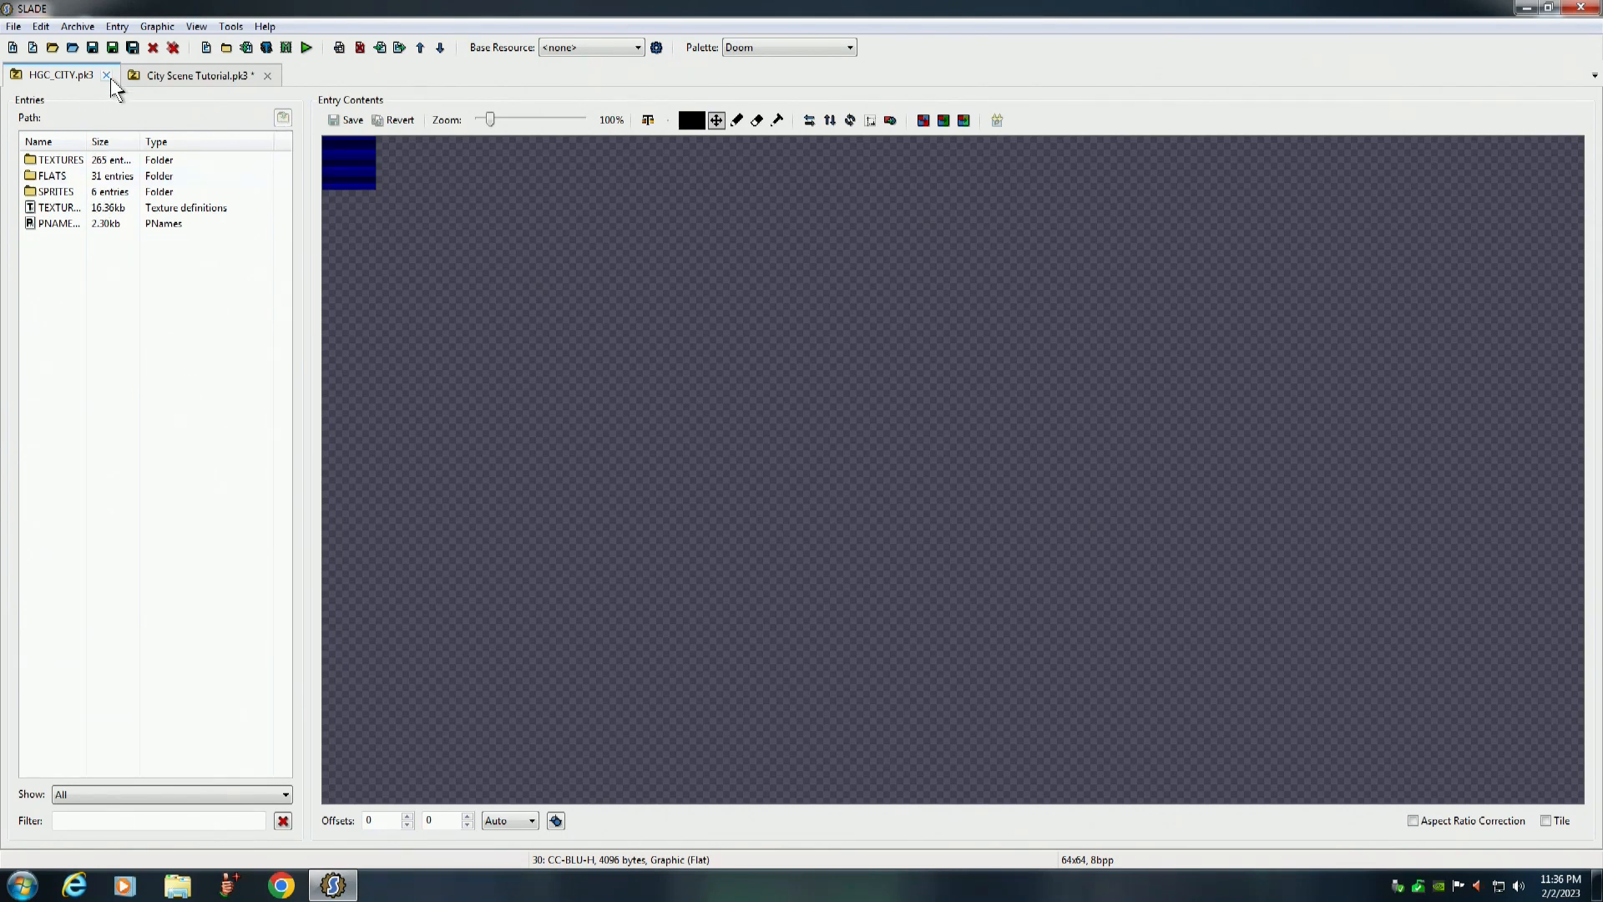
Close HGC_CITY, save the tutorial archive and open its Textures folder, selecting the first graphic
left_click(107, 75)
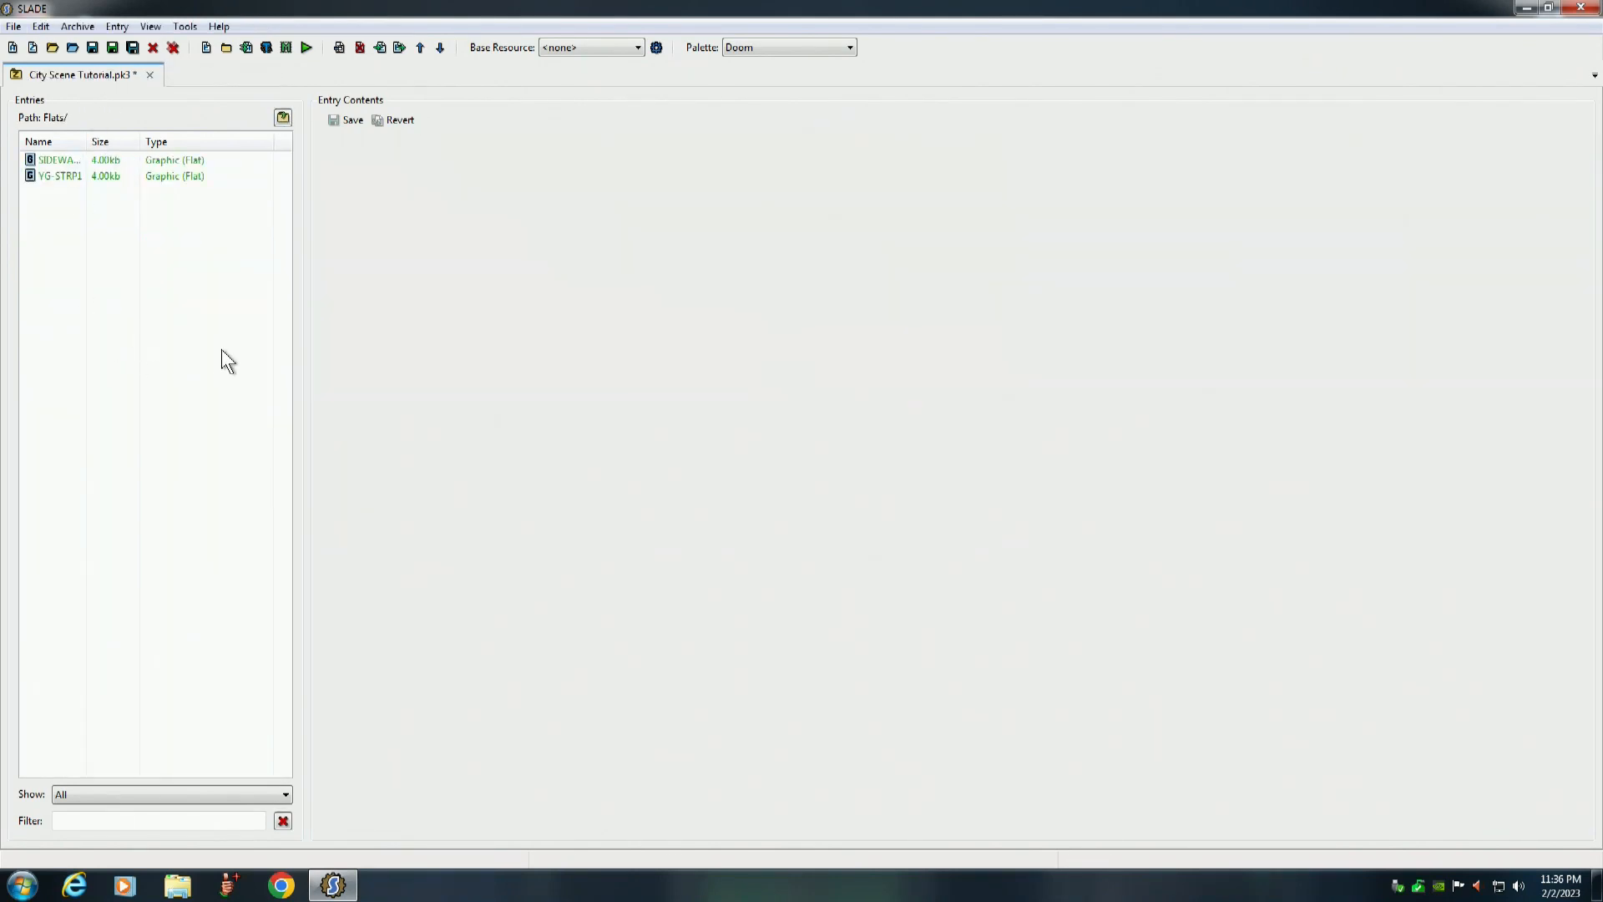
mouse_move(31, 30)
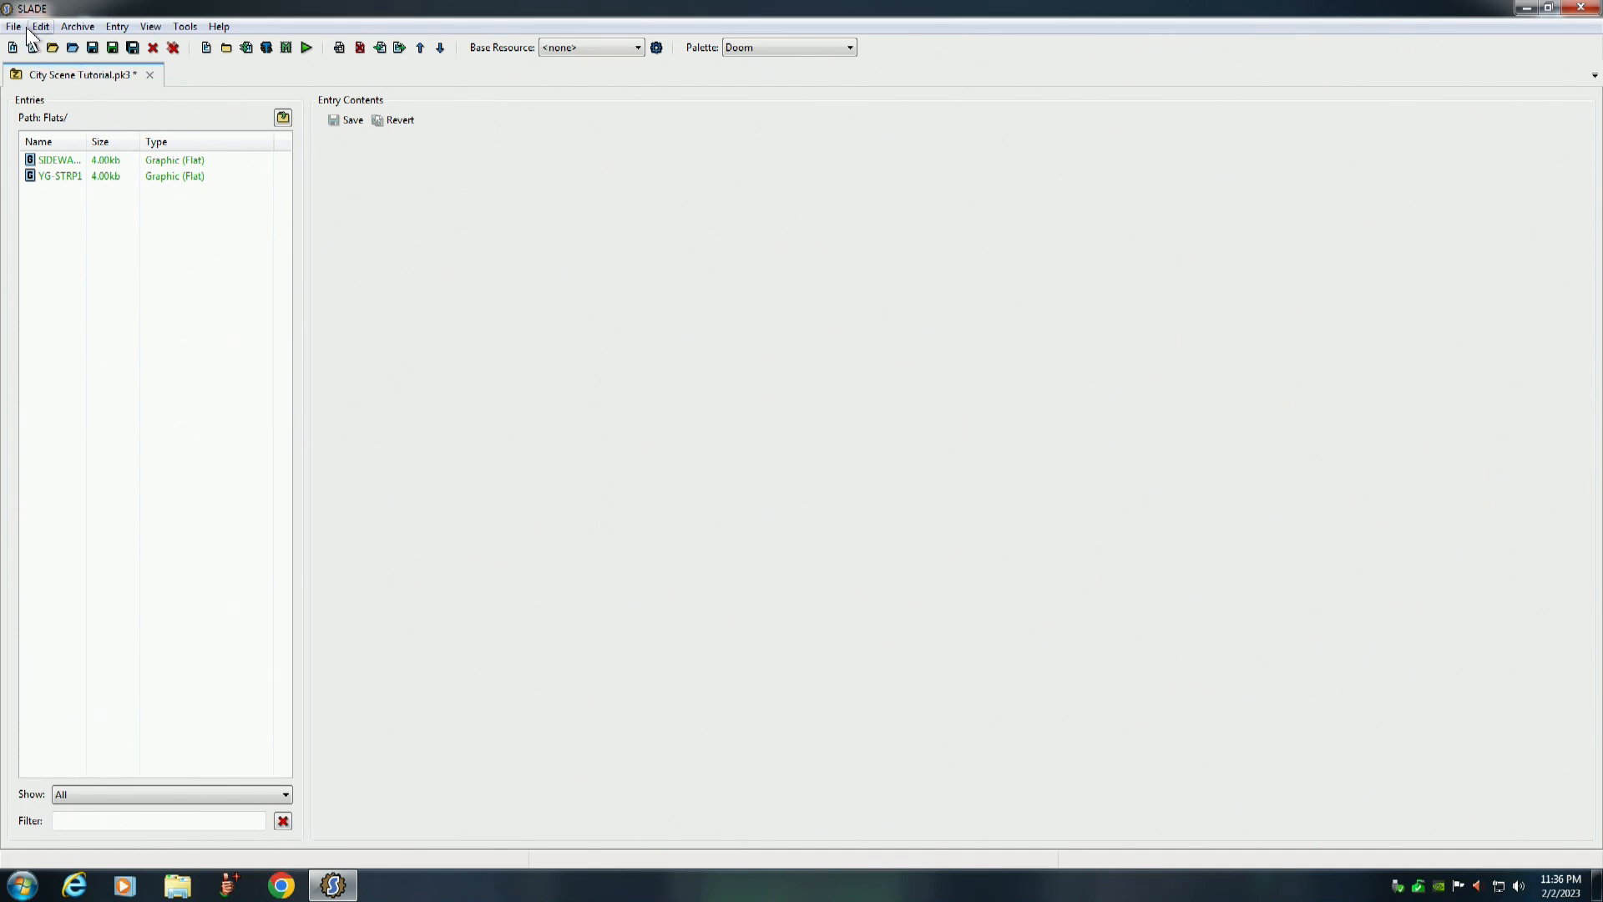
left_click(15, 25)
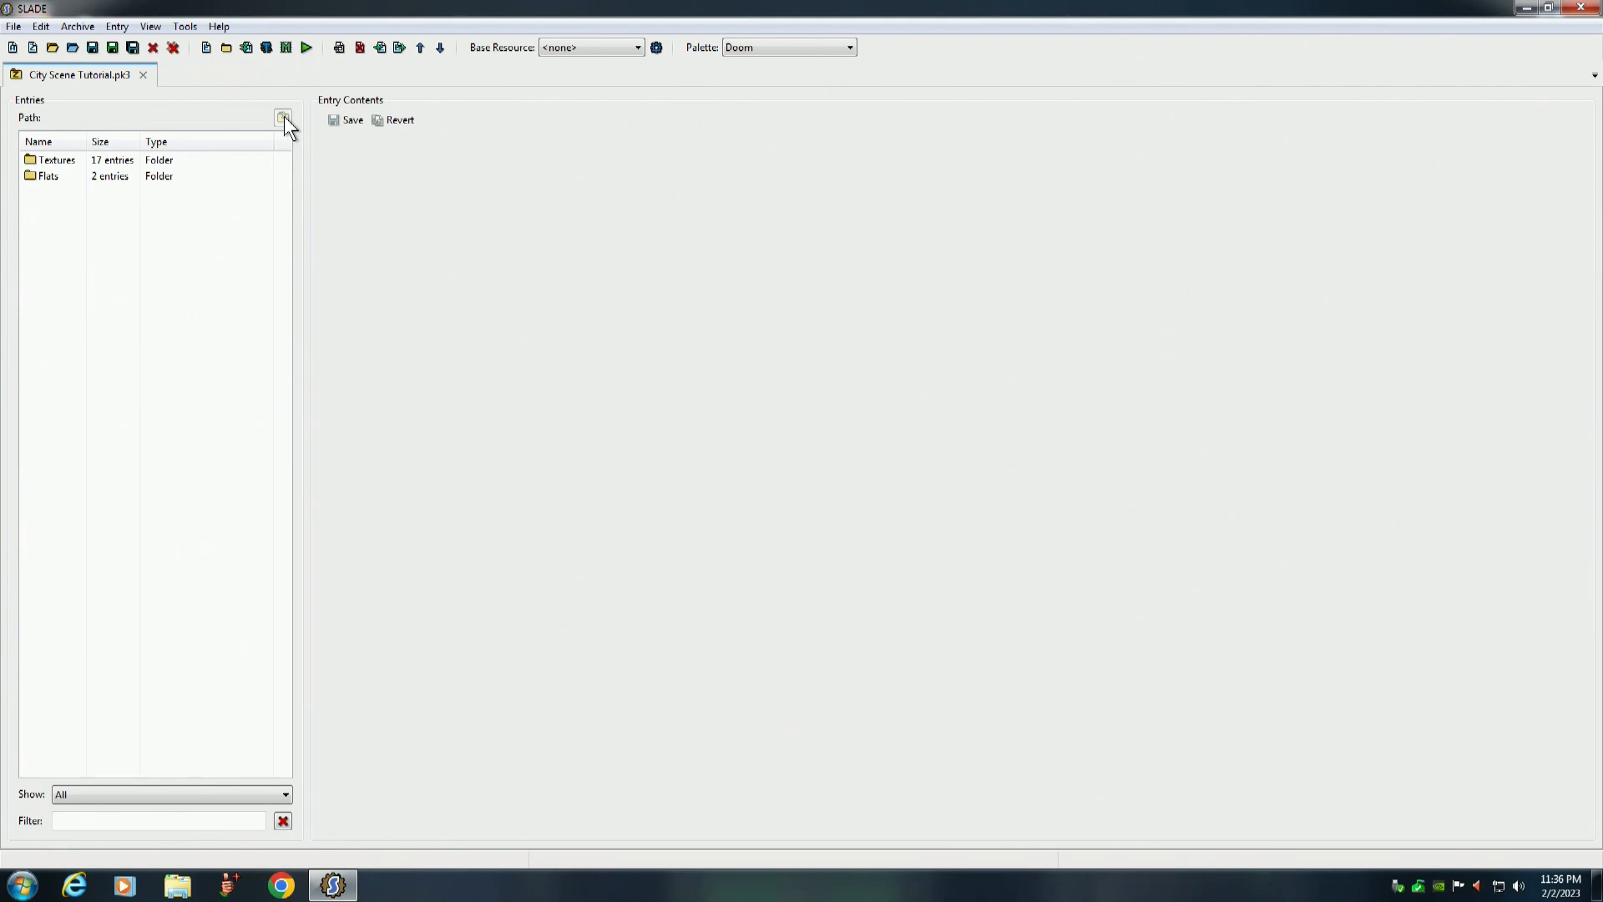
mouse_move(264, 128)
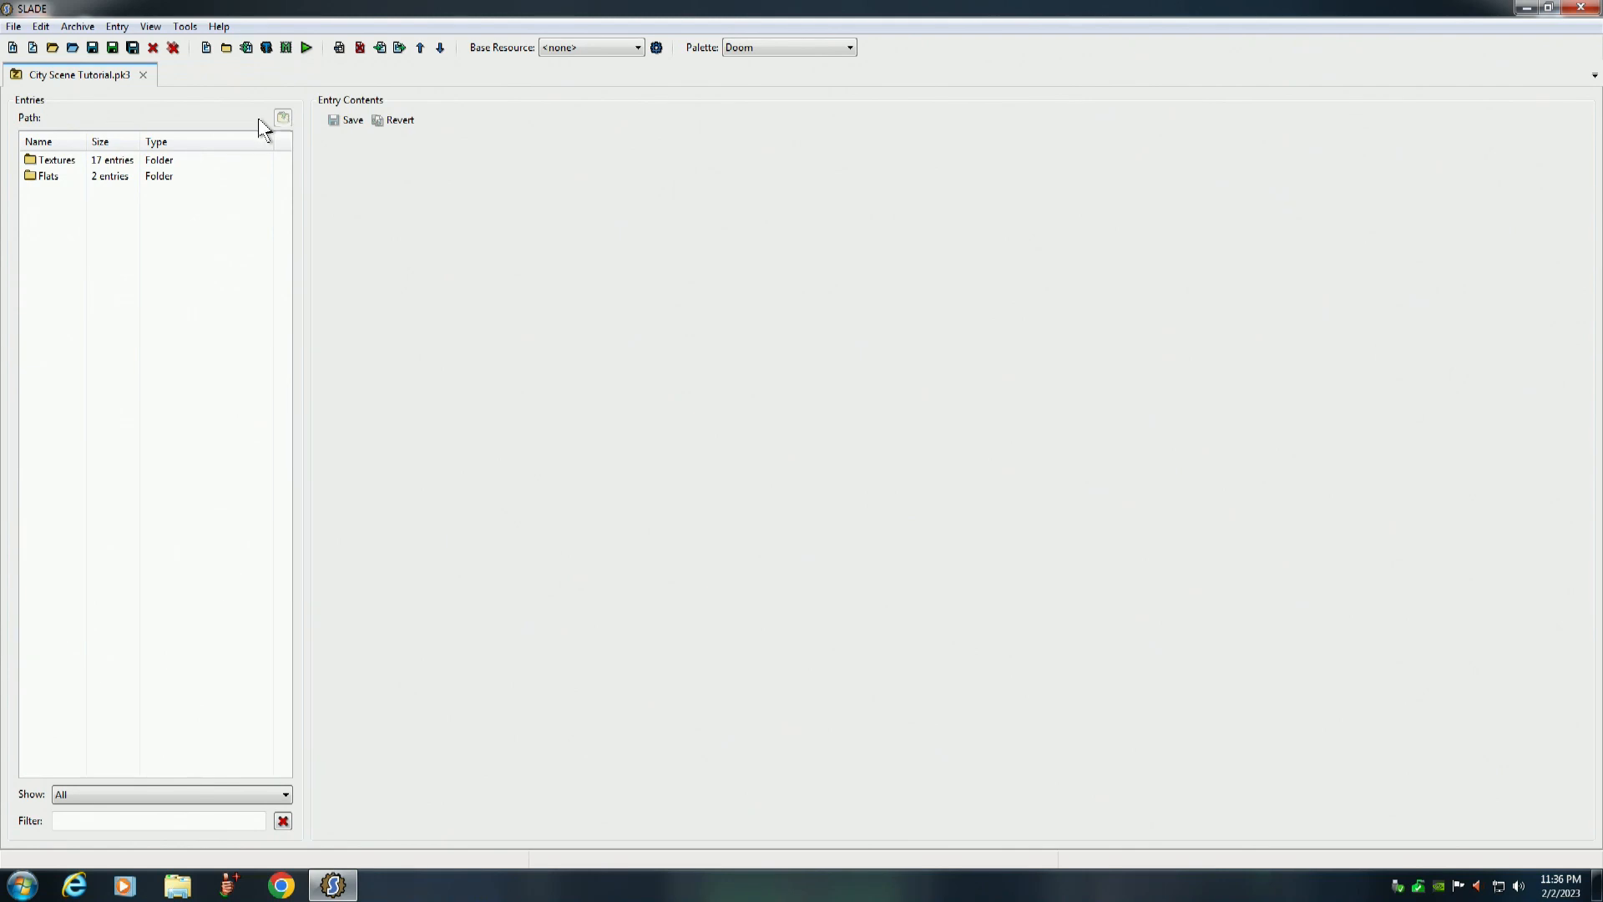
left_click(57, 160)
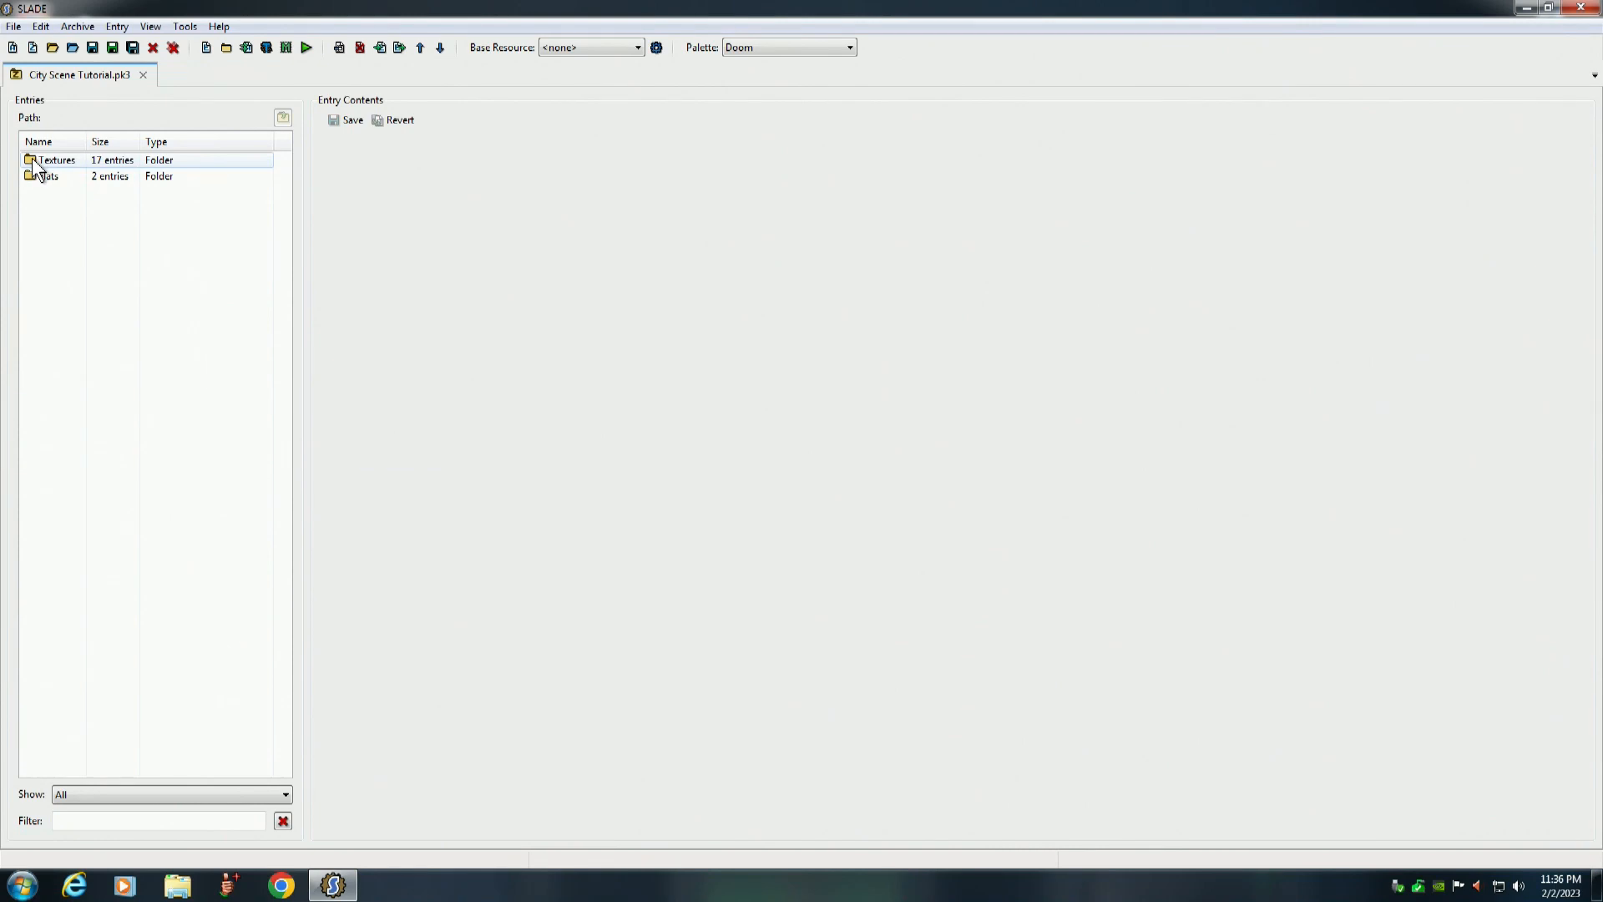
double_click(57, 160)
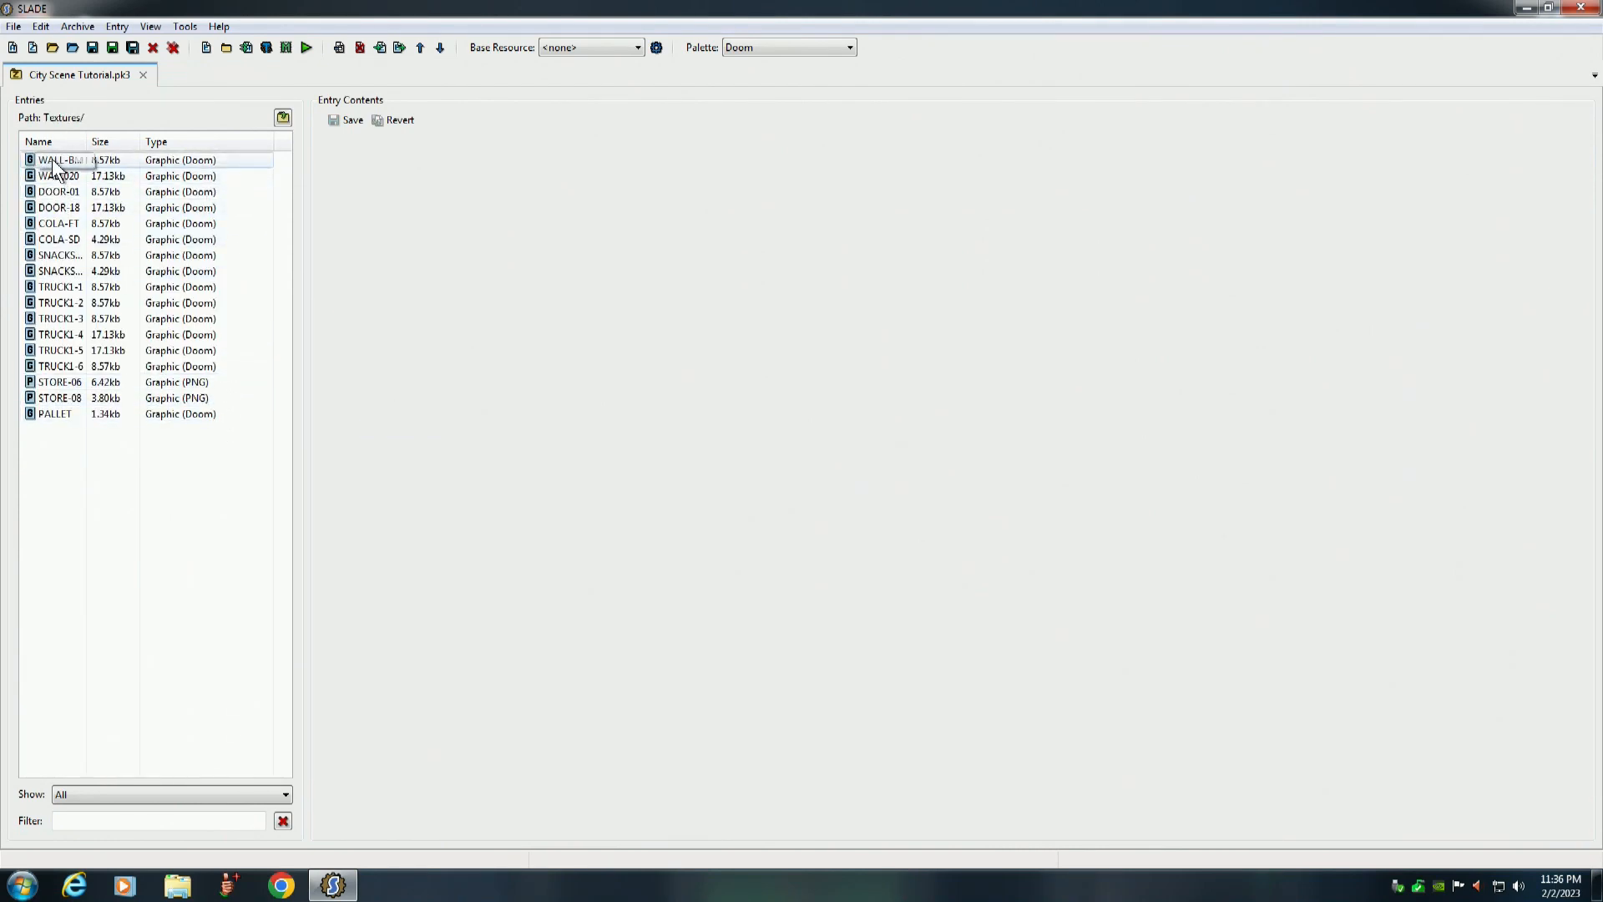
left_click(58, 160)
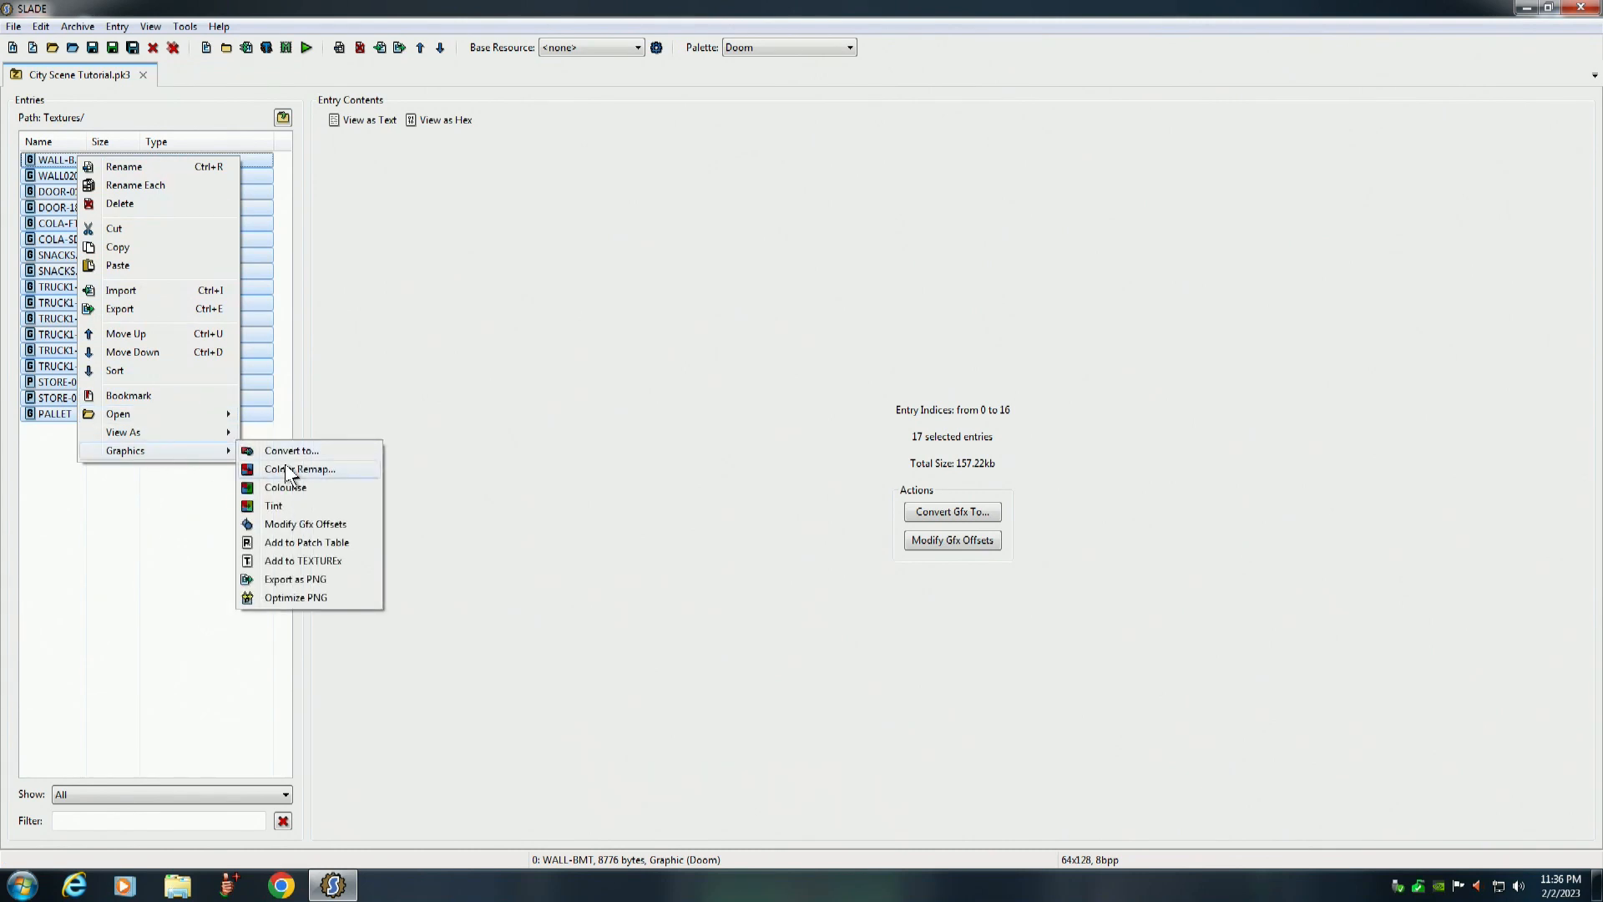
mouse_move(302, 561)
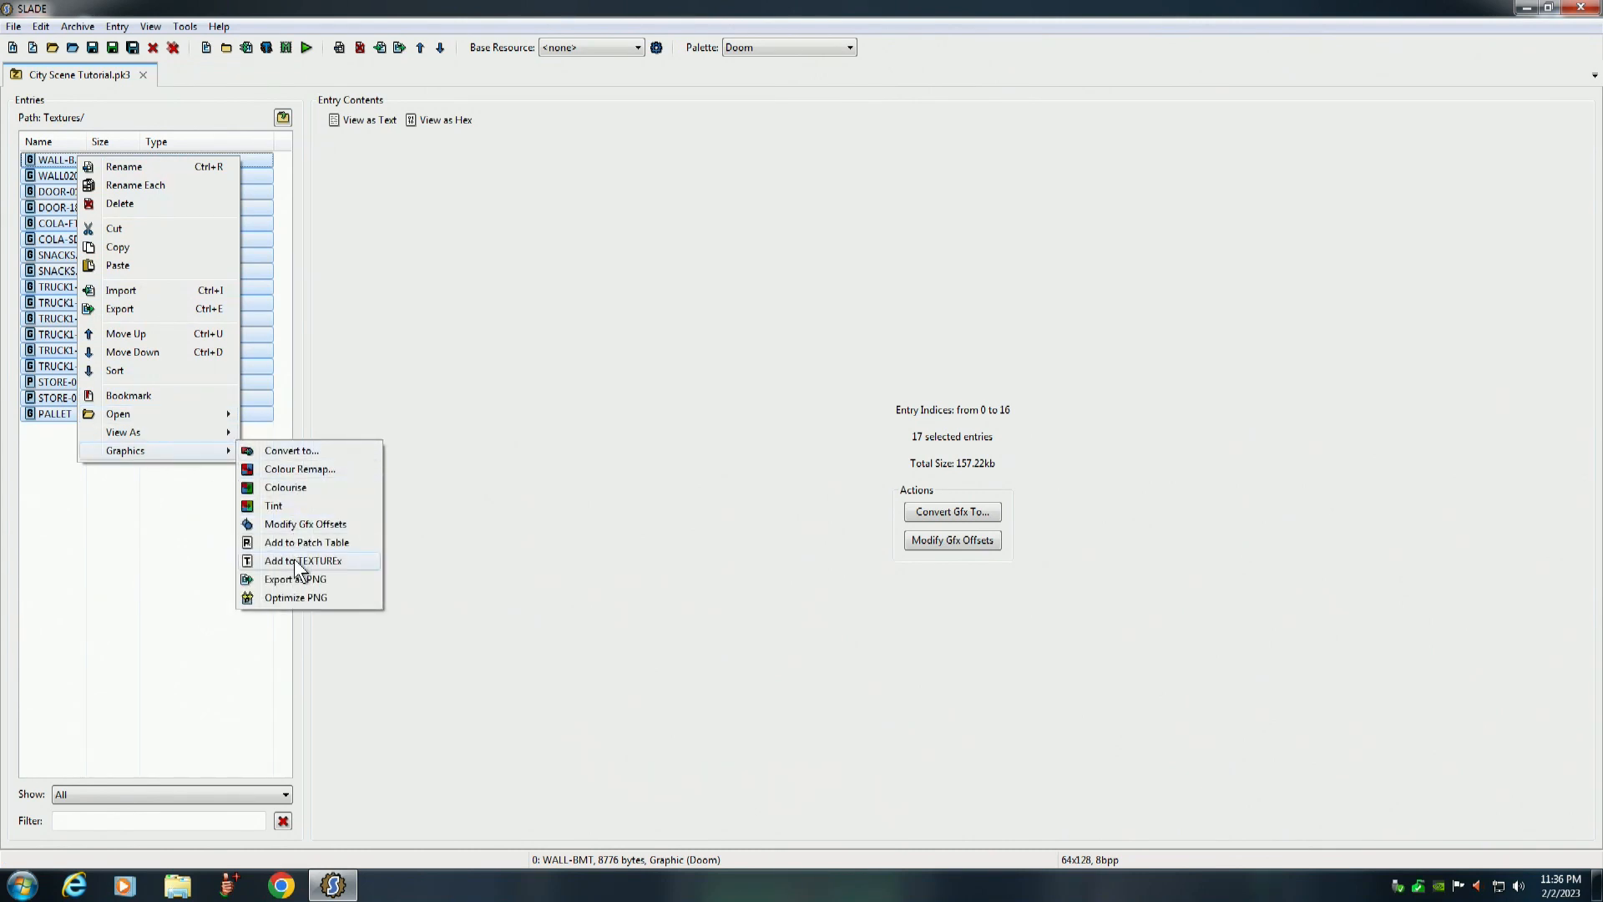
Add all 17 graphics to a new, empty ZDoom-format TEXTURES definition list
left_click(300, 561)
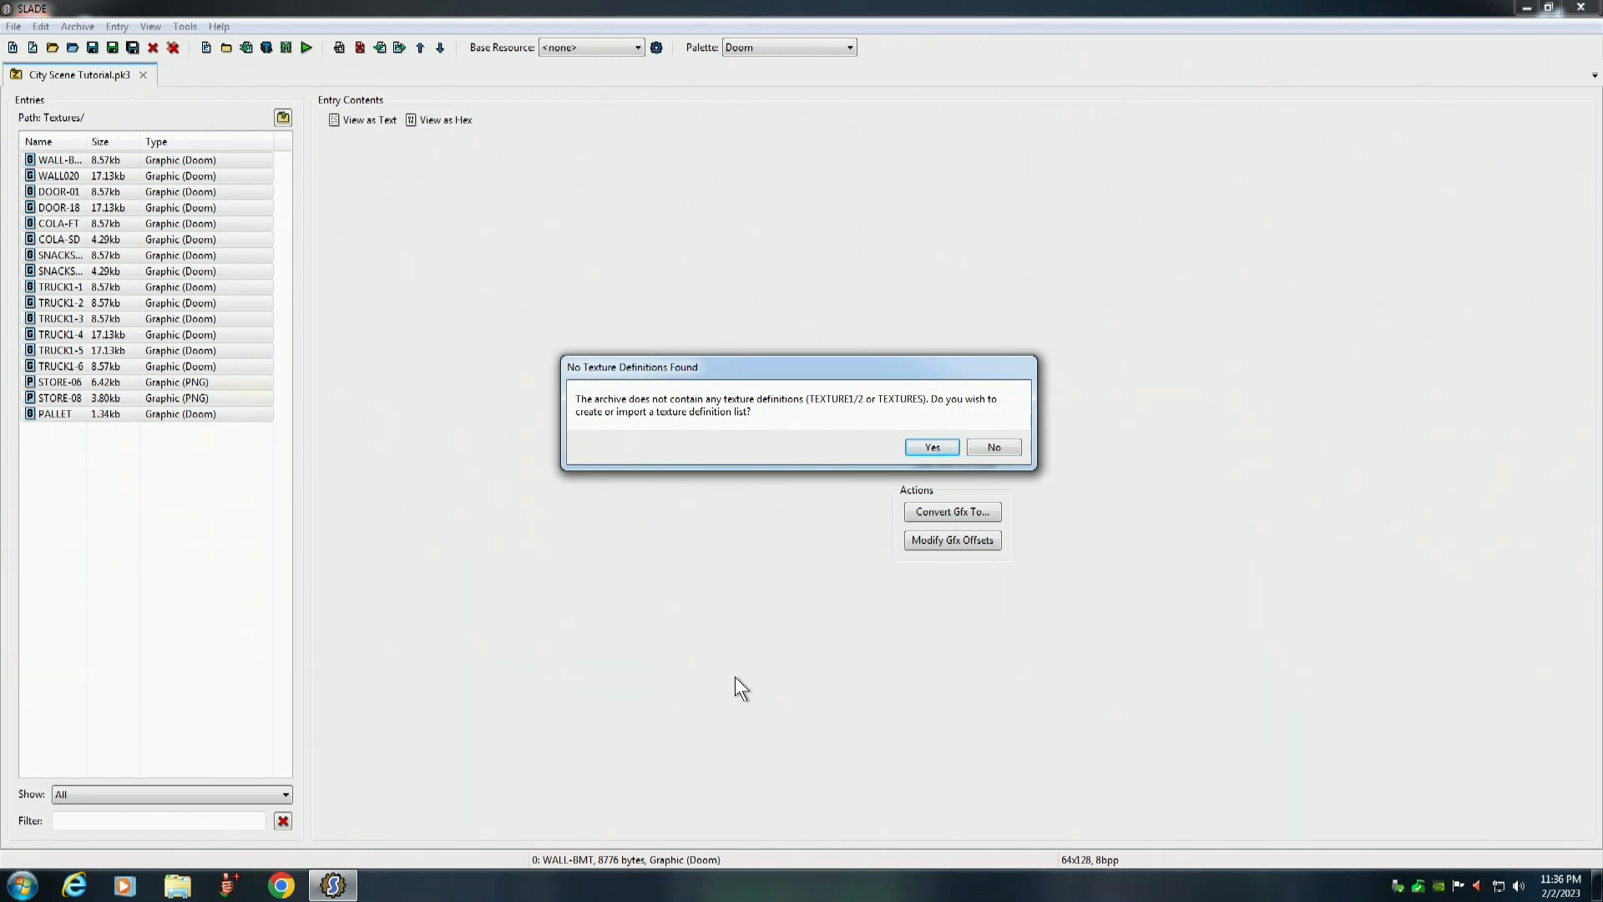
mouse_move(680, 581)
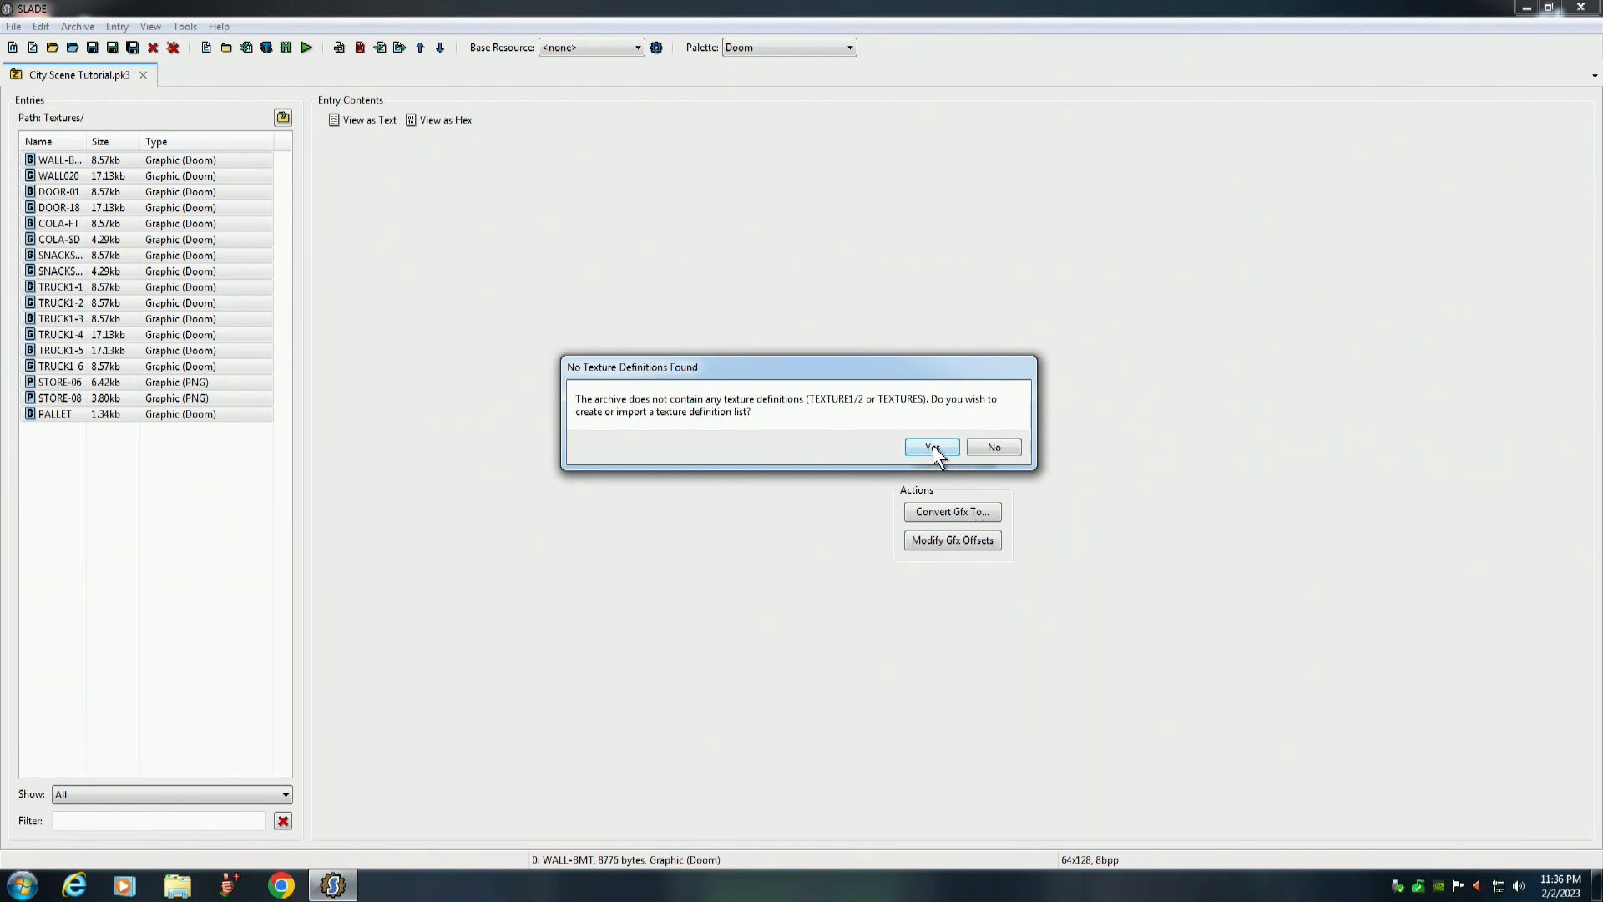
left_click(930, 447)
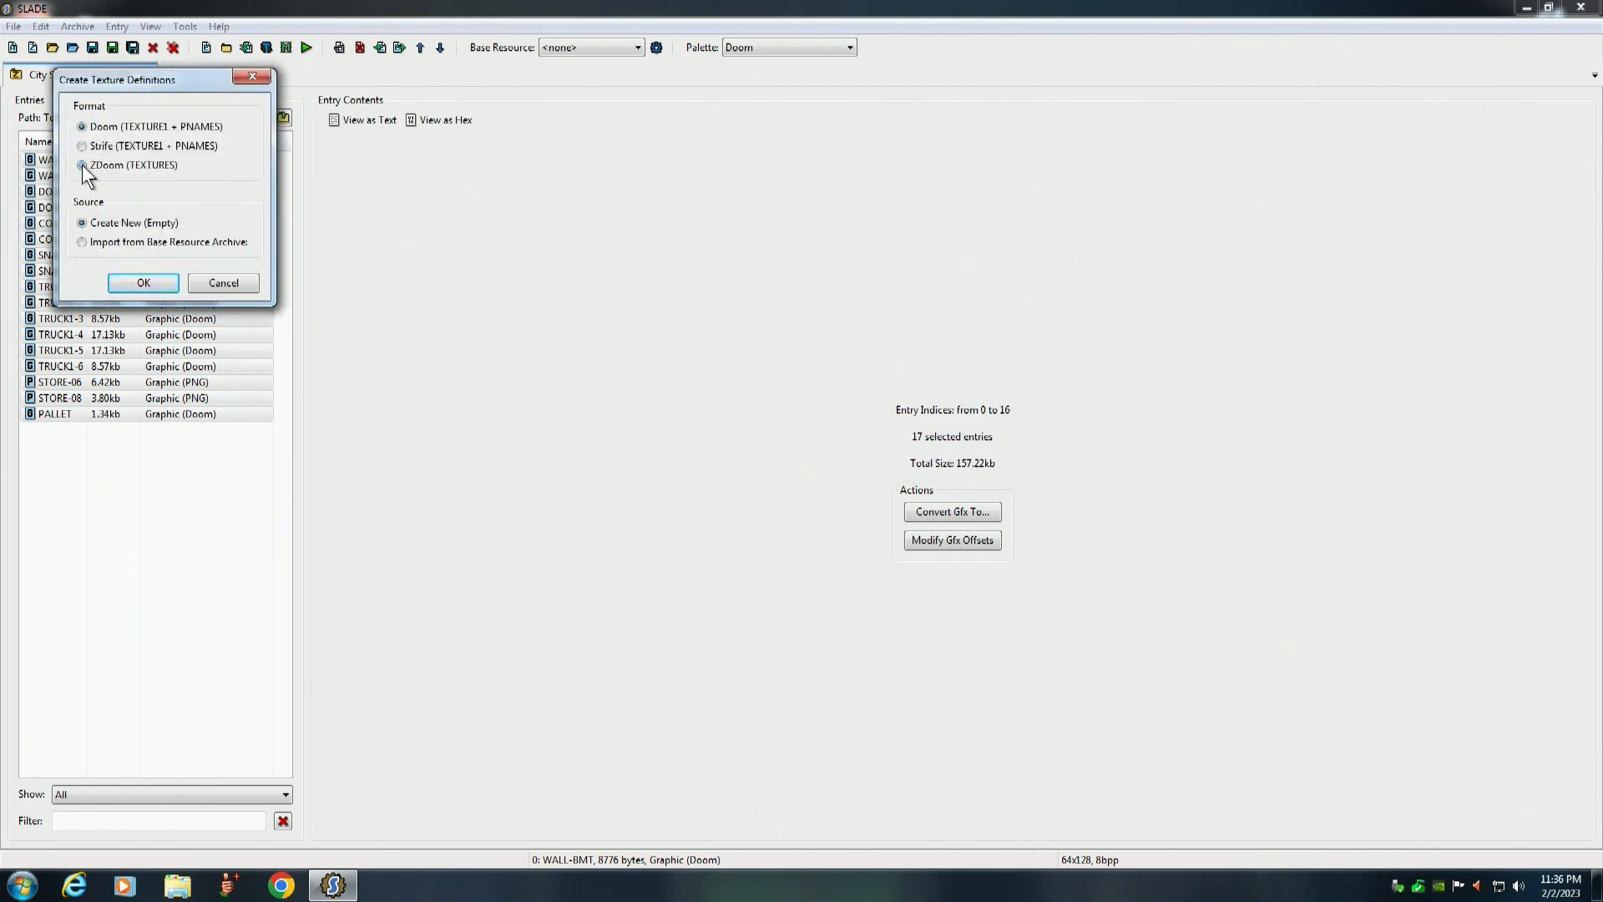
left_click(82, 166)
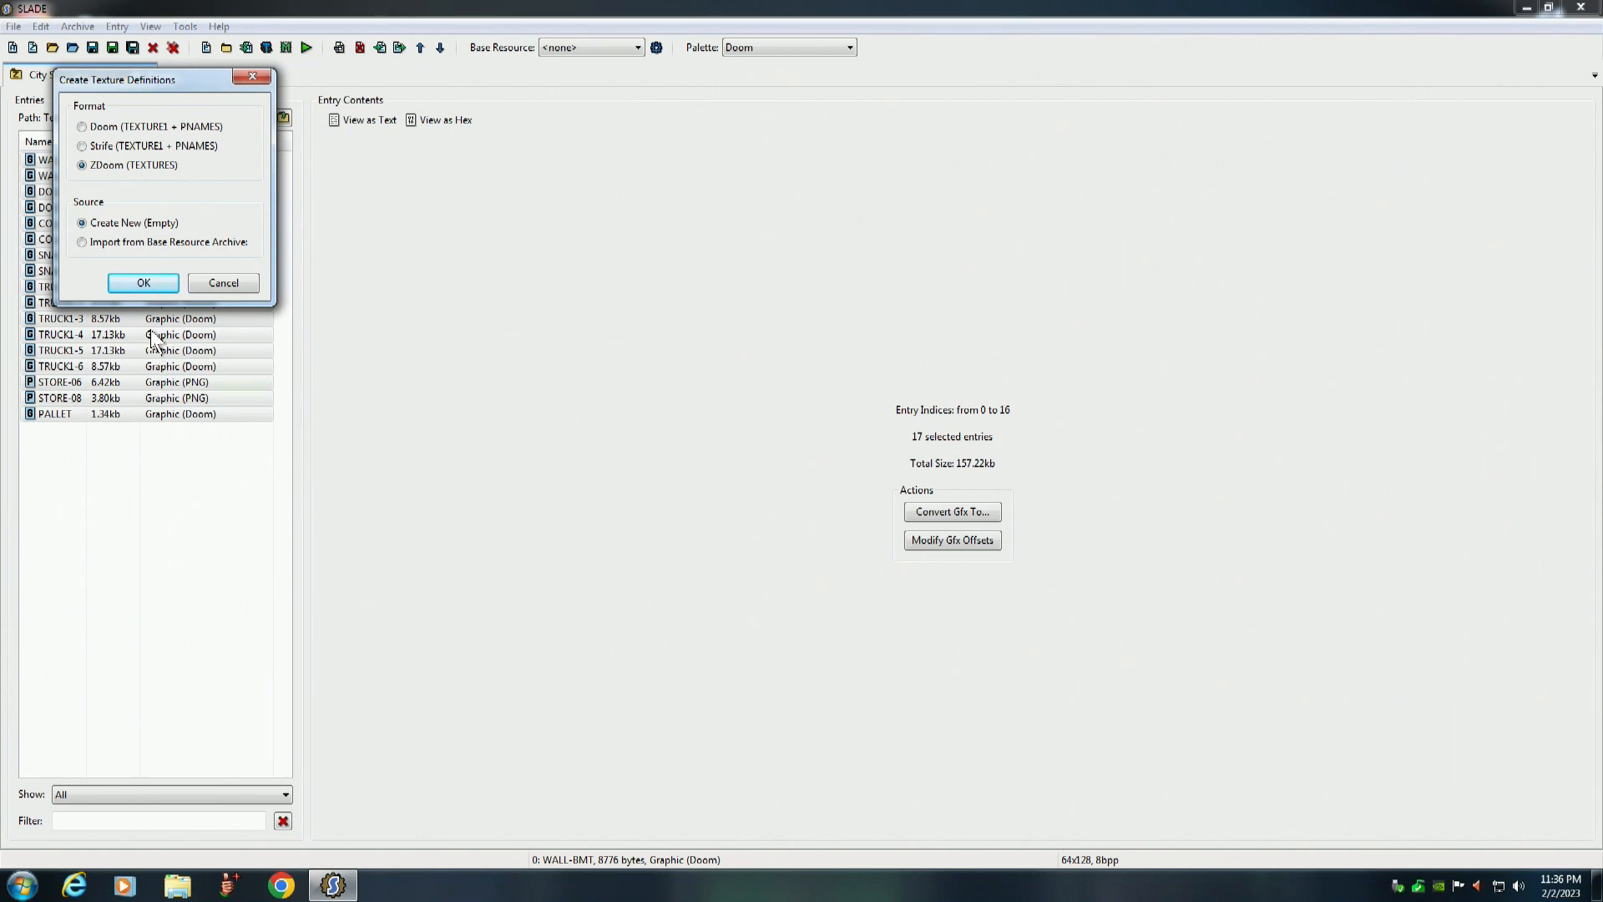
left_click(143, 282)
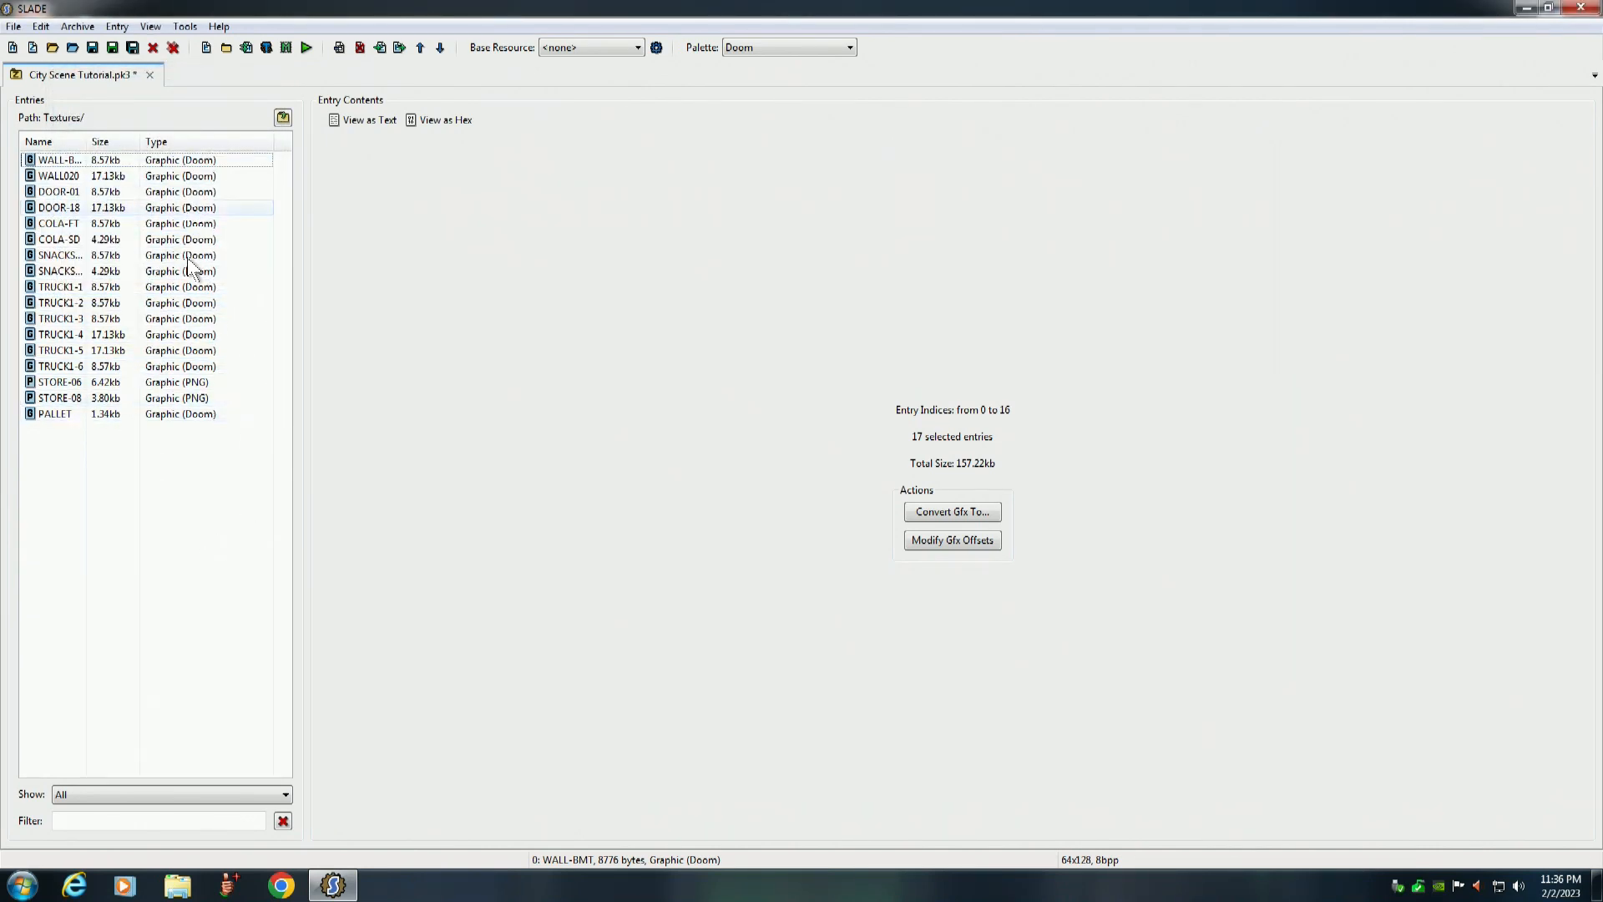
Add the selected texture graphics in the Textures folder to the TEXTURES definitions
left_click(283, 117)
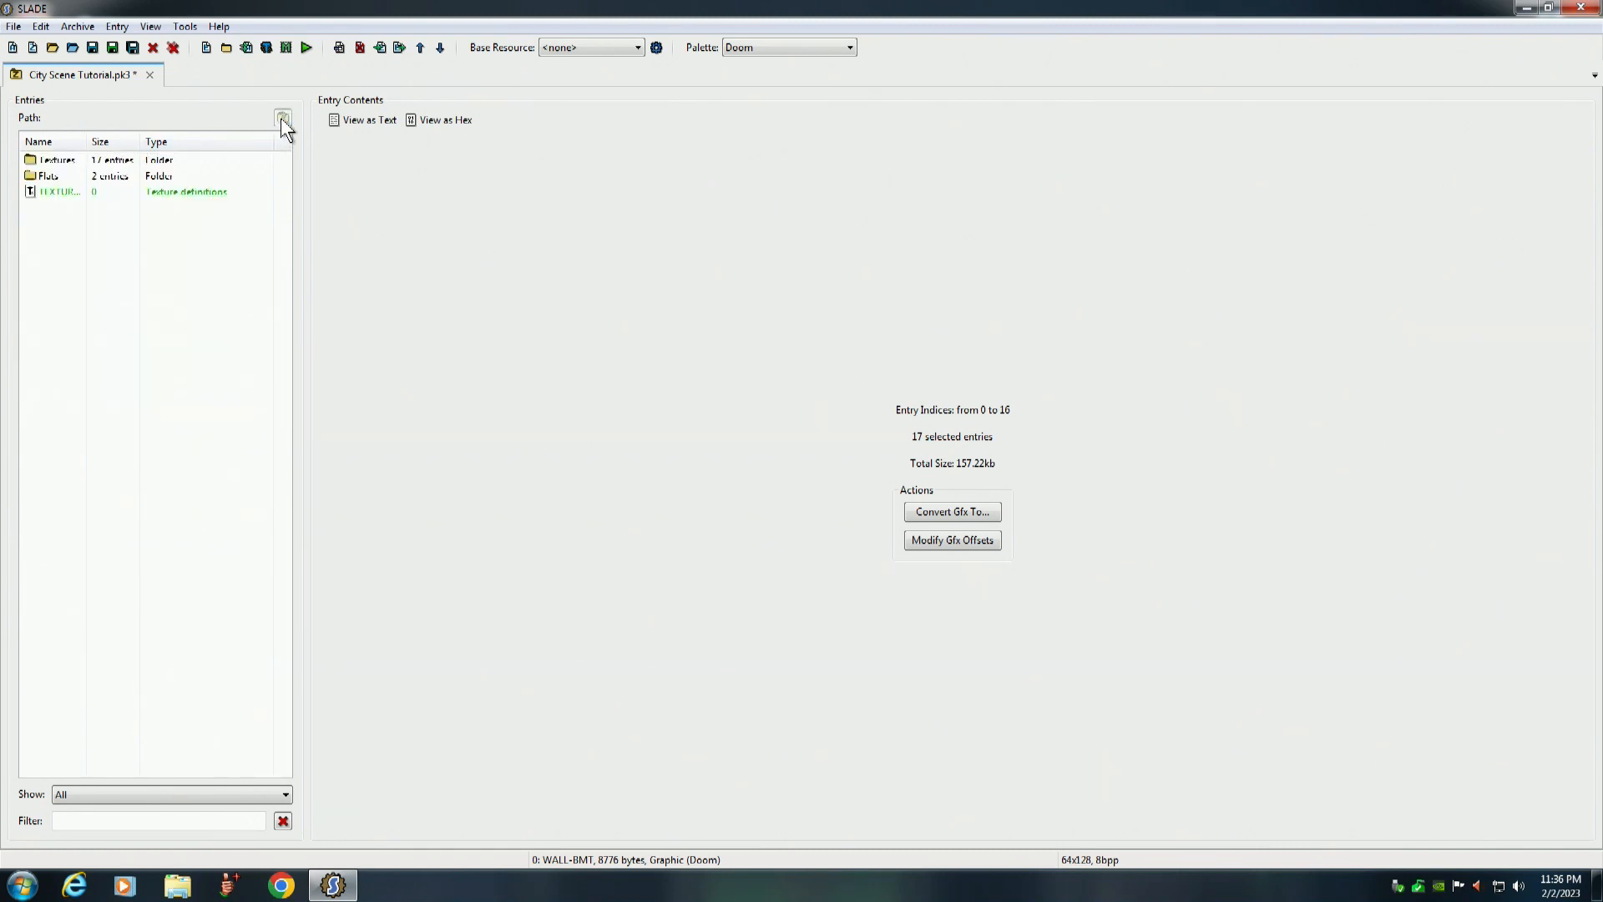
left_click(61, 190)
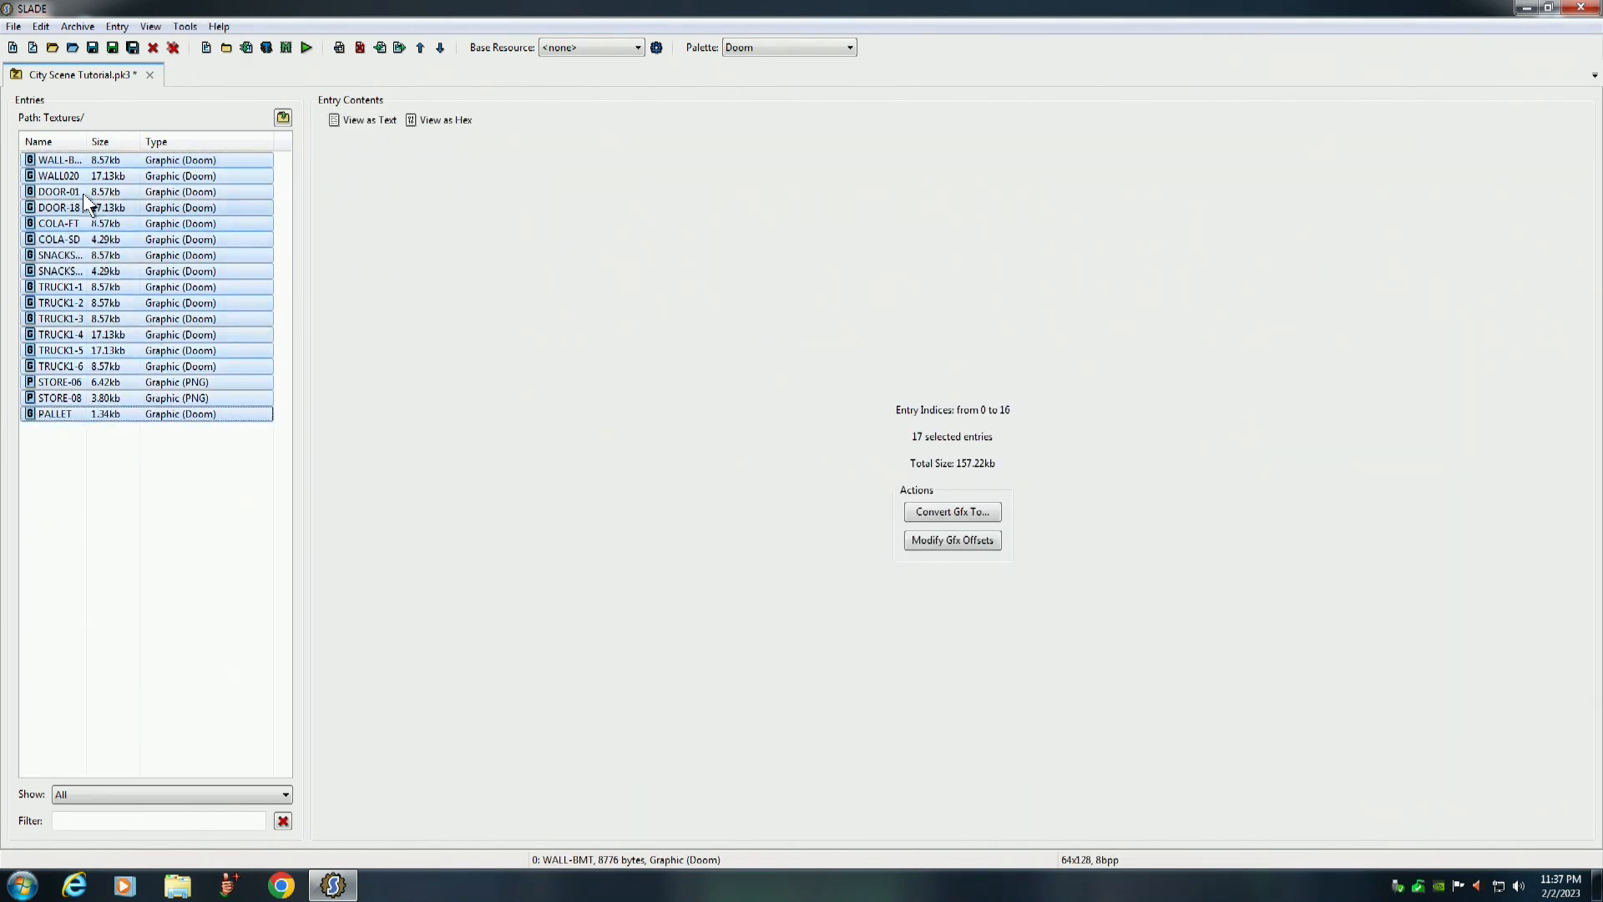
right_click(82, 164)
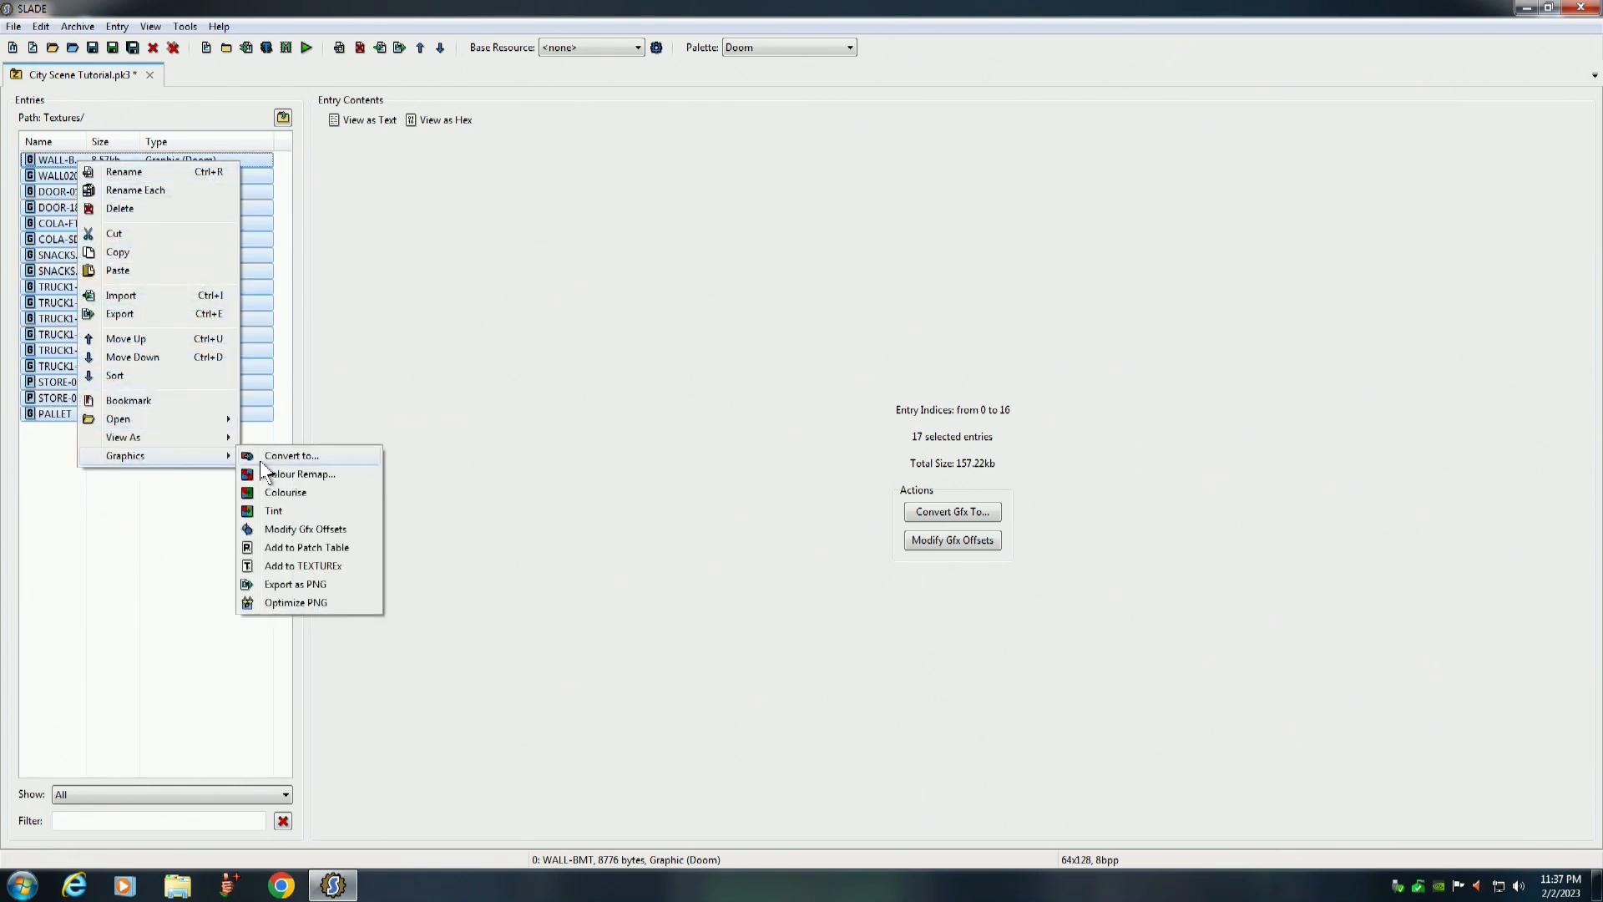
mouse_move(302, 566)
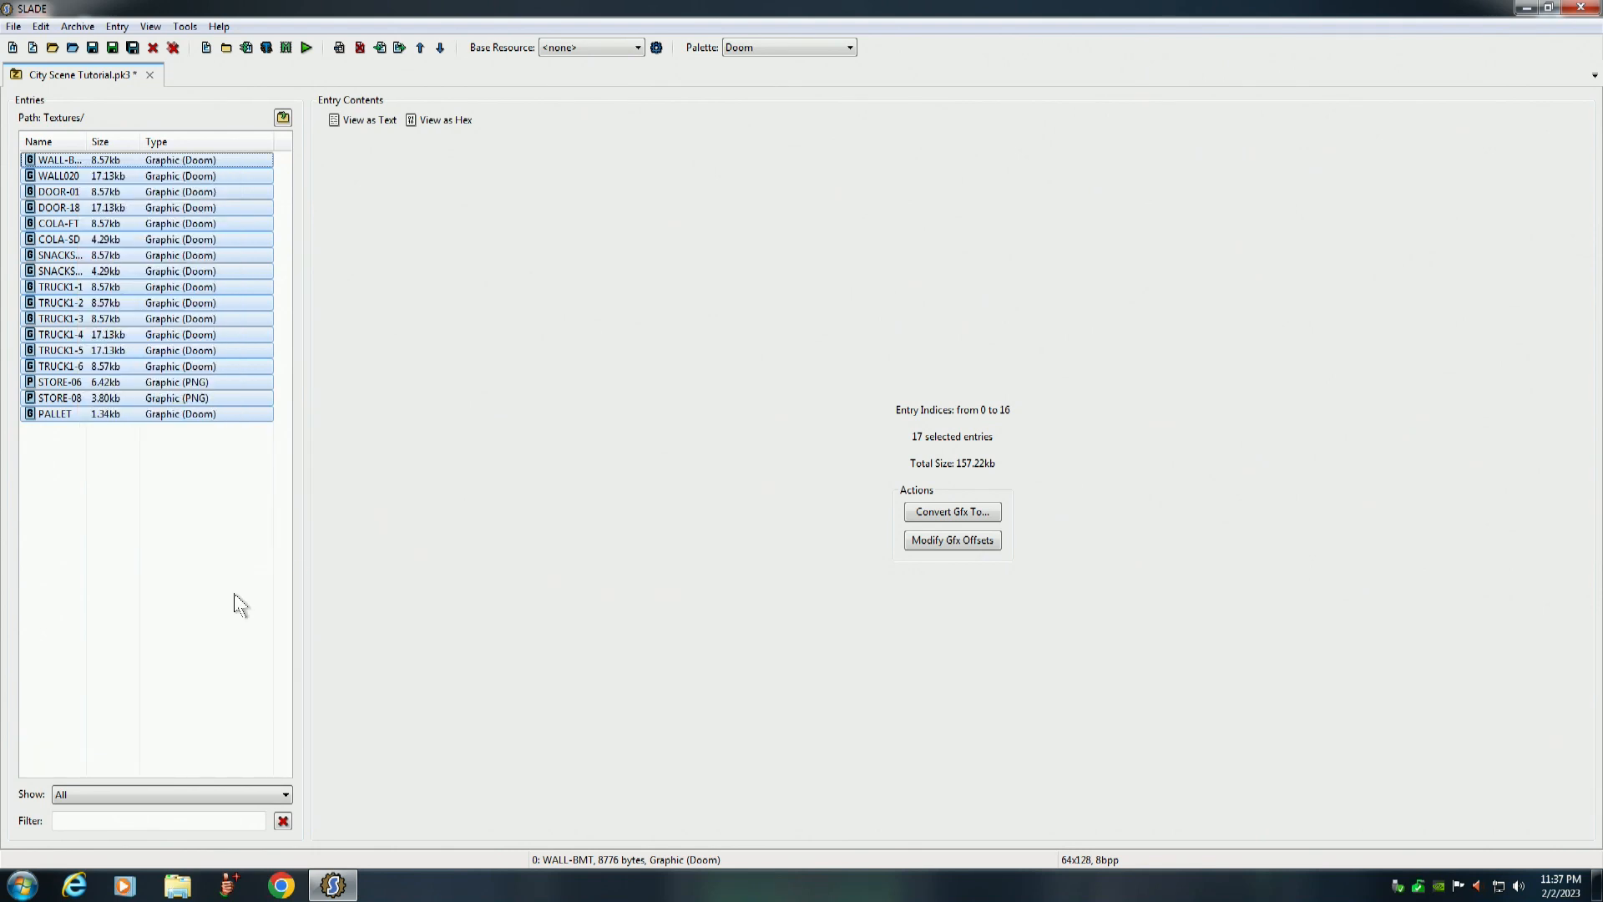
left_click(284, 117)
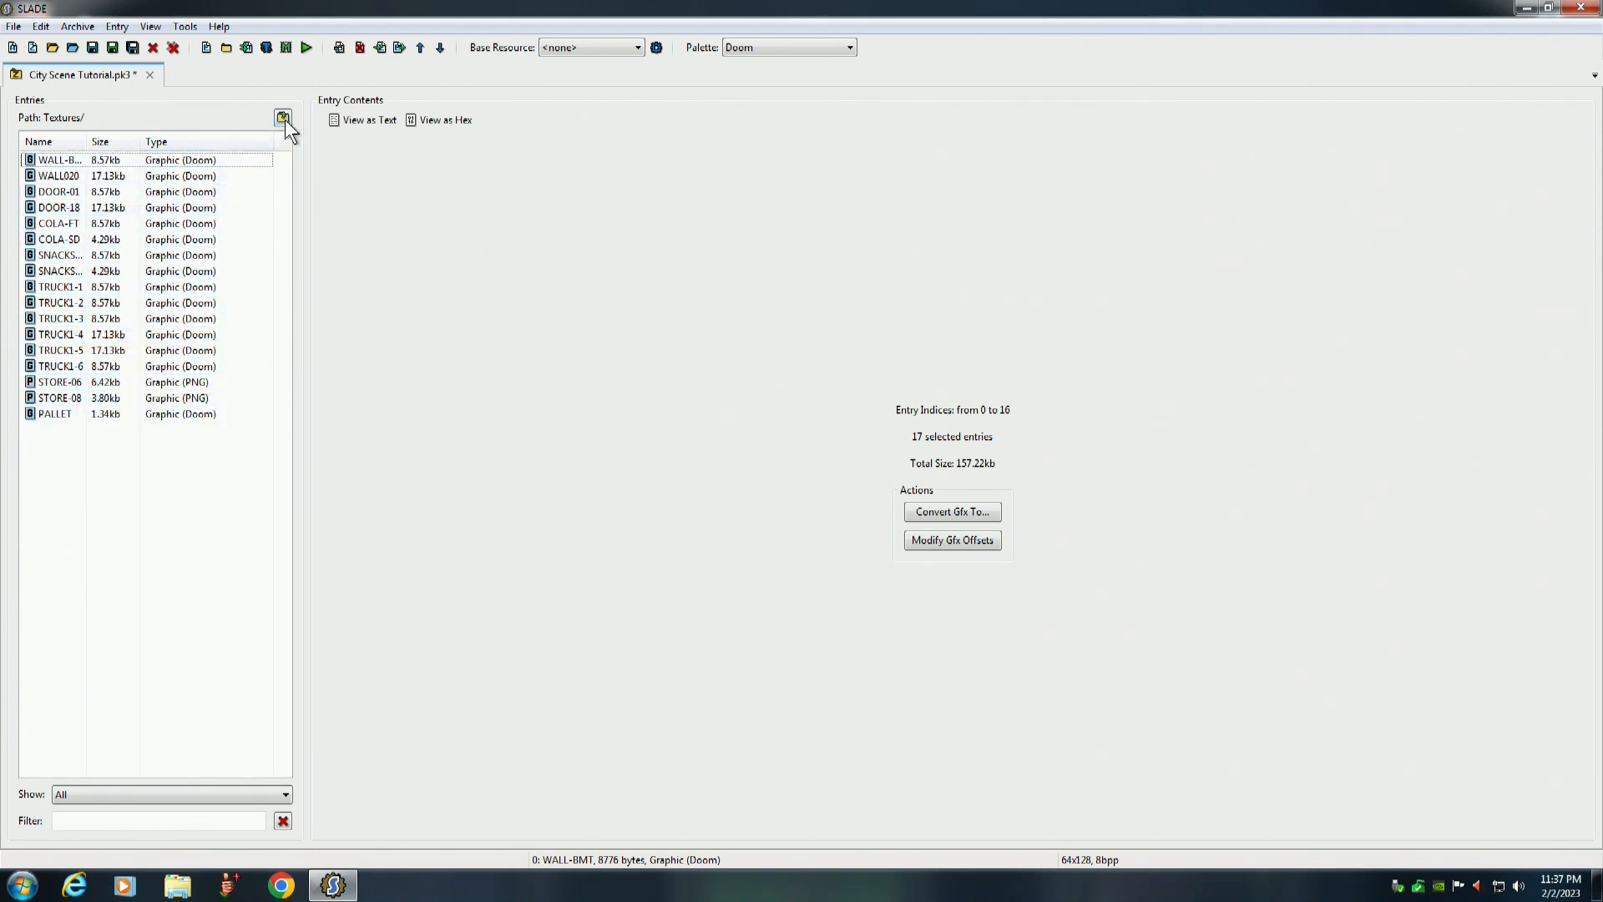
Add the SIDEWALK and YG-STRP1 flats from the Flats folder to TEXTURES
left_click(284, 116)
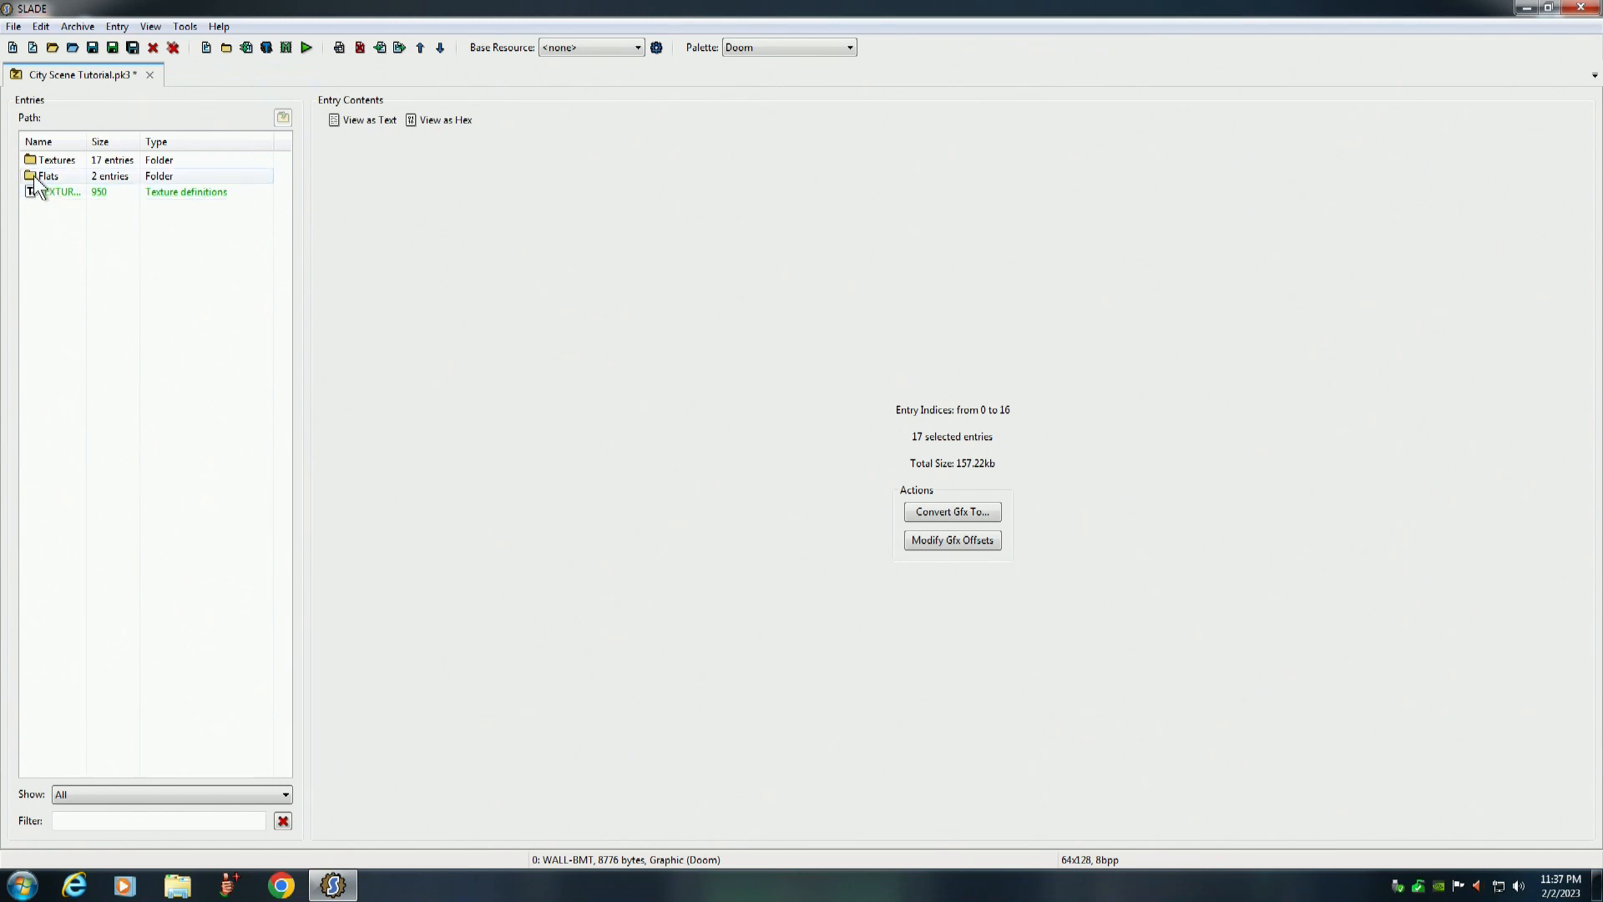
double_click(47, 176)
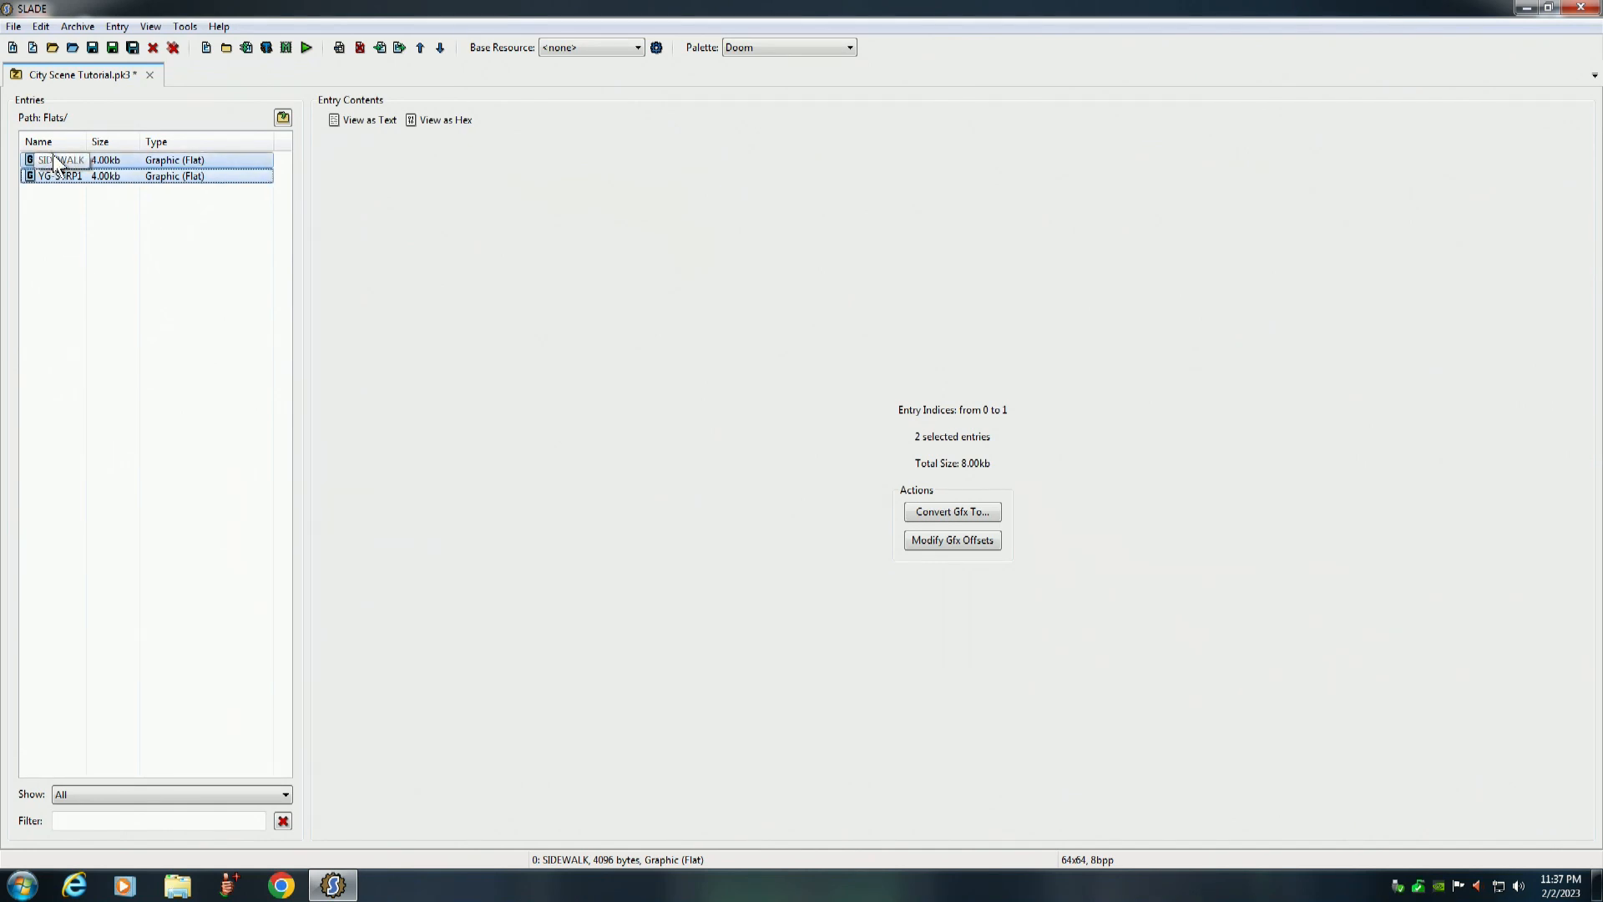
right_click(57, 173)
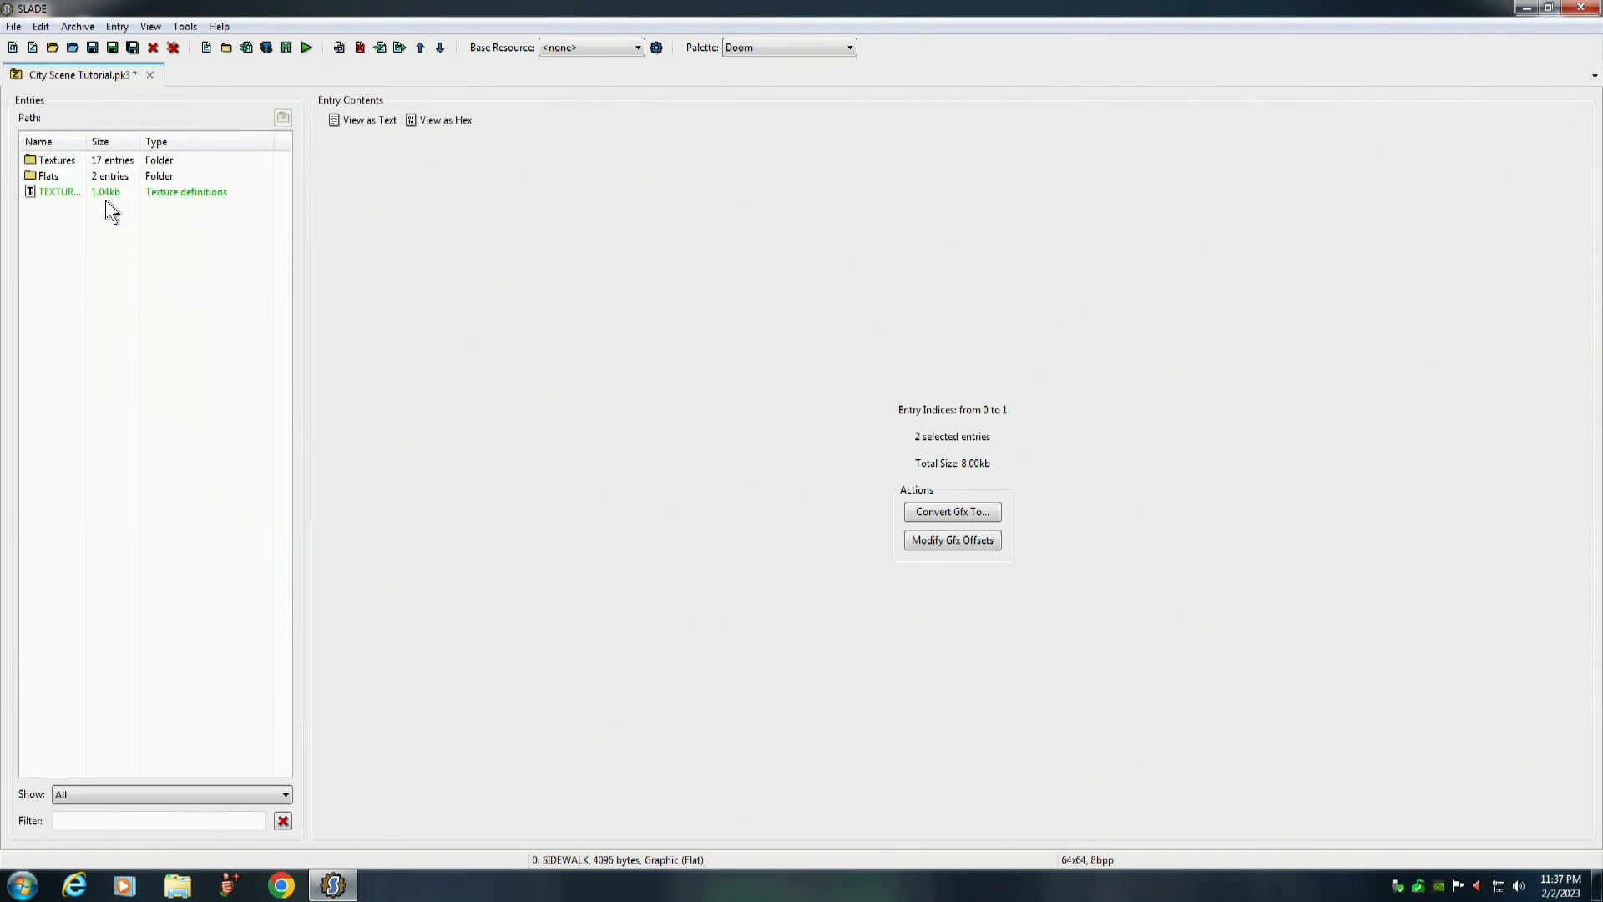
Add all the texture graphics to a new PNAMES patch table
left_click(57, 160)
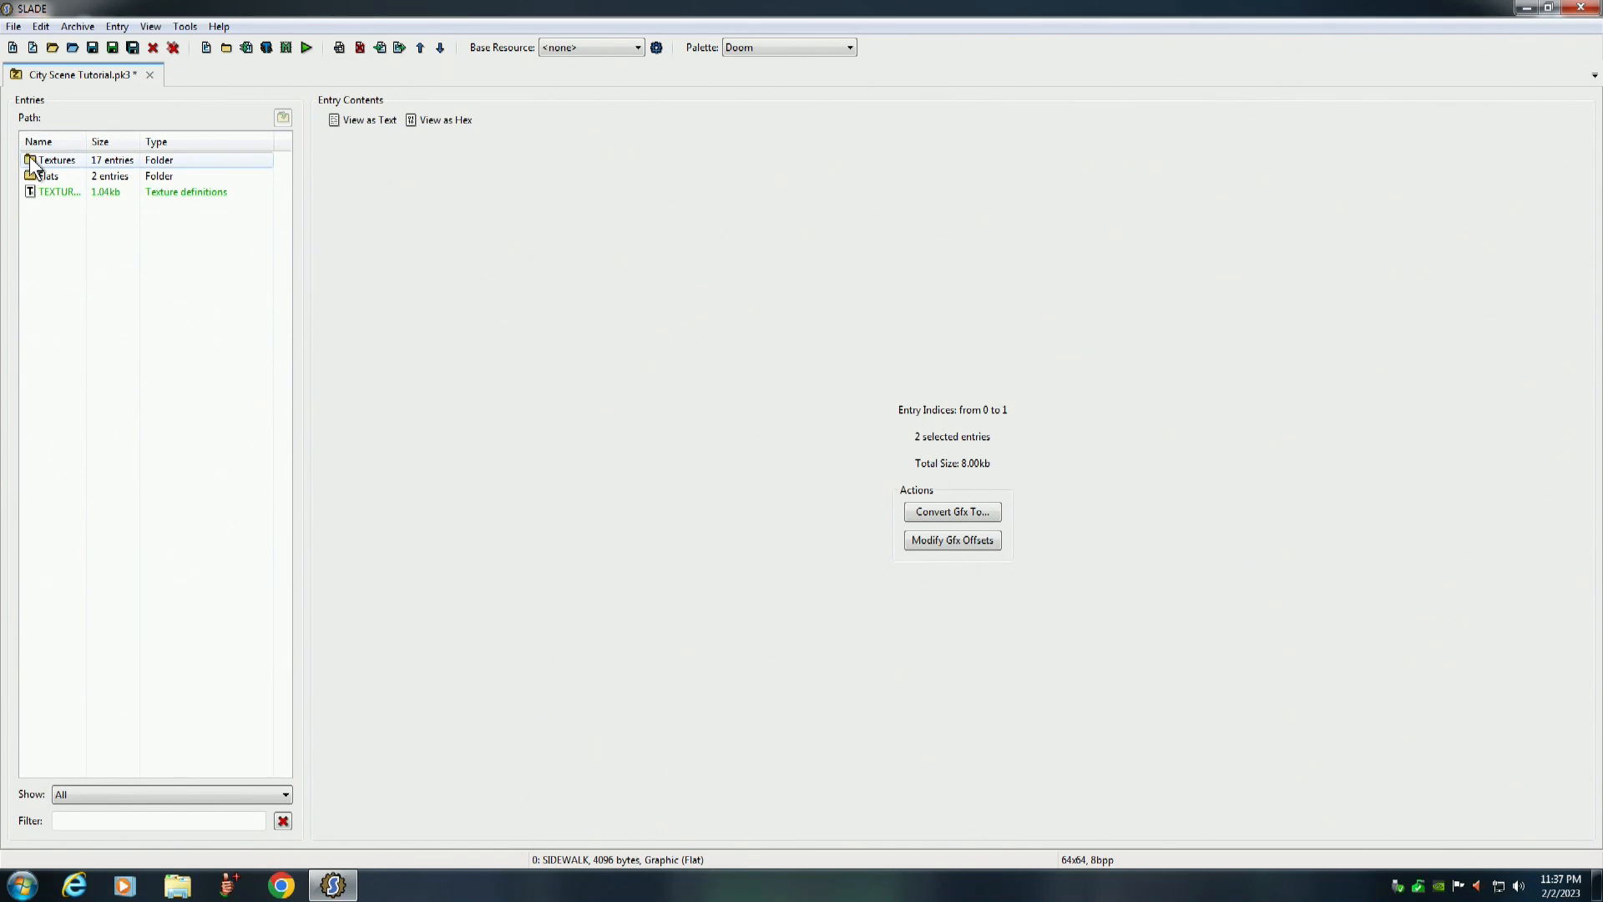
left_click(57, 161)
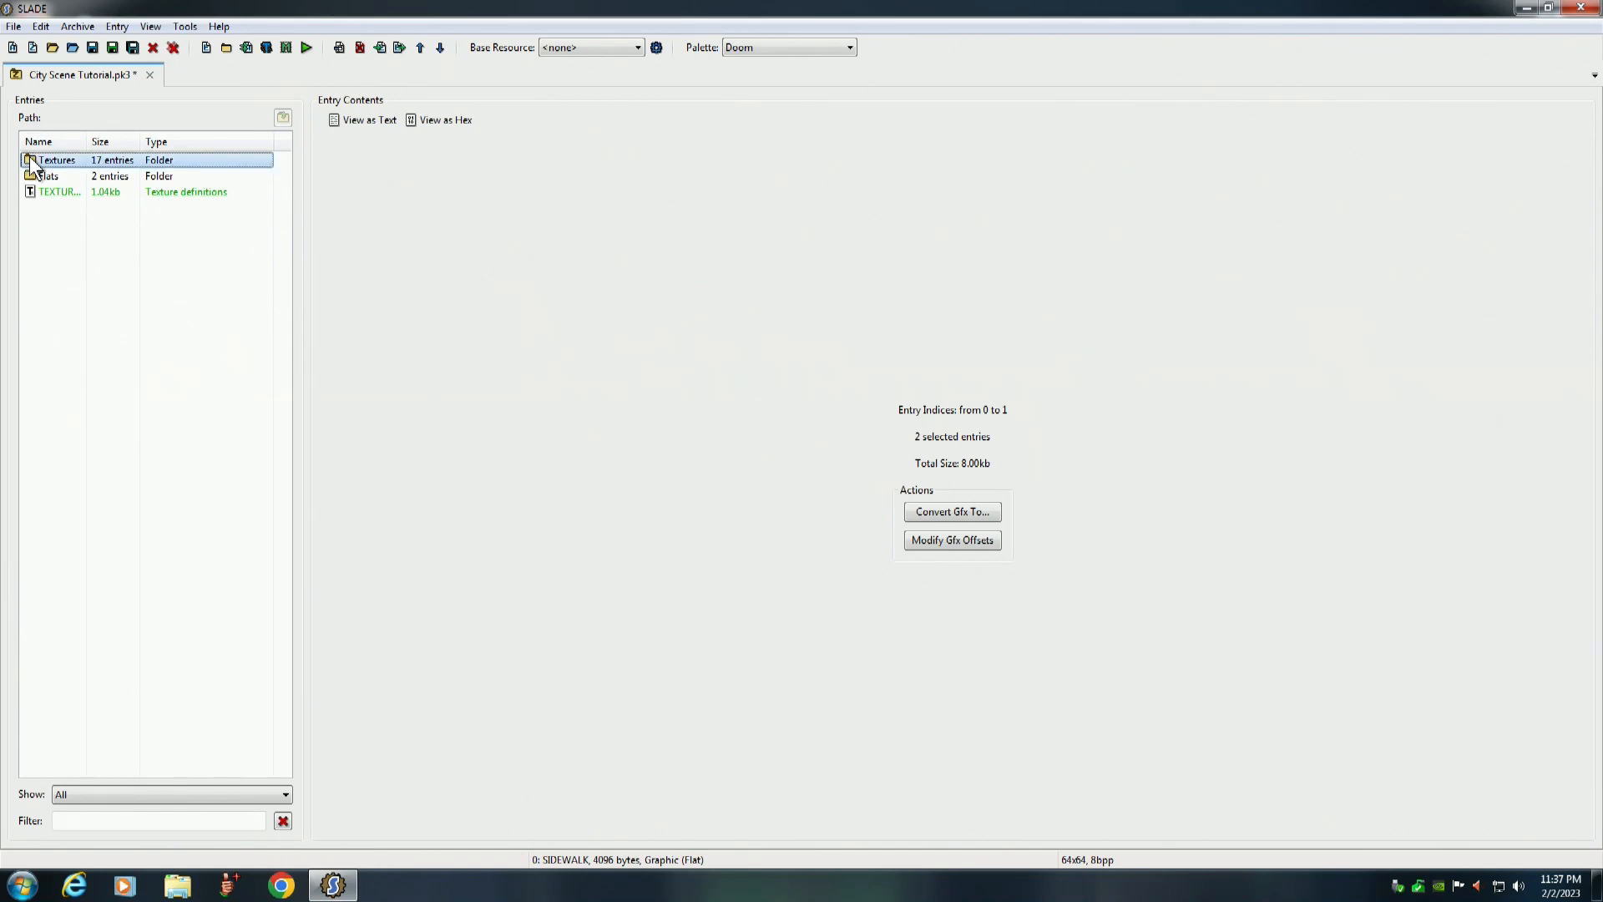
double_click(57, 161)
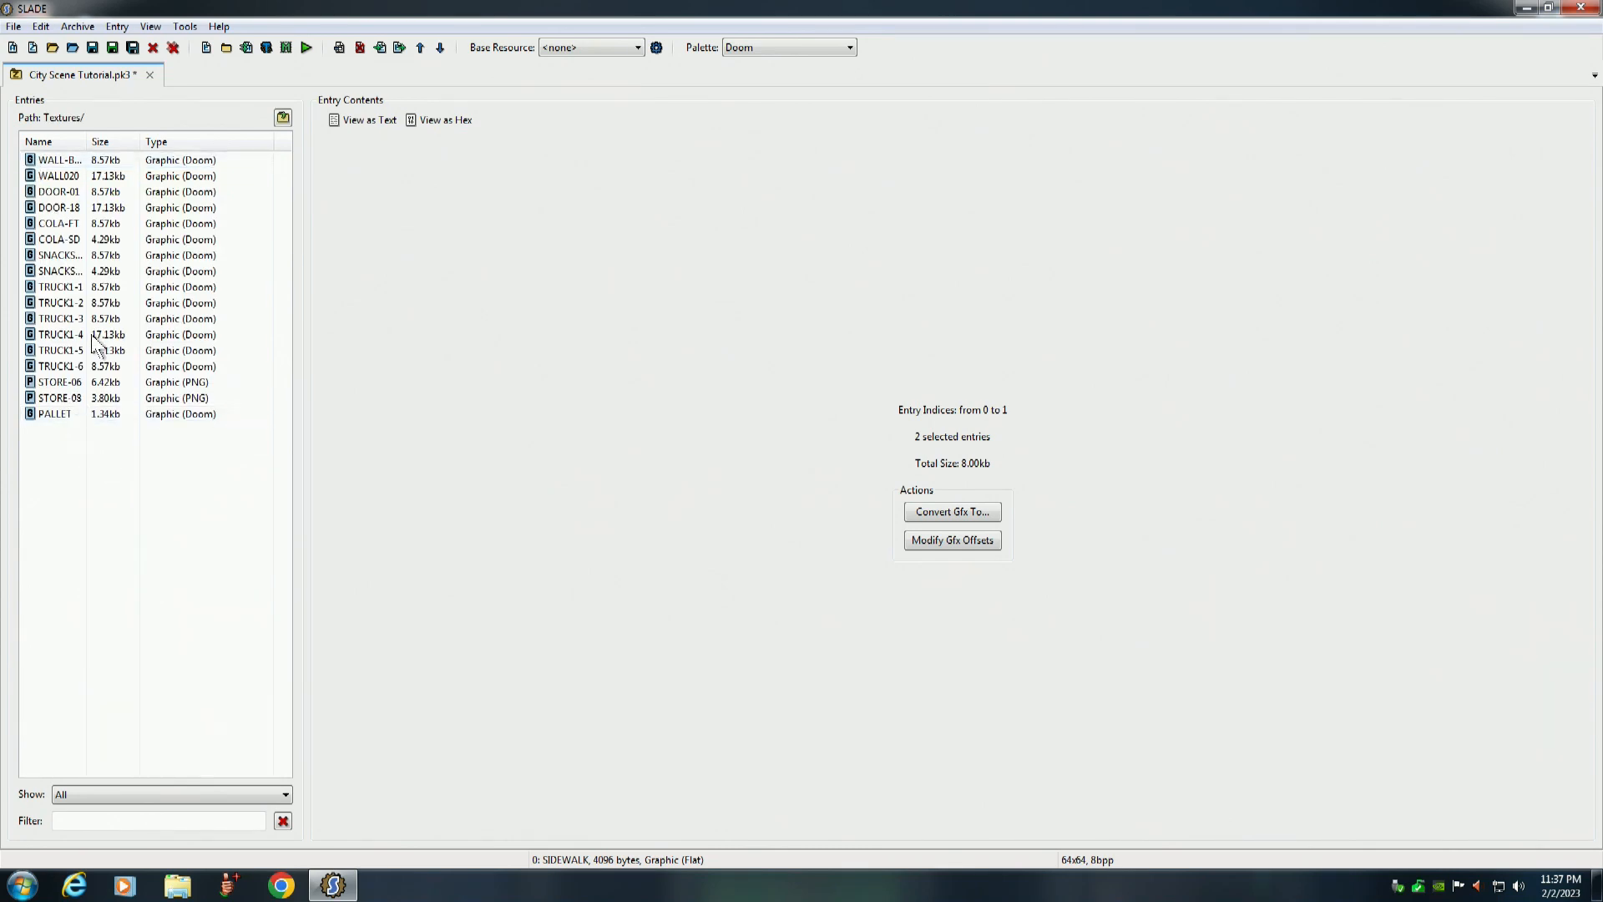
left_click(59, 161)
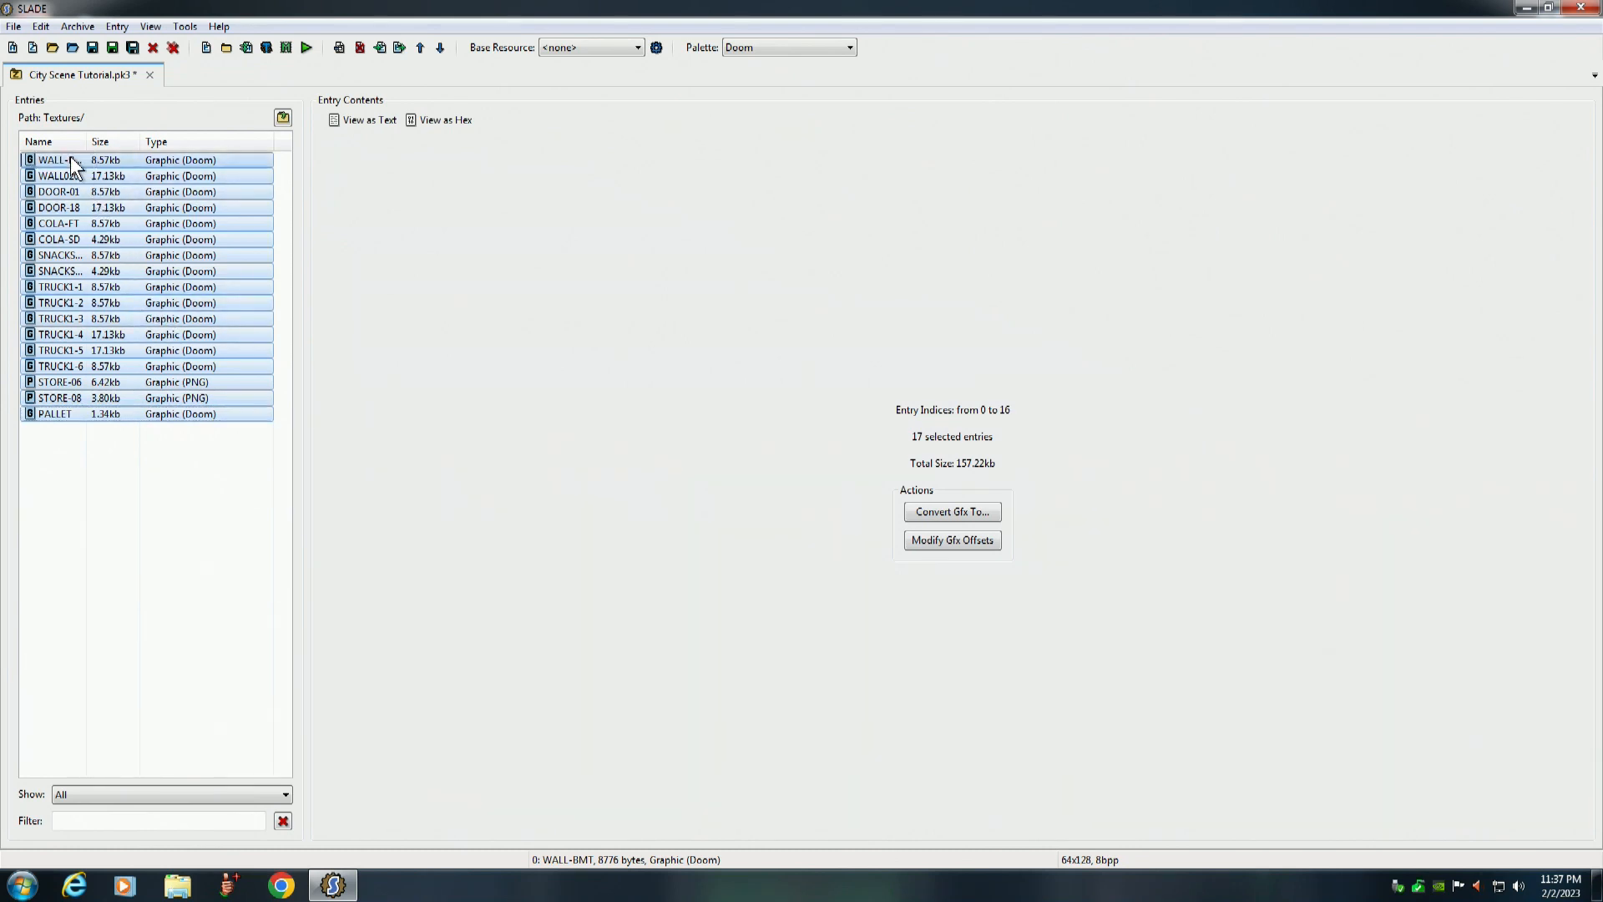
right_click(57, 160)
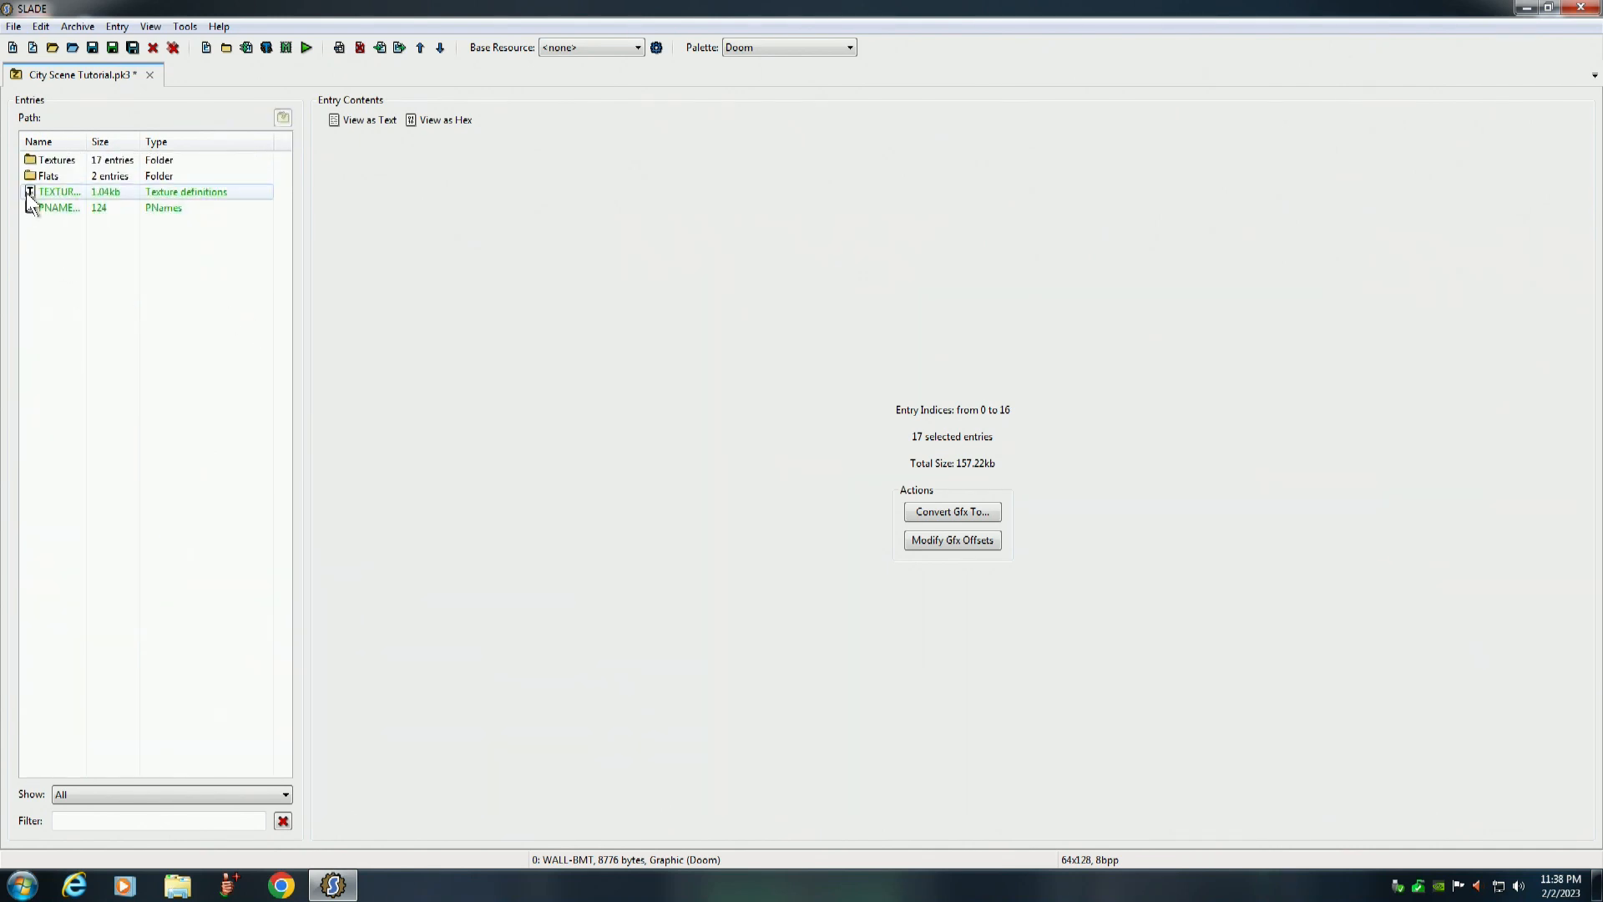
Add the two flats SIDEWALK and YG-STRP1 to the PNAMES patch table
double_click(49, 175)
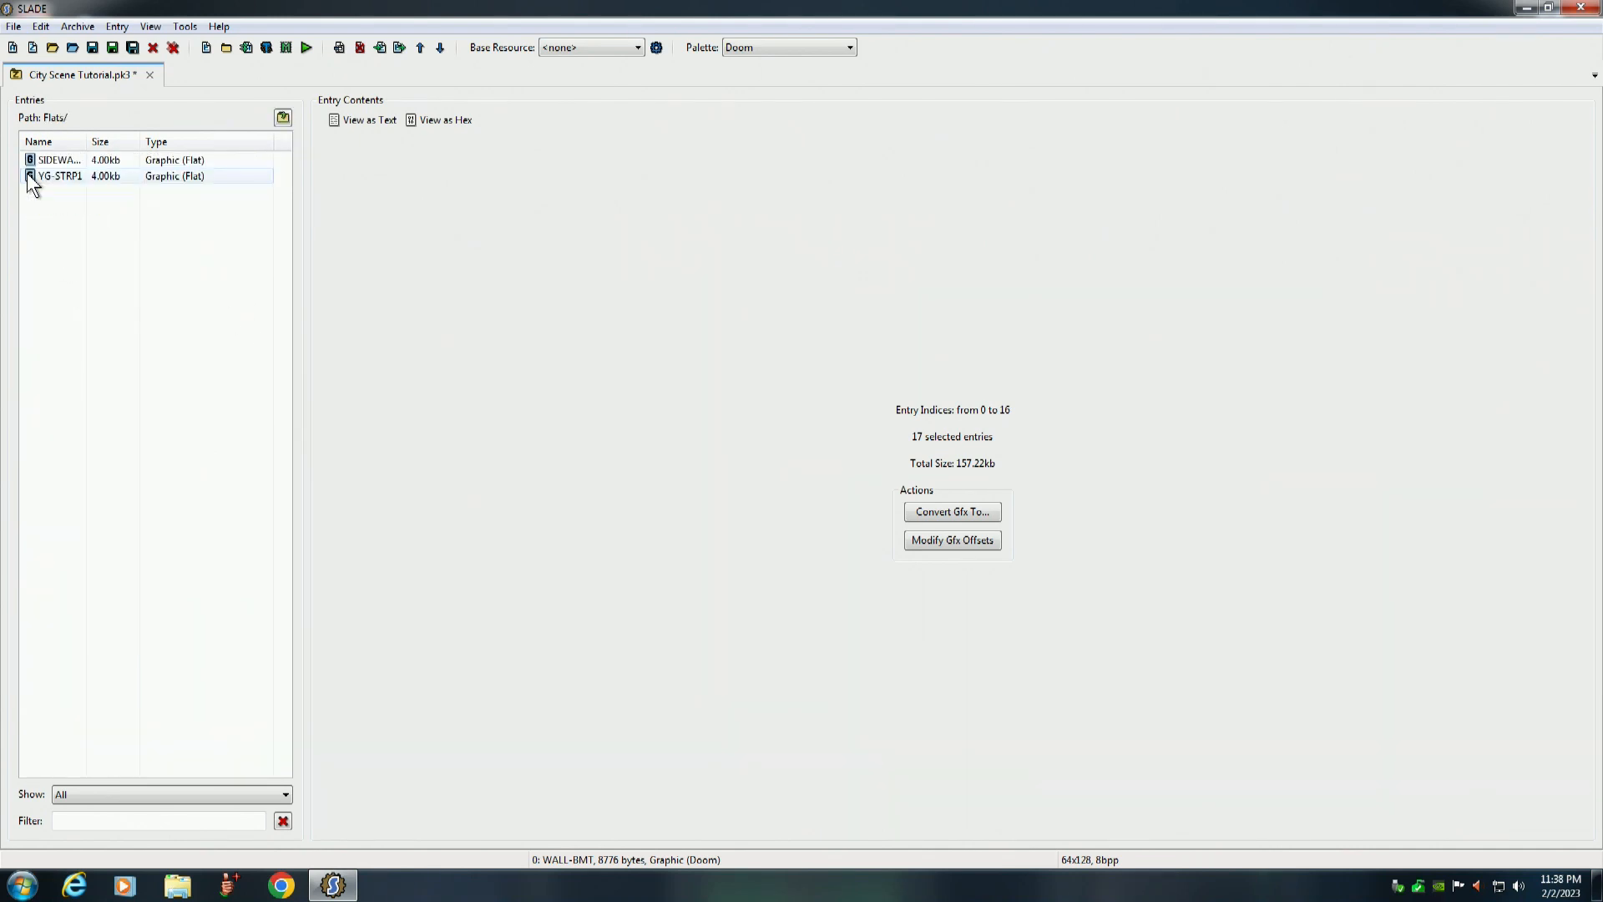
left_click(59, 160)
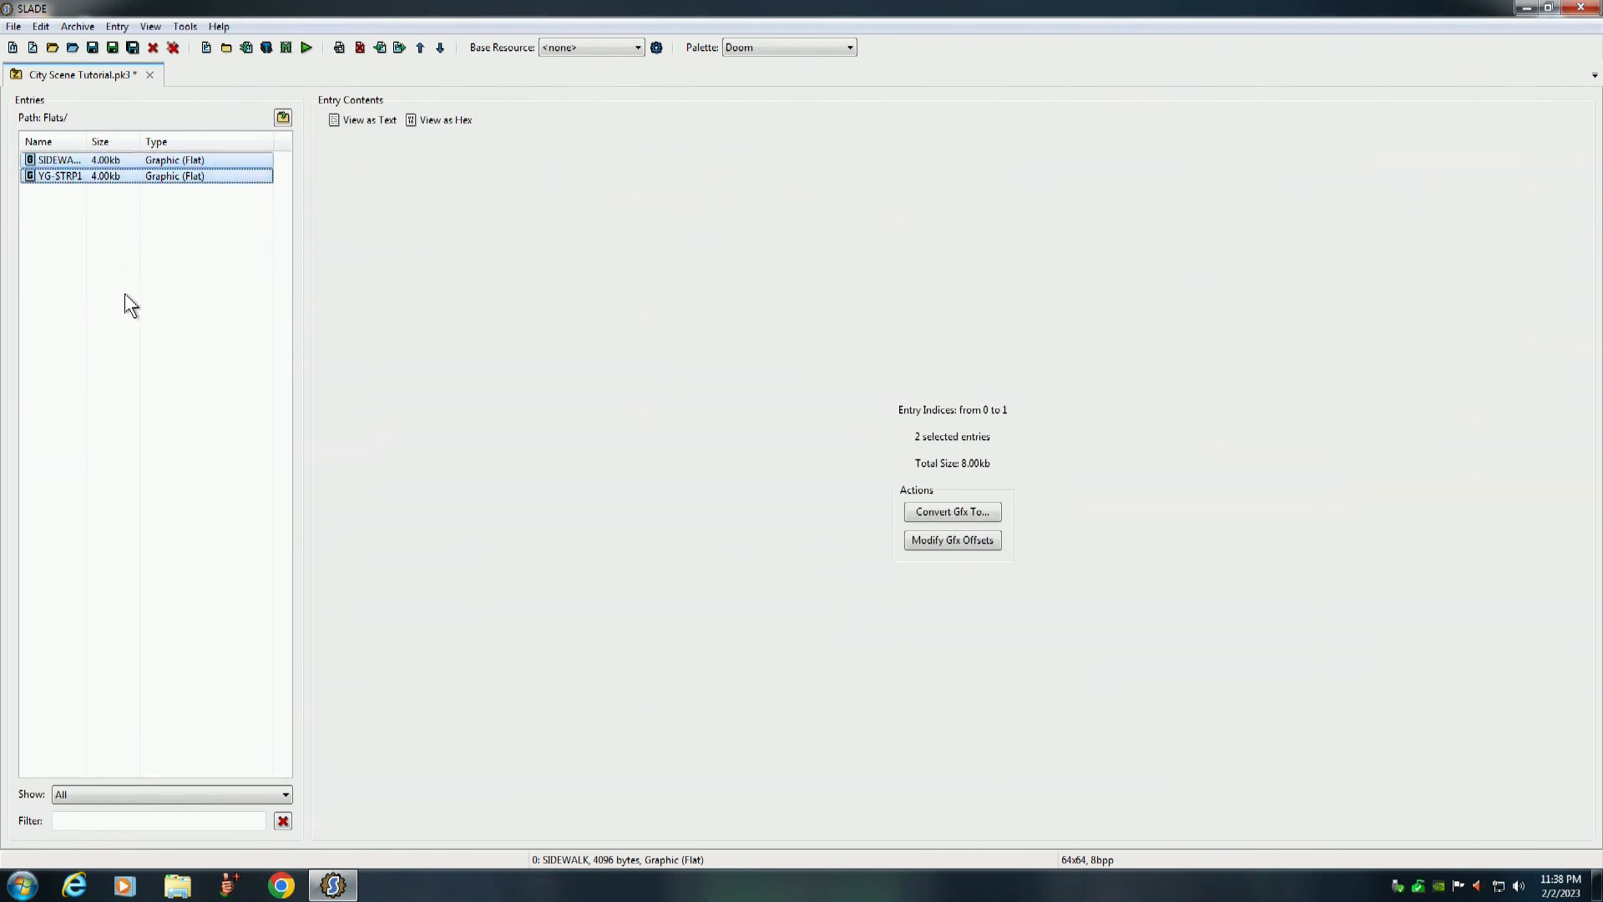
double_click(58, 161)
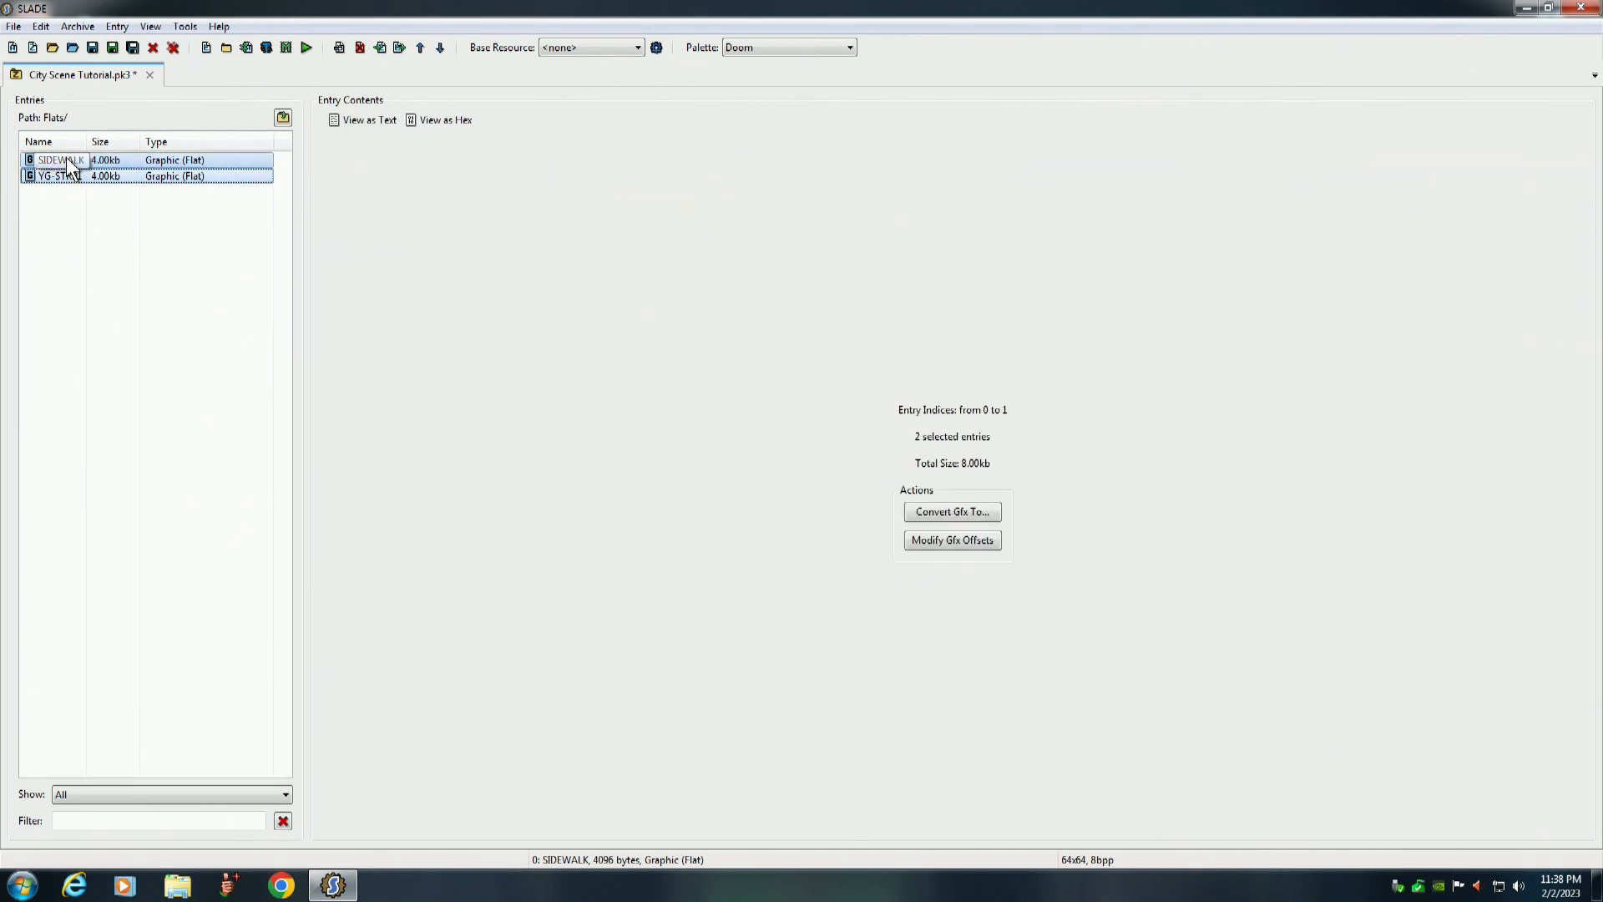
right_click(58, 160)
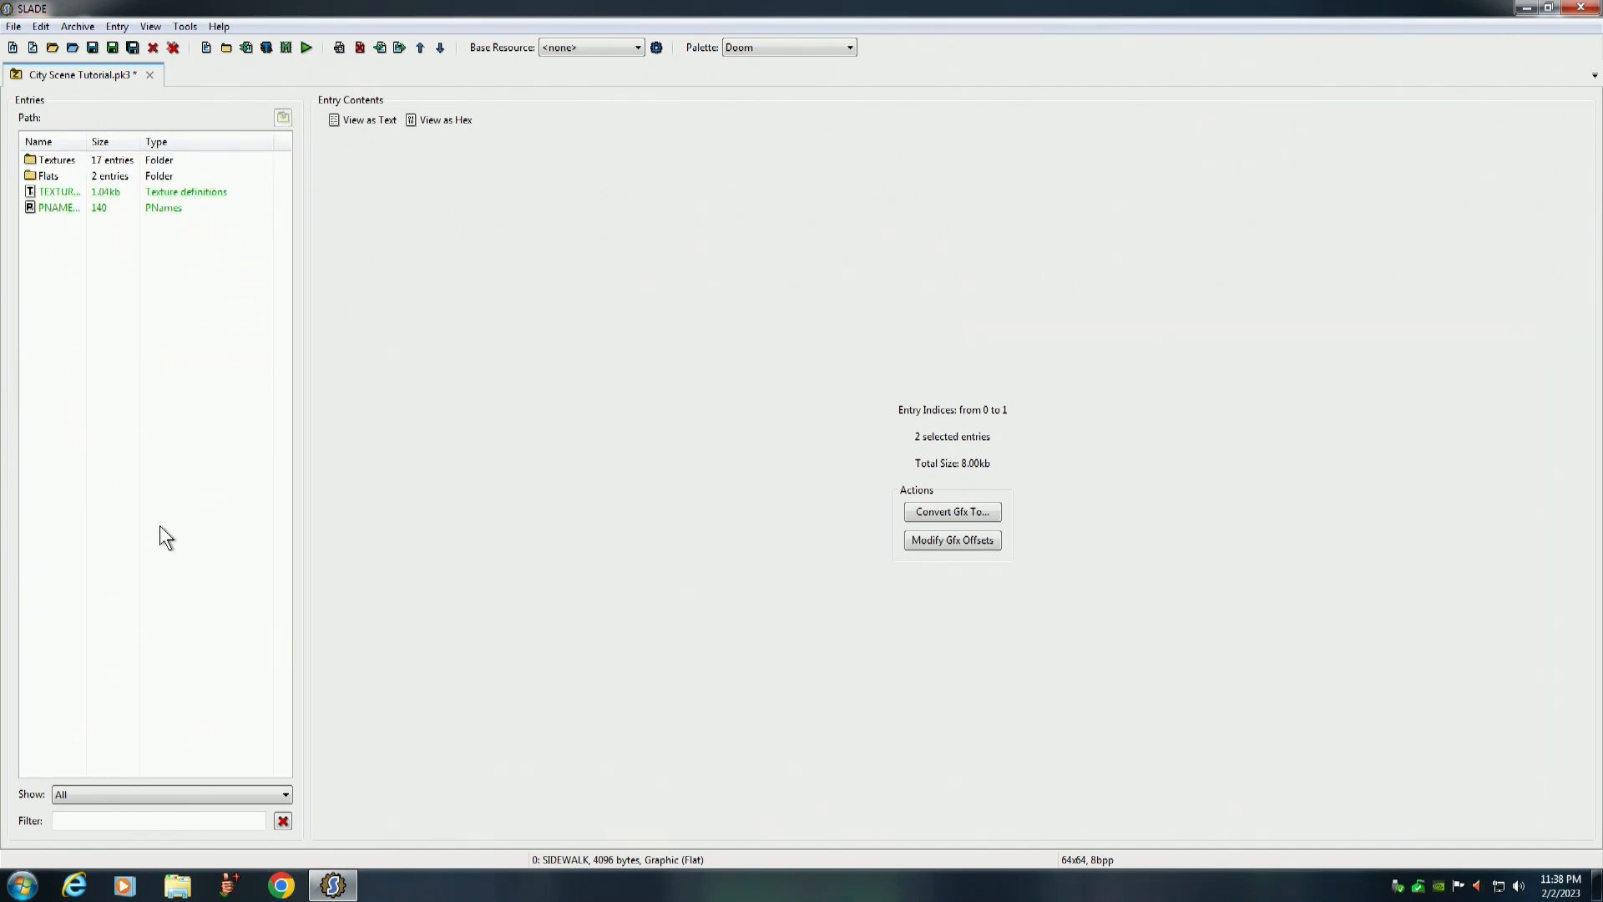
Save City Scene Tutorial.pk3 and review the generated TEXTURES and PNAMES entries
left_click(14, 25)
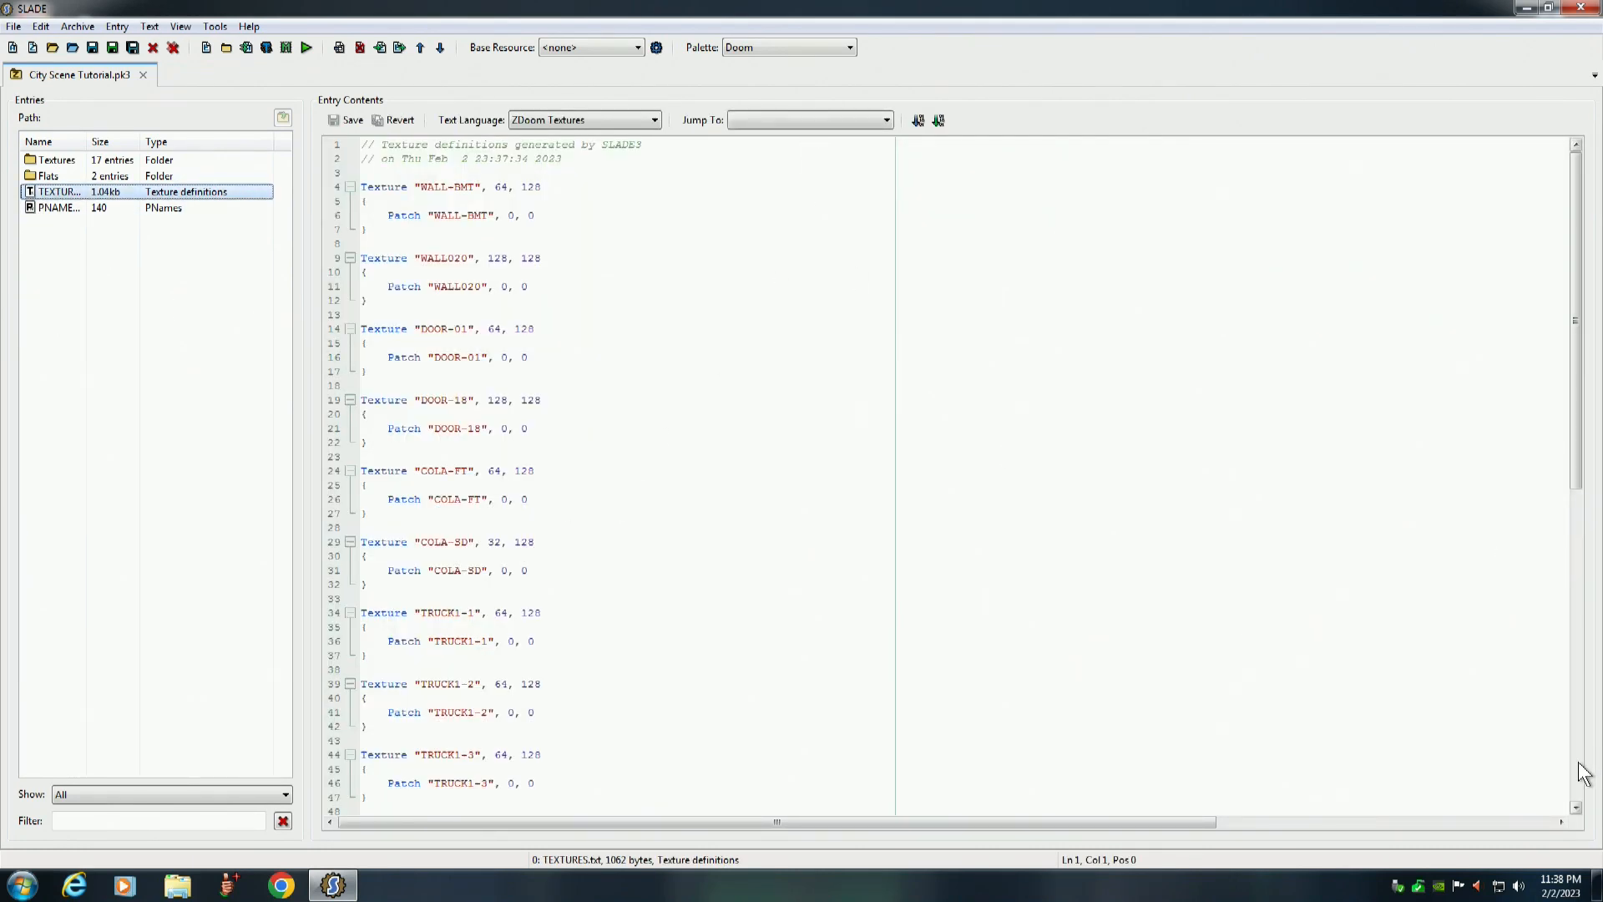
scroll("down", 3)
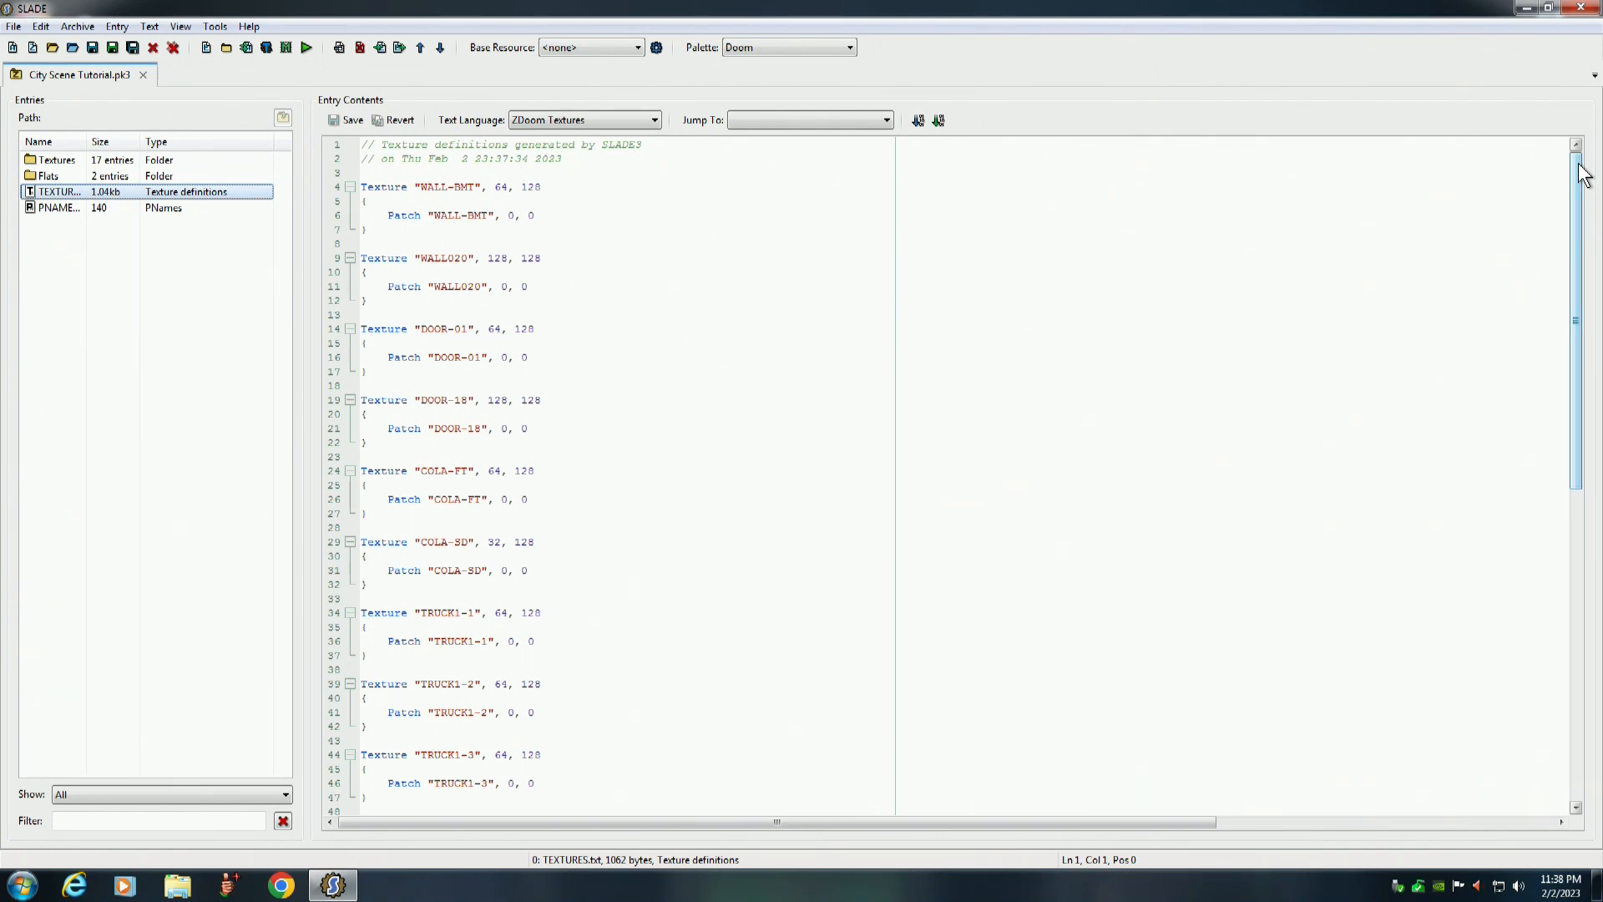
left_click(60, 207)
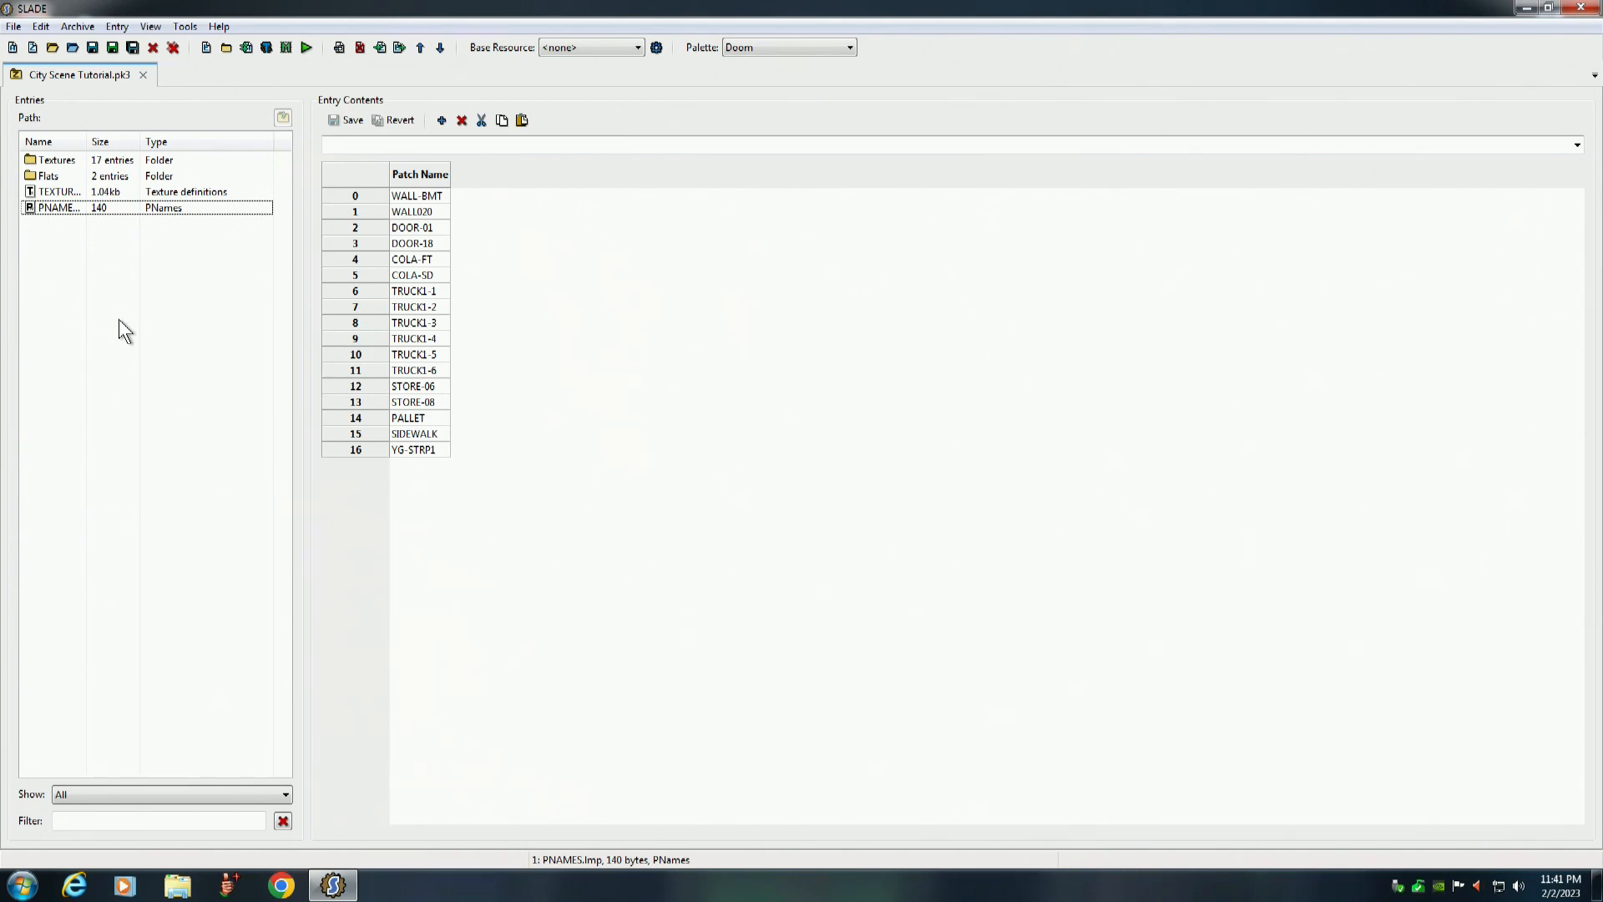
mouse_move(99, 245)
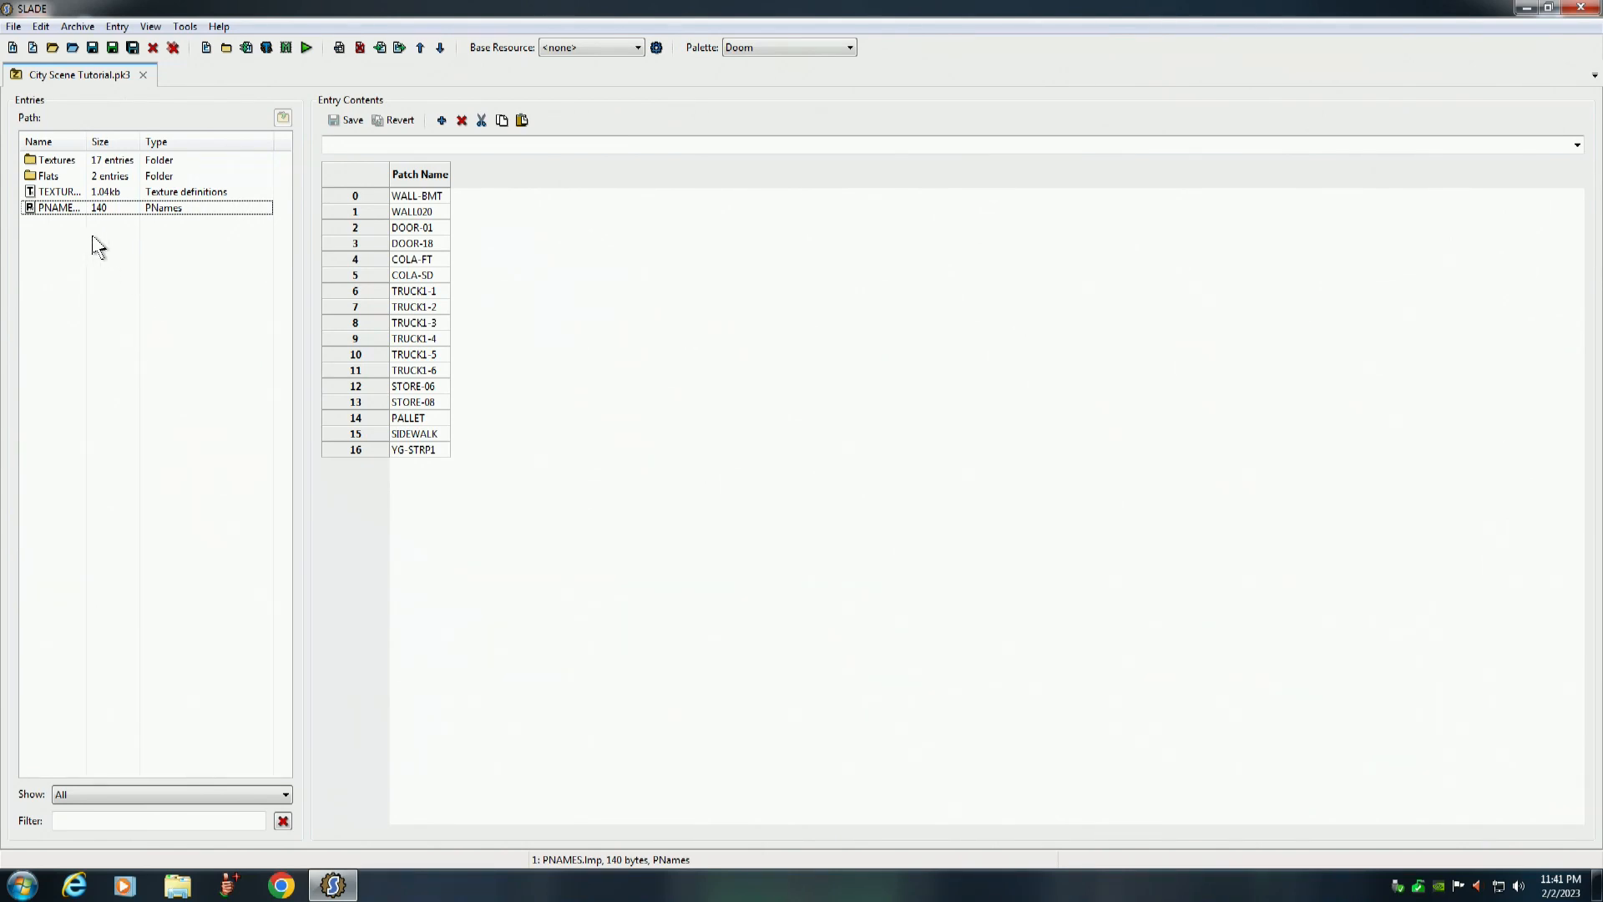
double_click(57, 160)
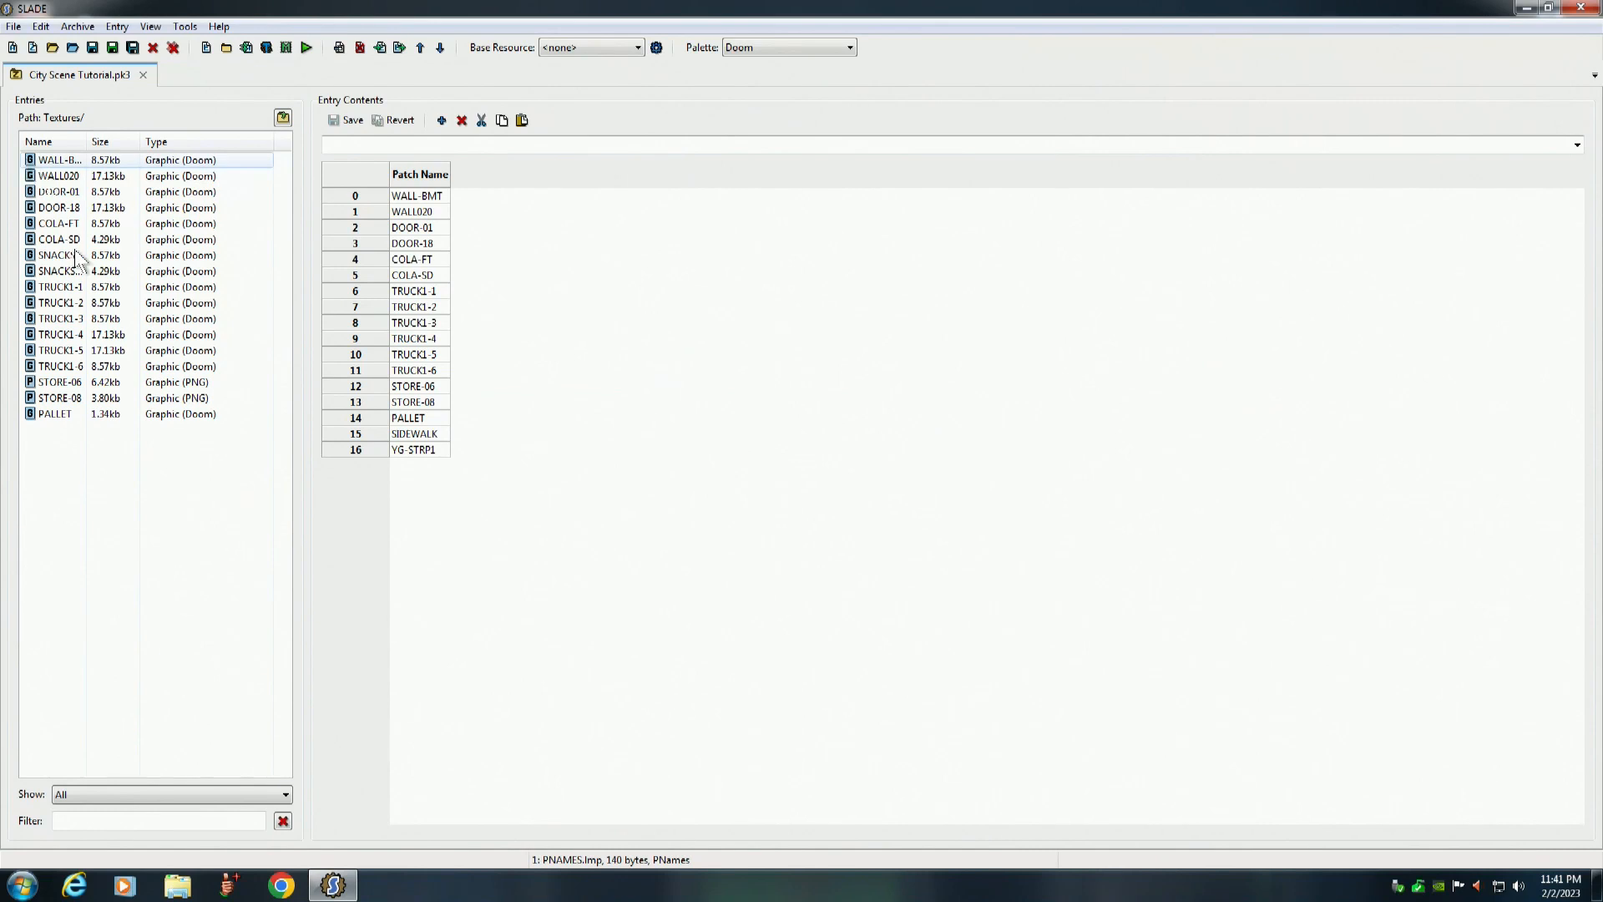
left_click(59, 287)
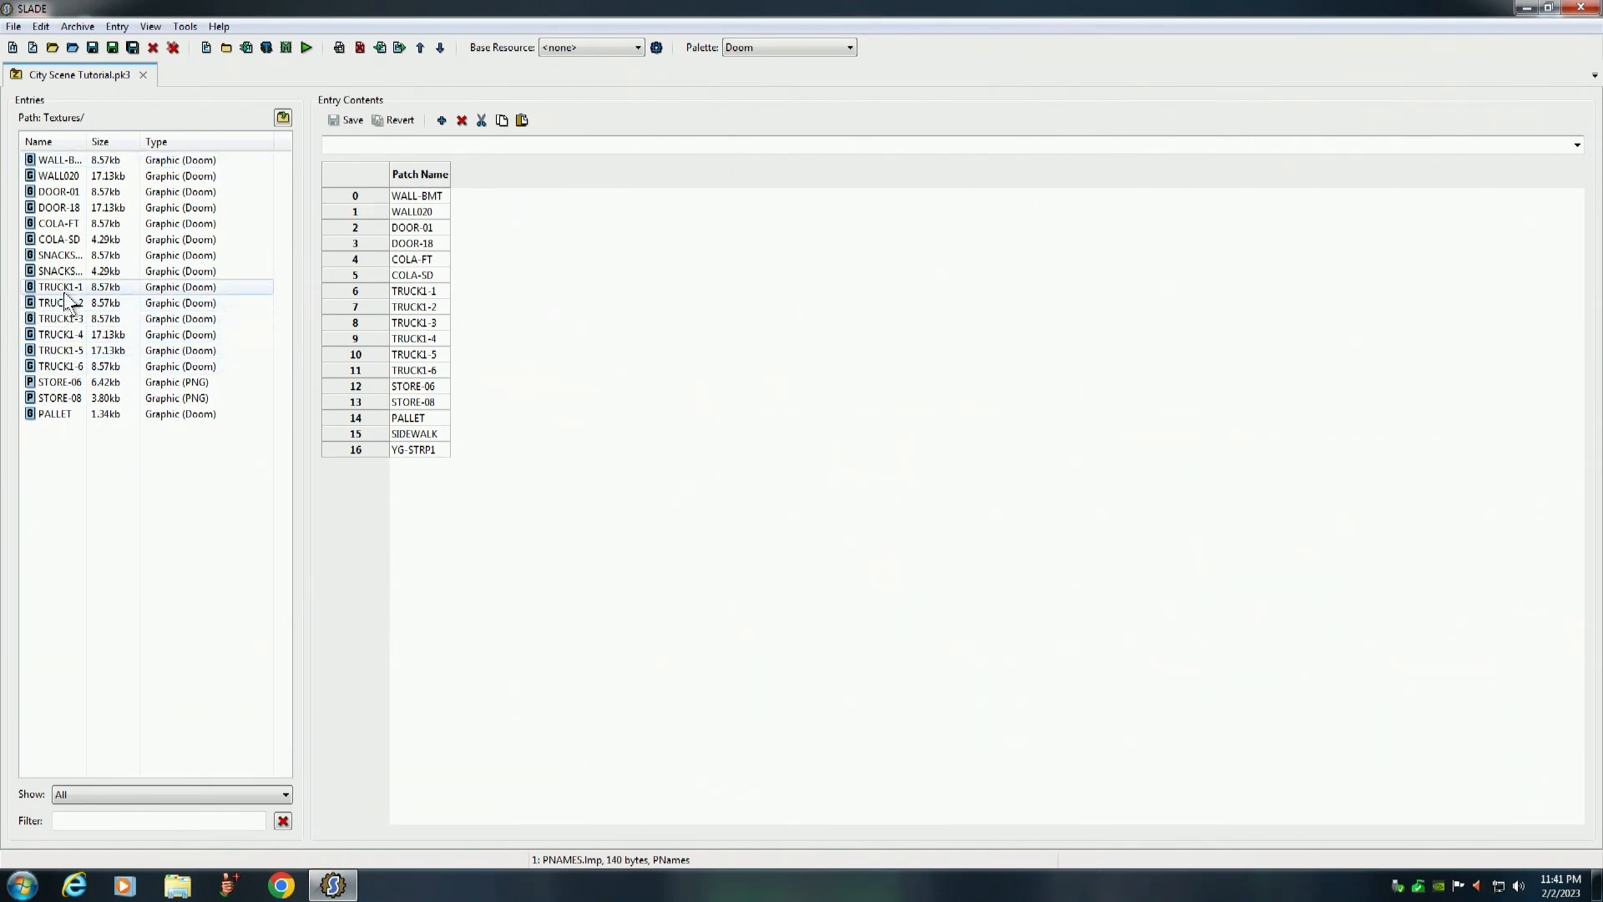
left_click(59, 397)
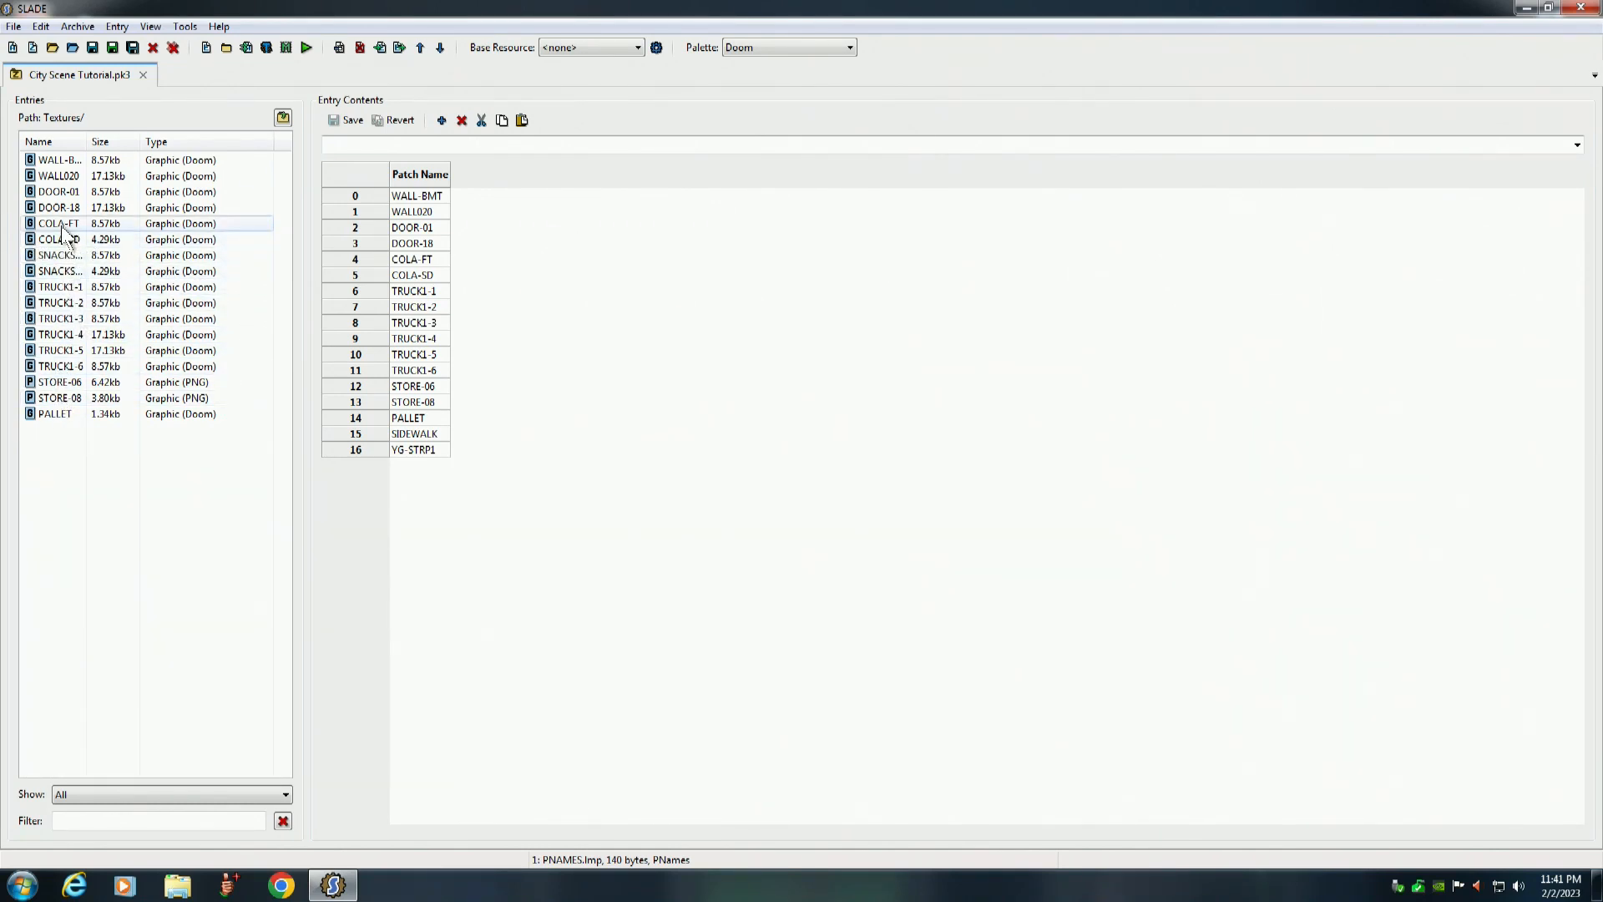
left_click(59, 207)
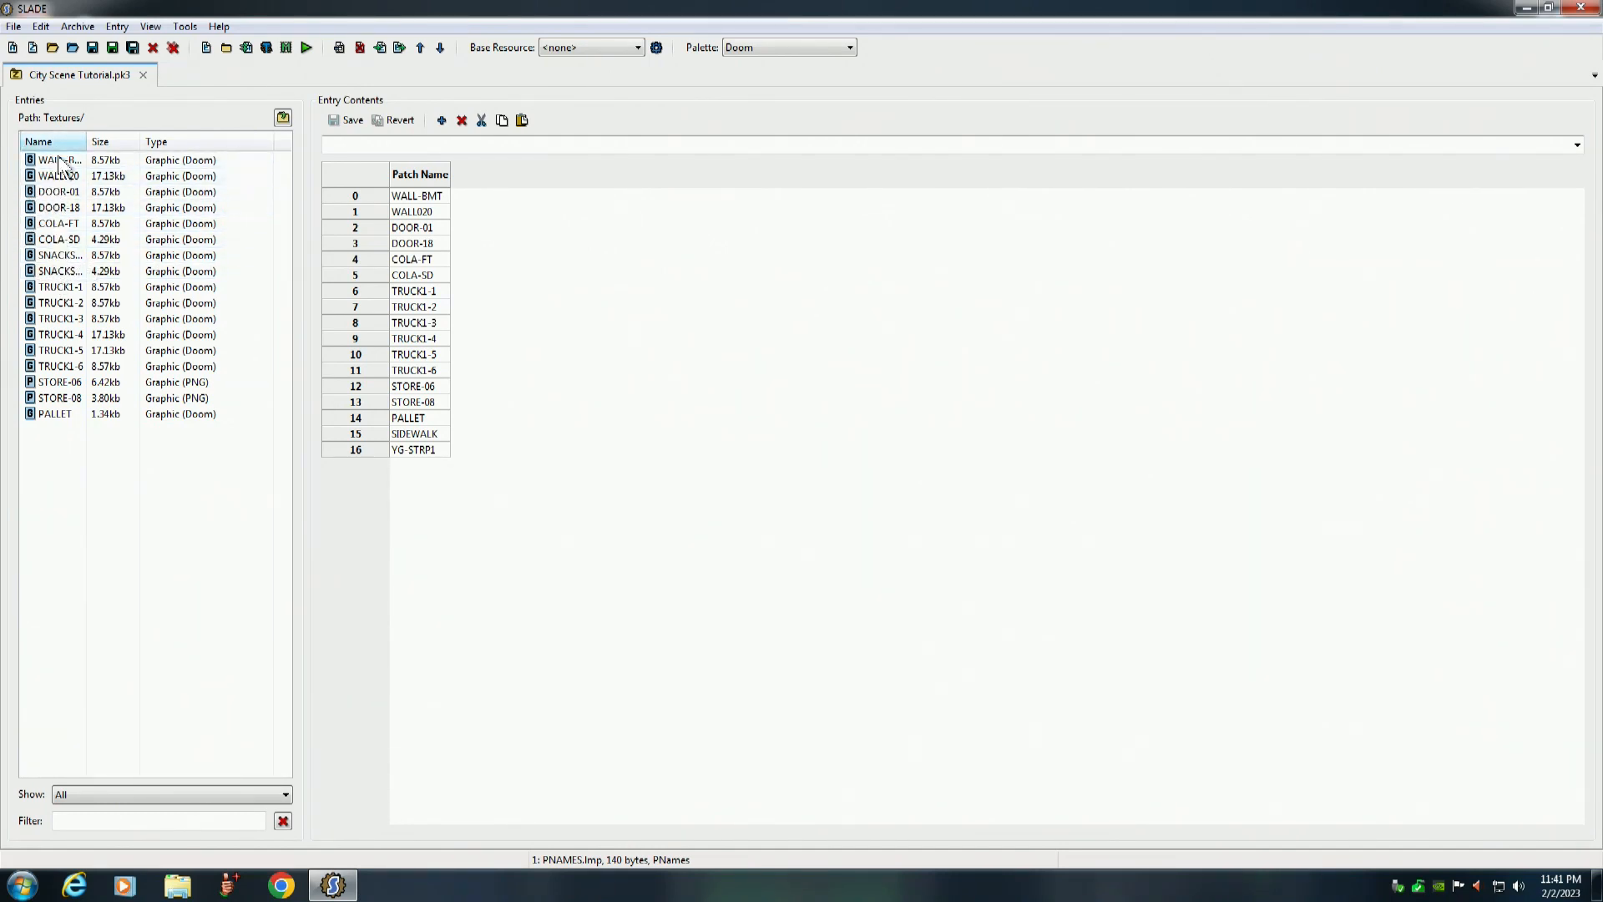
left_click(139, 580)
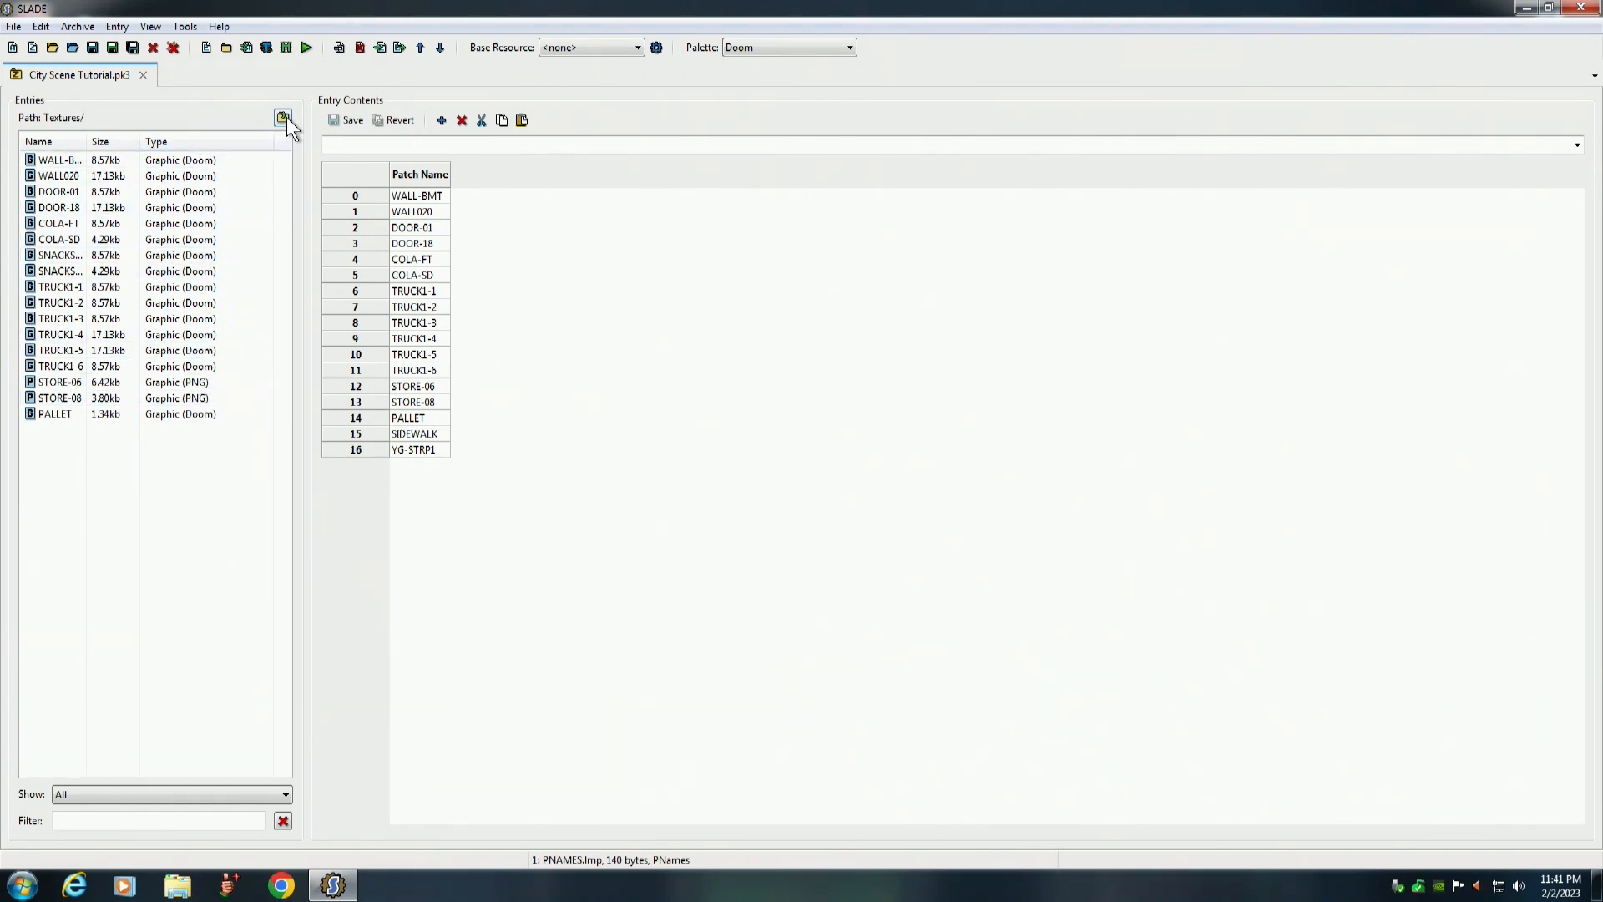
left_click(284, 119)
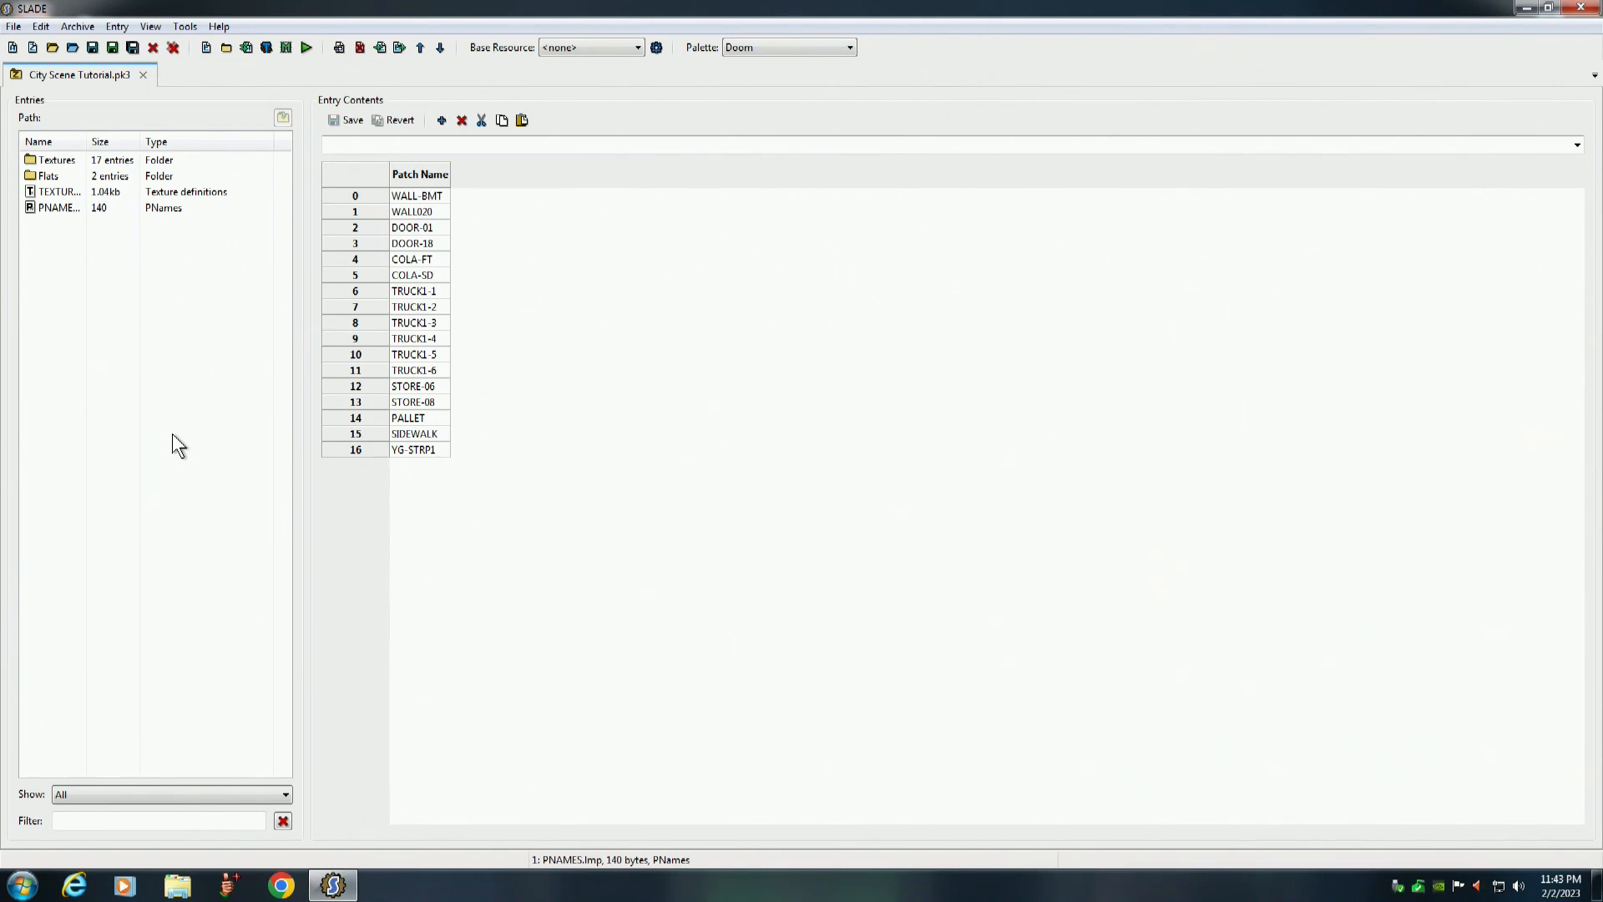
mouse_move(908, 695)
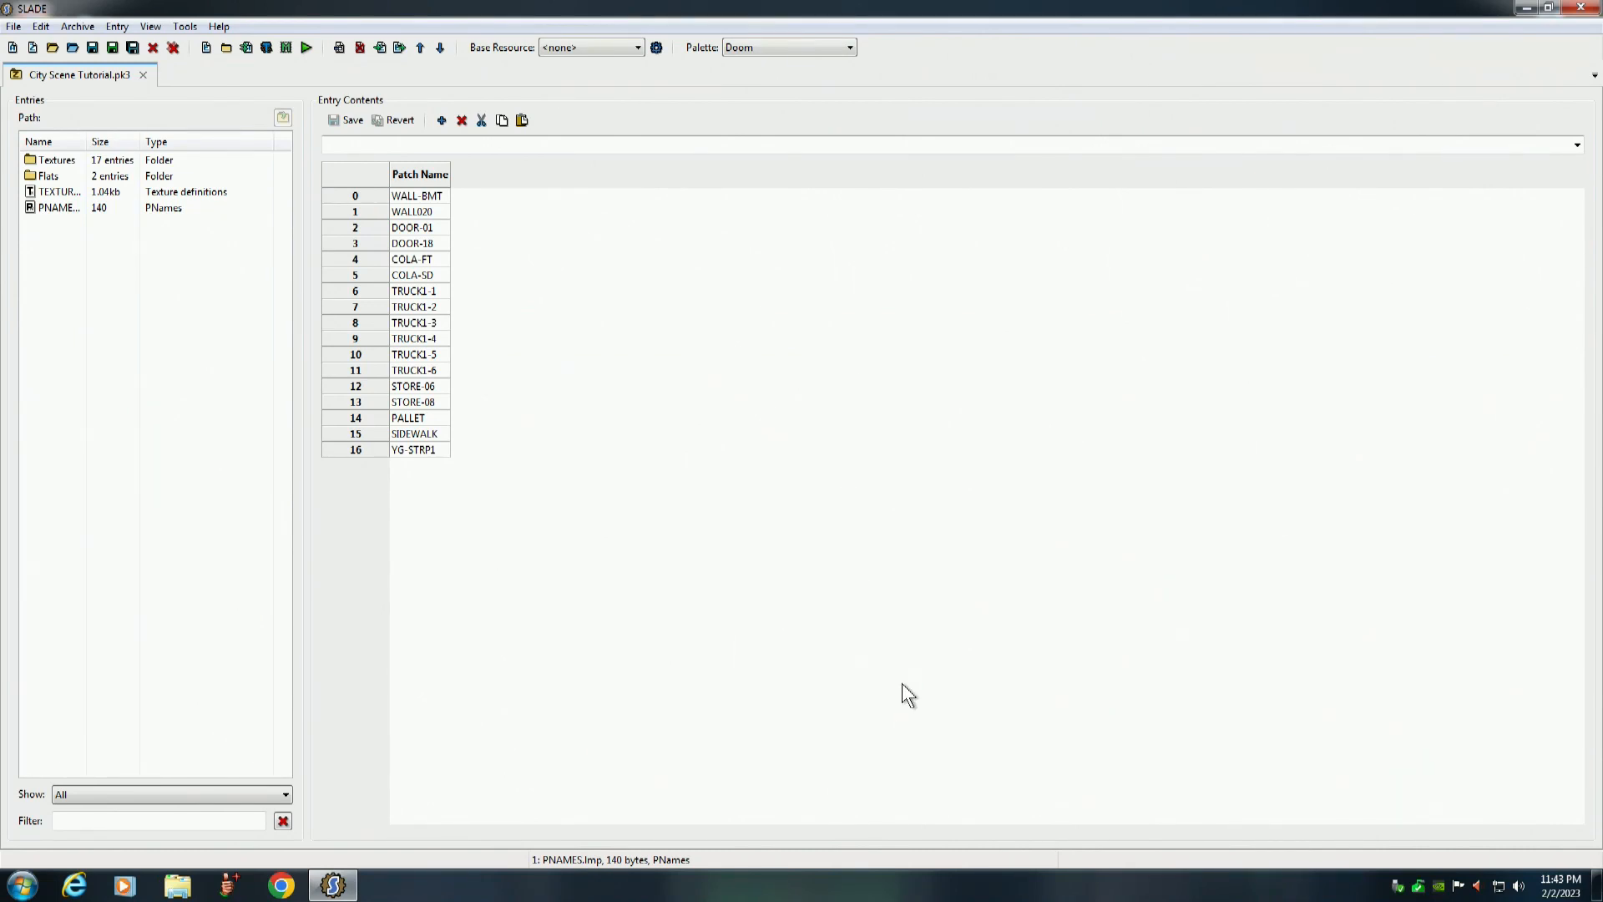